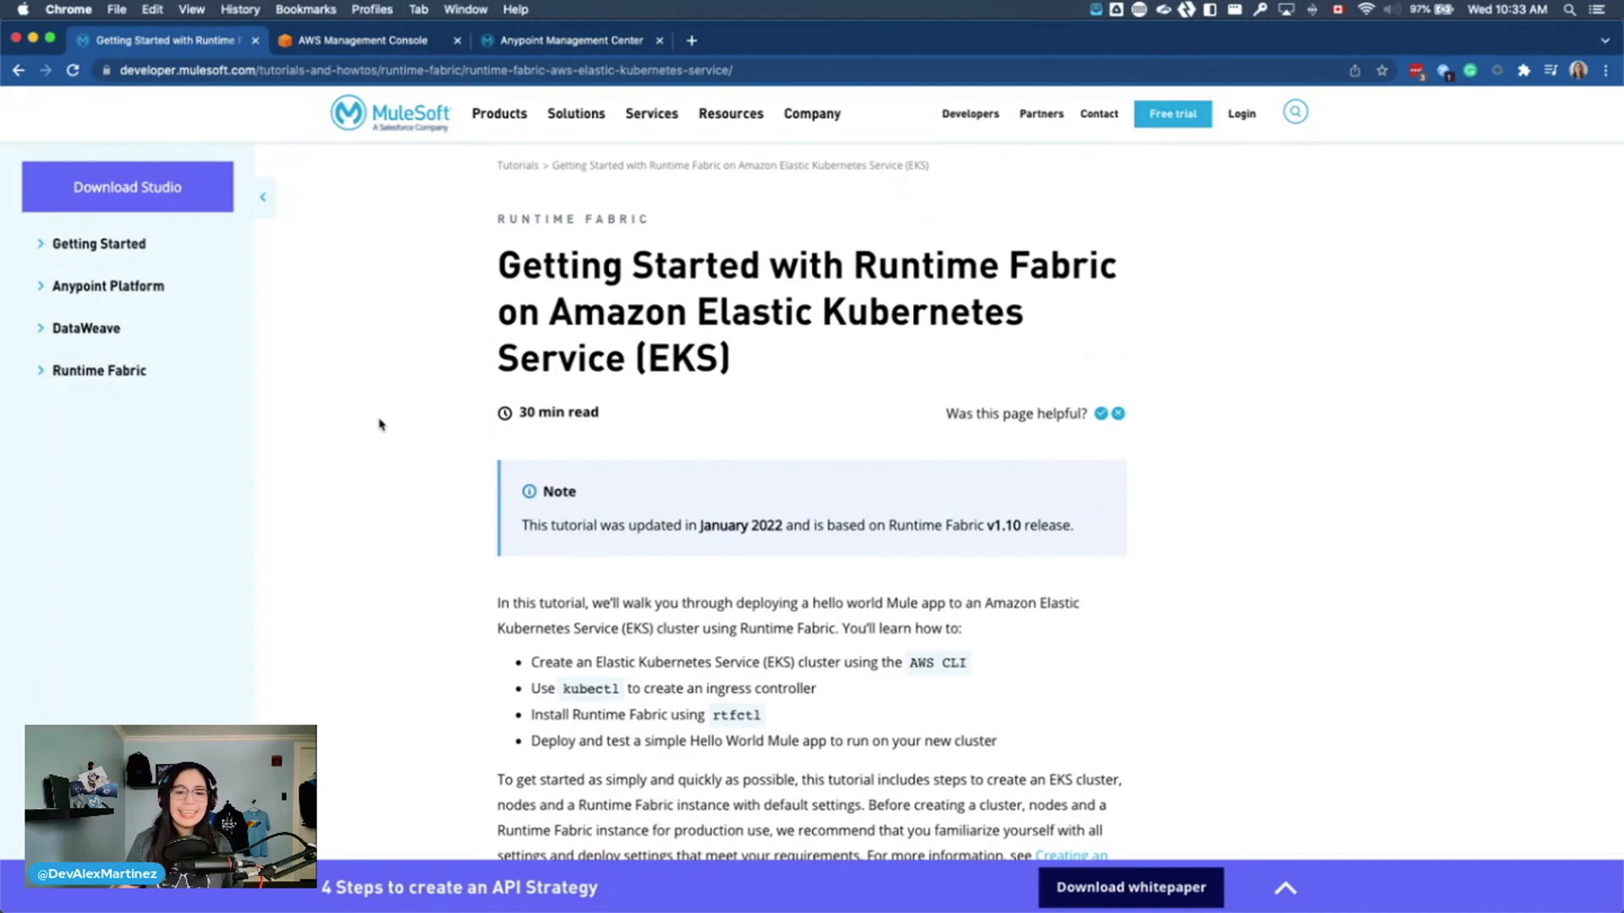
Step: Review the tutorial's January 2022 update date, then switch to Anypoint Runtime Manager's Sandbox applications list
scroll("down", 3)
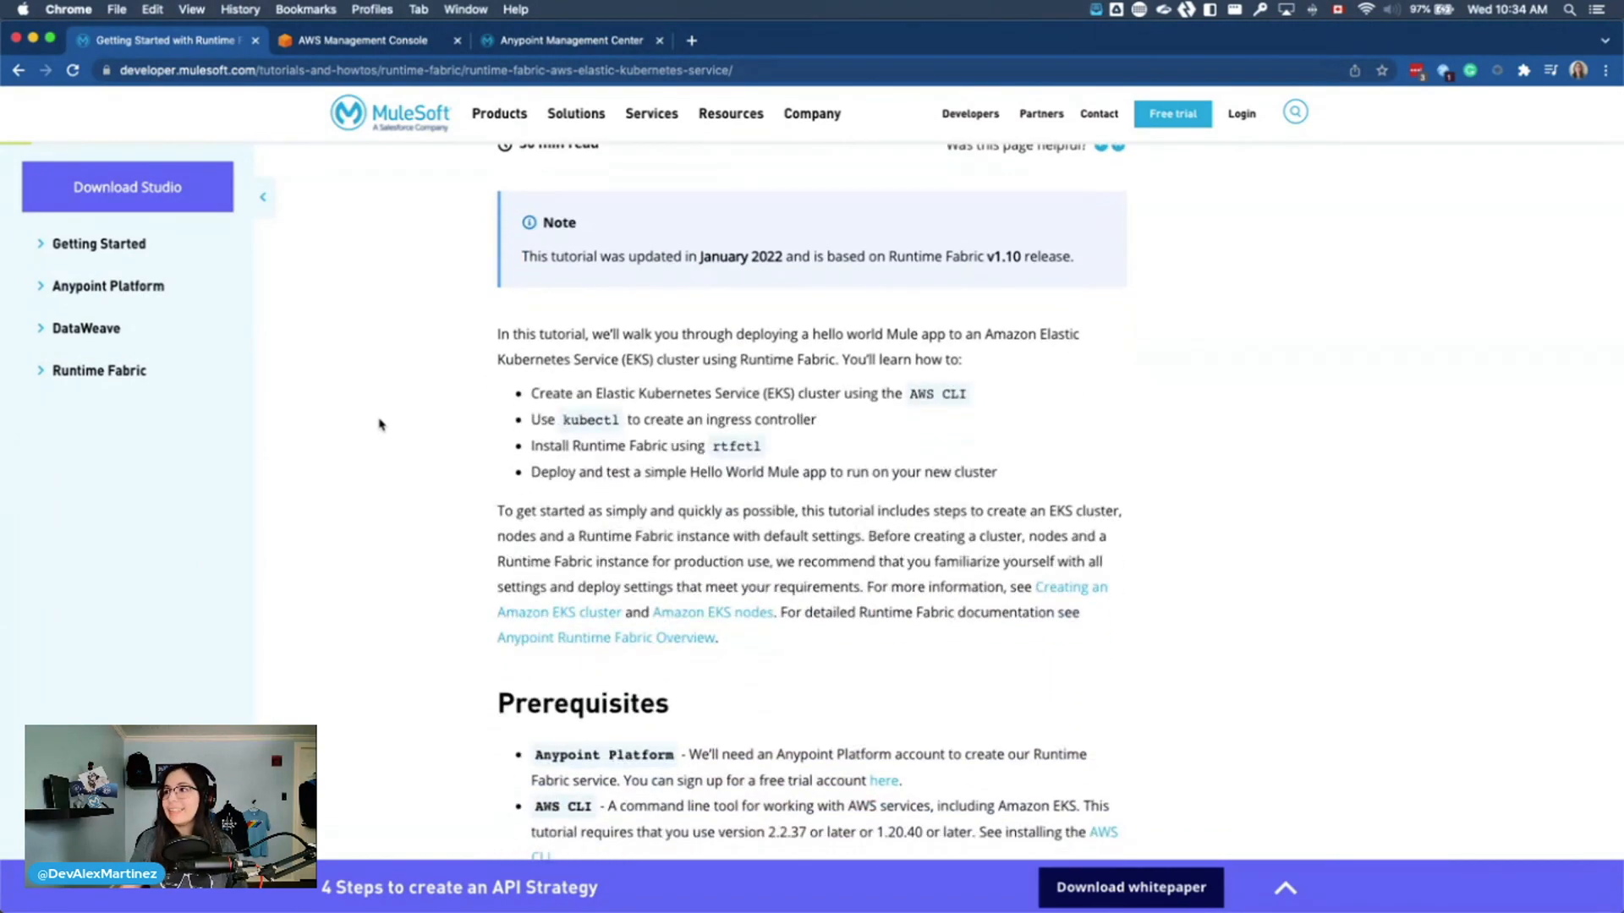
scroll("up", 3)
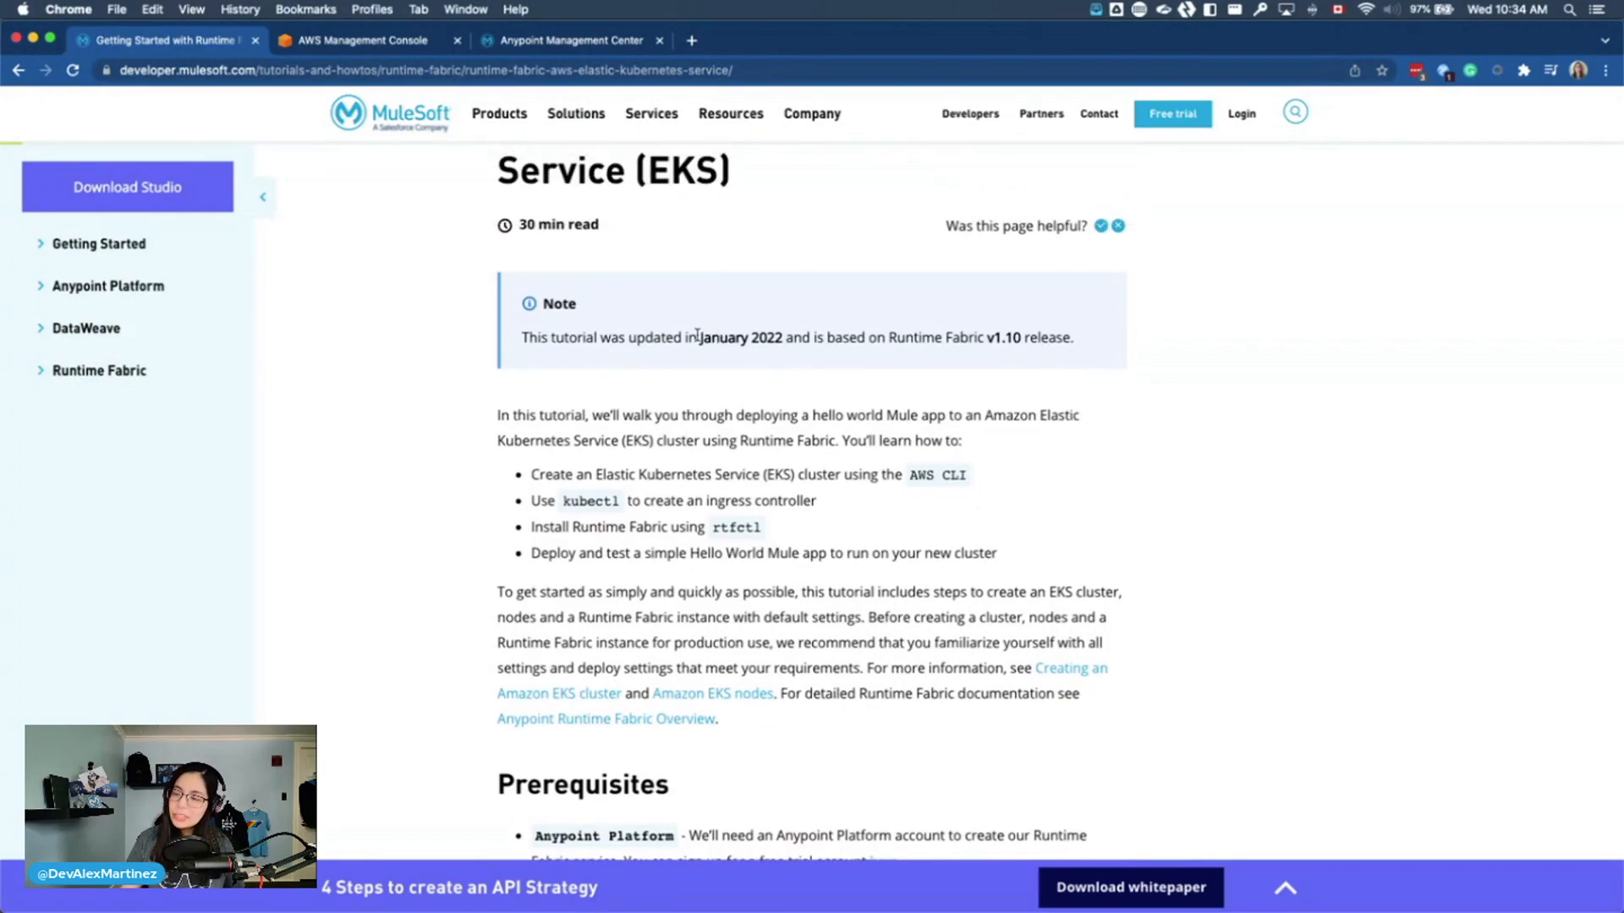
double_click(740, 338)
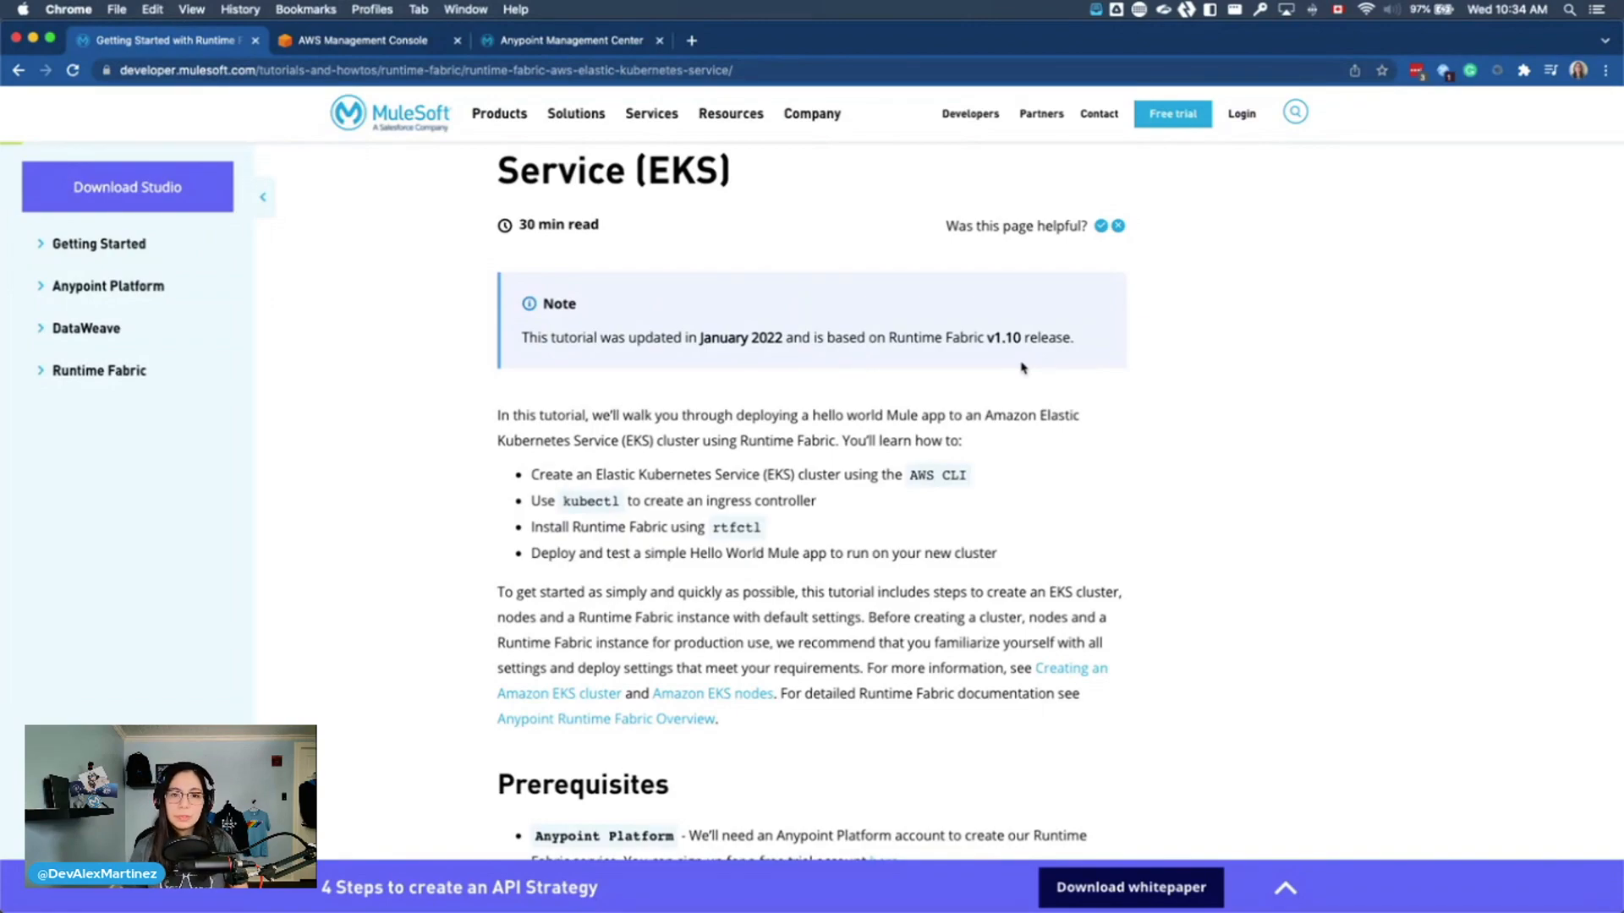
mouse_move(989, 339)
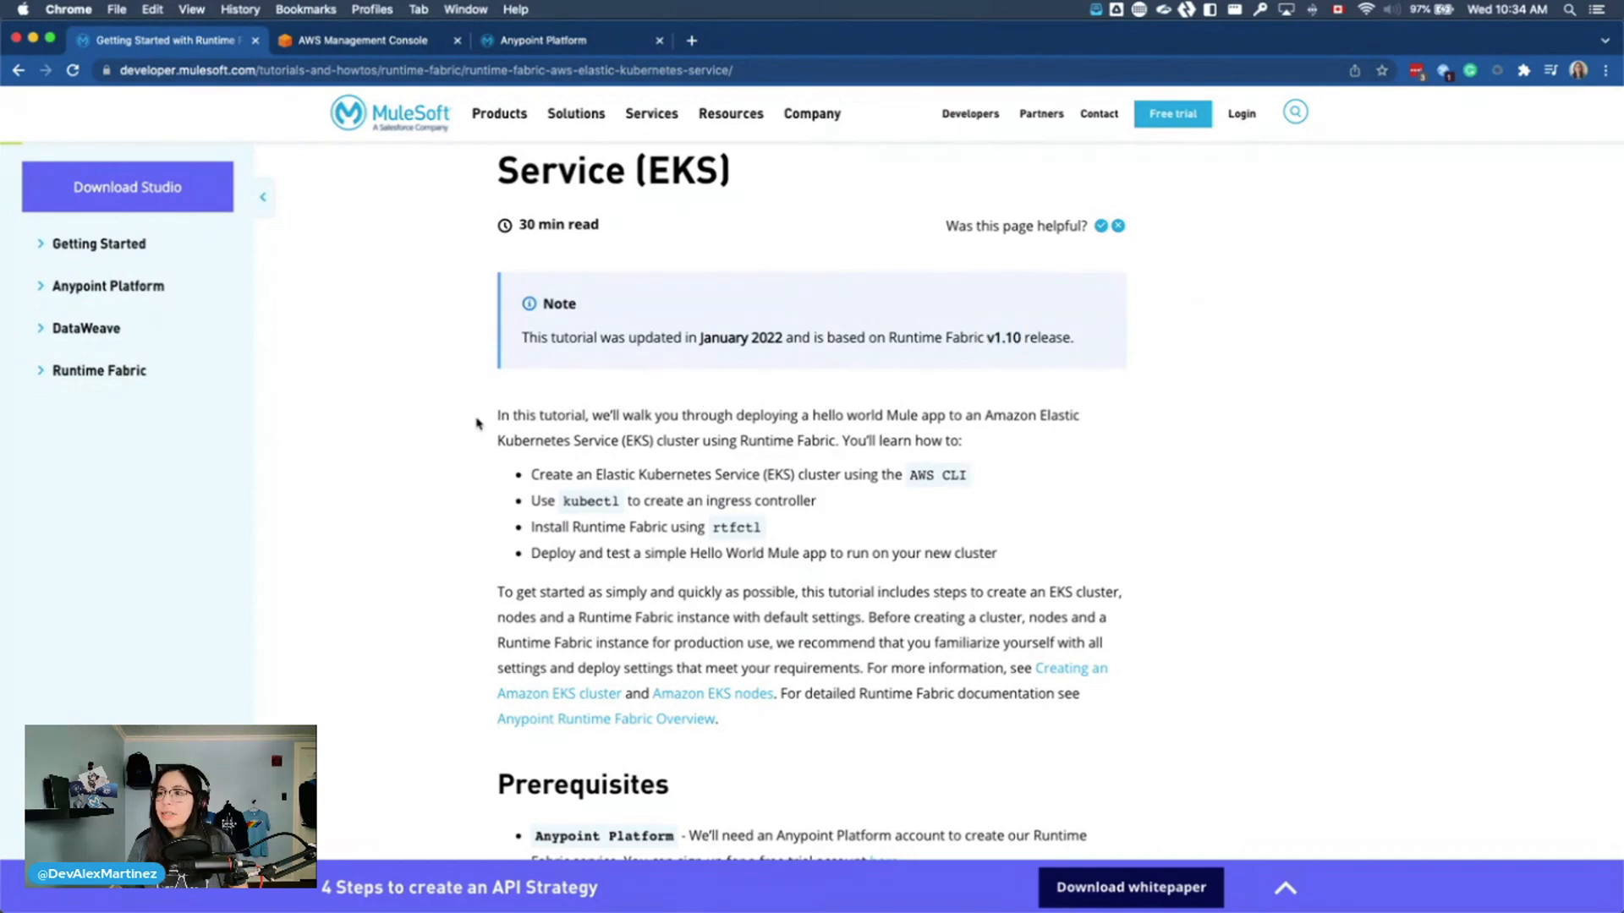
left_click(568, 41)
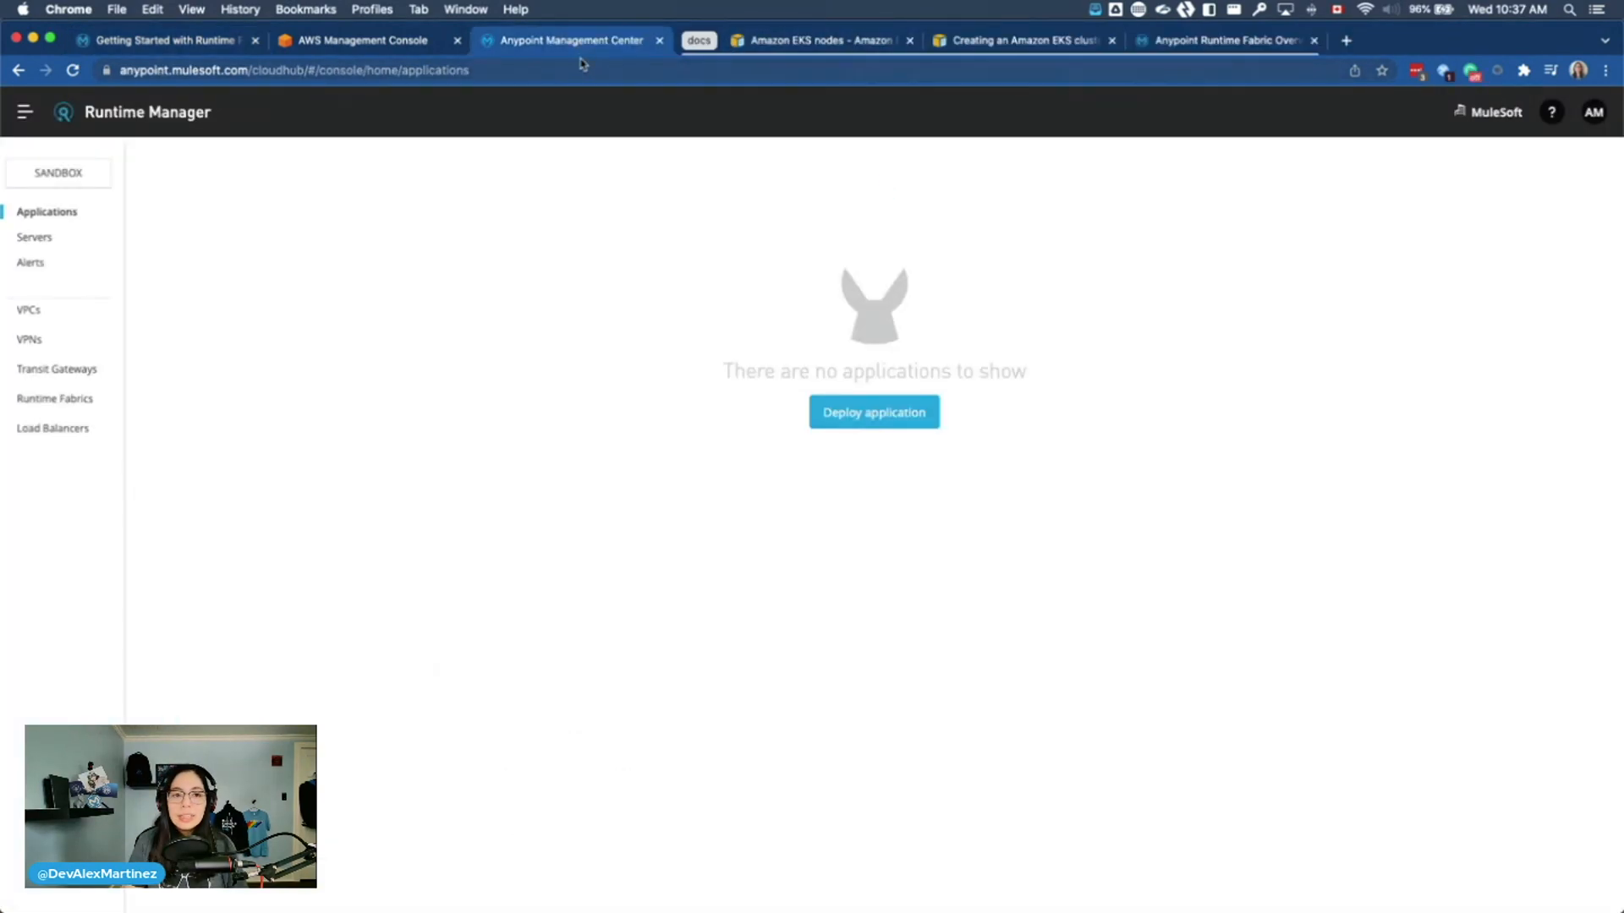
mouse_move(759, 460)
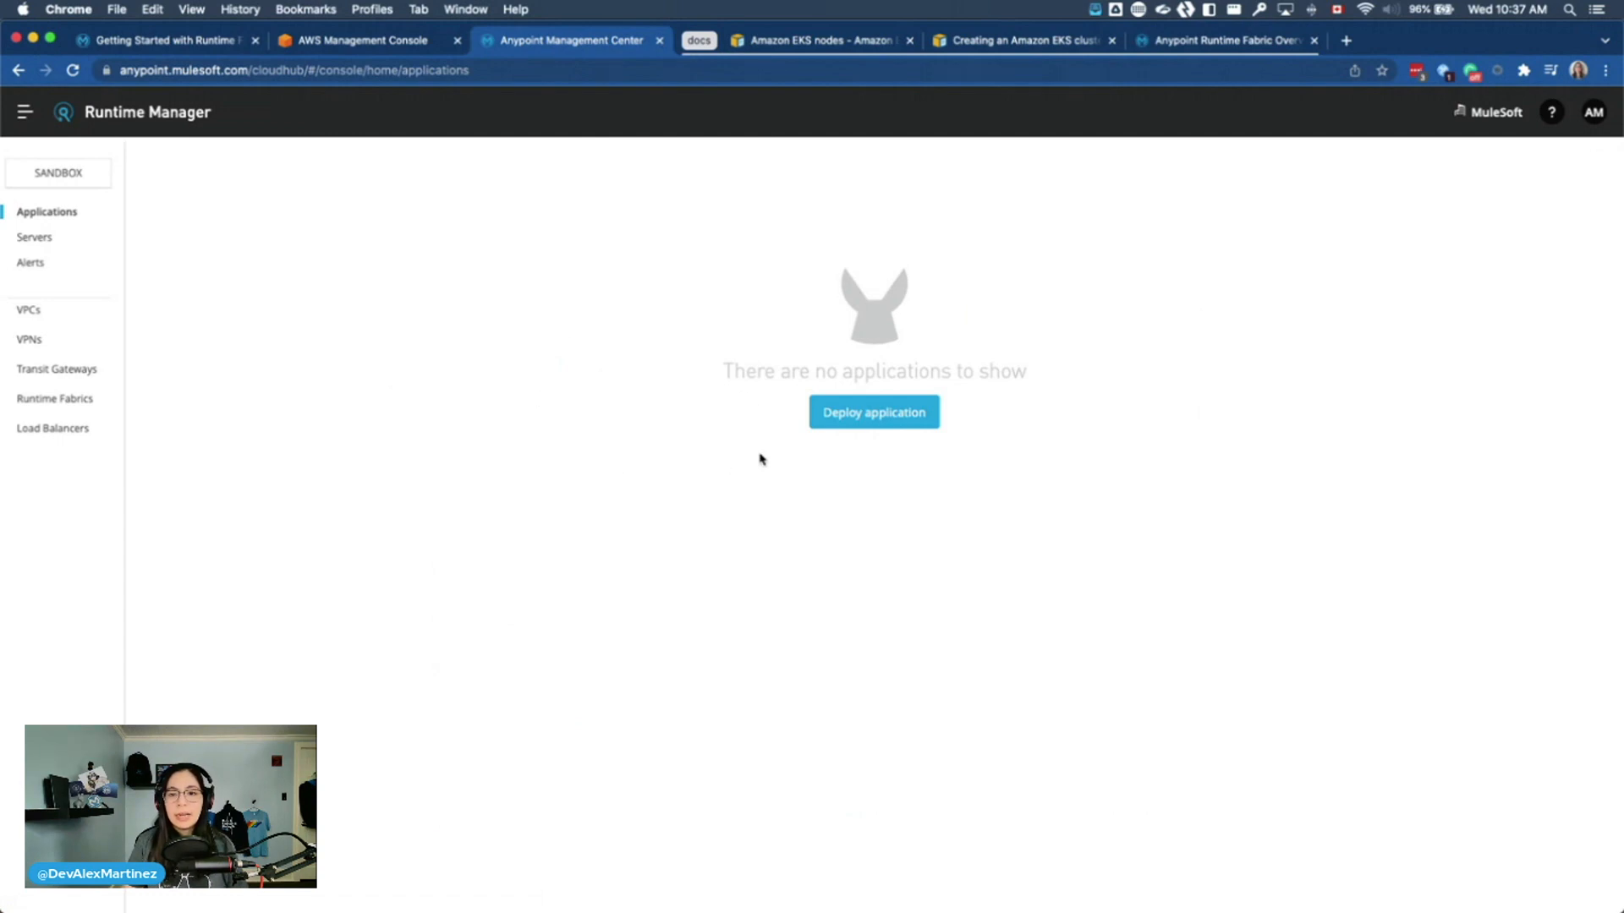
mouse_move(301, 457)
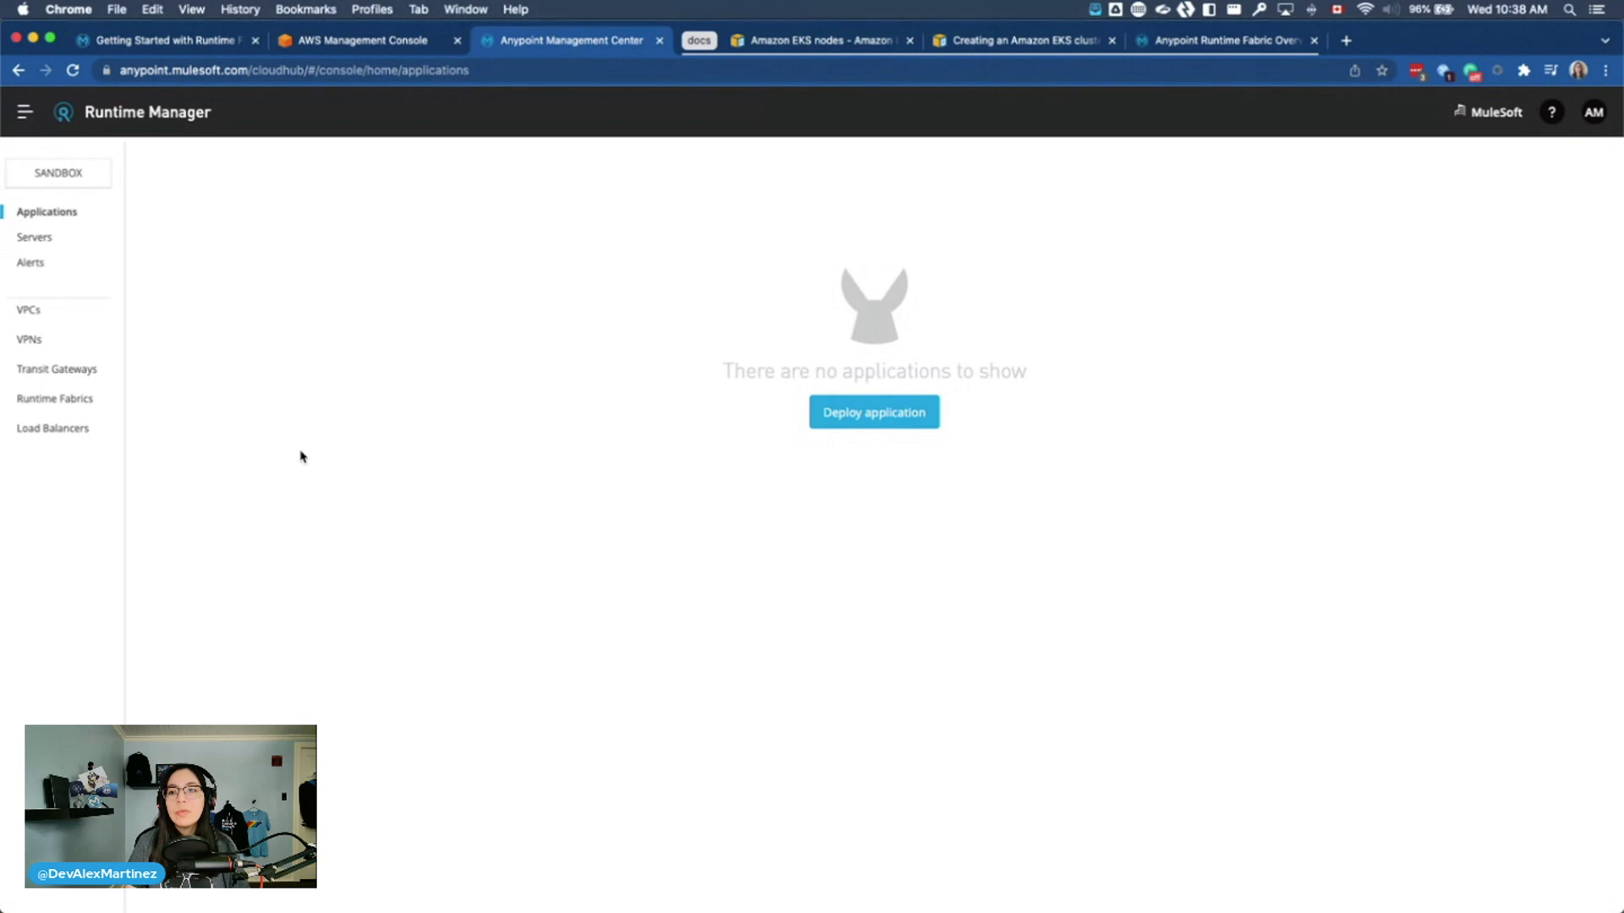
mouse_move(54, 399)
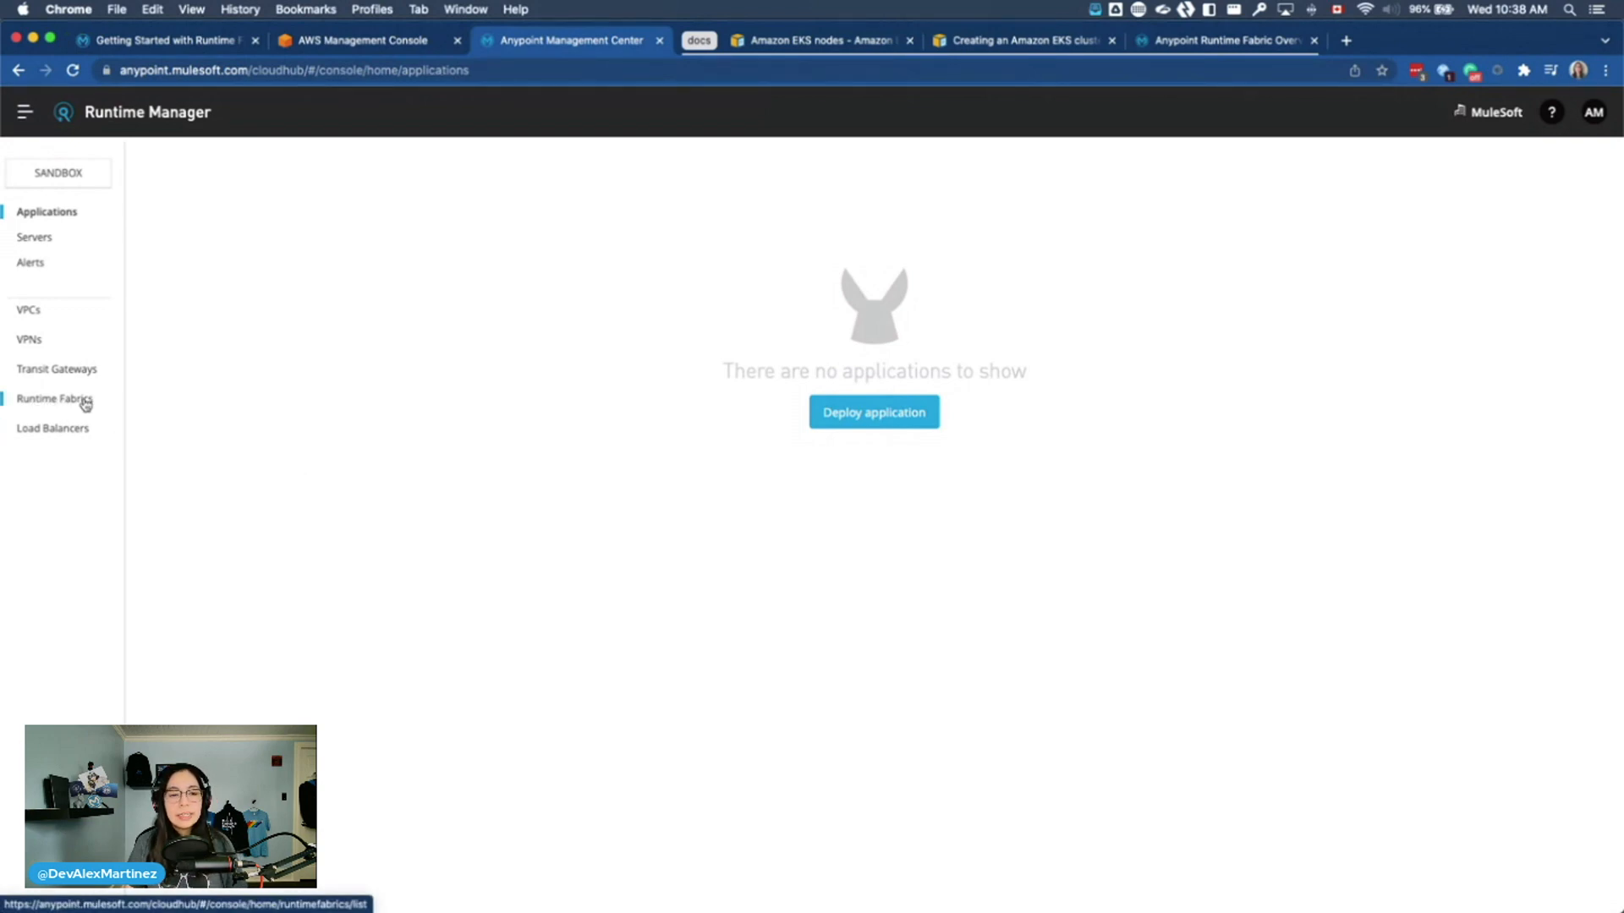
mouse_move(320, 402)
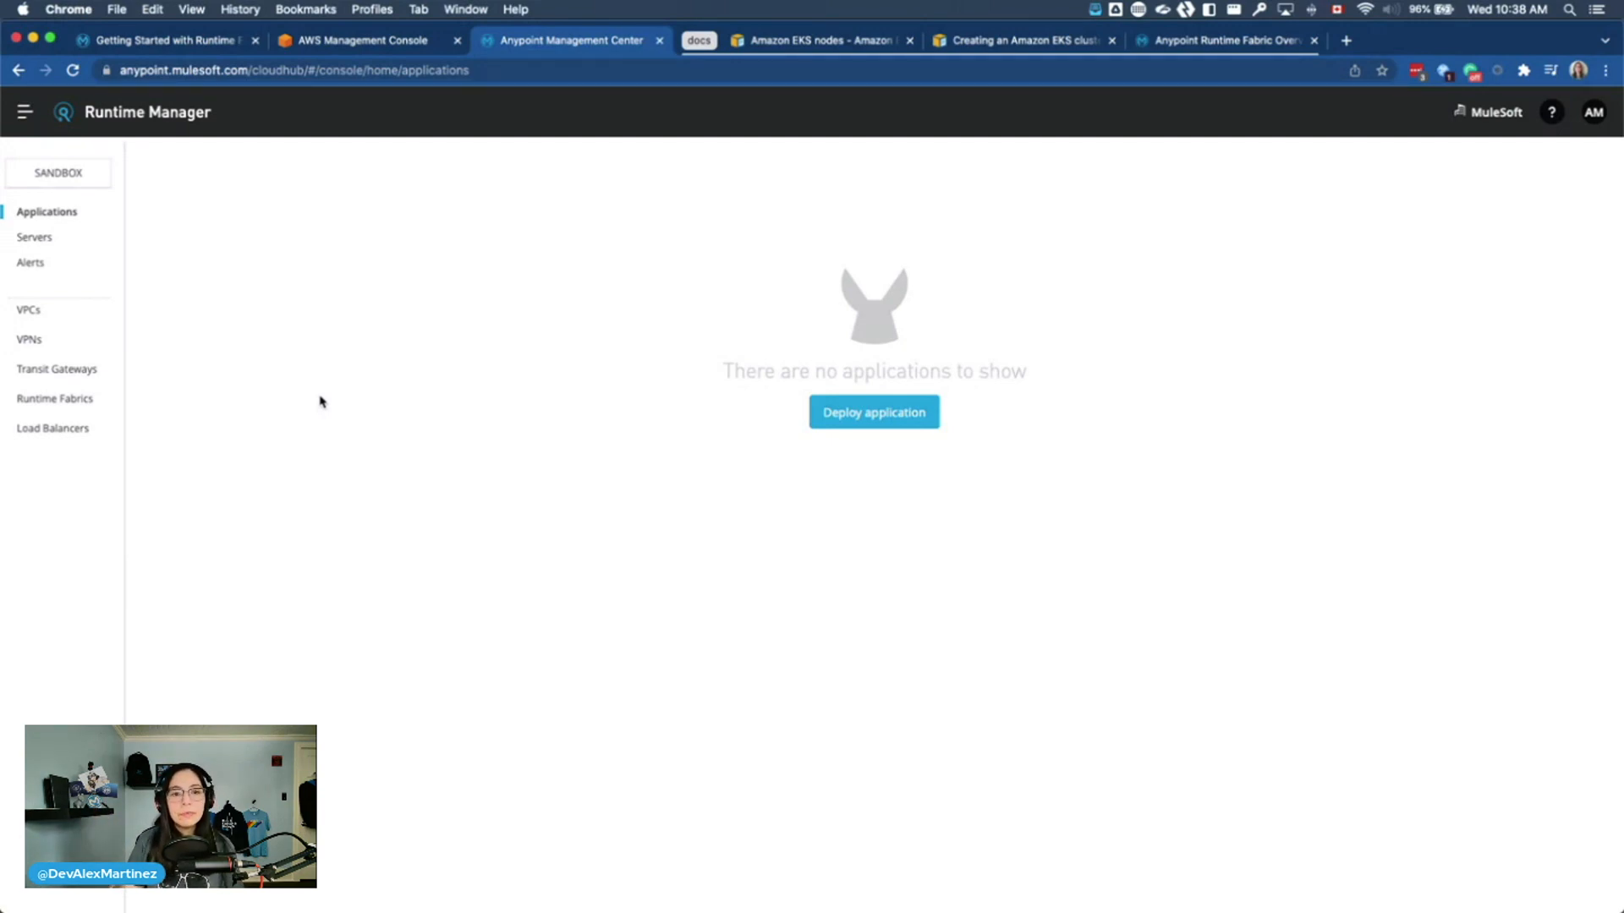
mouse_move(333, 308)
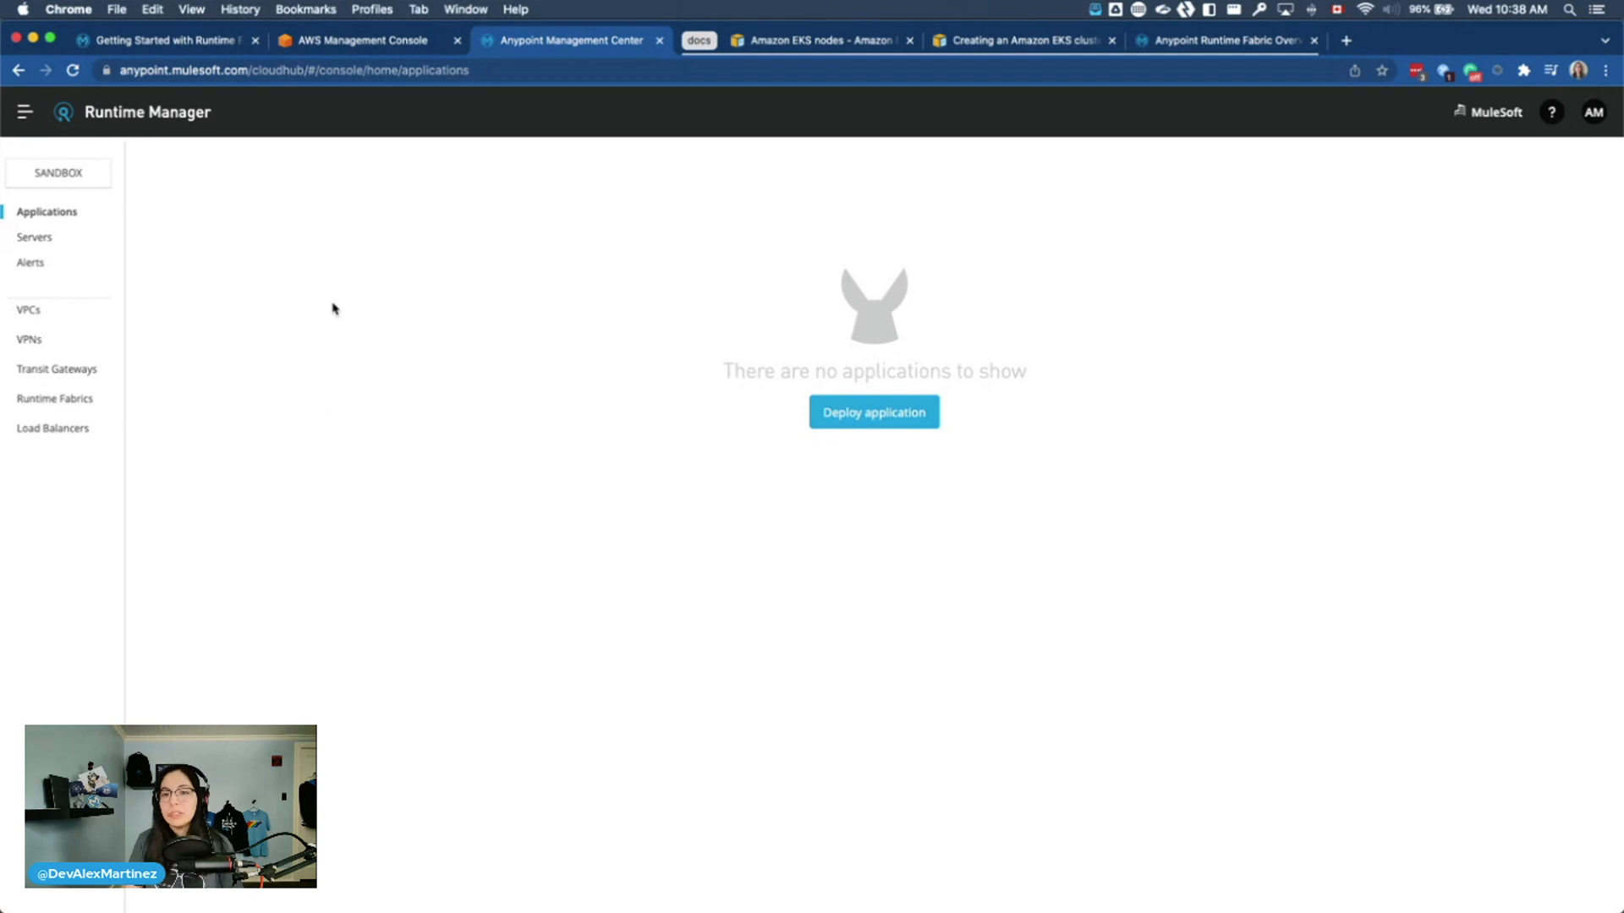
mouse_move(362, 41)
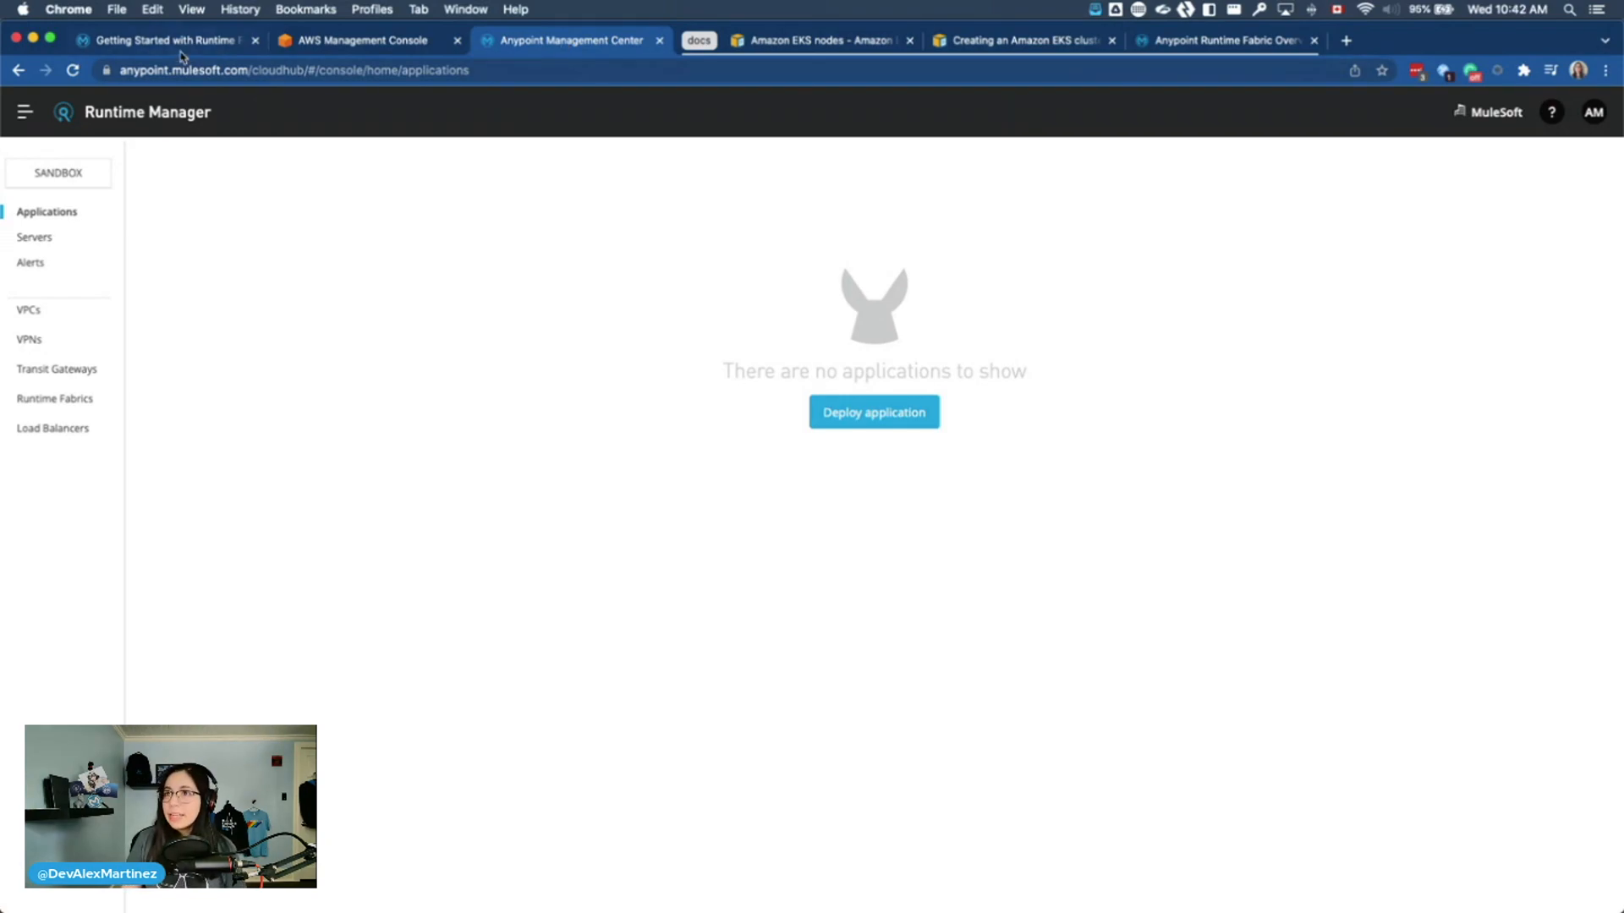
Step: From the tutorial's Prerequisites, download the macOS AWS CLI installer package from the AWS guide
left_click(166, 40)
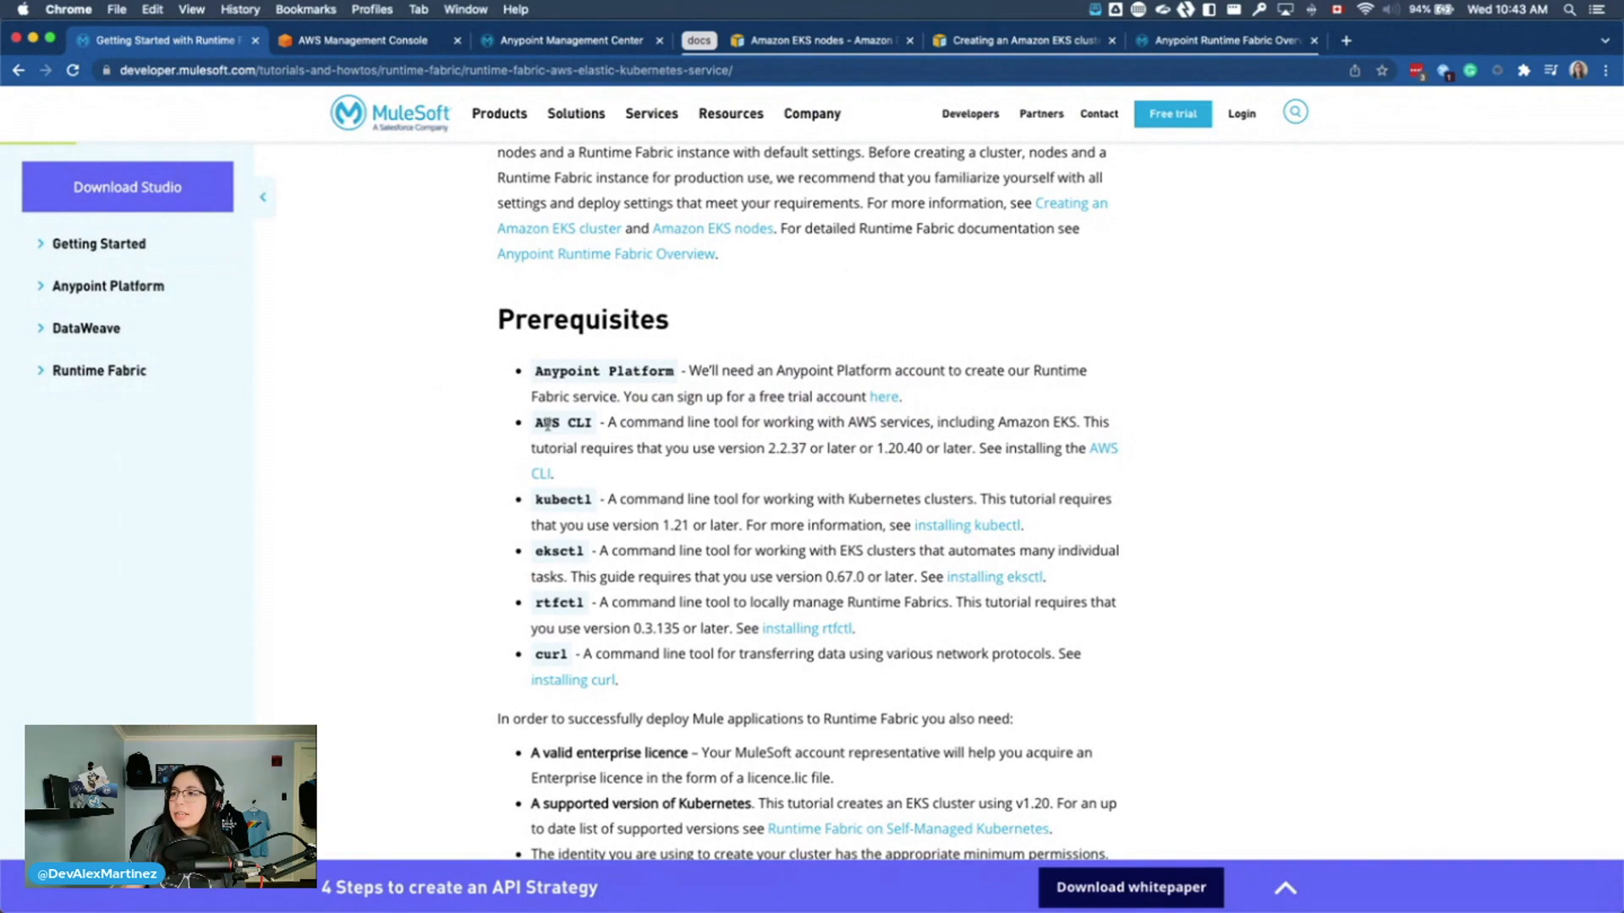
left_click(1101, 446)
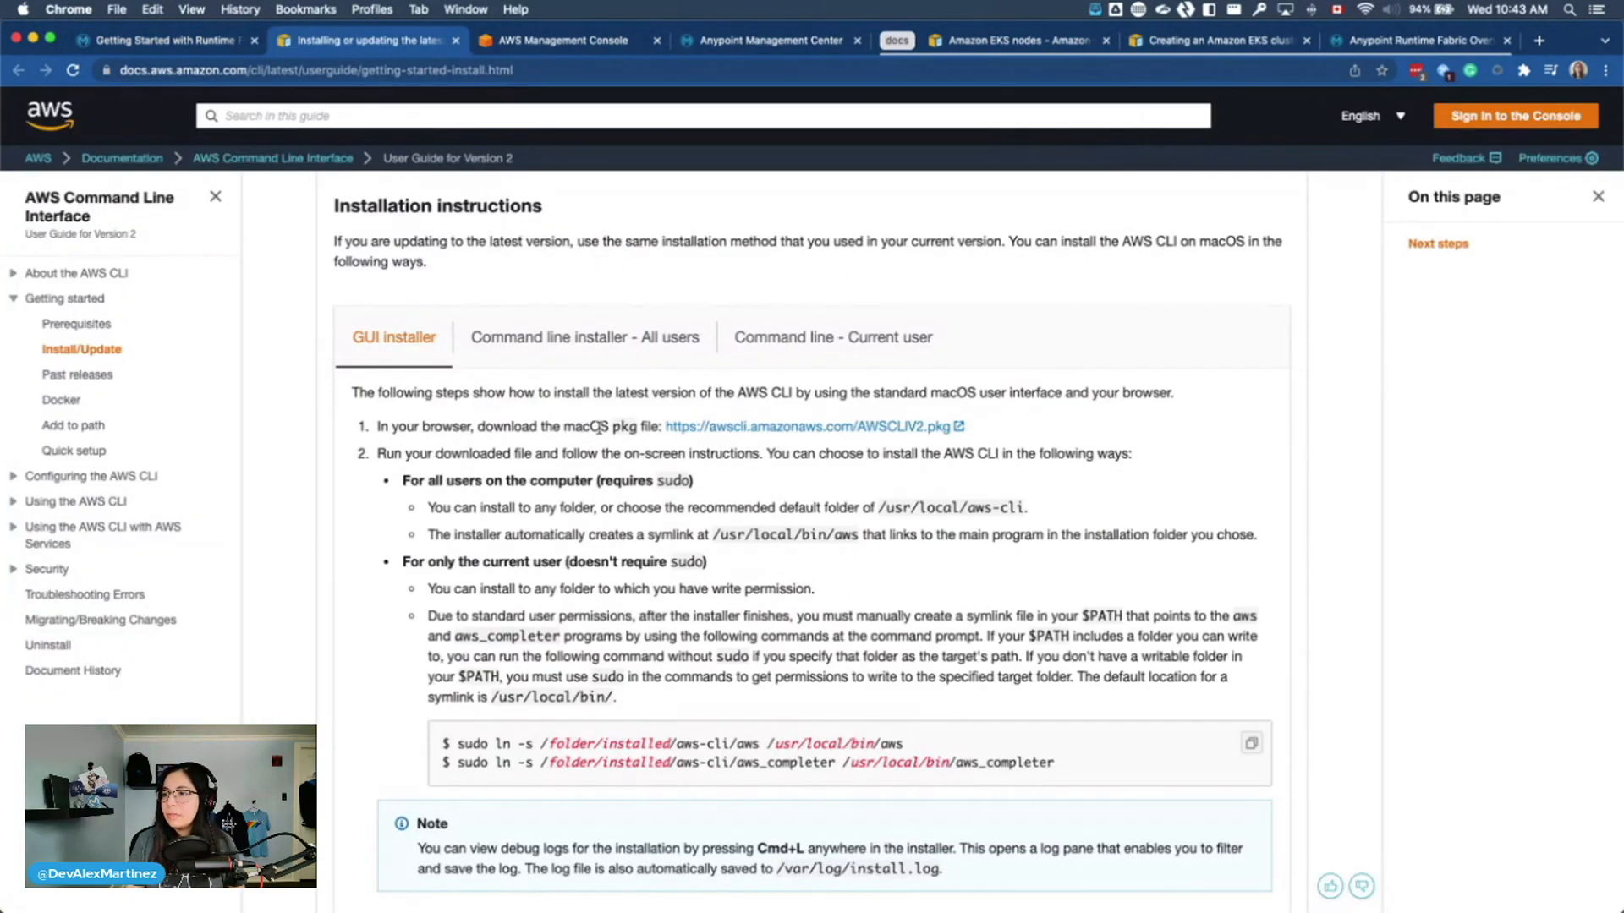
left_click(1539, 41)
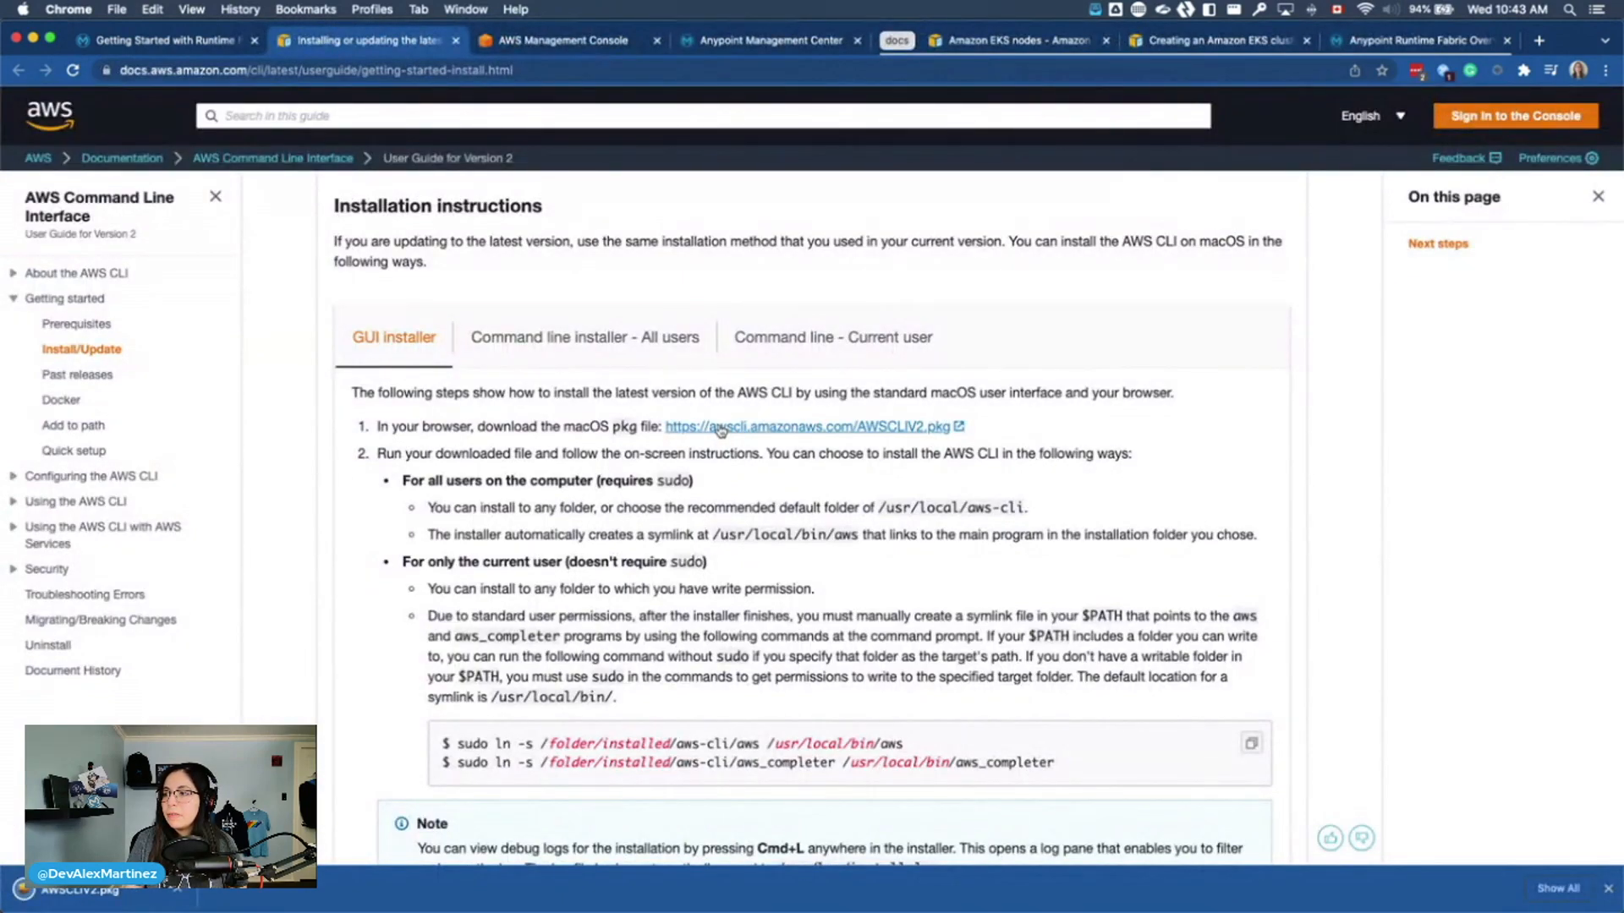
scroll("down", 3)
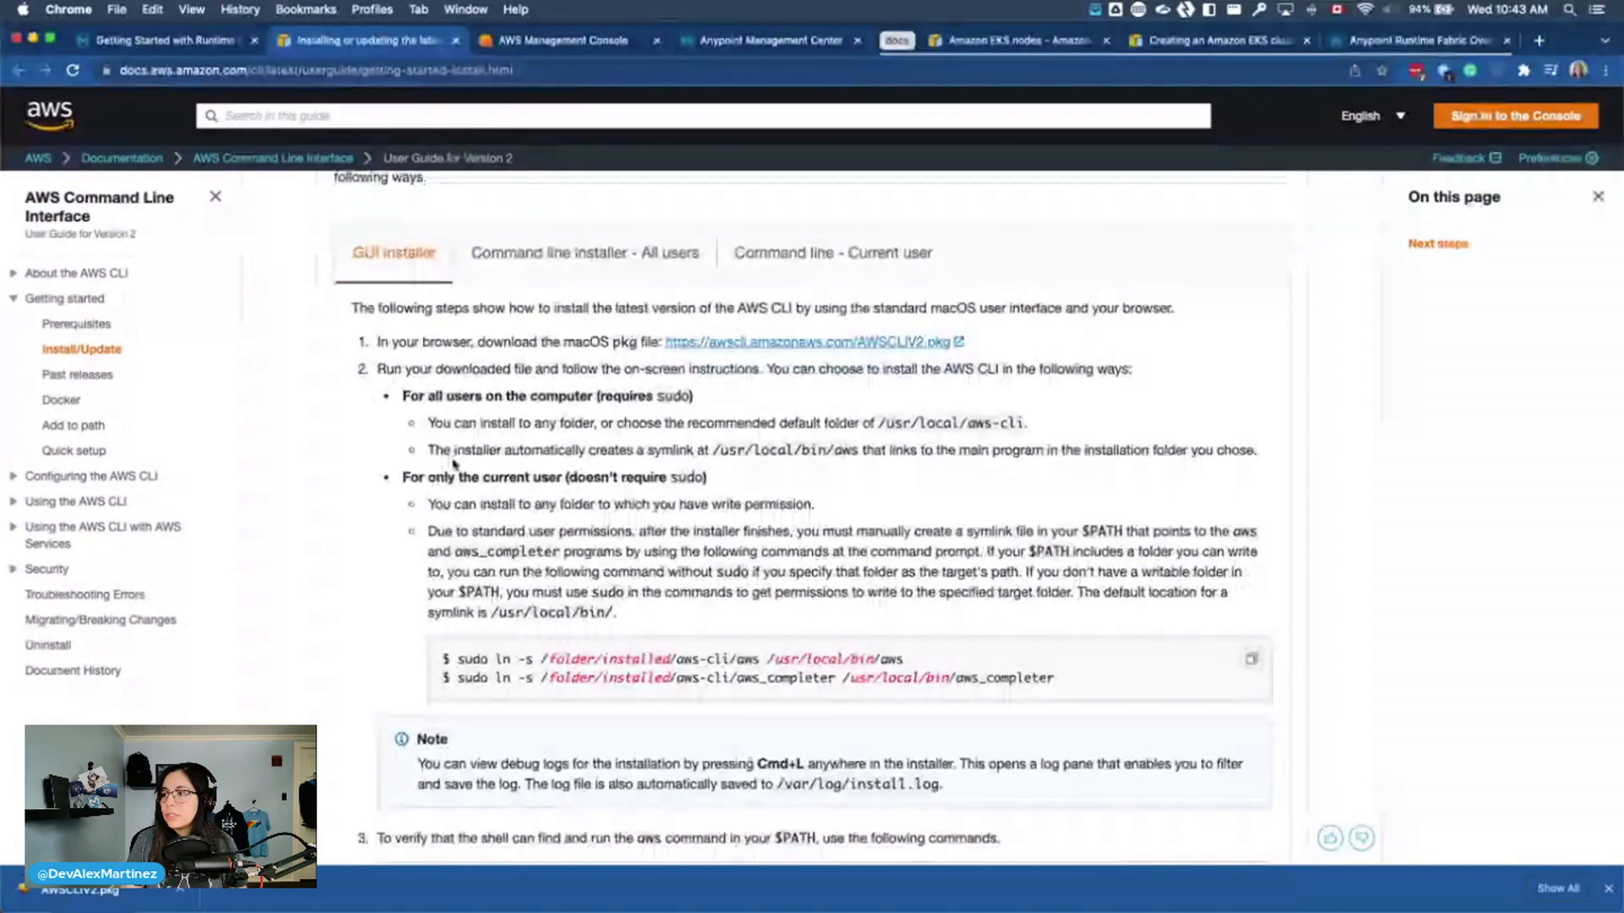
Step: In Terminal, confirm the aws command resolves to /usr/local/bin/aws
left_click(812, 341)
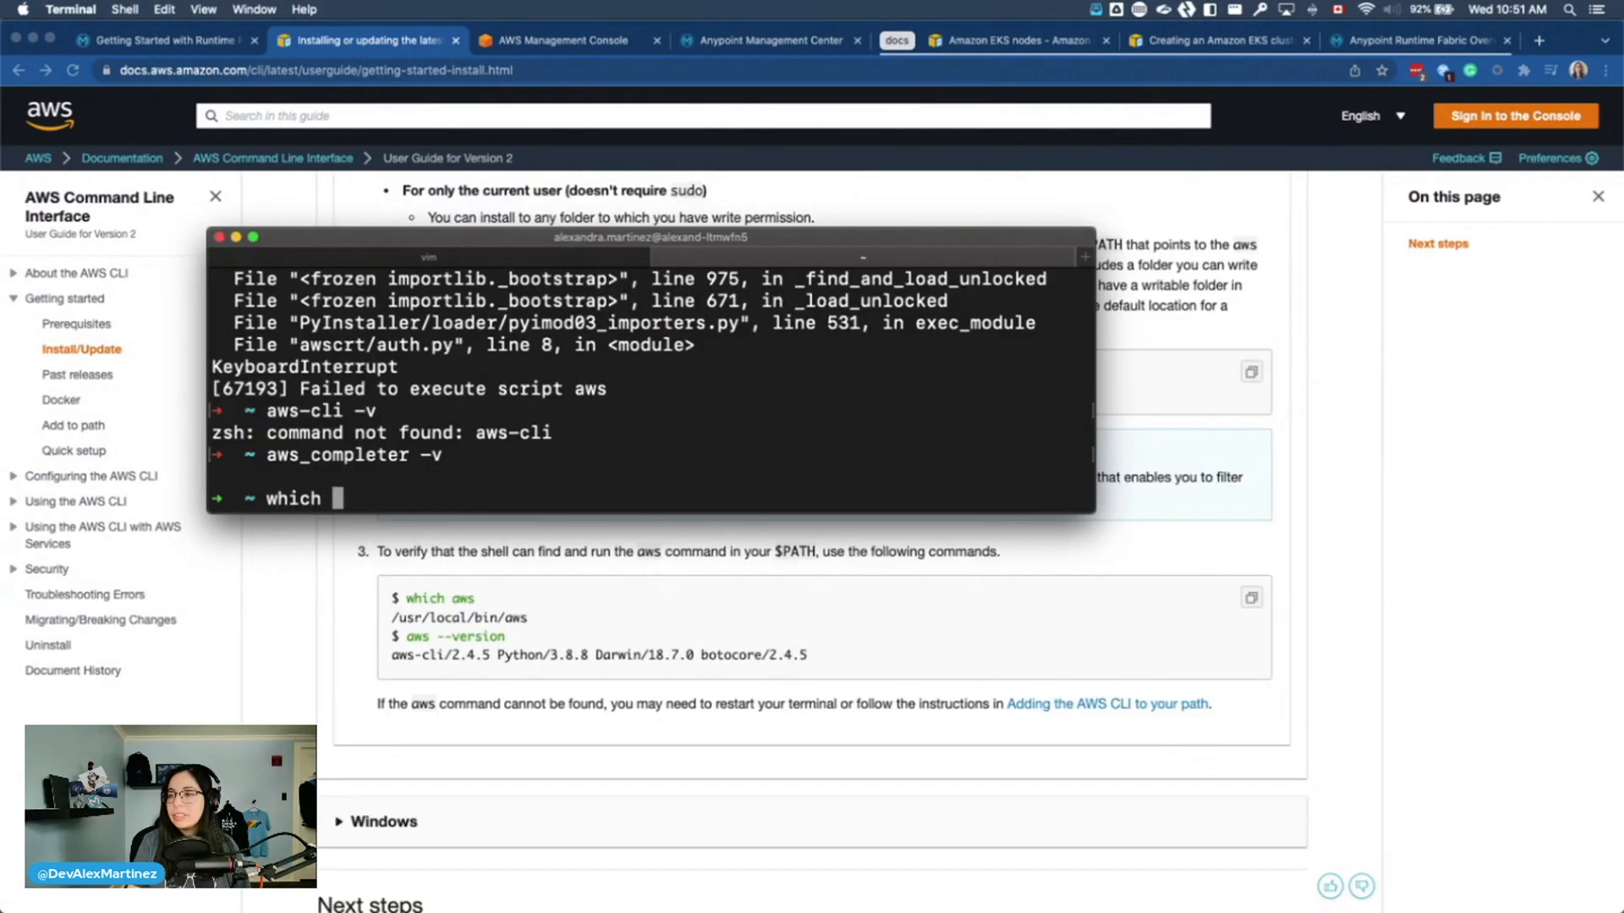
key("Return")
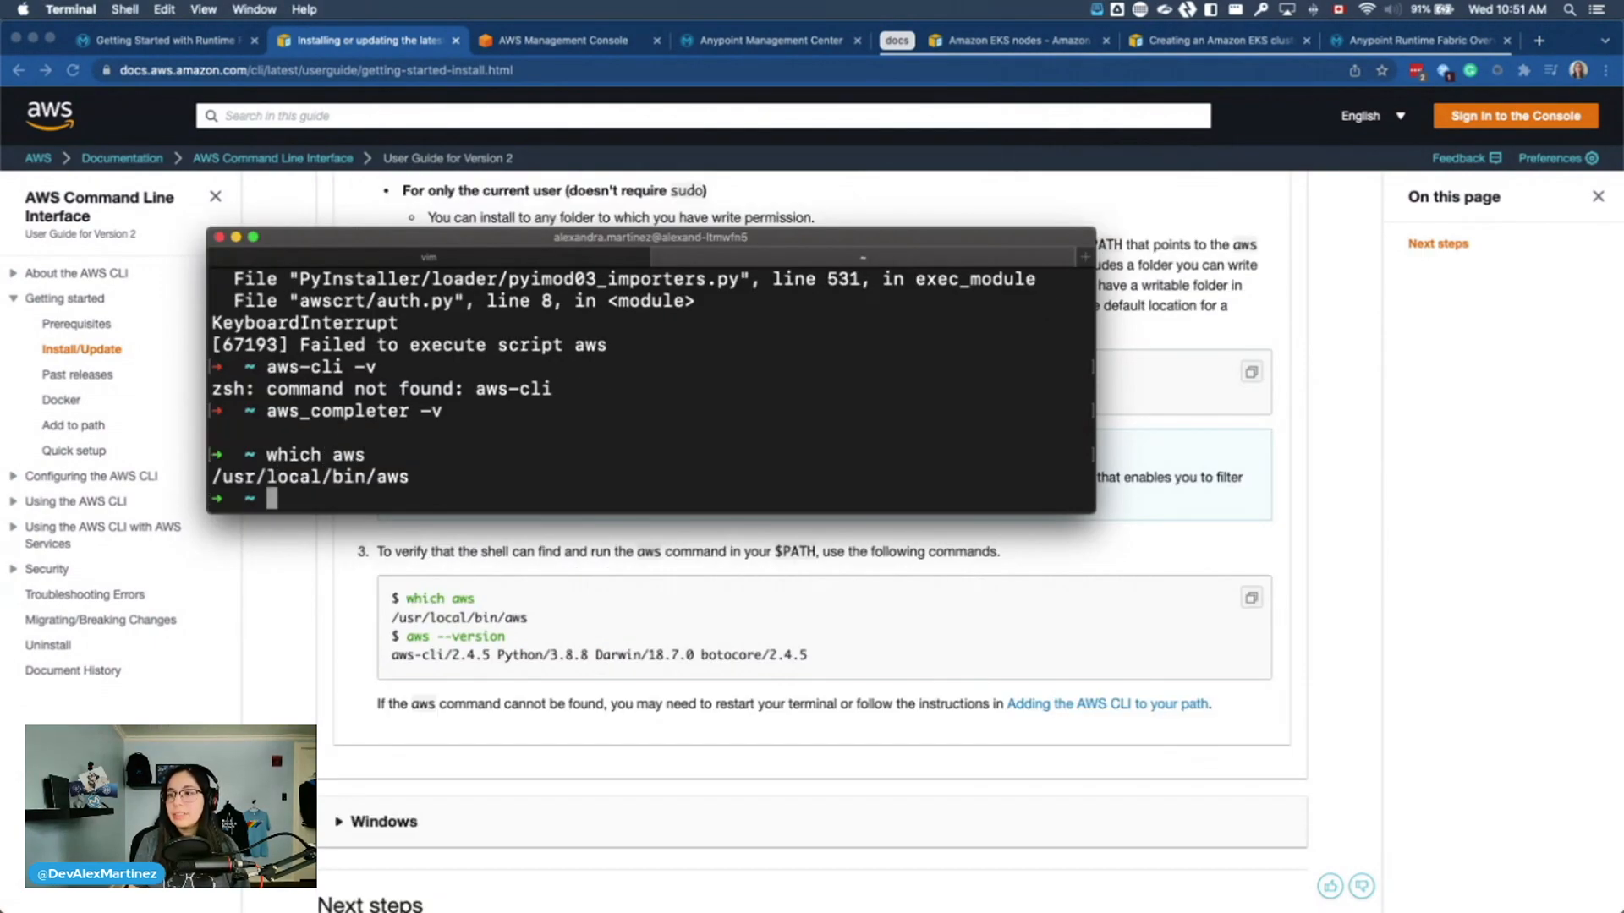
type("aw")
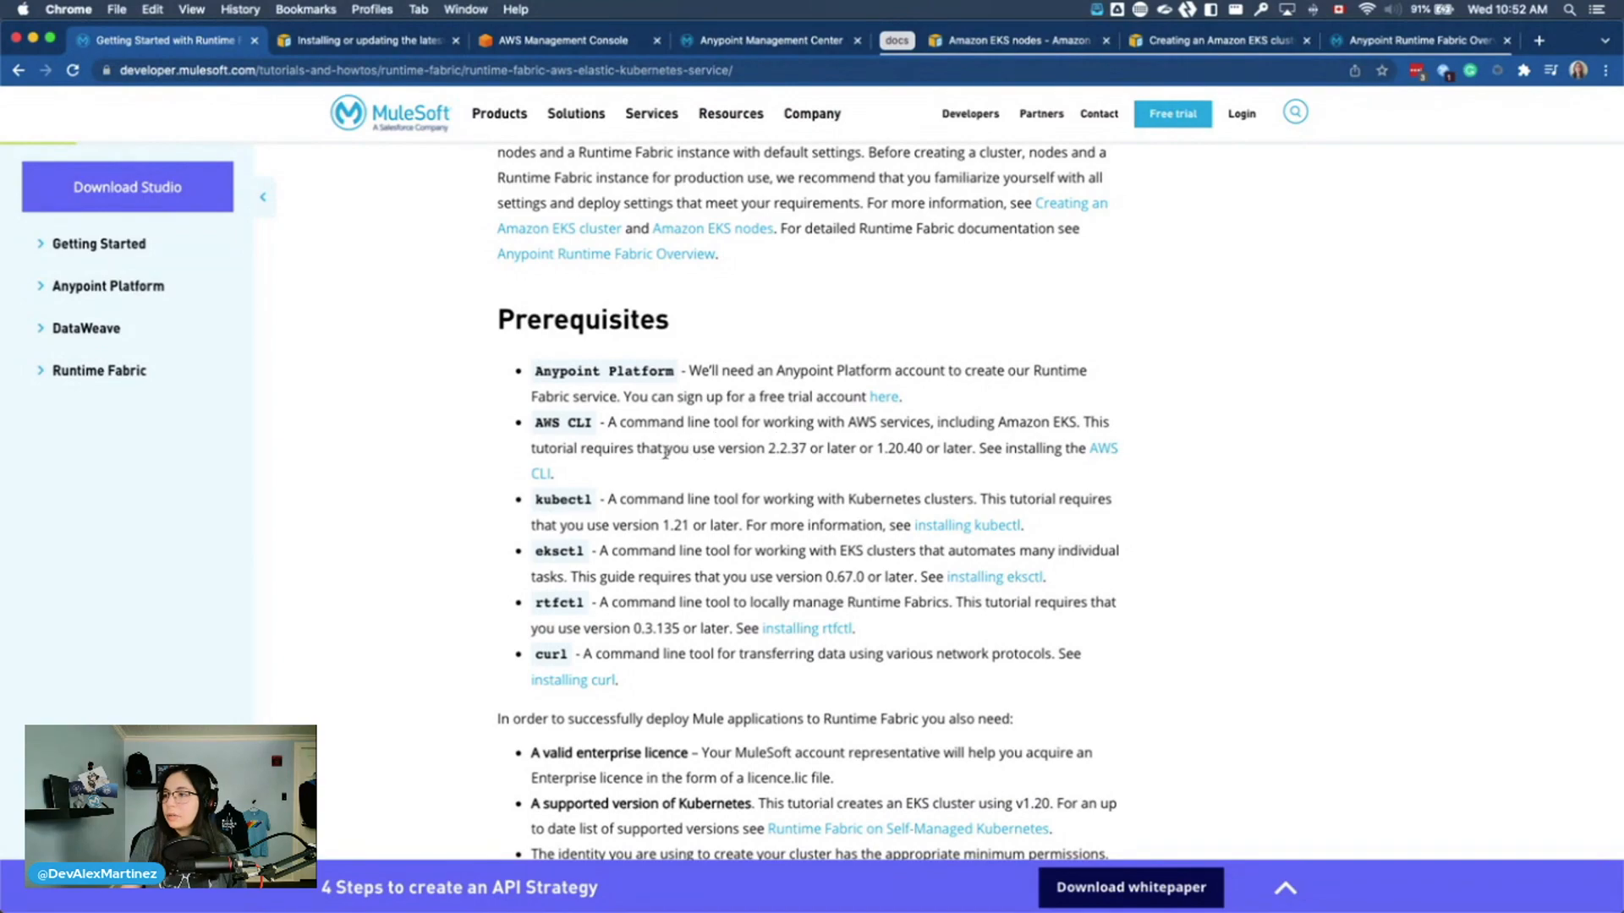
Step: Check the required AWS CLI version 2.2.37, then confirm kubectl reports client version v1.23.3
double_click(786, 446)
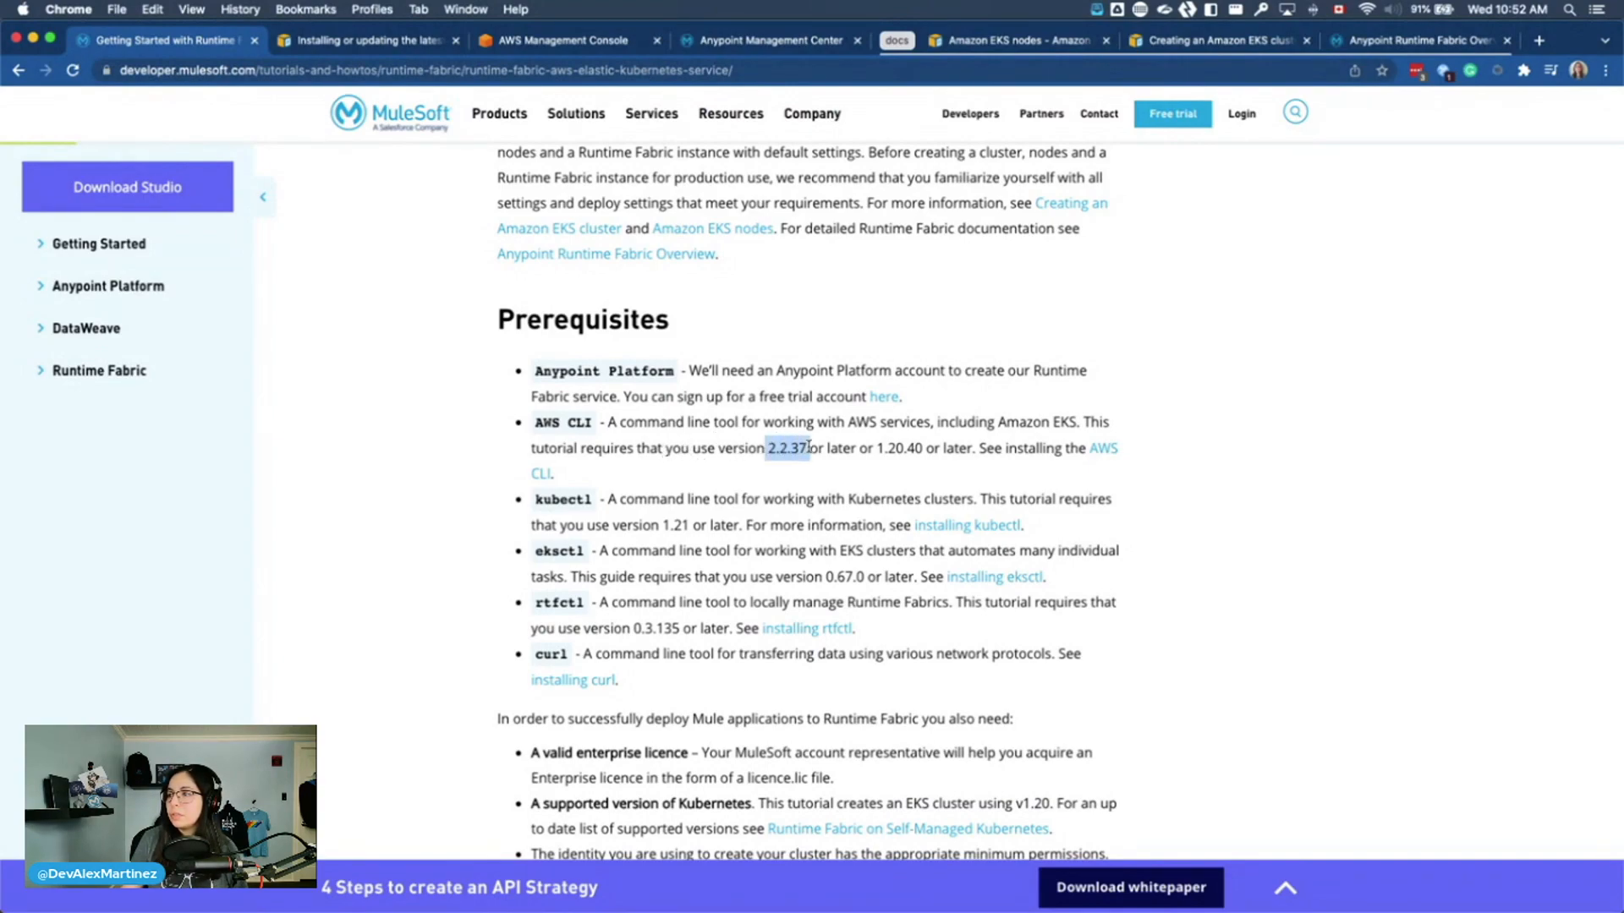
scroll("down", 3)
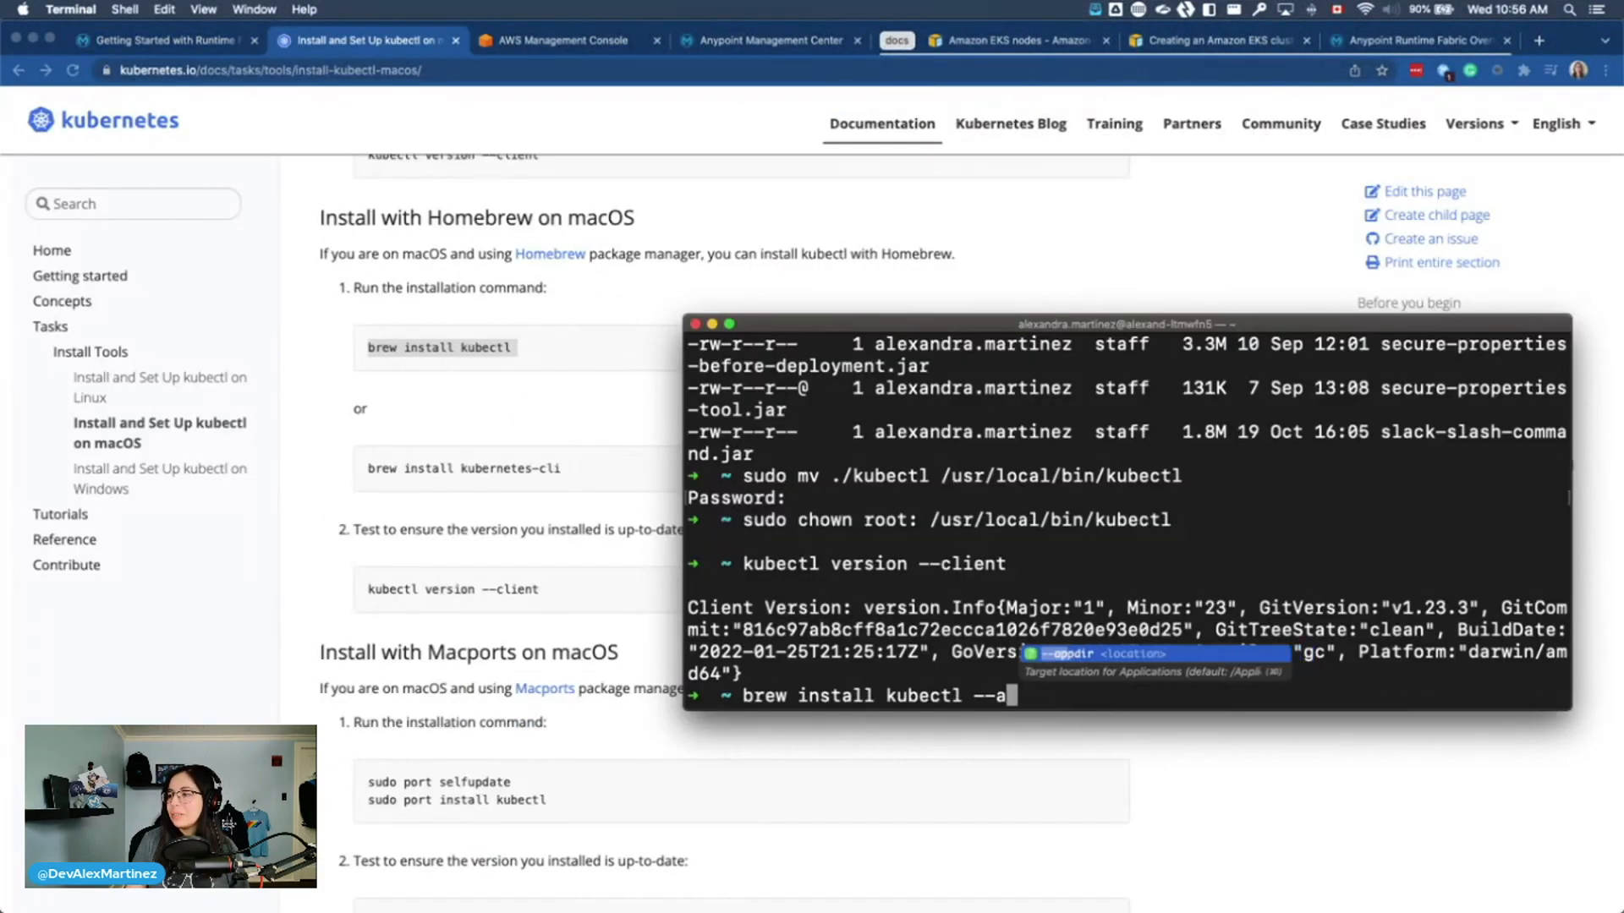
key("Return")
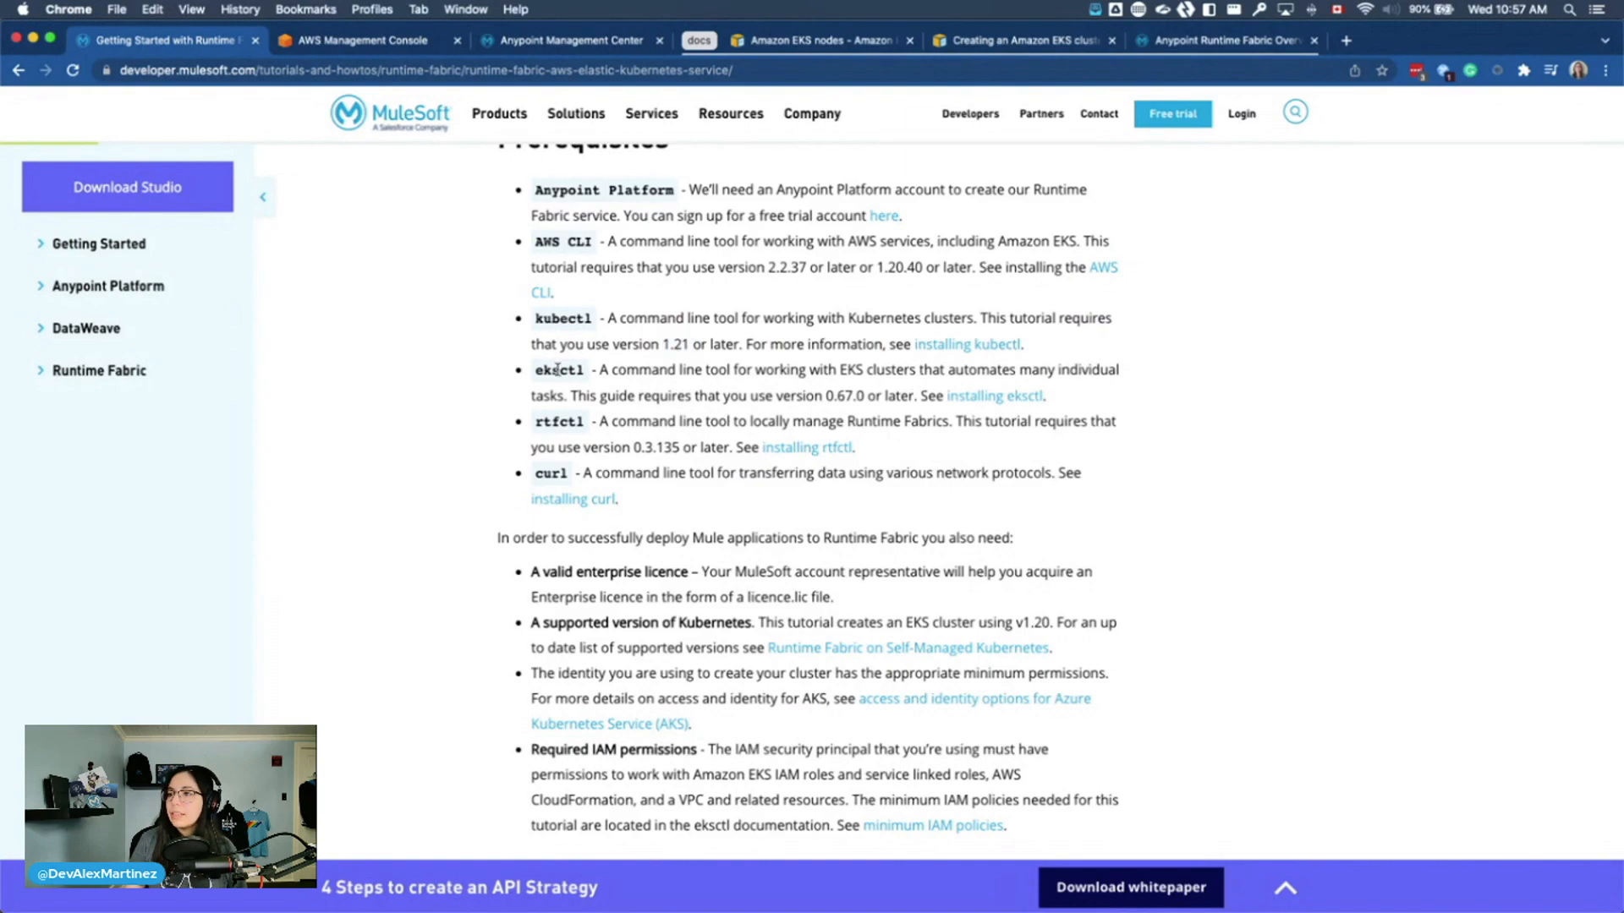
Step: Follow the eksctl install guide, verify eksctl 0.83.0, and reach the AWS CLI quick setup guide
double_click(560, 371)
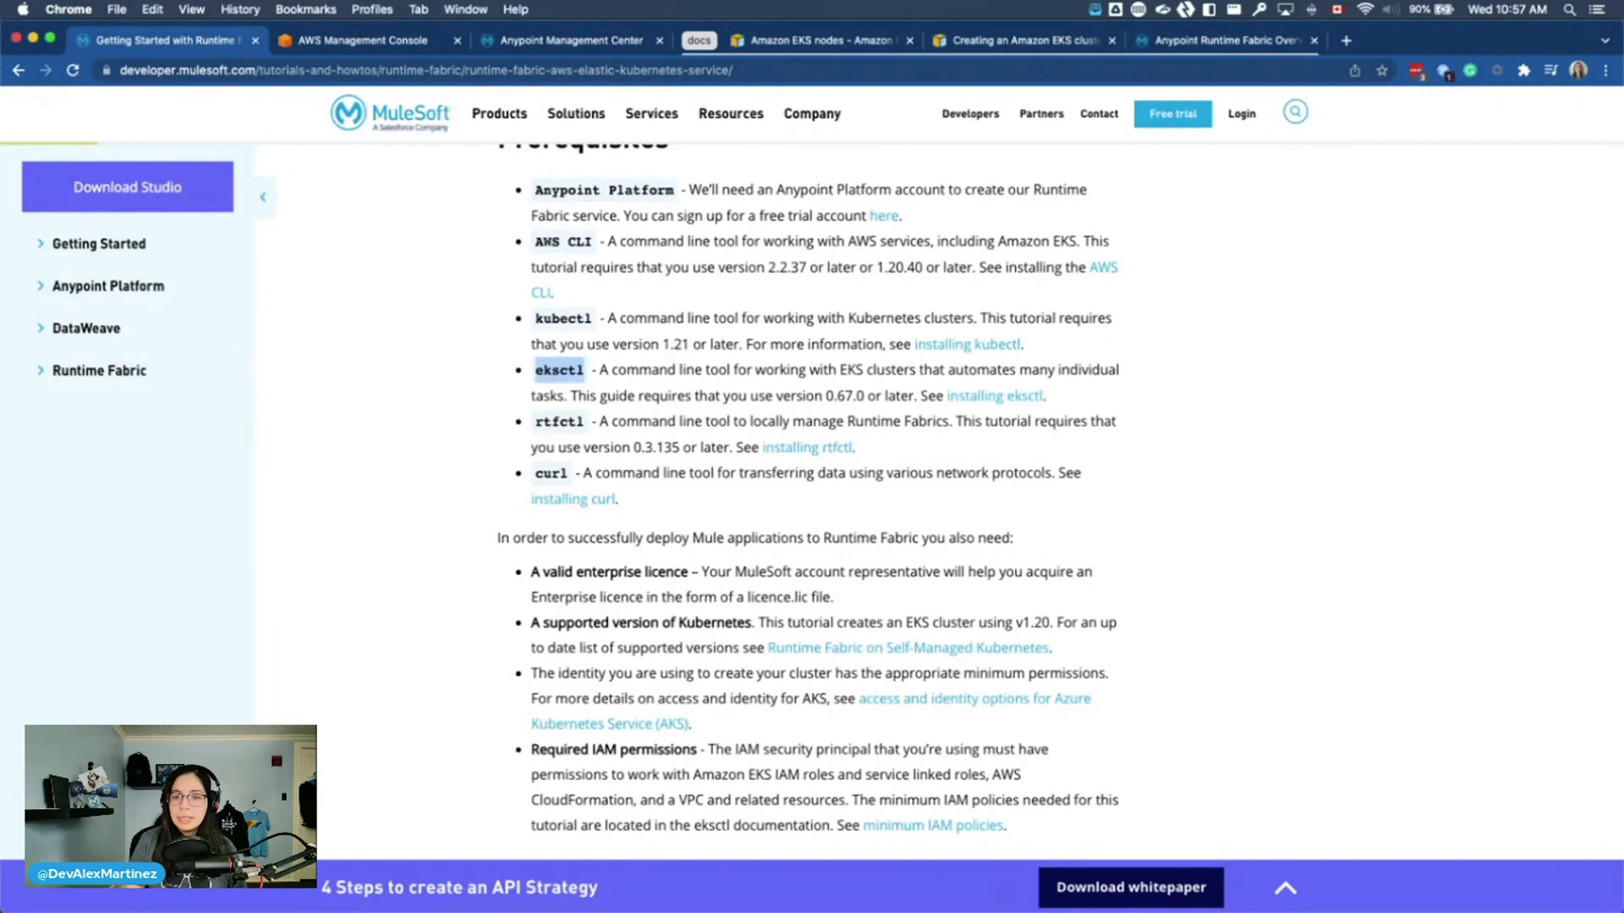
left_click(992, 396)
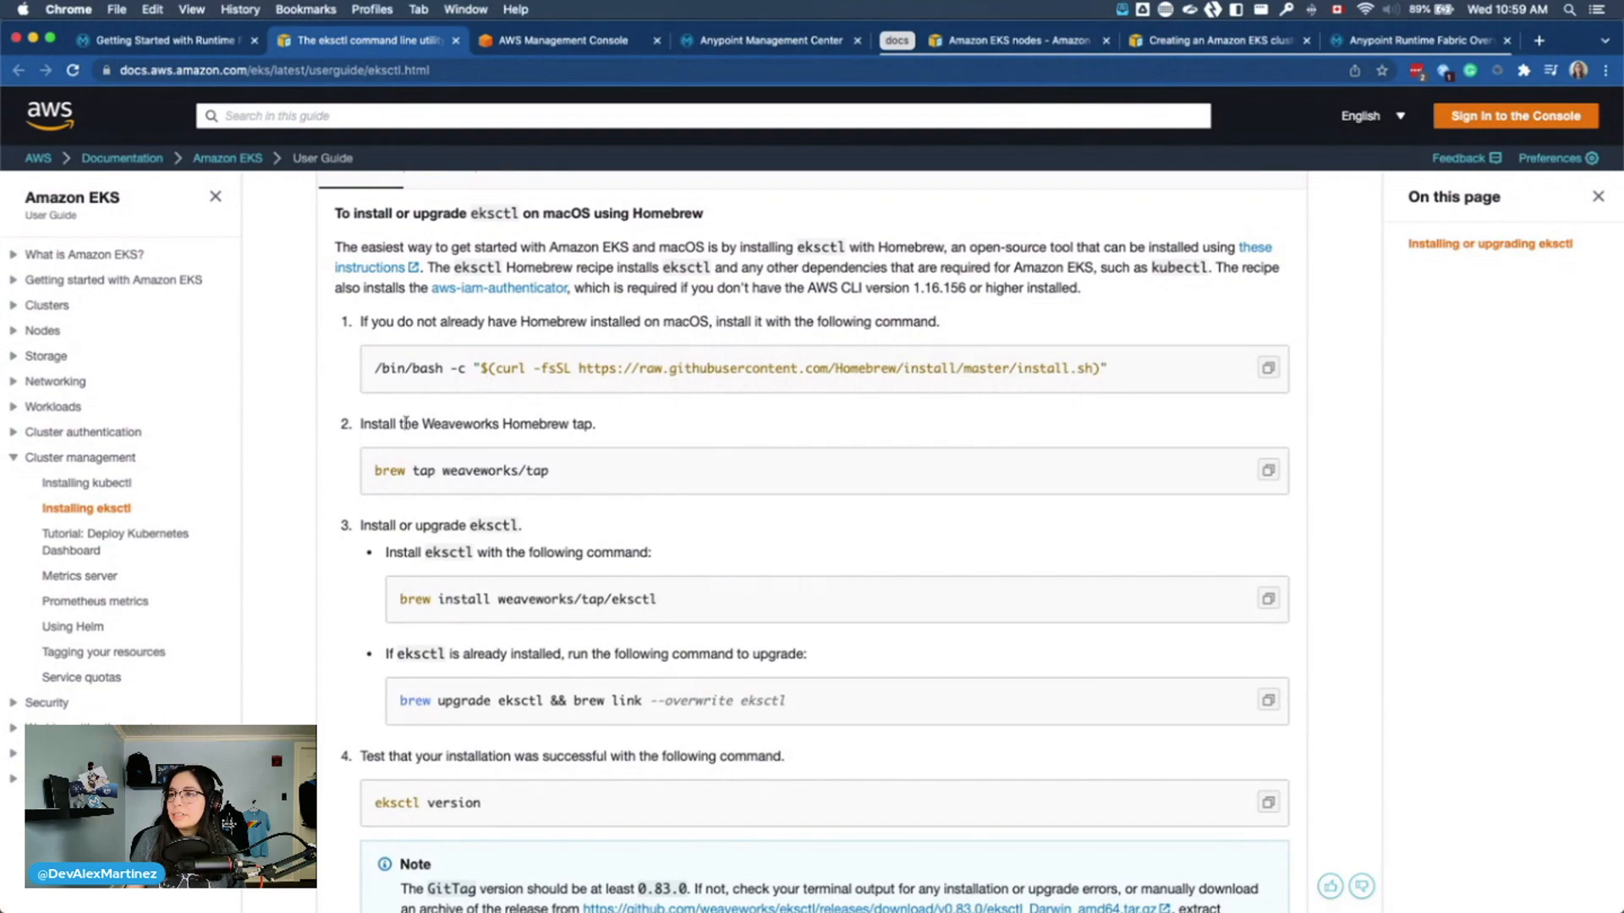
mouse_move(631, 446)
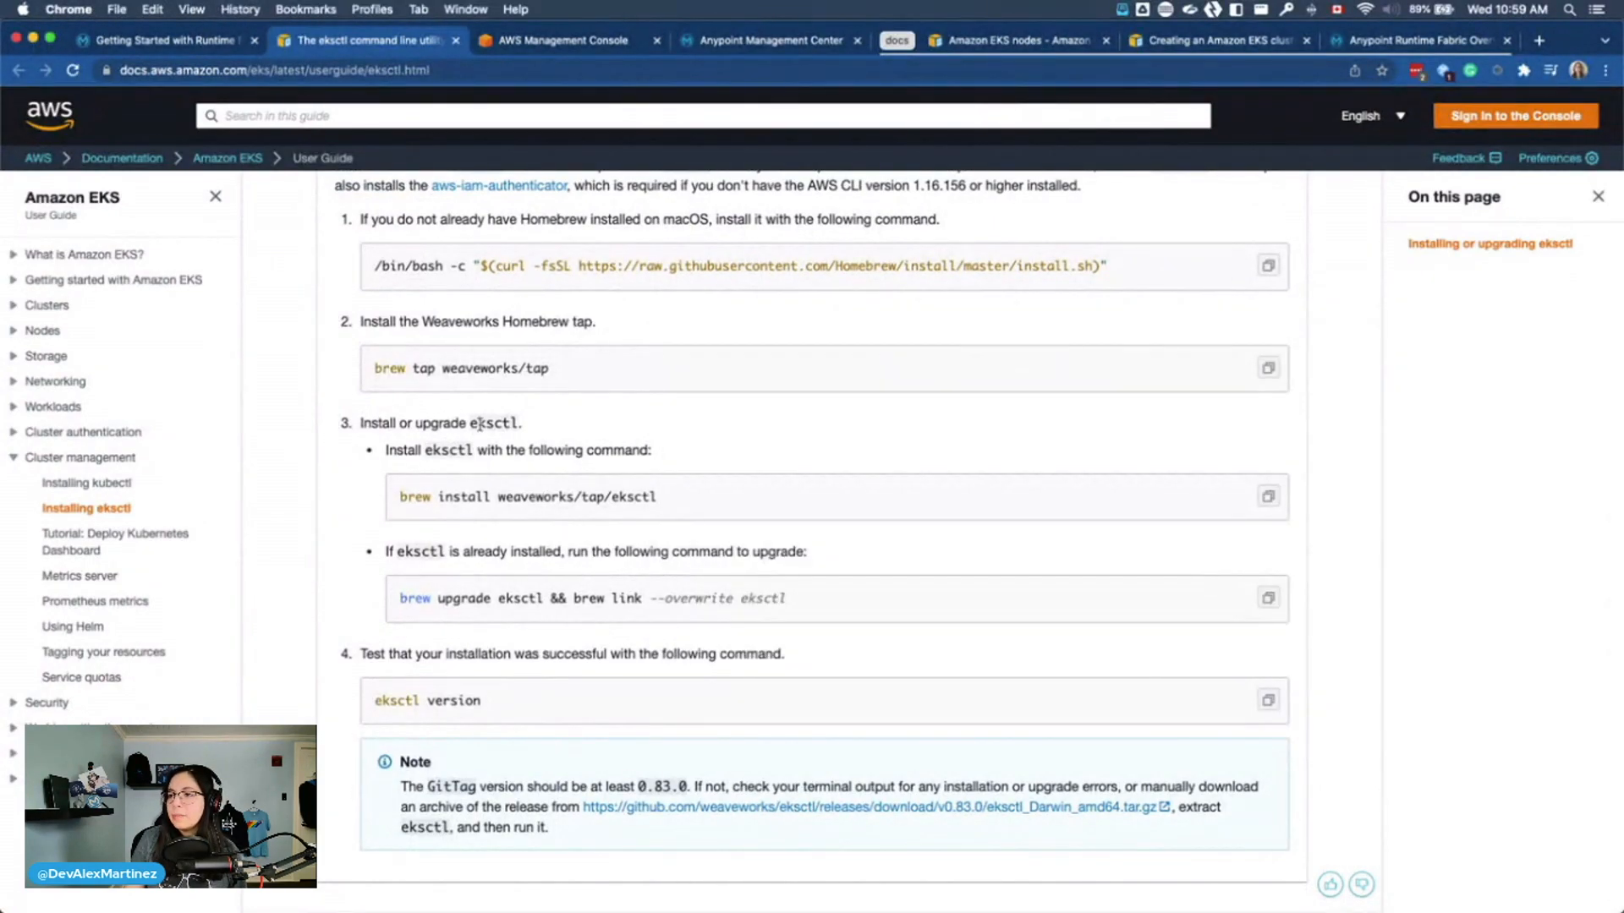
mouse_move(957, 463)
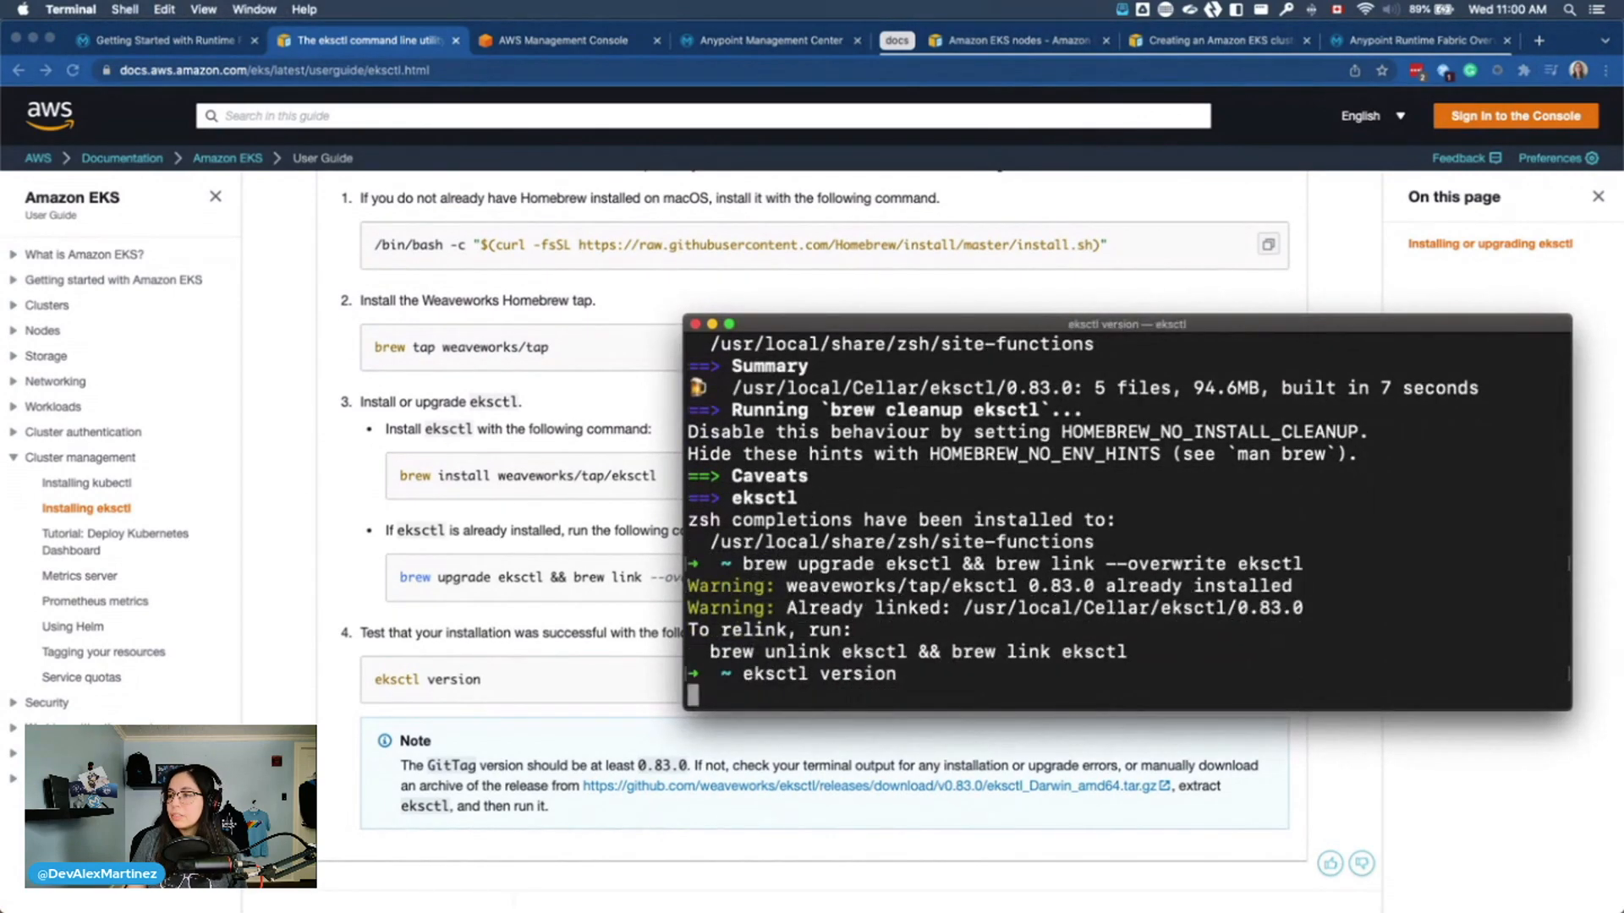
key("Return")
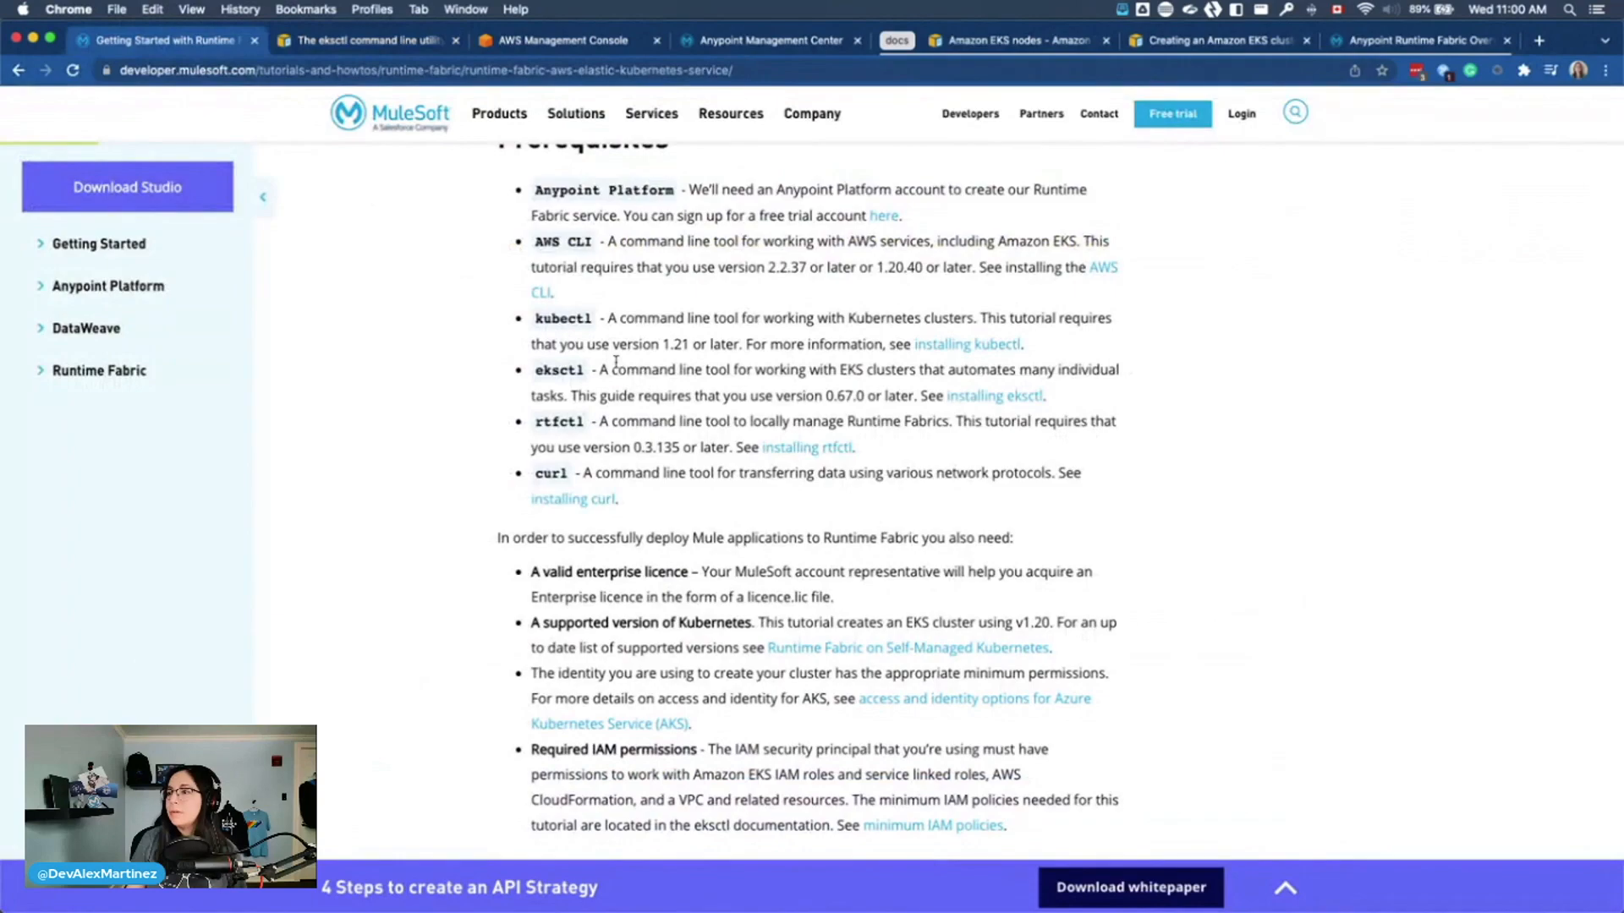
mouse_move(838, 396)
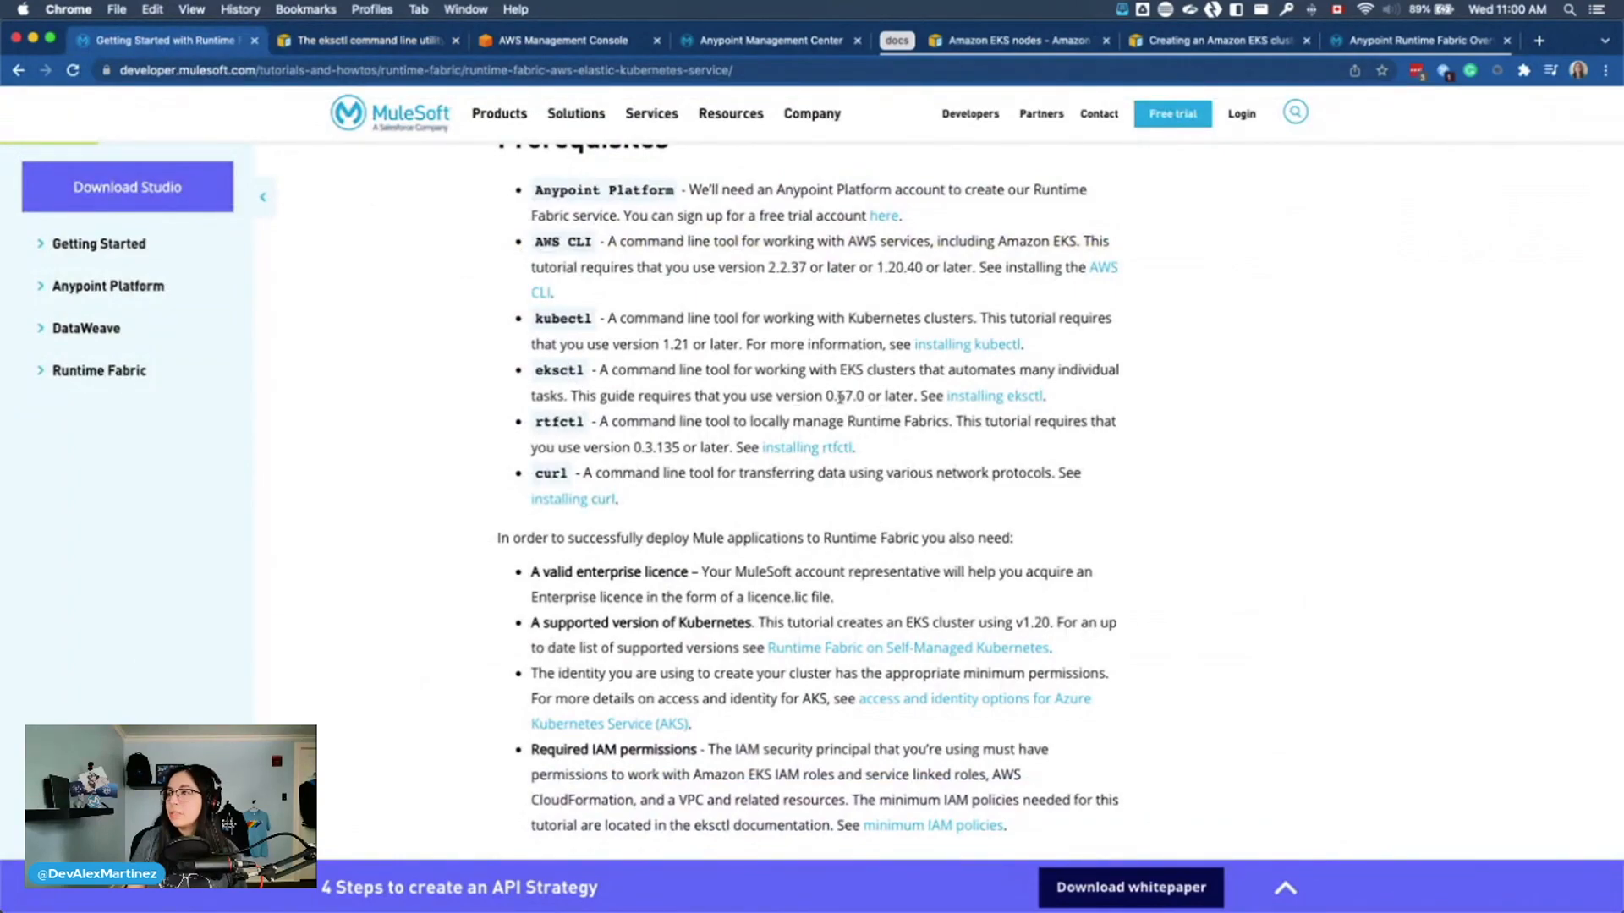
double_click(842, 396)
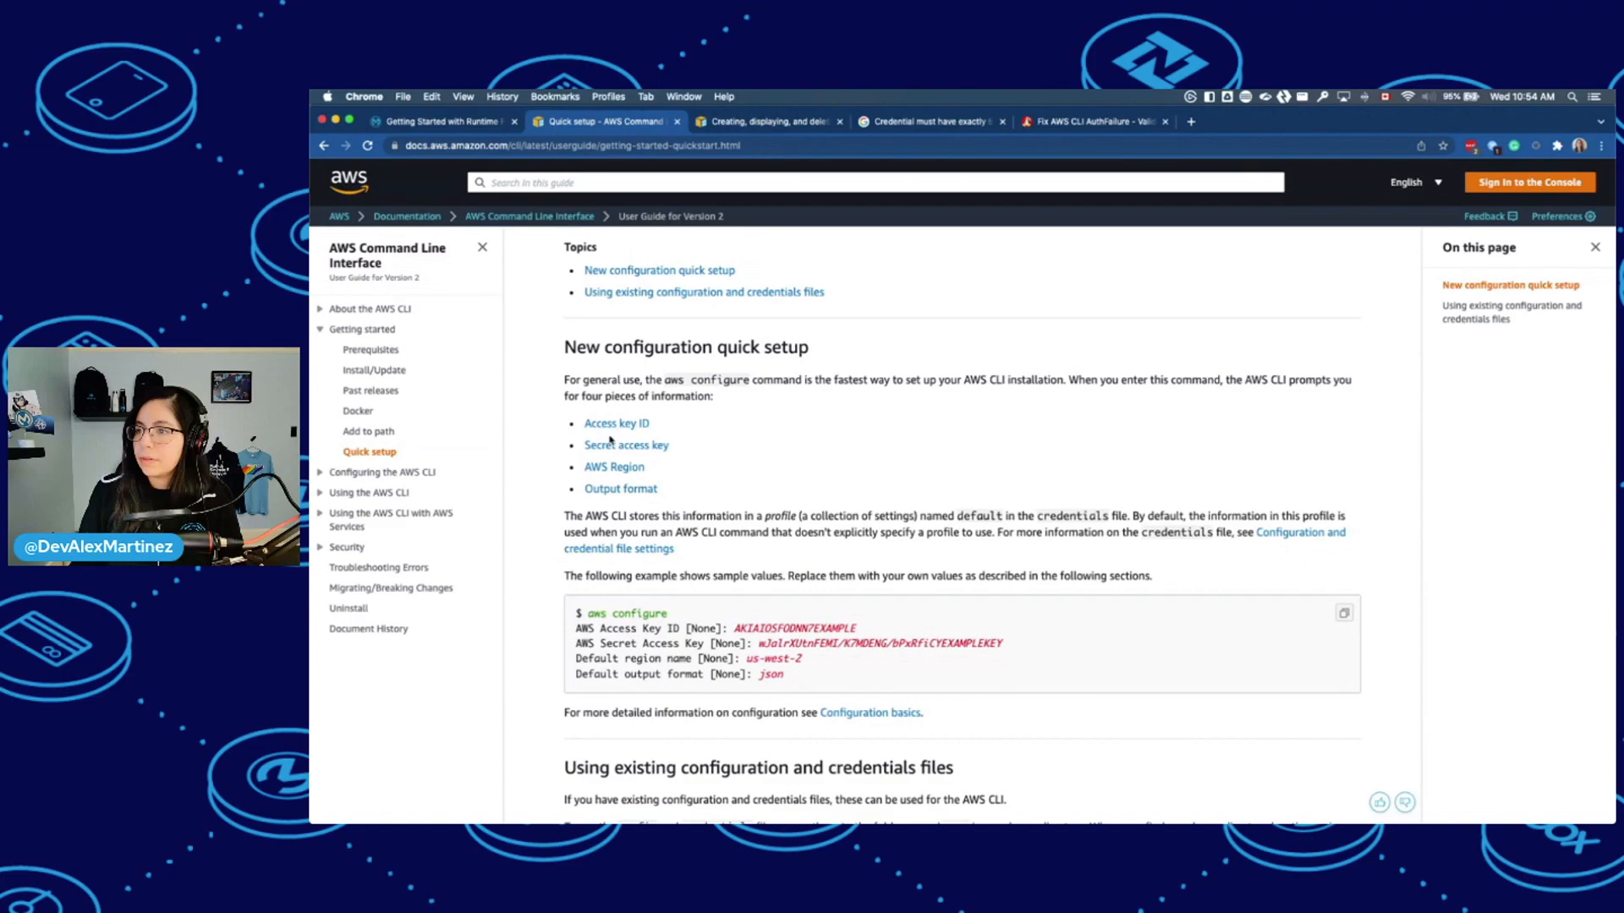
Step: Draft the aws ec2 create-key-pair command for myKeyPair in region ap-southeast-2
double_click(624, 612)
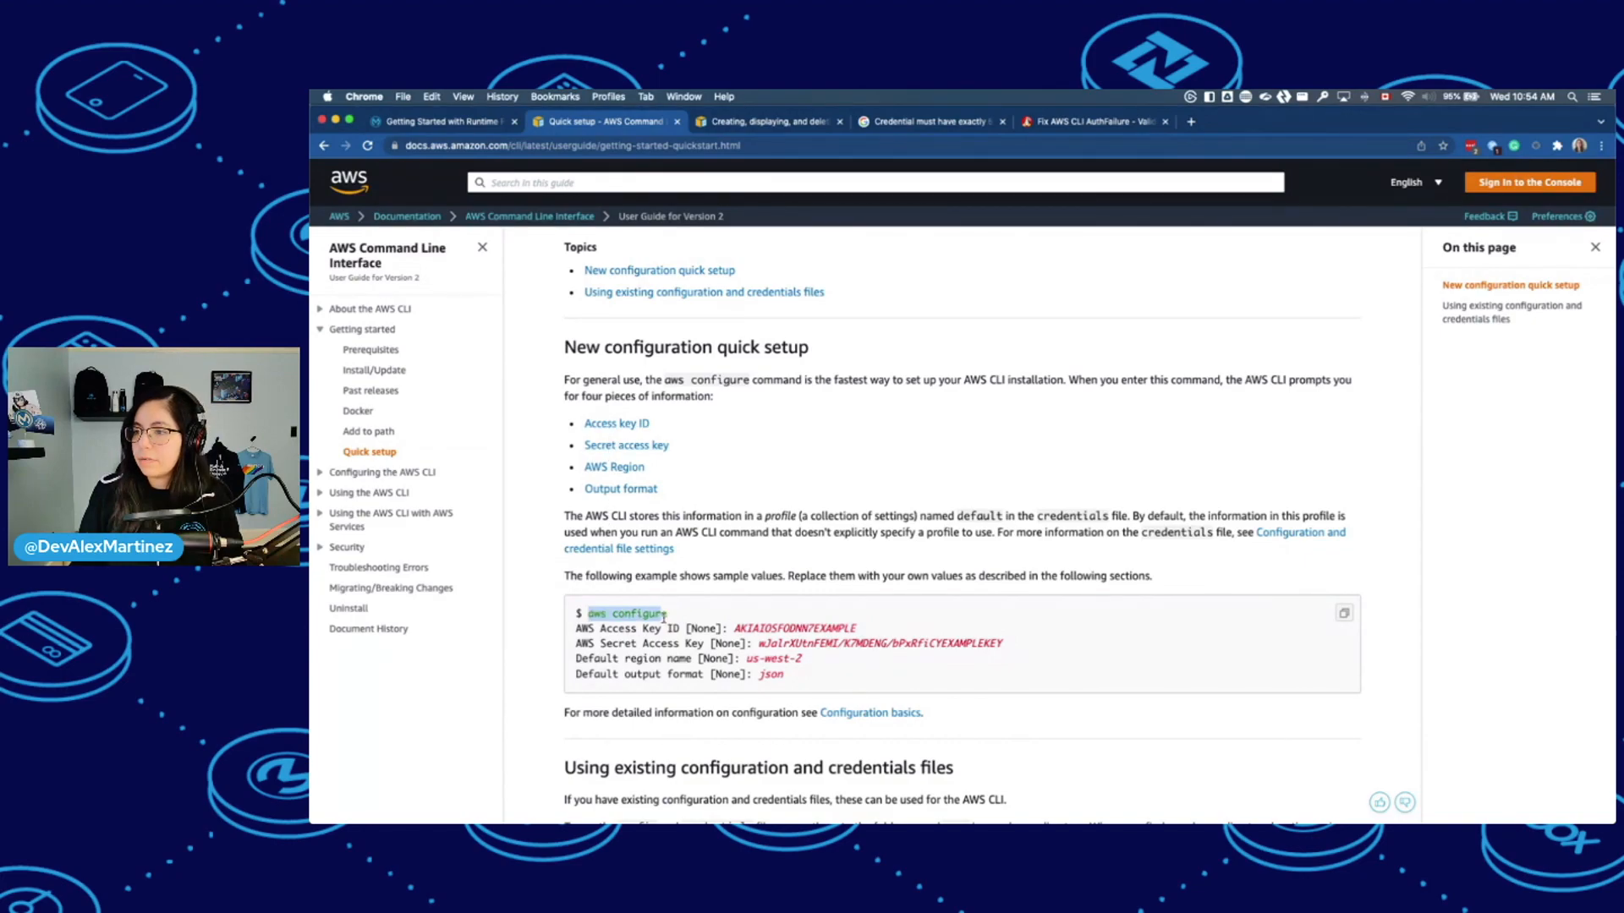
mouse_move(847, 619)
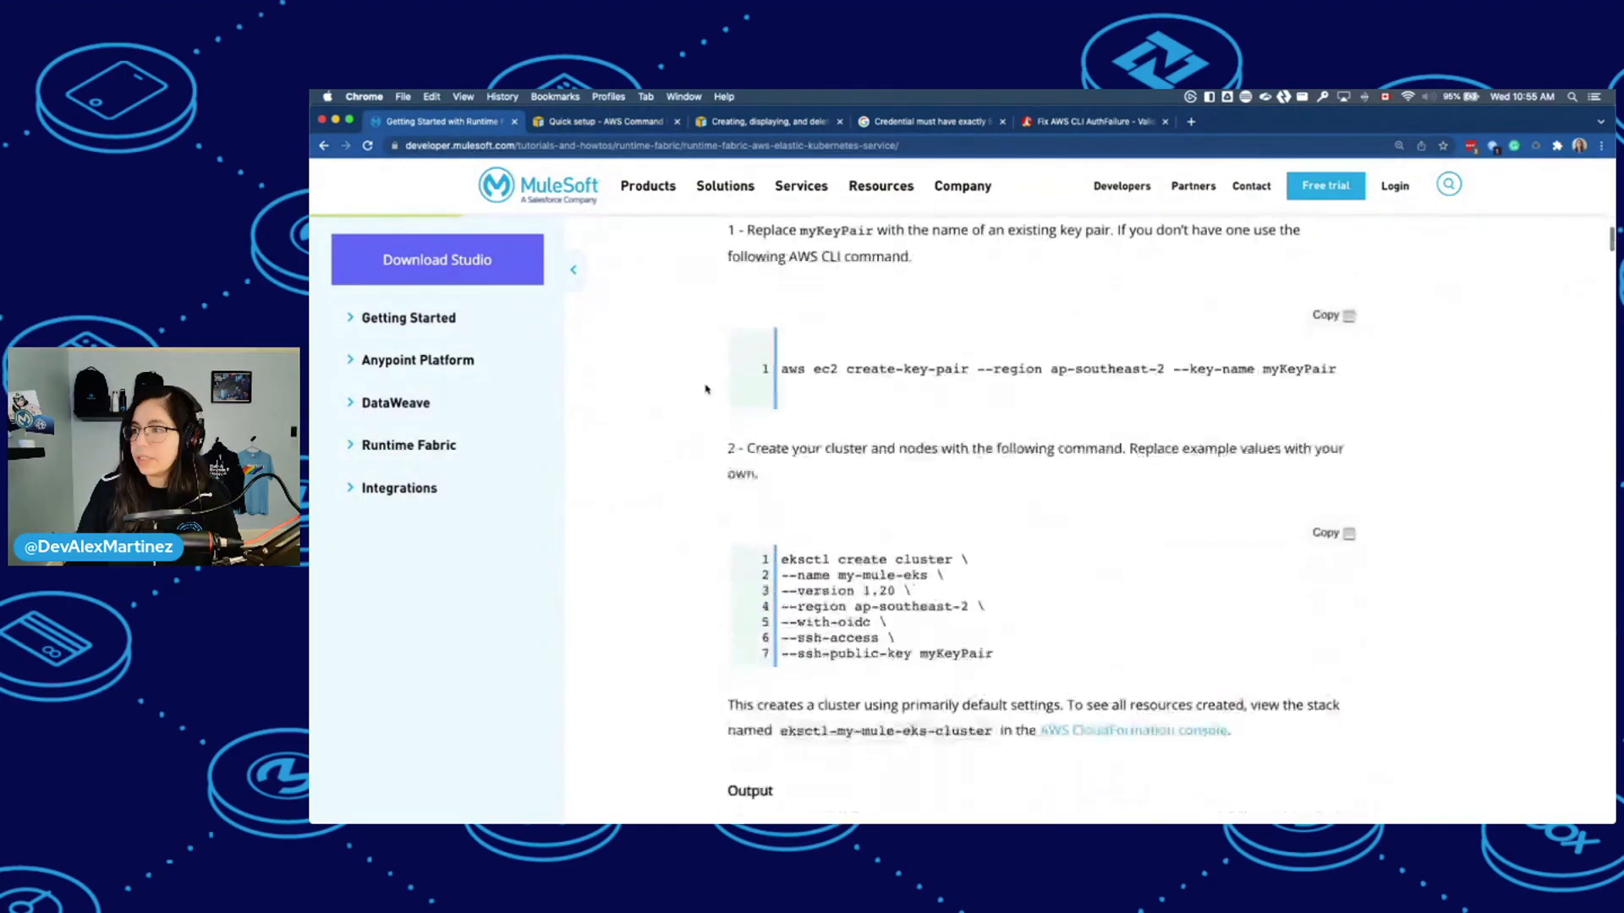
left_click(1324, 315)
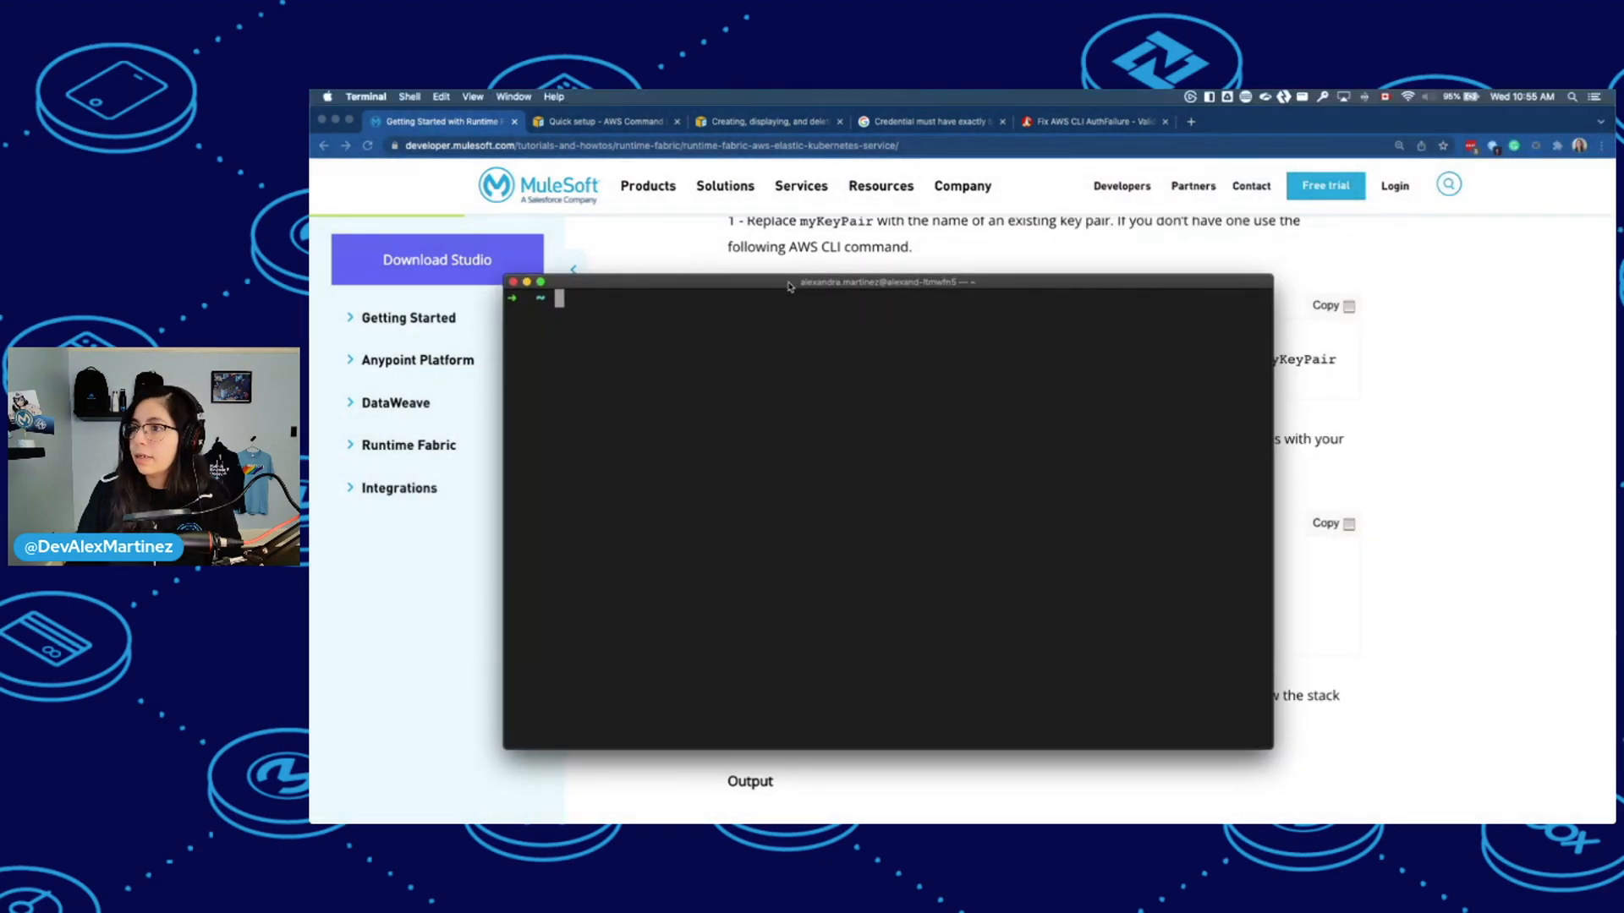
type("aws ec2 create-key-pair --region ap-southeast-2 --key-name myKeyPair")
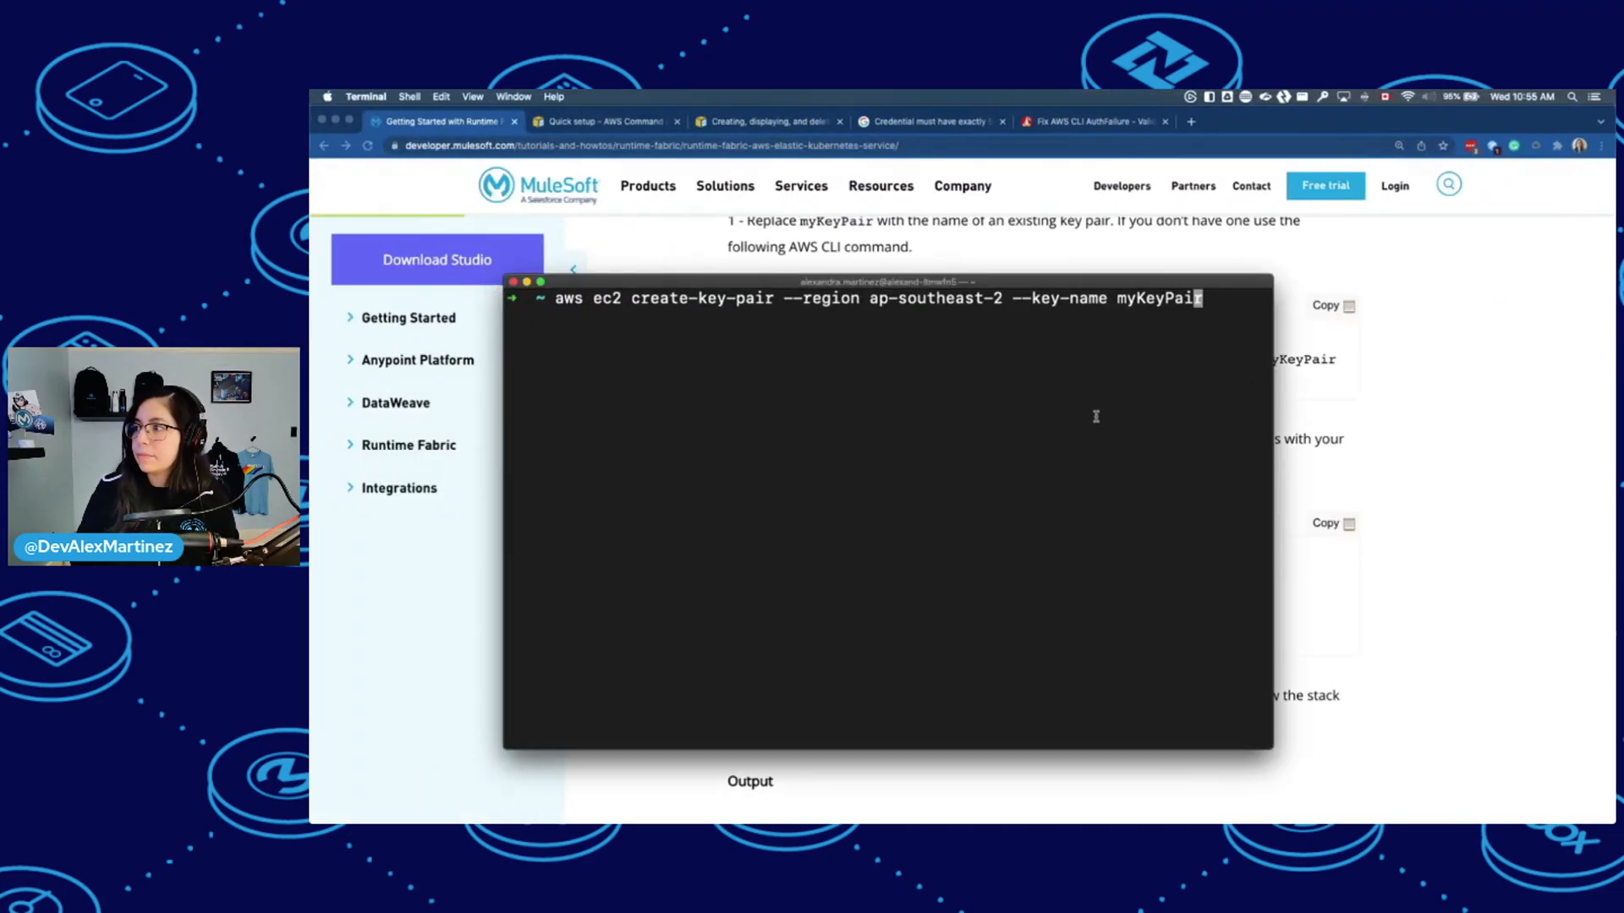
key("Return")
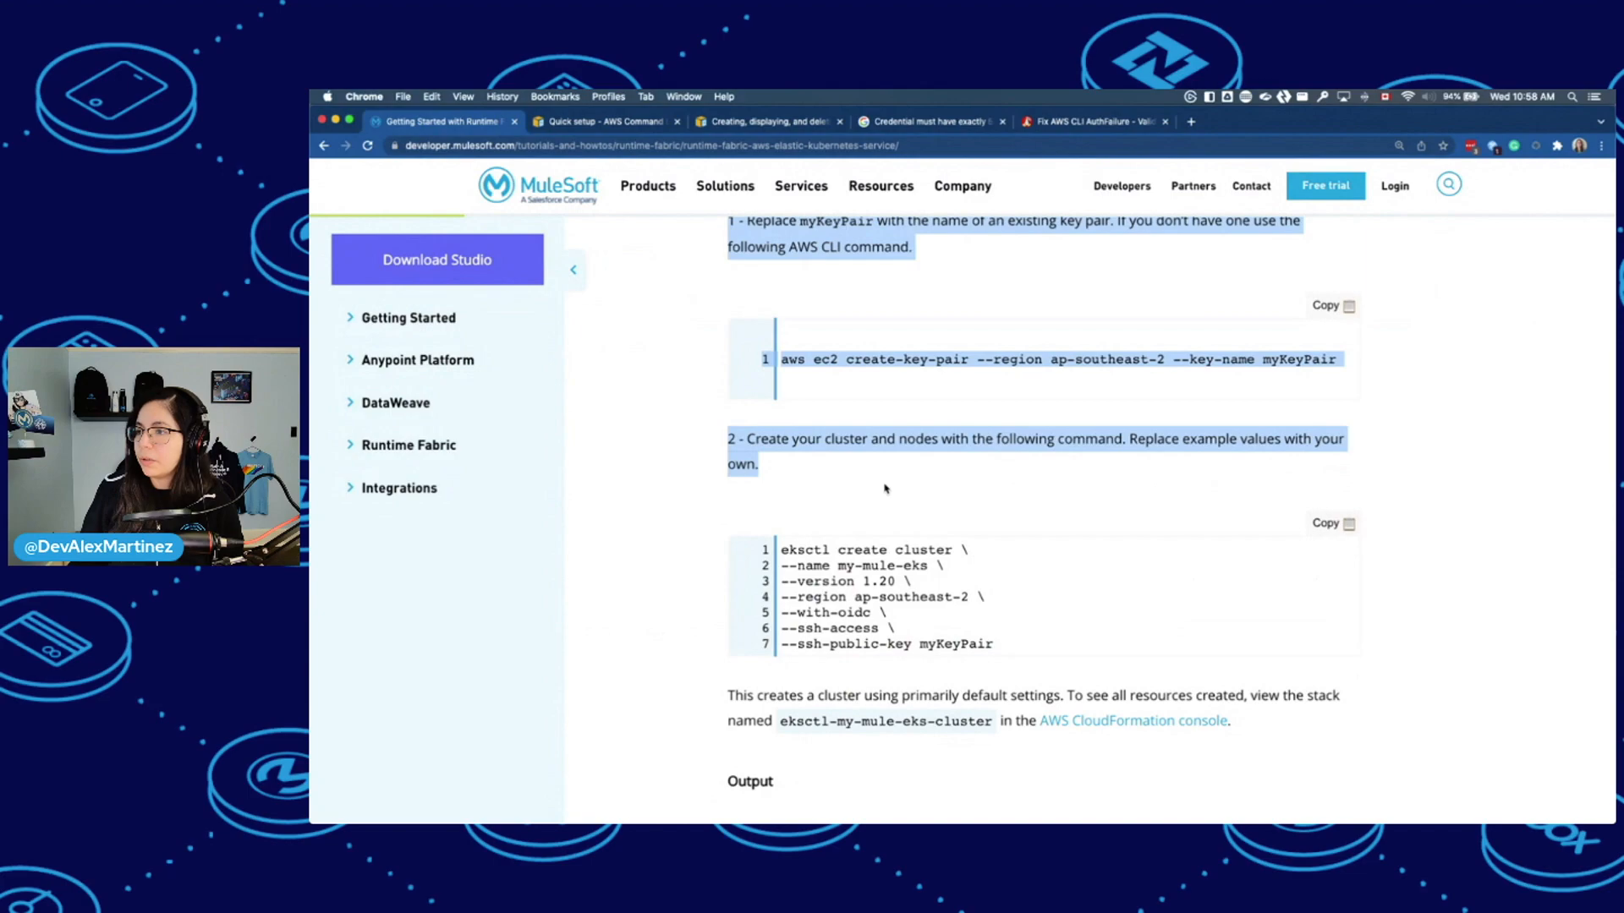
left_click(1326, 523)
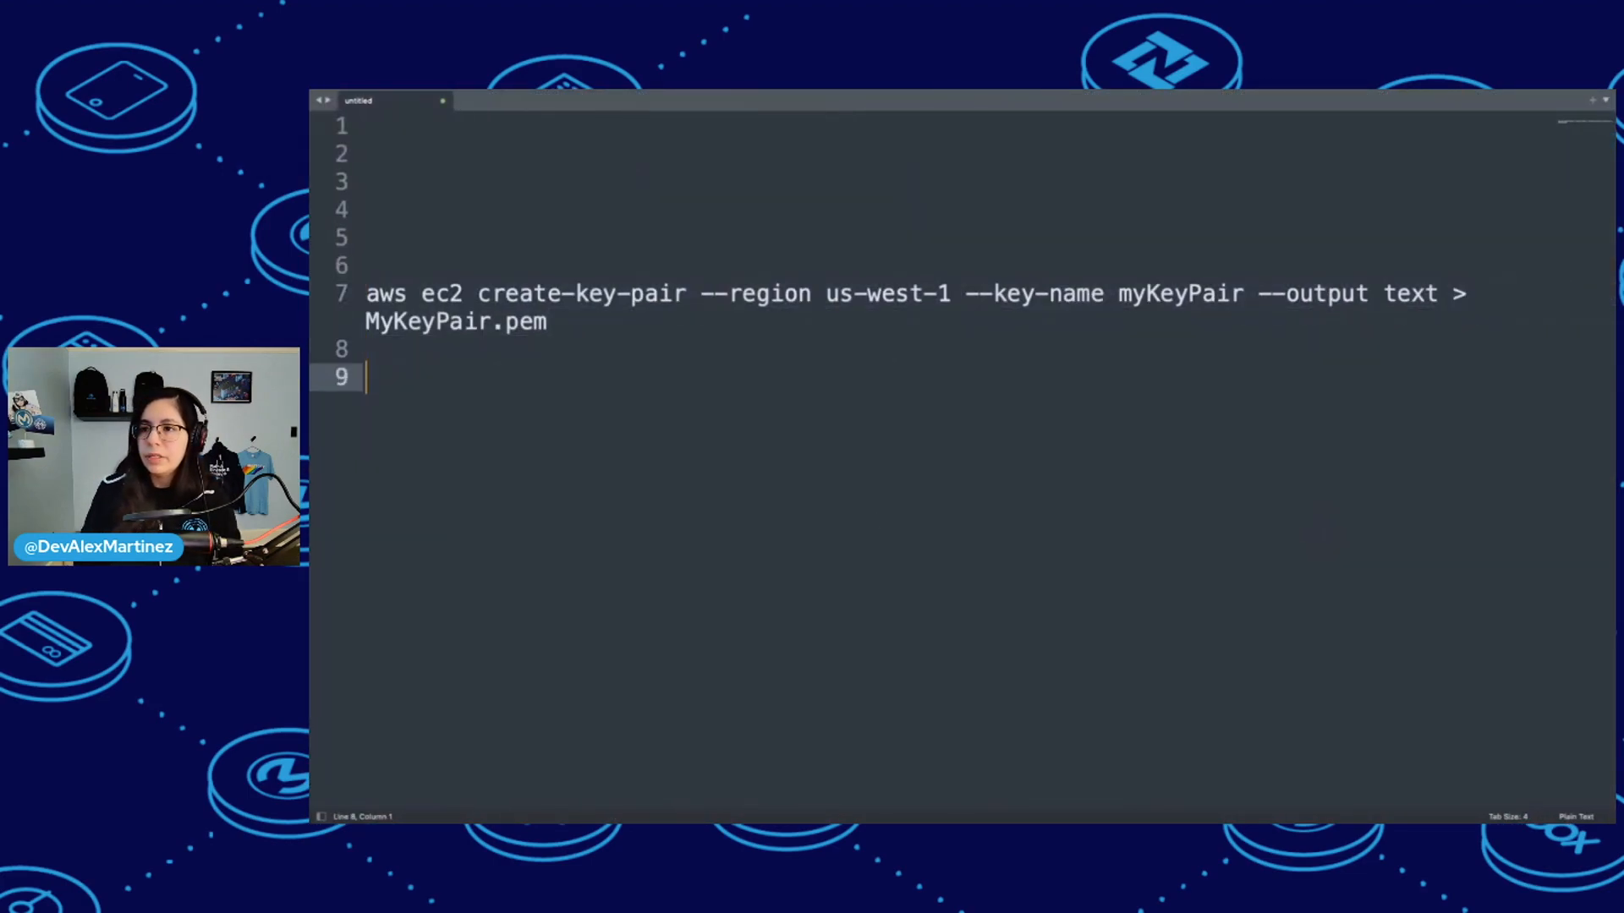
Step: Add the eksctl create cluster command beneath the key pair command with region us-west-1
type("eksctl create cluster \\")
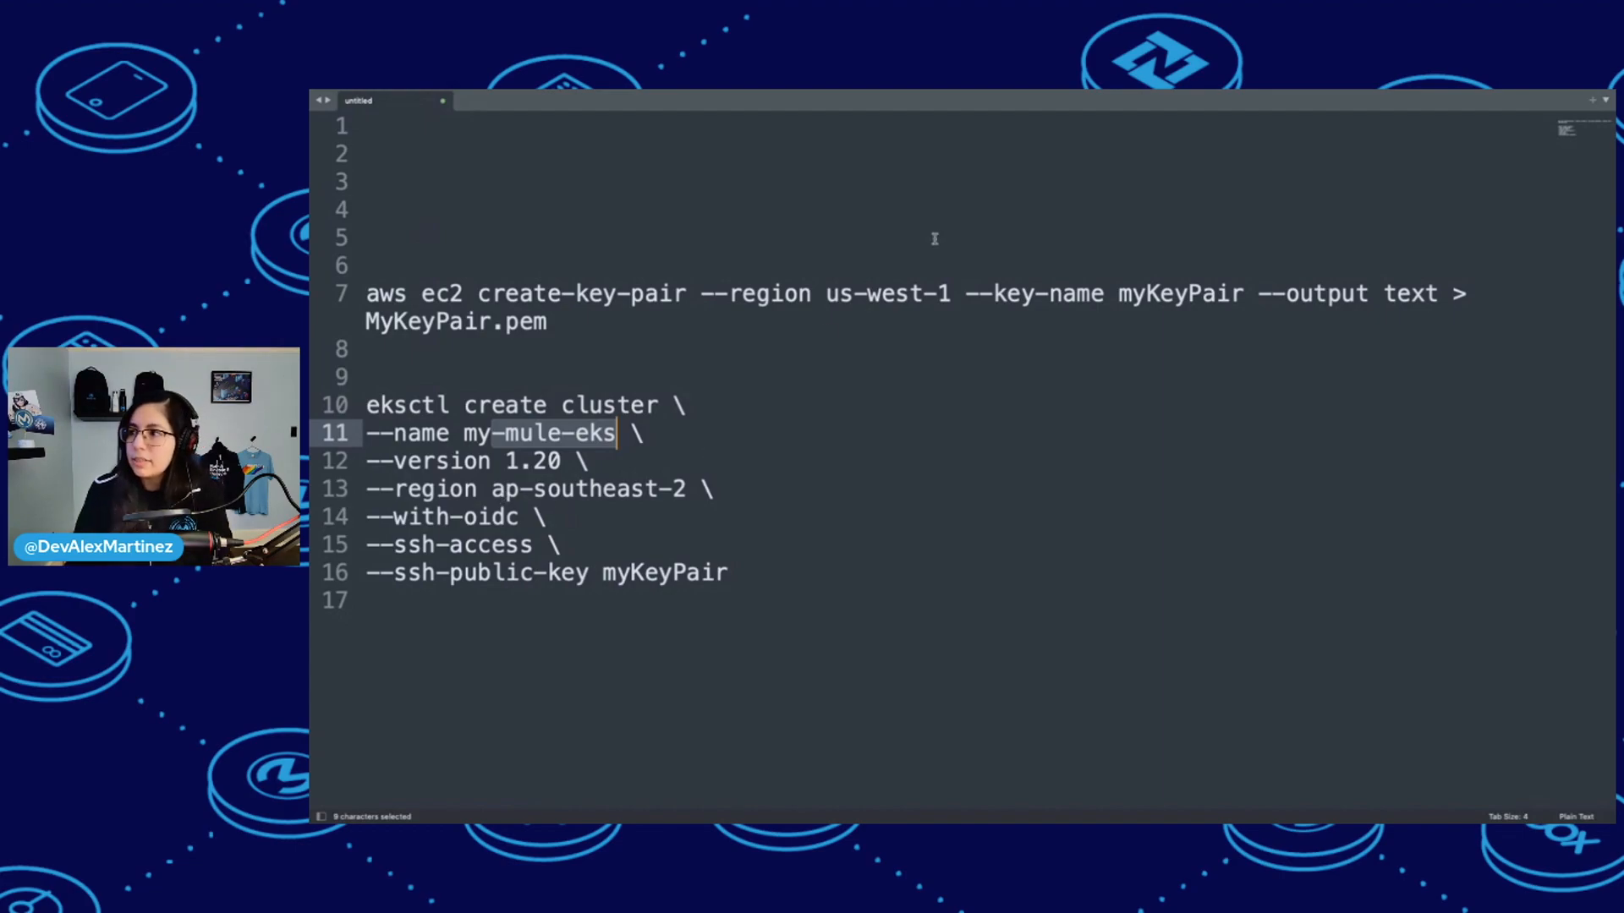
double_click(887, 293)
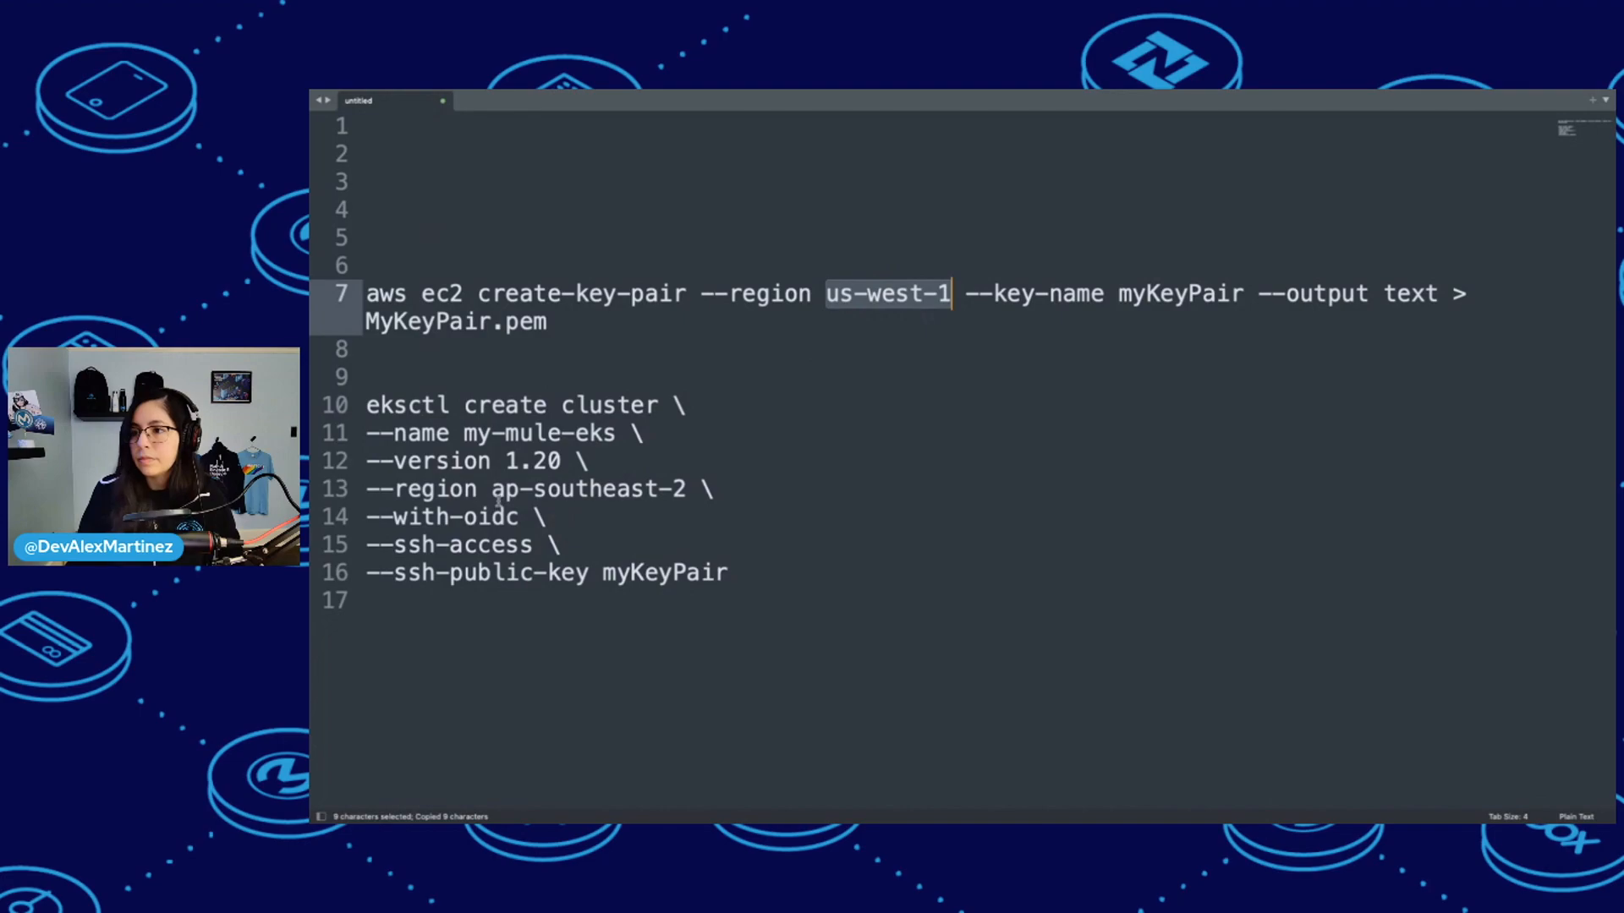
type("us-west-1")
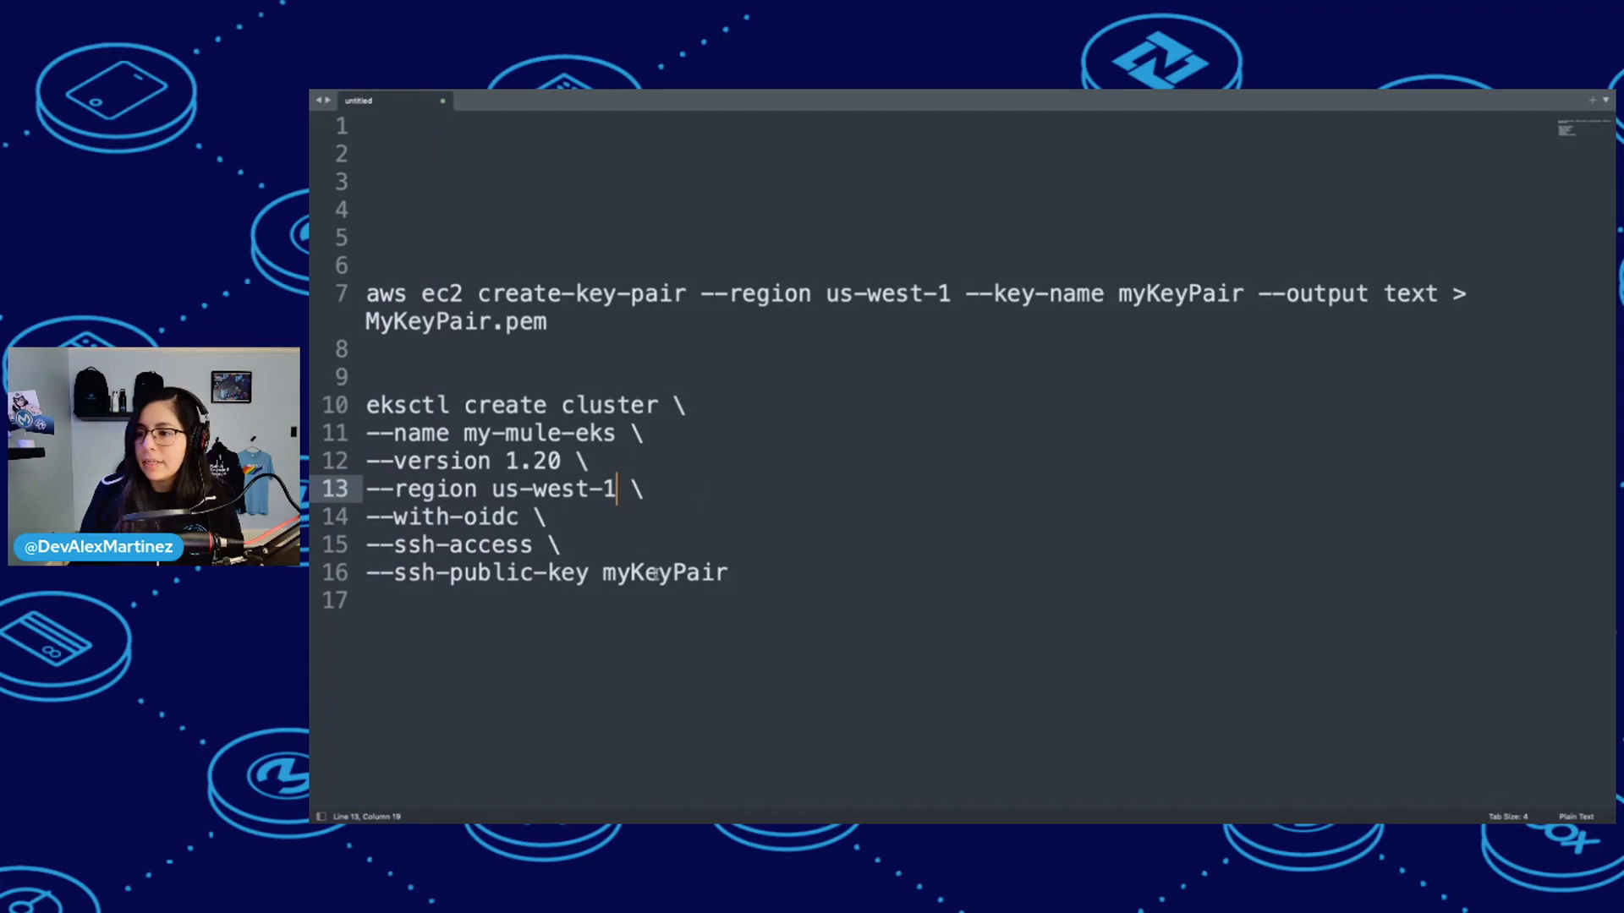
double_click(663, 573)
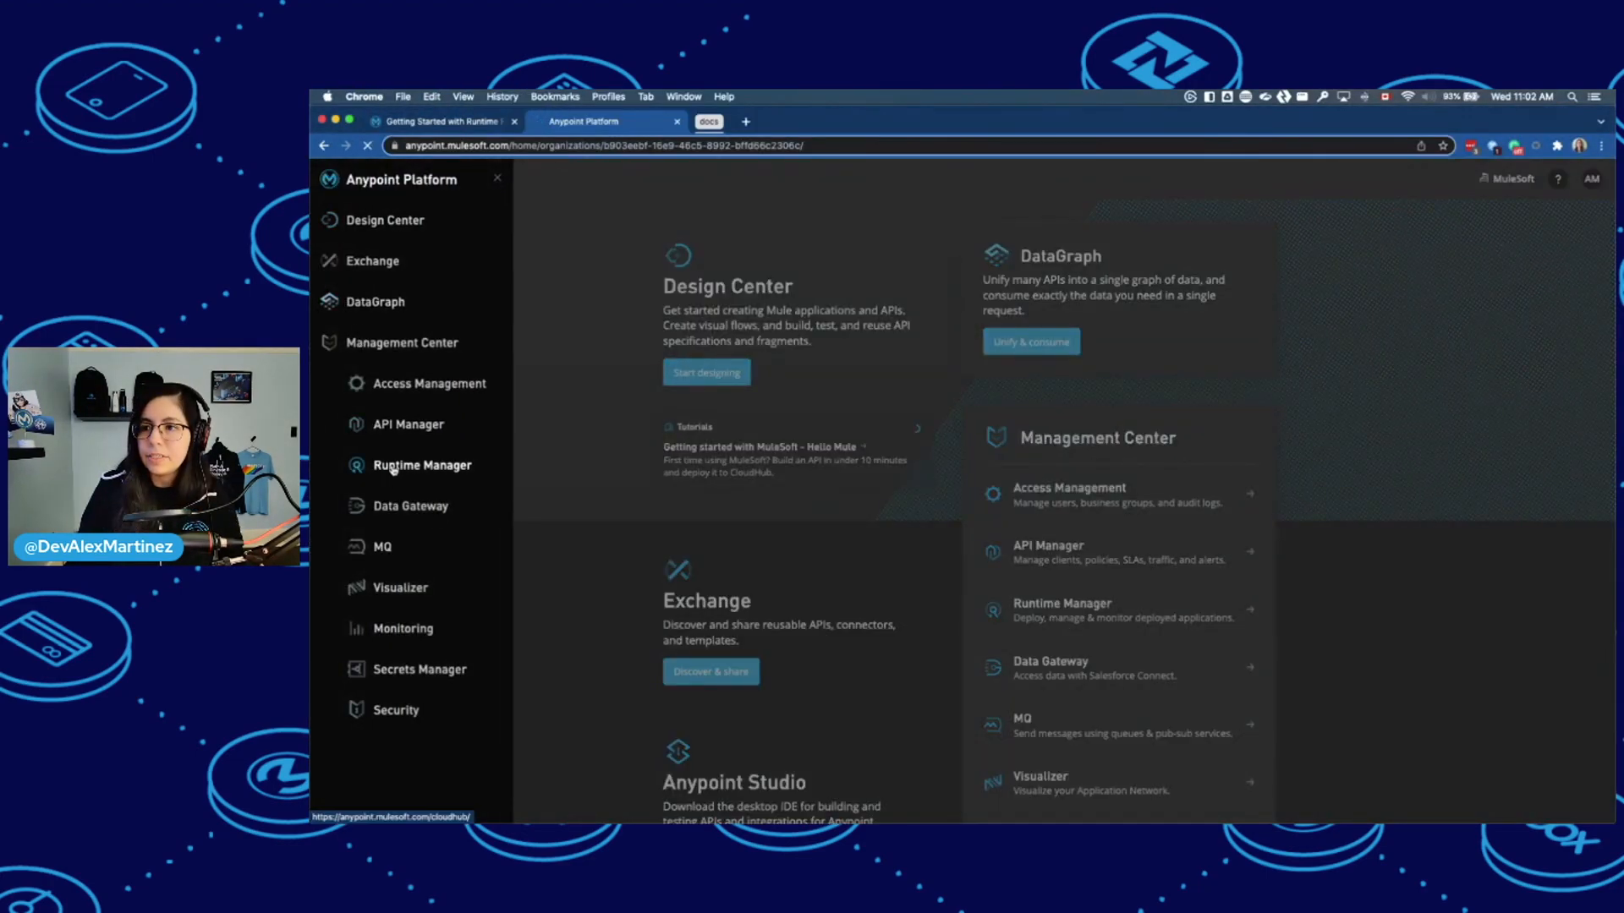
Step: In Sandbox, create Runtime Fabric rtf-demo targeting Amazon Elastic Kubernetes Service and continue to the support notice
left_click(421, 465)
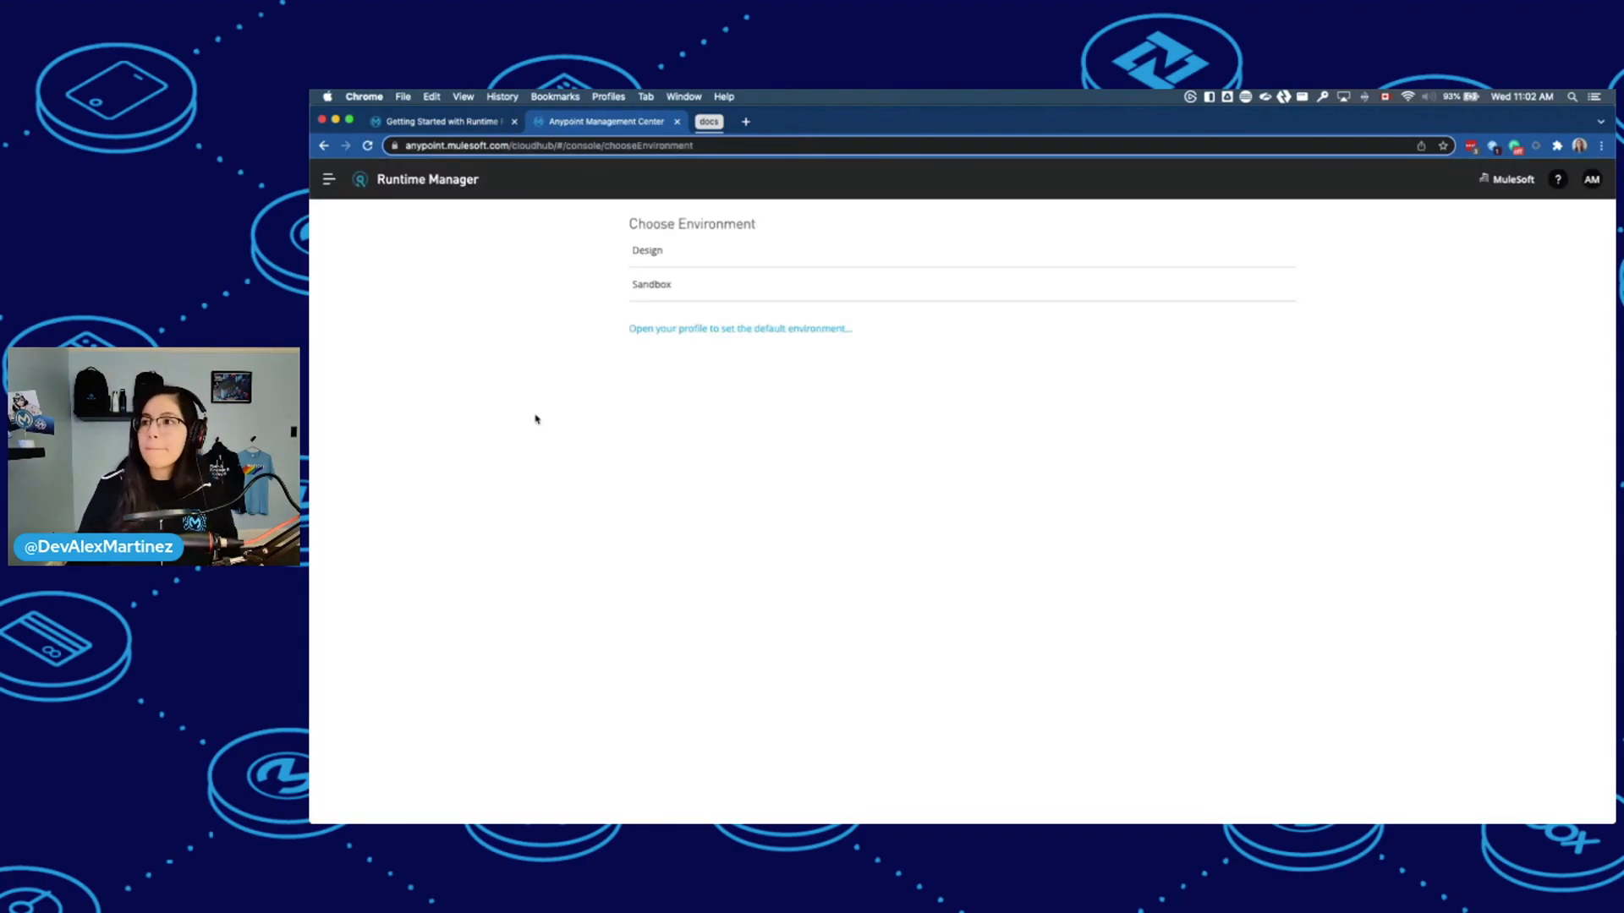
left_click(650, 285)
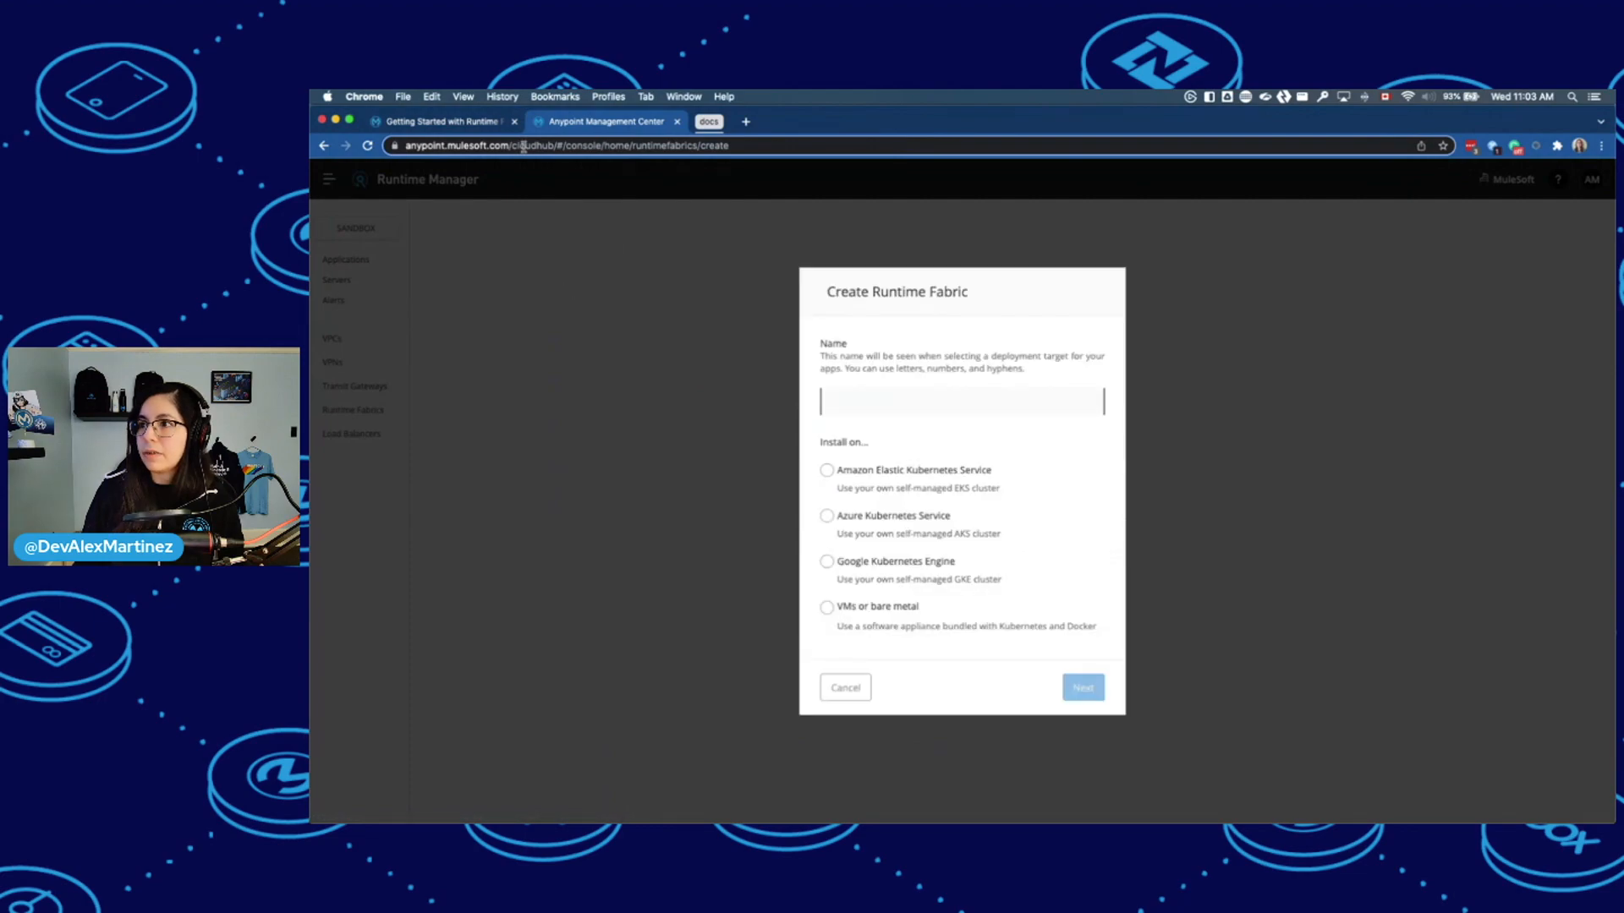
type("rtf-demo")
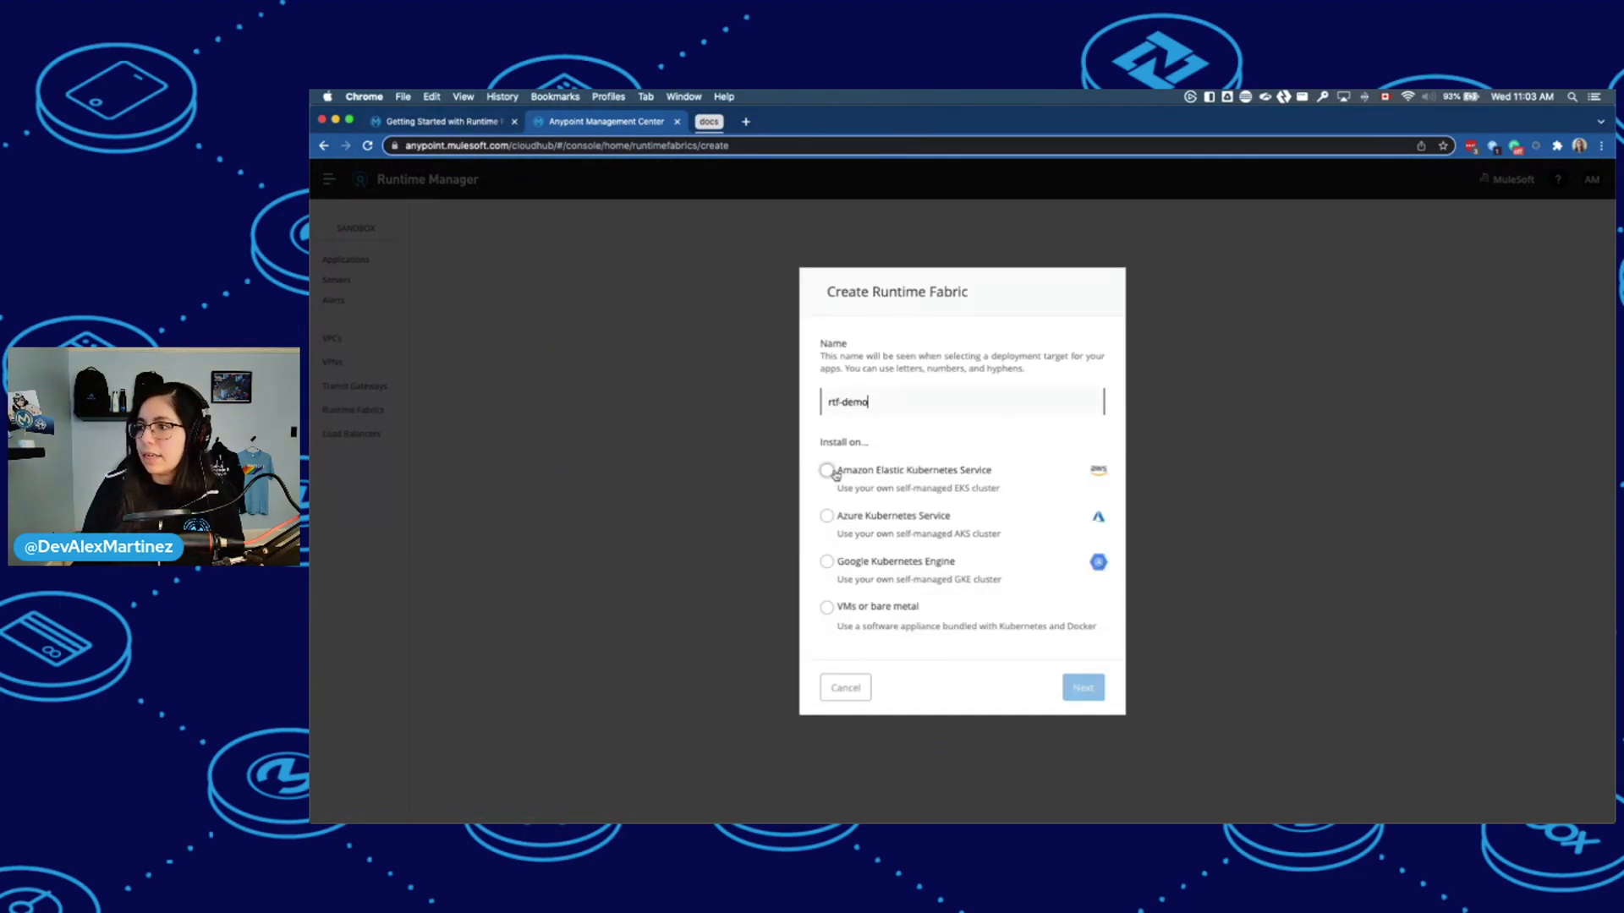
left_click(827, 470)
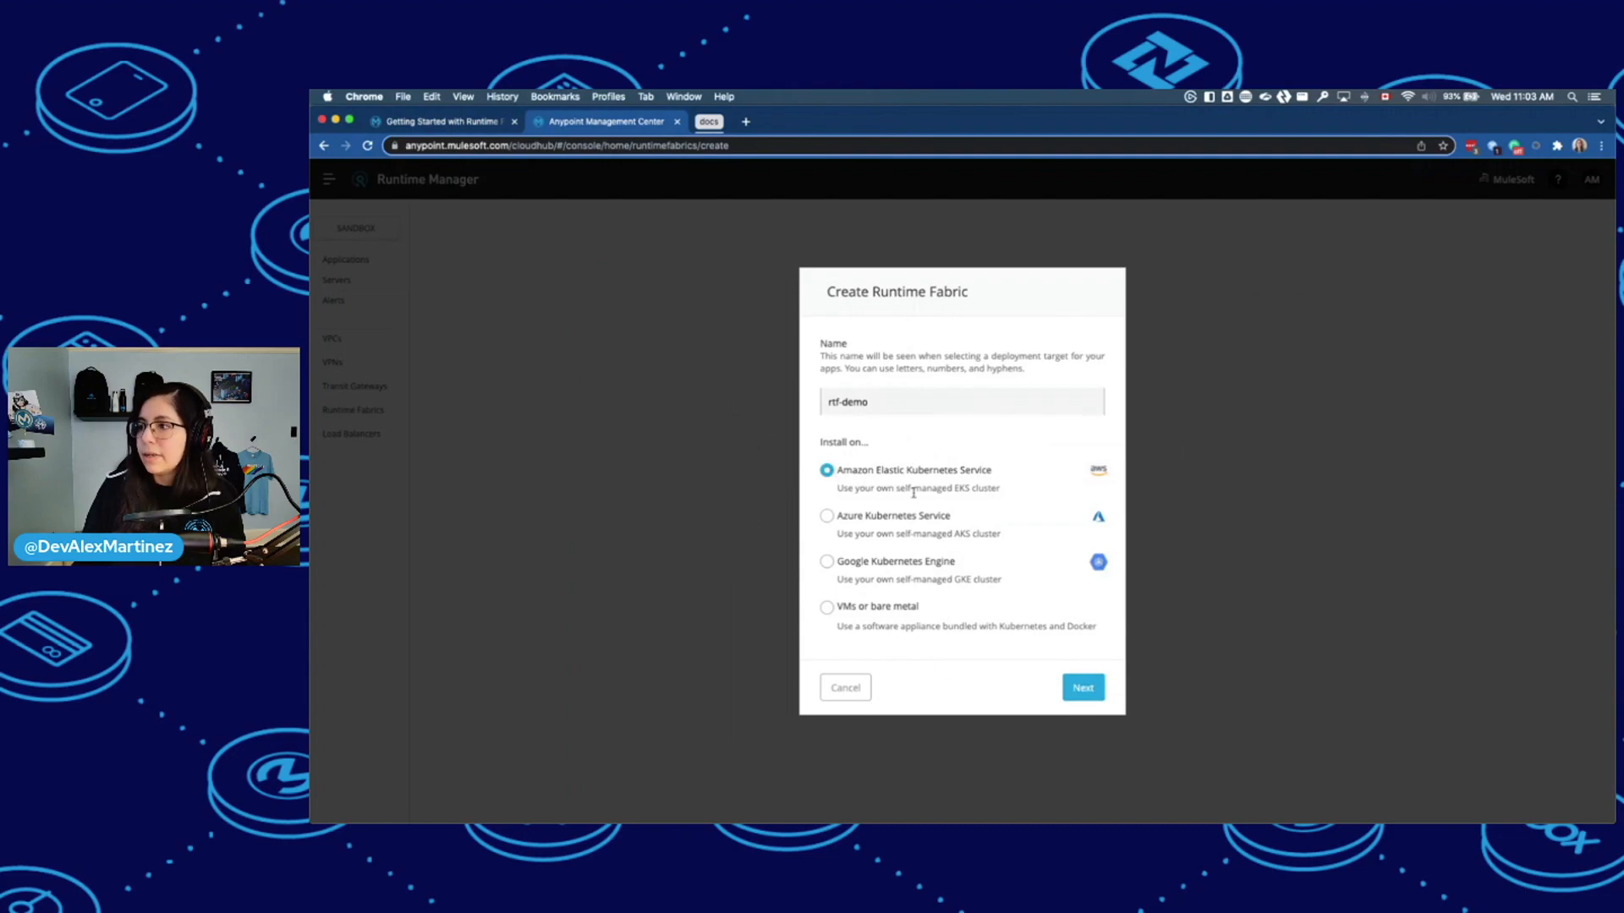
left_click(1082, 687)
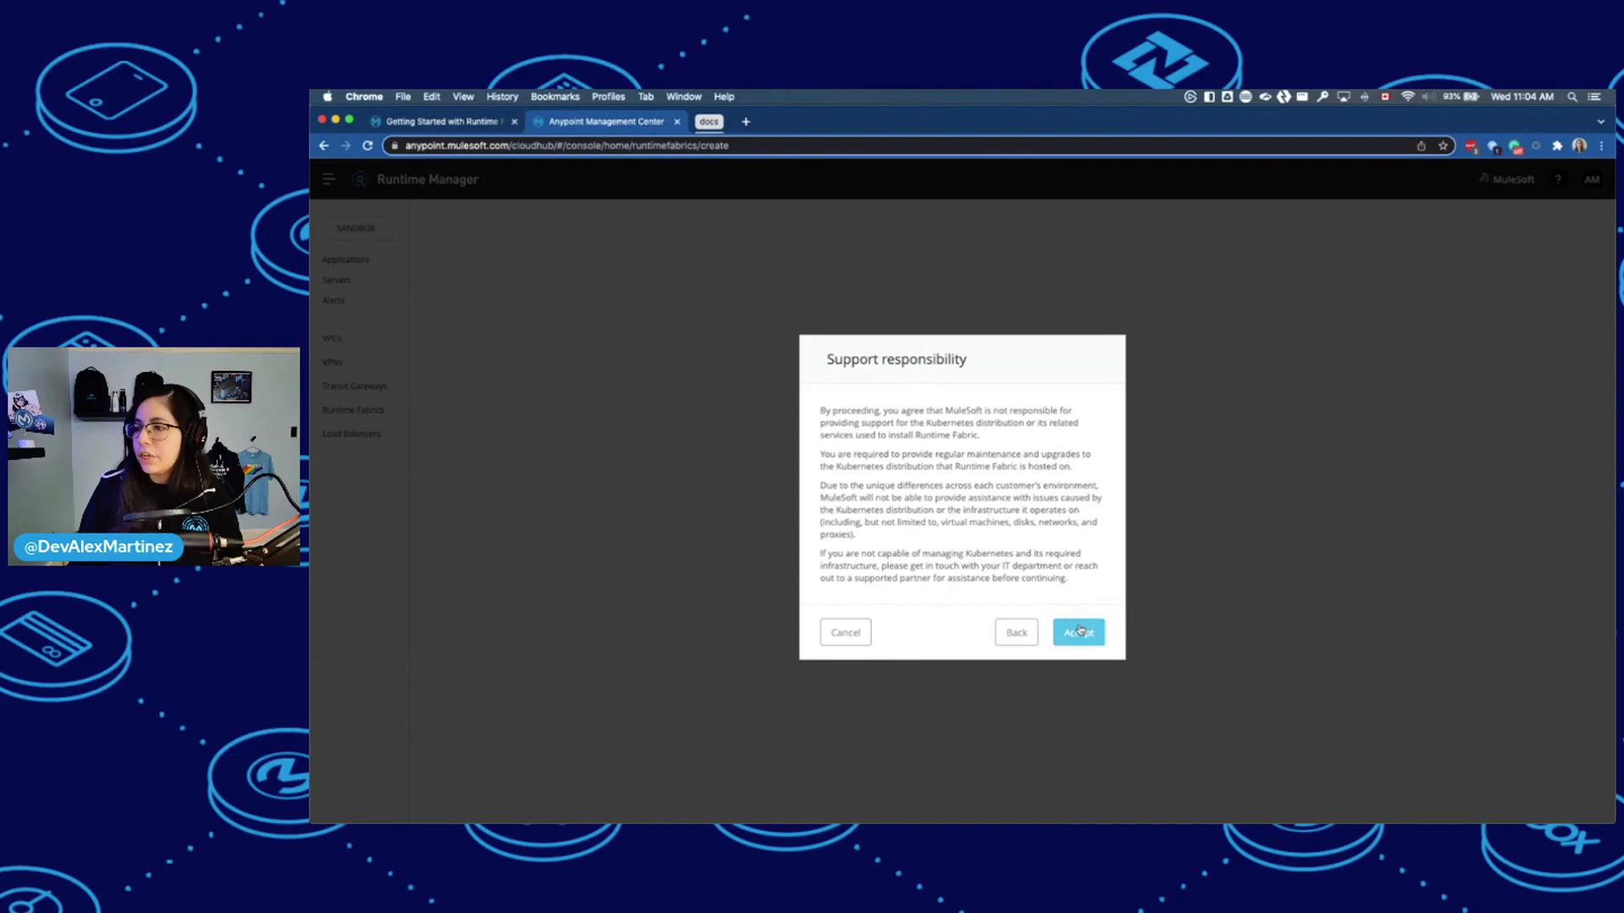
Step: Return to the tutorial and review steps 4–6 up to the eksctl create cluster command
left_click(439, 122)
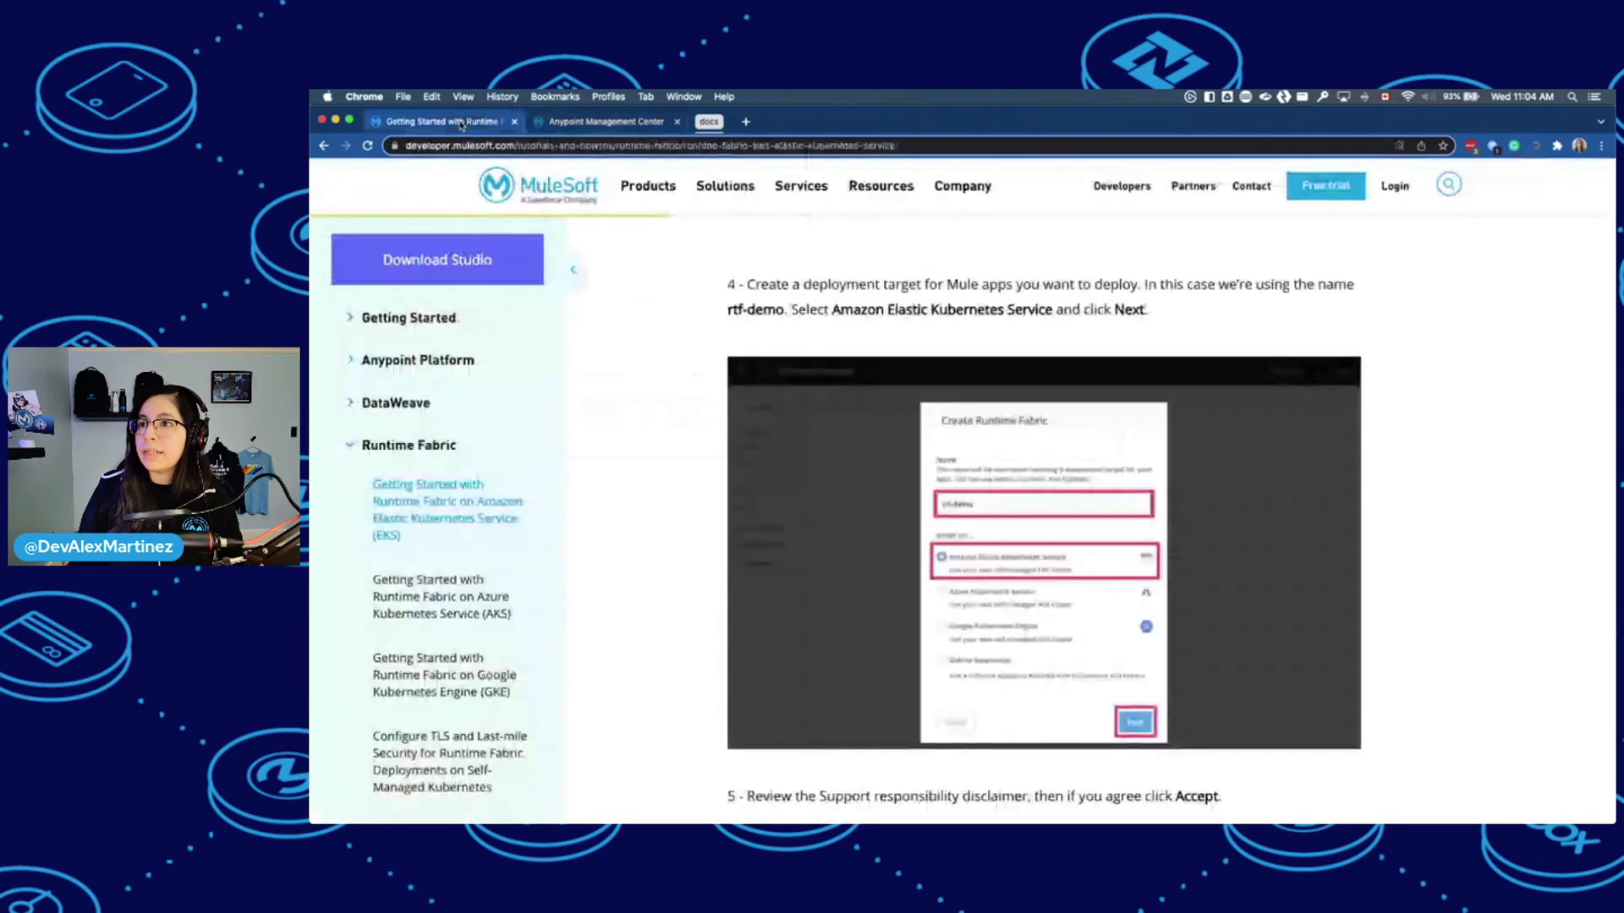
scroll("down", 3)
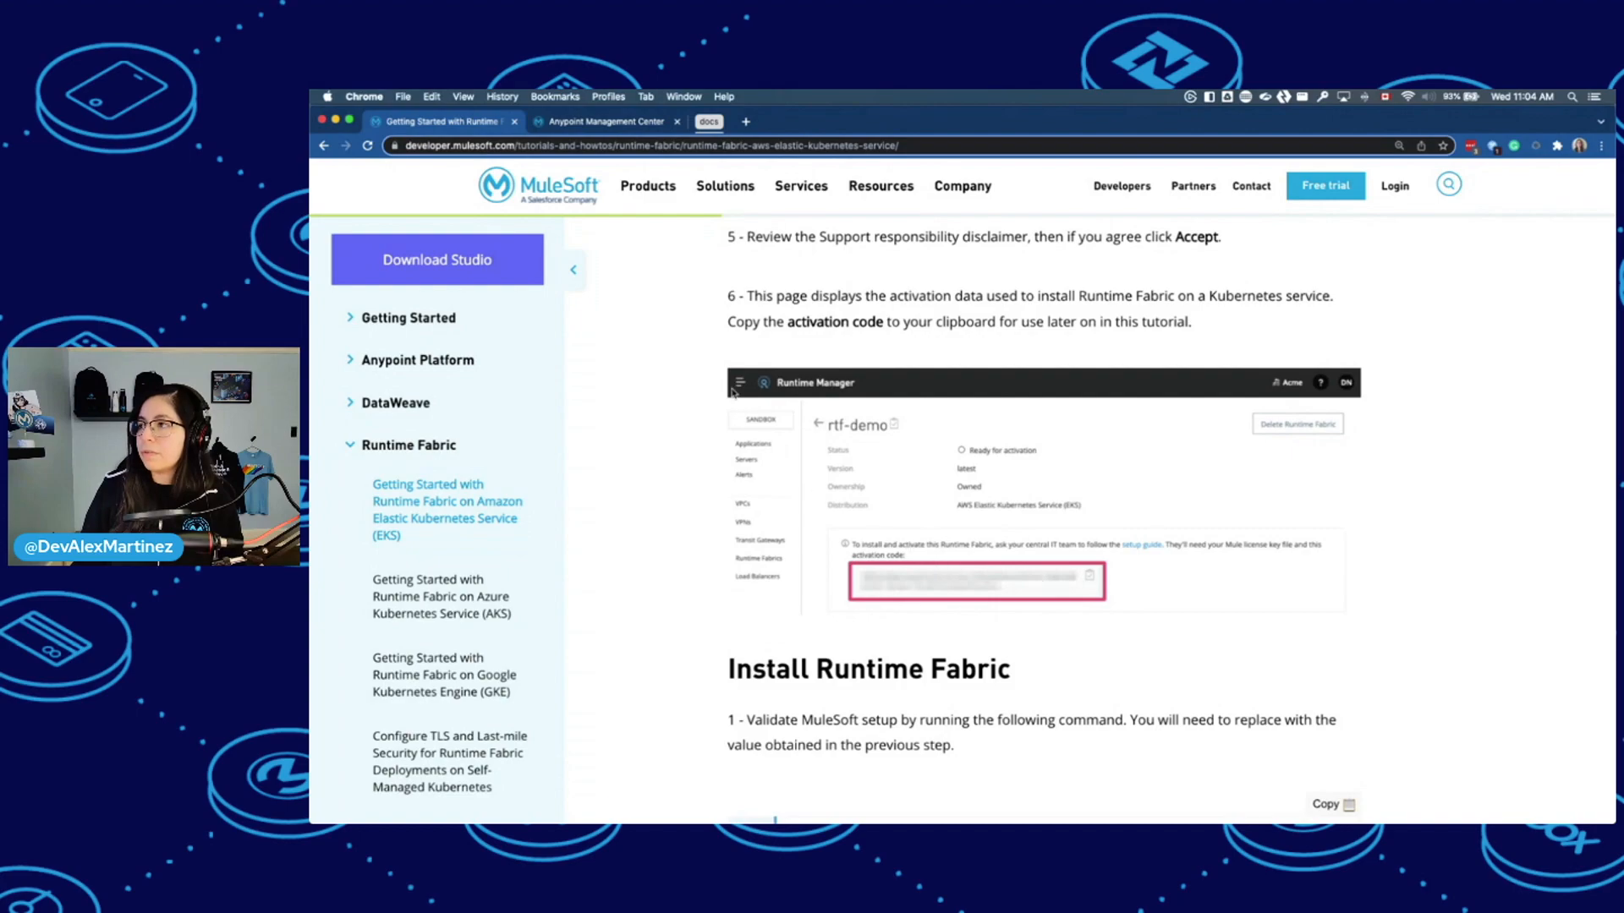
left_click(605, 122)
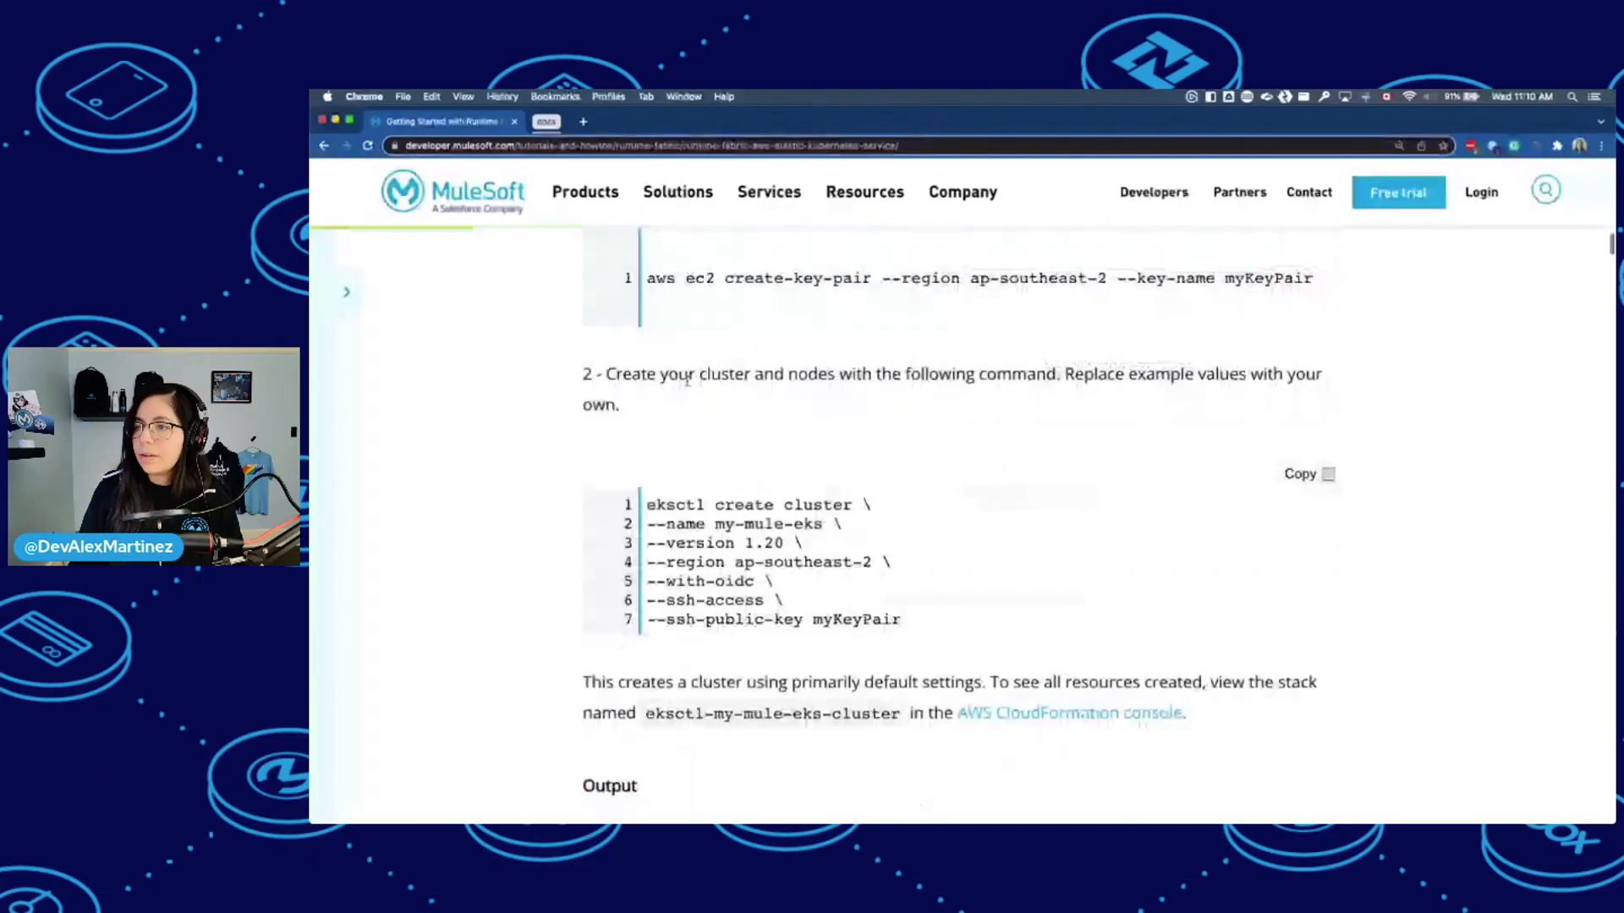
Step: Make the downloaded rtfctl binary executable with chmod +x and verify its permissions with ls -la
scroll("up", 3)
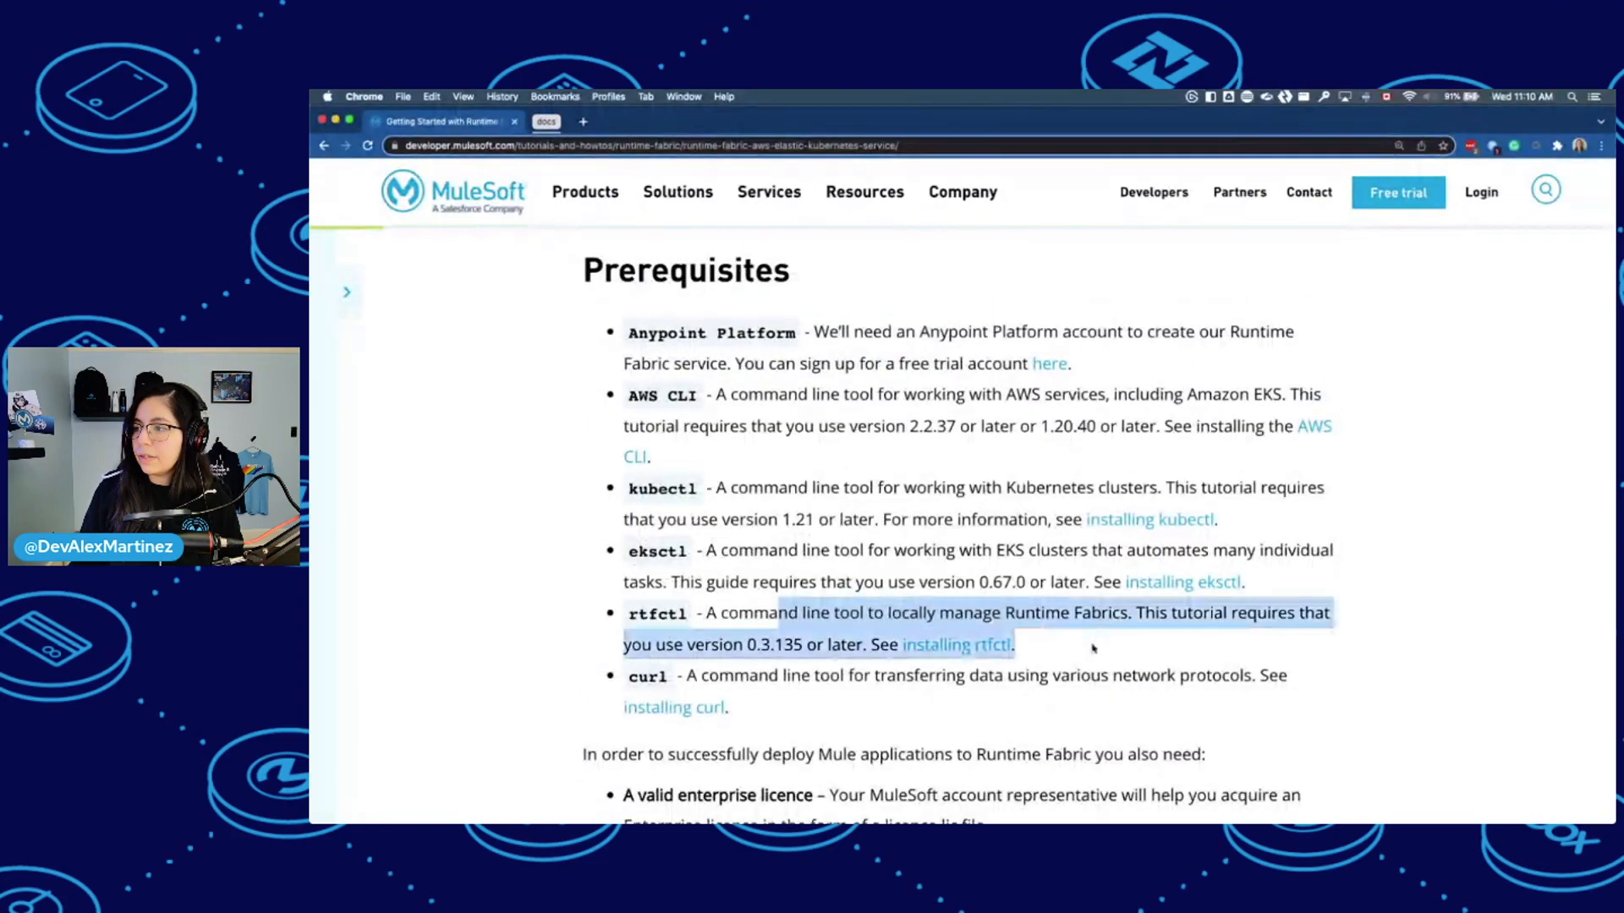
left_click(952, 644)
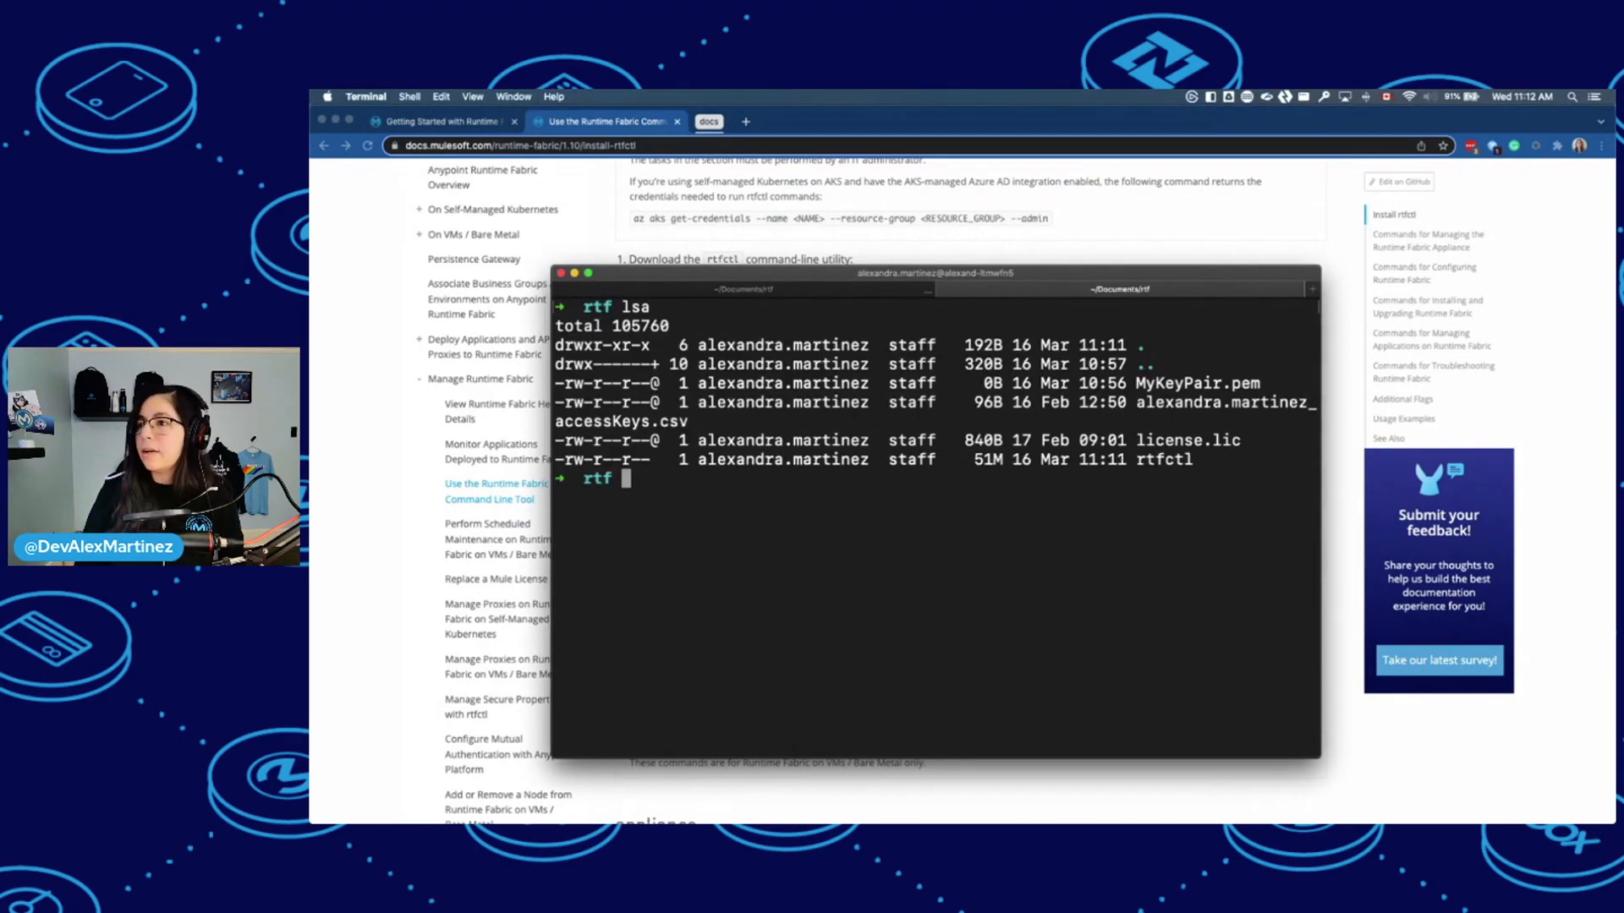
double_click(1162, 460)
type("chmod +x")
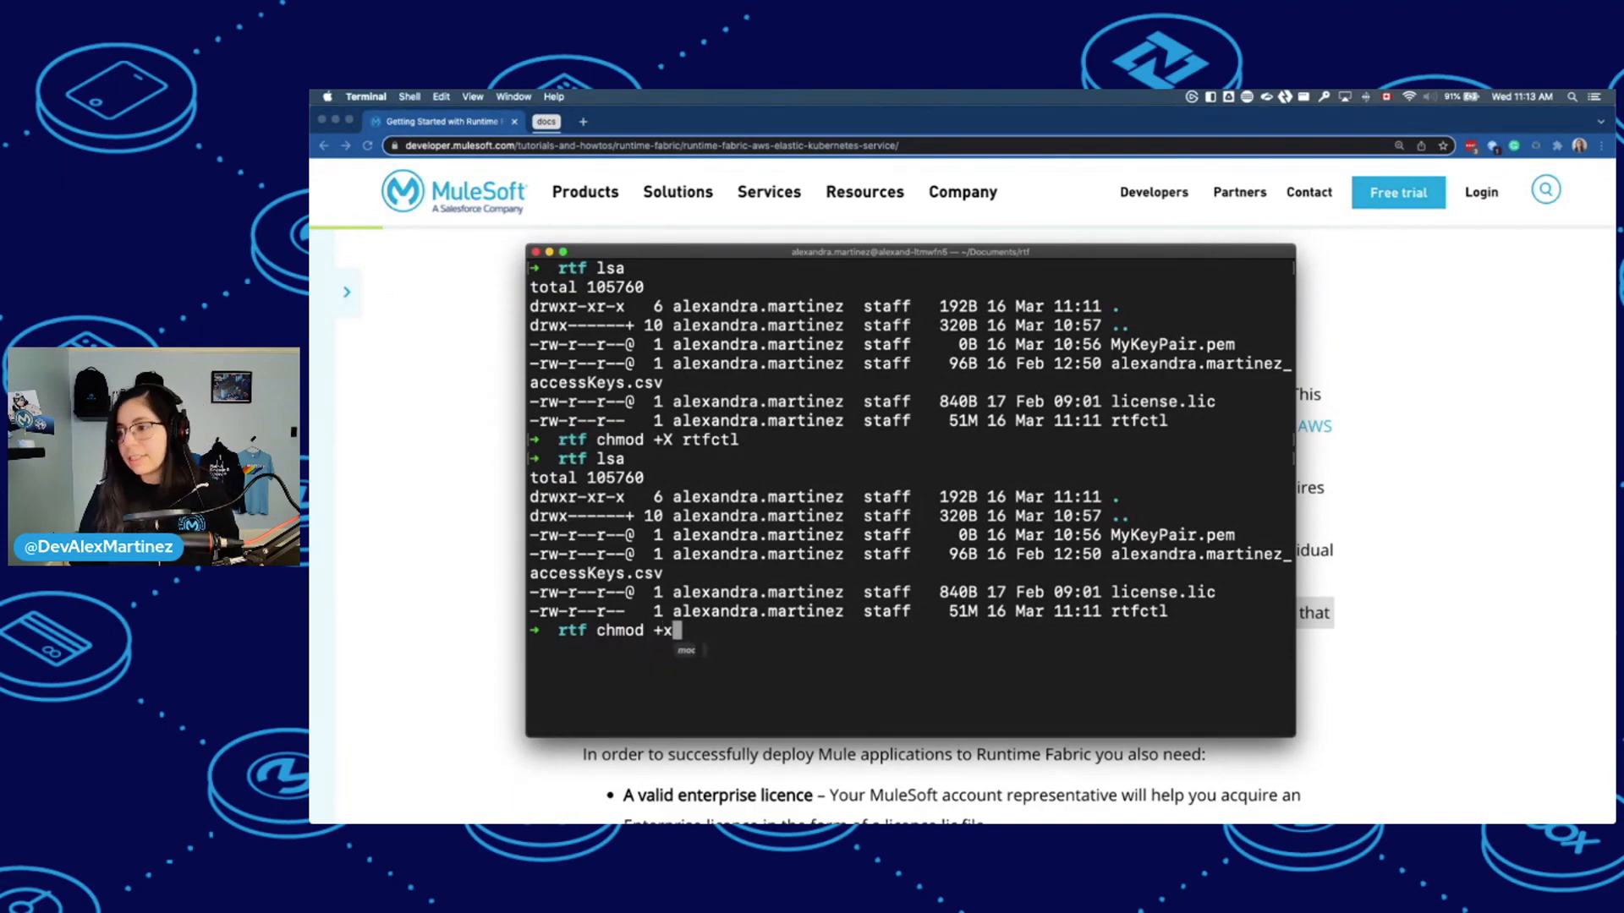
type("rtfctl")
type("ls")
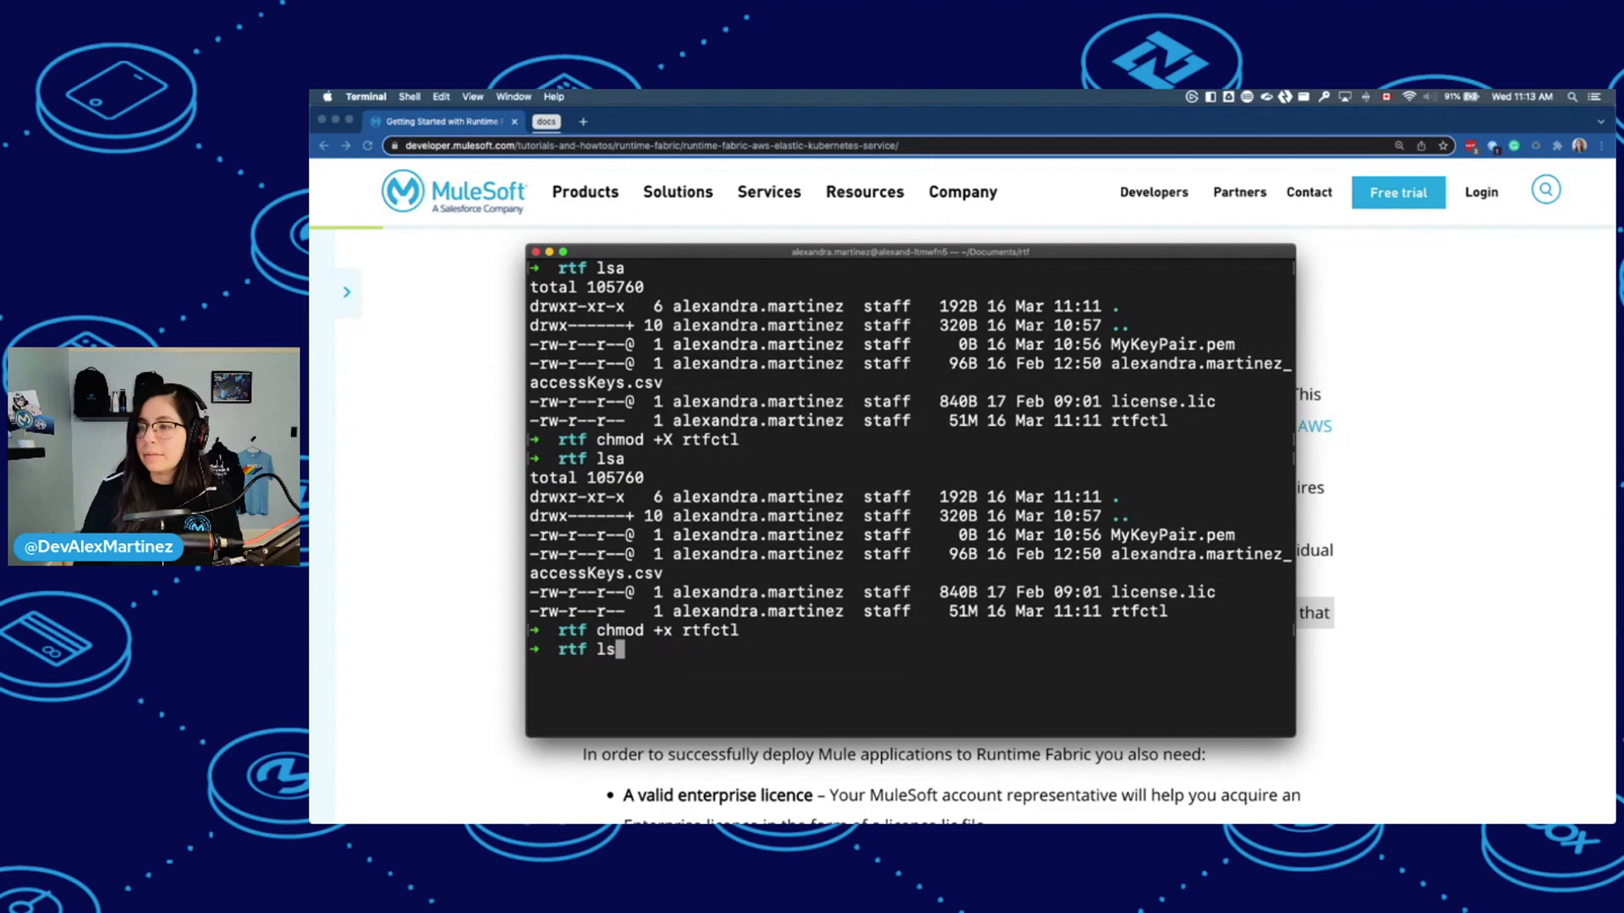
key("Return")
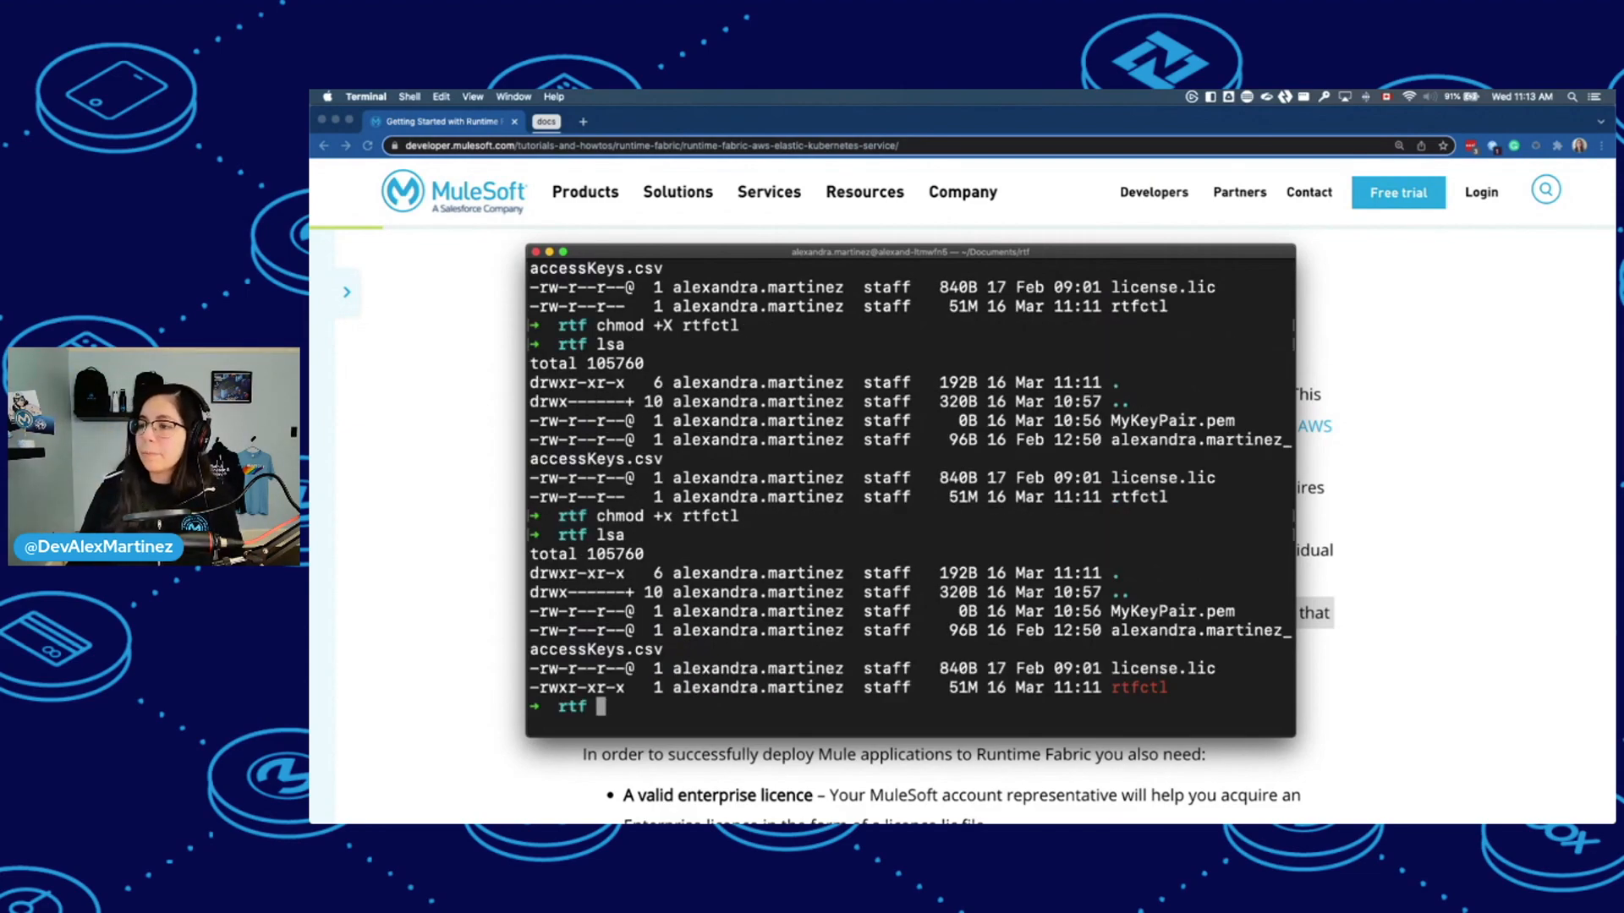
double_click(1133, 686)
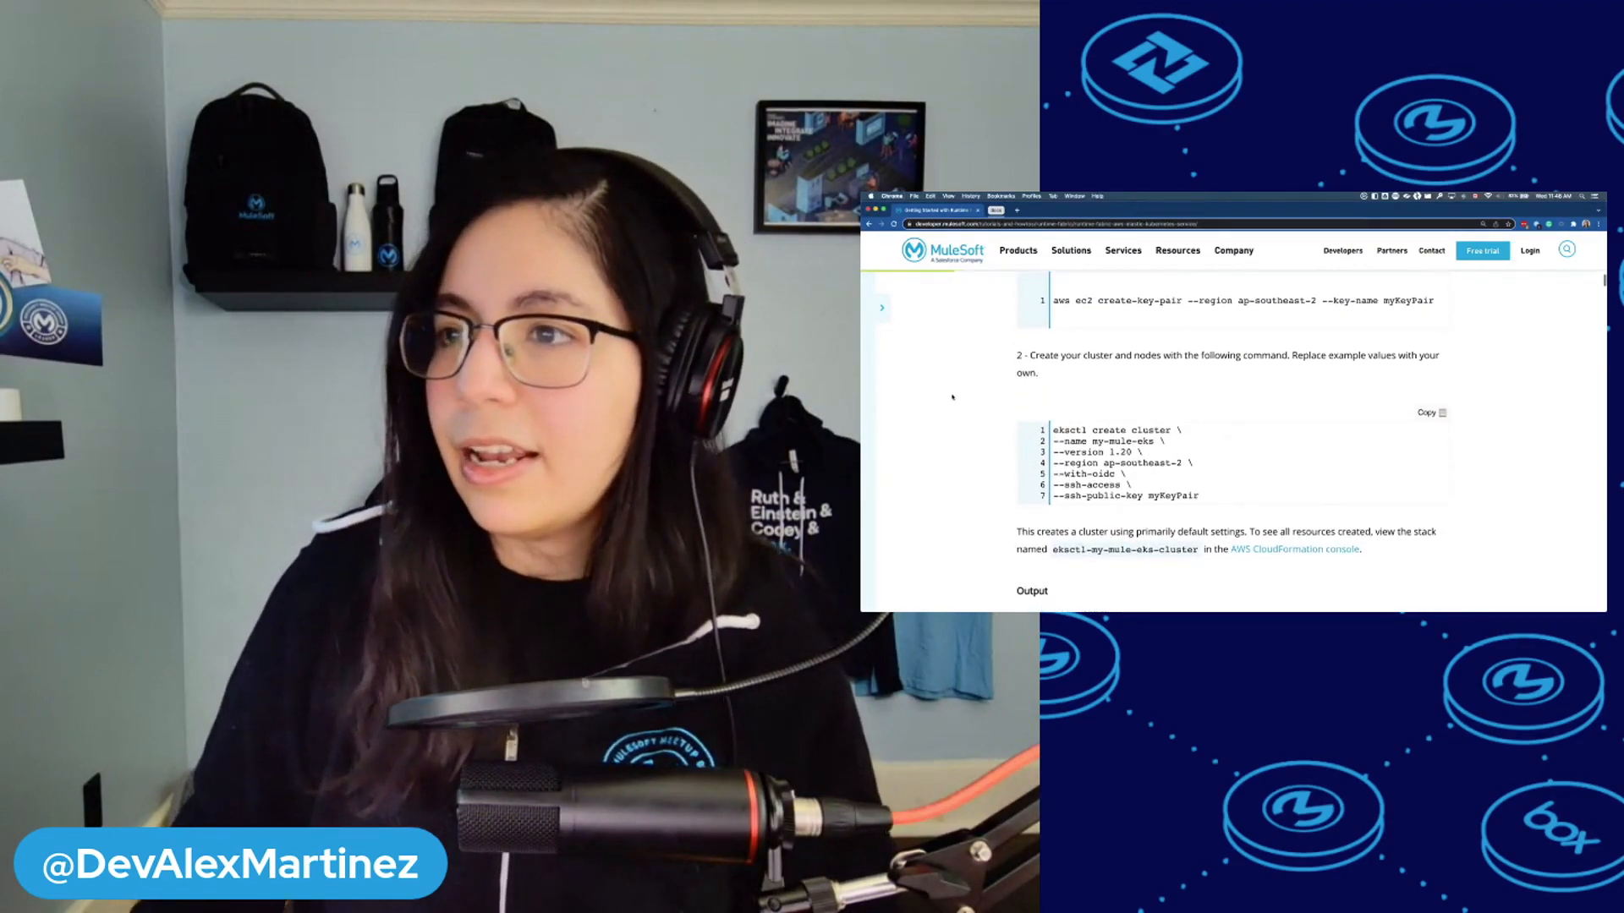
Step: Scroll through the Install Runtime Fabric section until the rtfctl install reports Runtime Fabric is ready
scroll("down", 3)
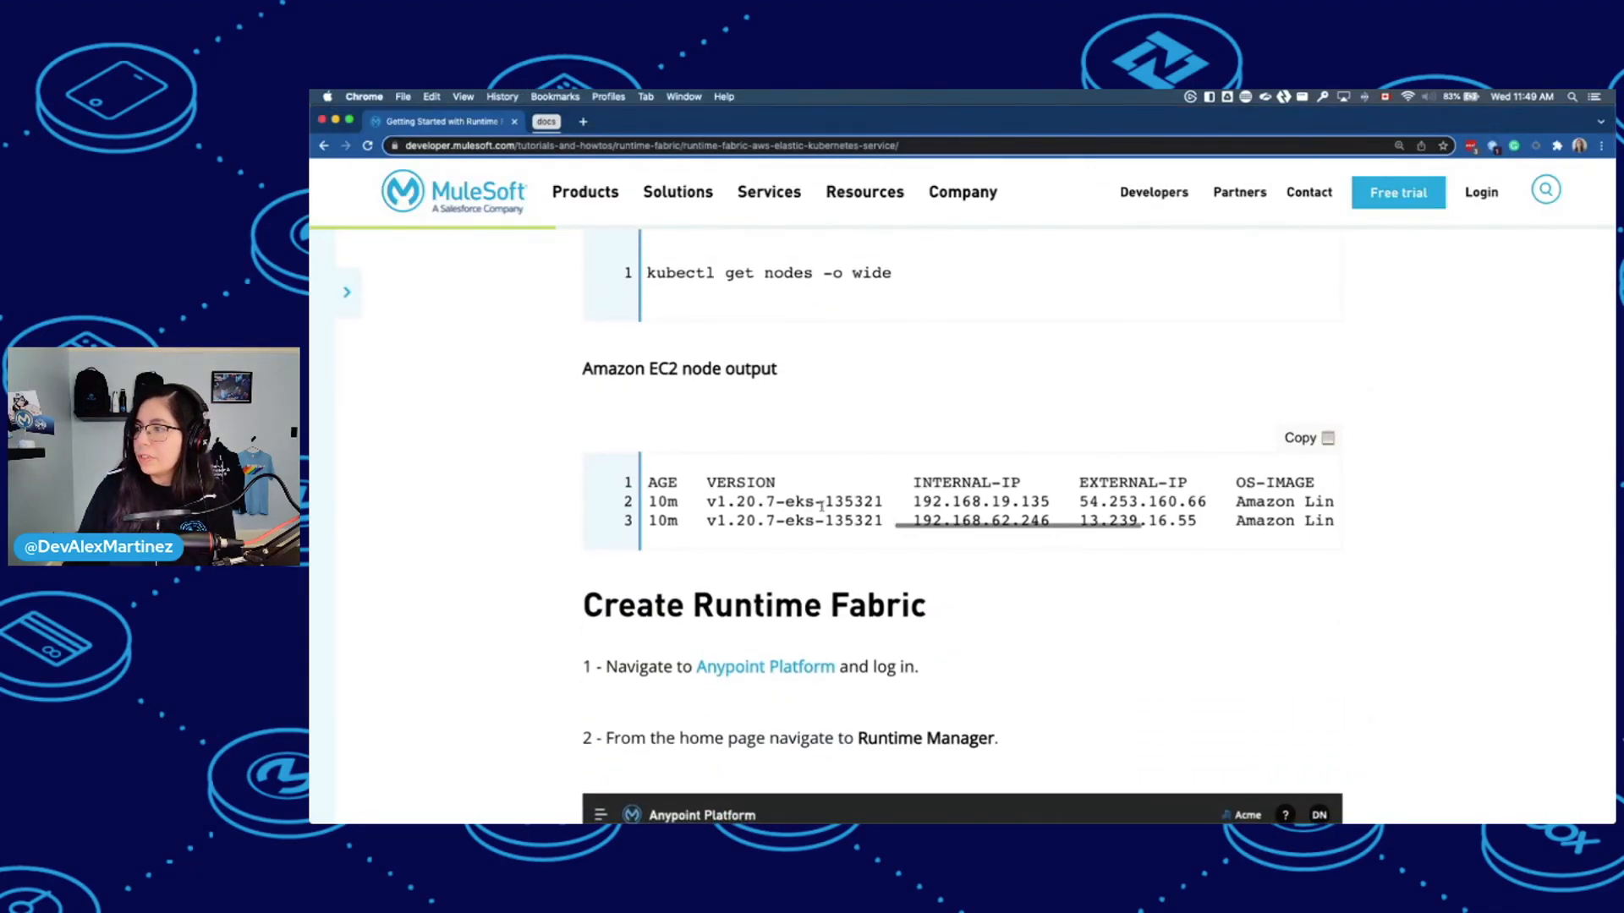
scroll("down", 3)
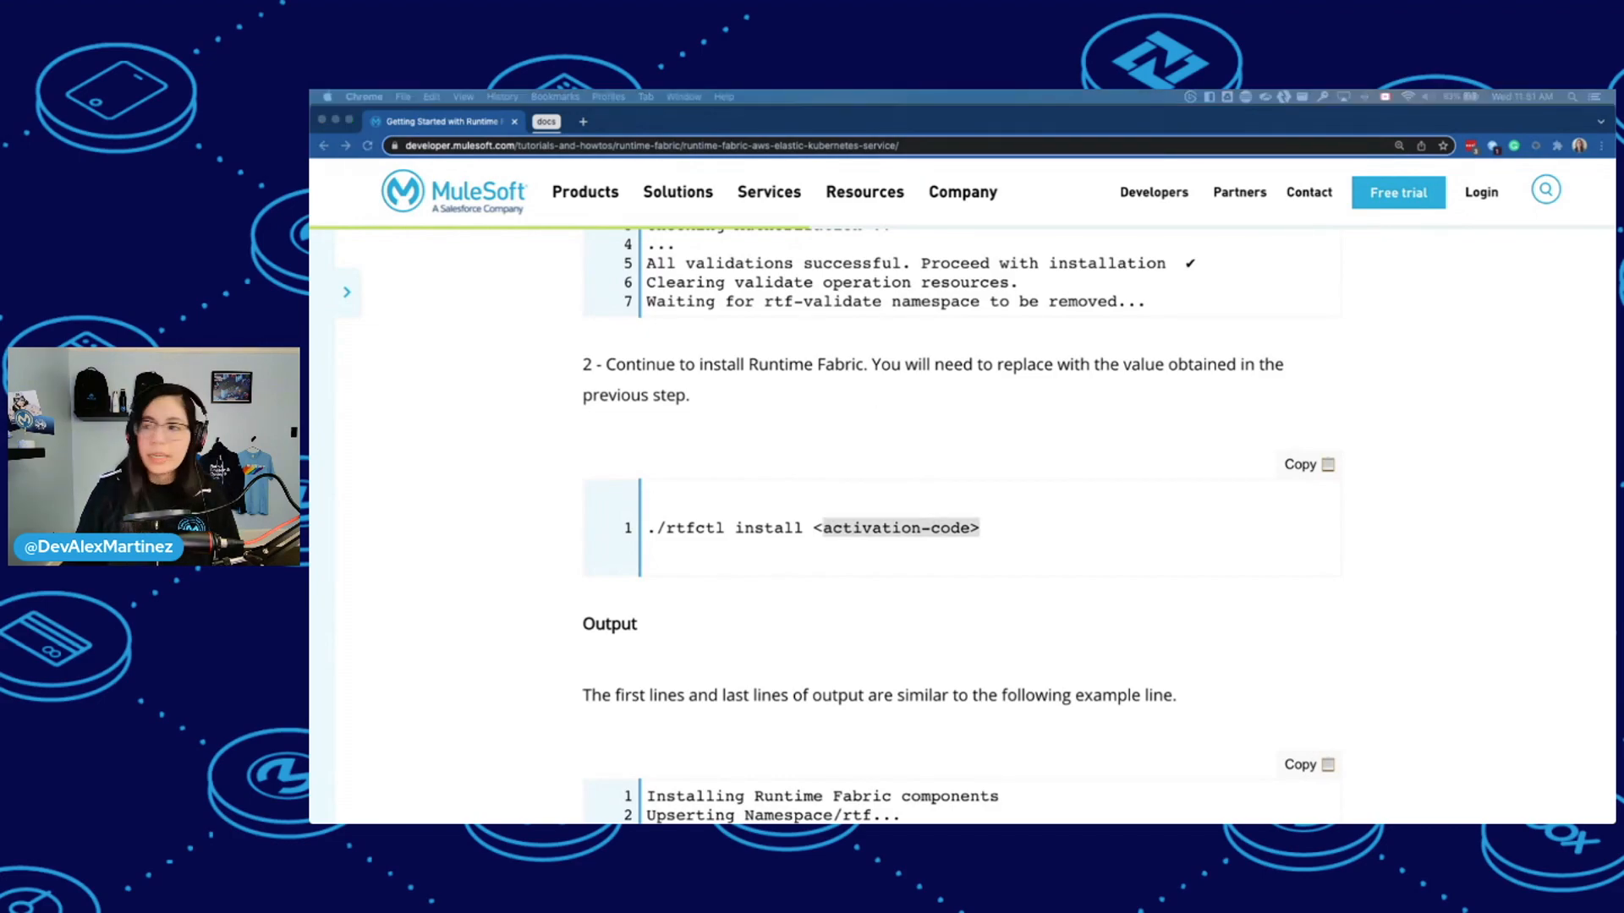
scroll("up", 3)
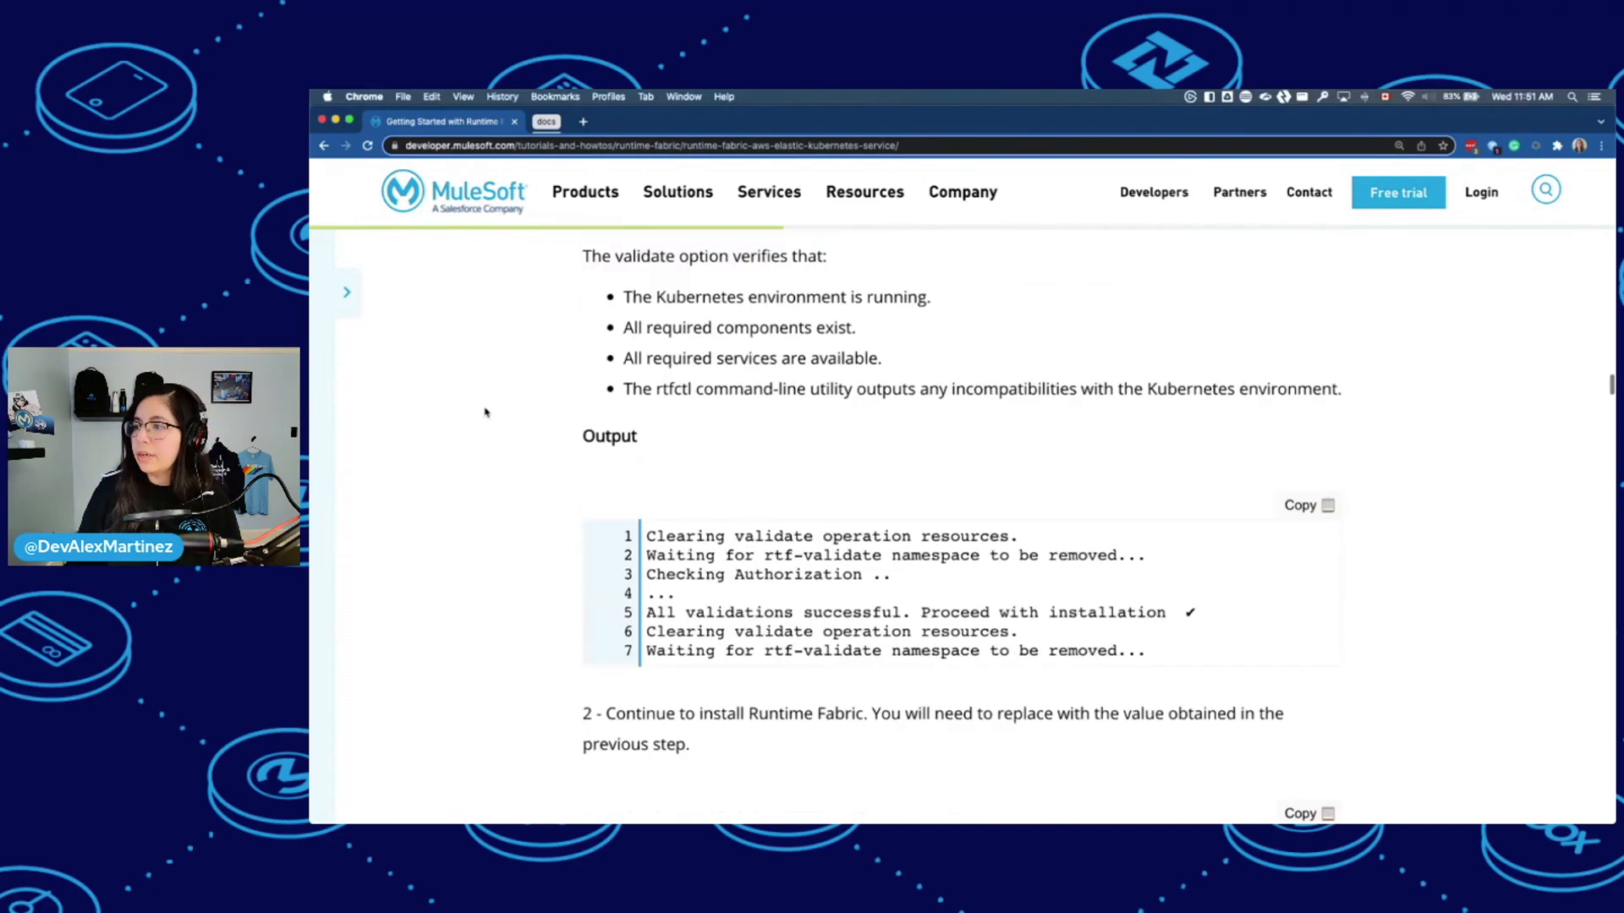
scroll("up", 3)
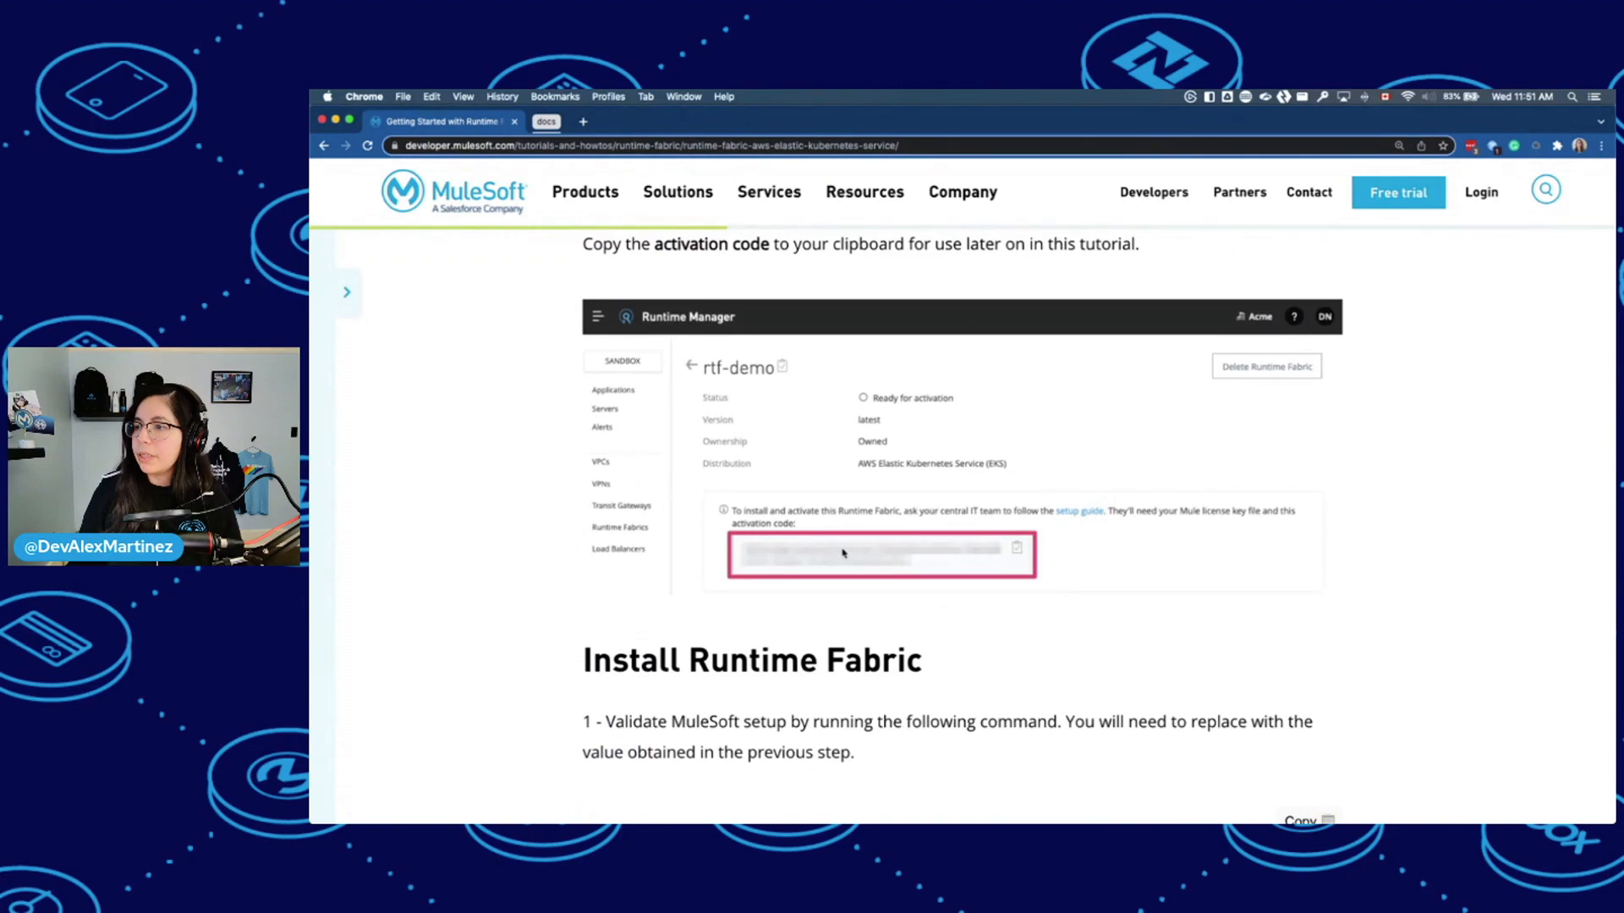
mouse_move(526, 259)
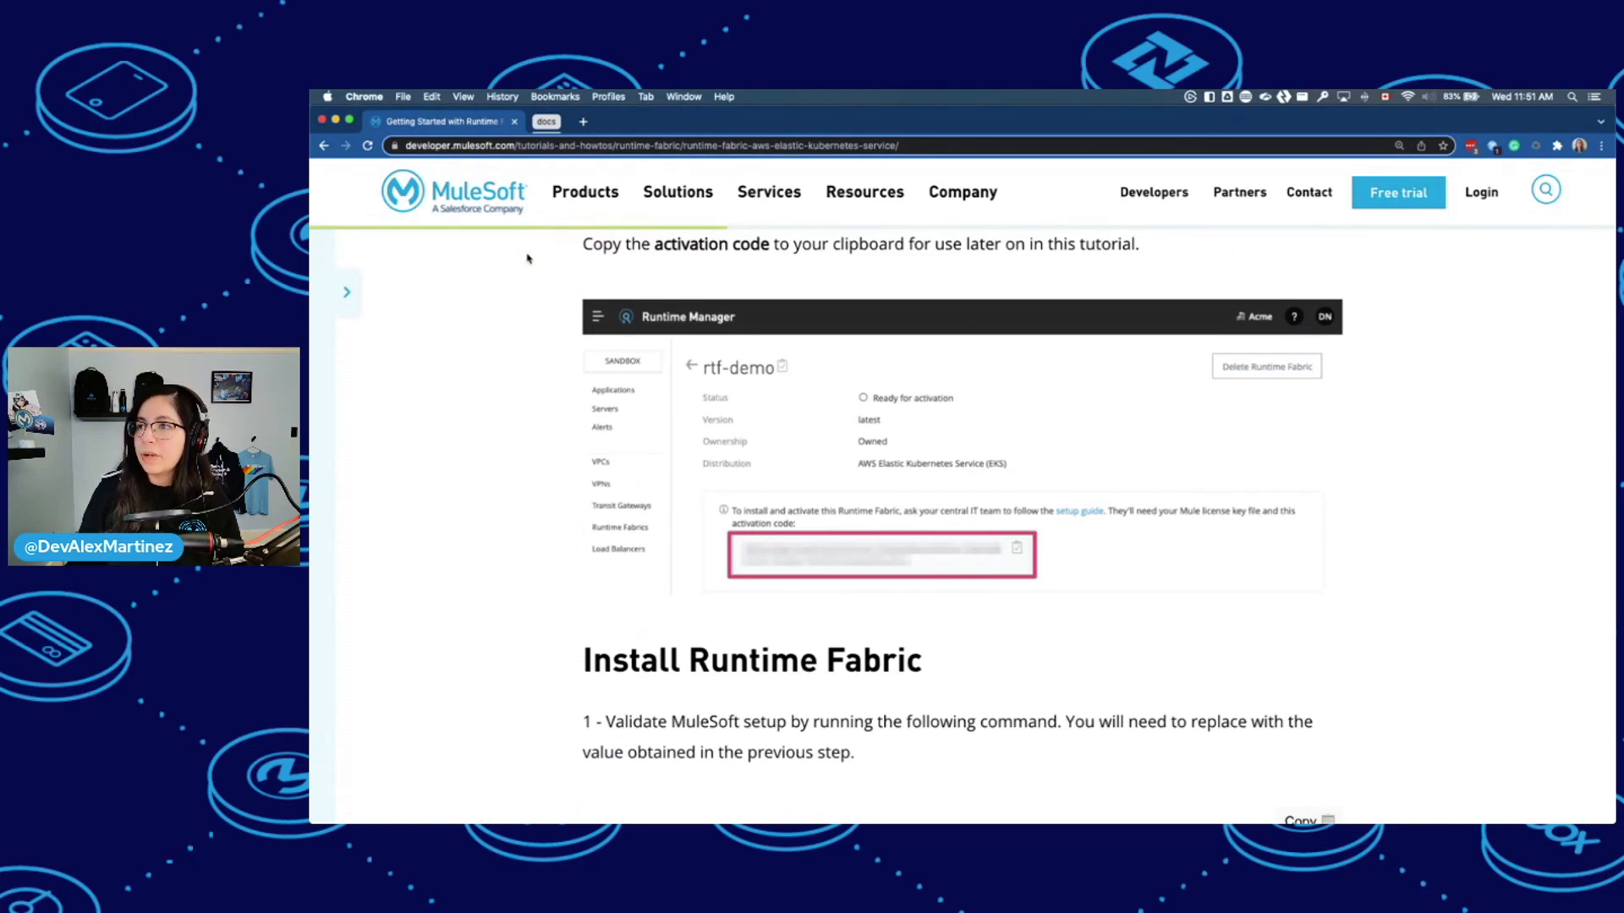
mouse_move(767, 372)
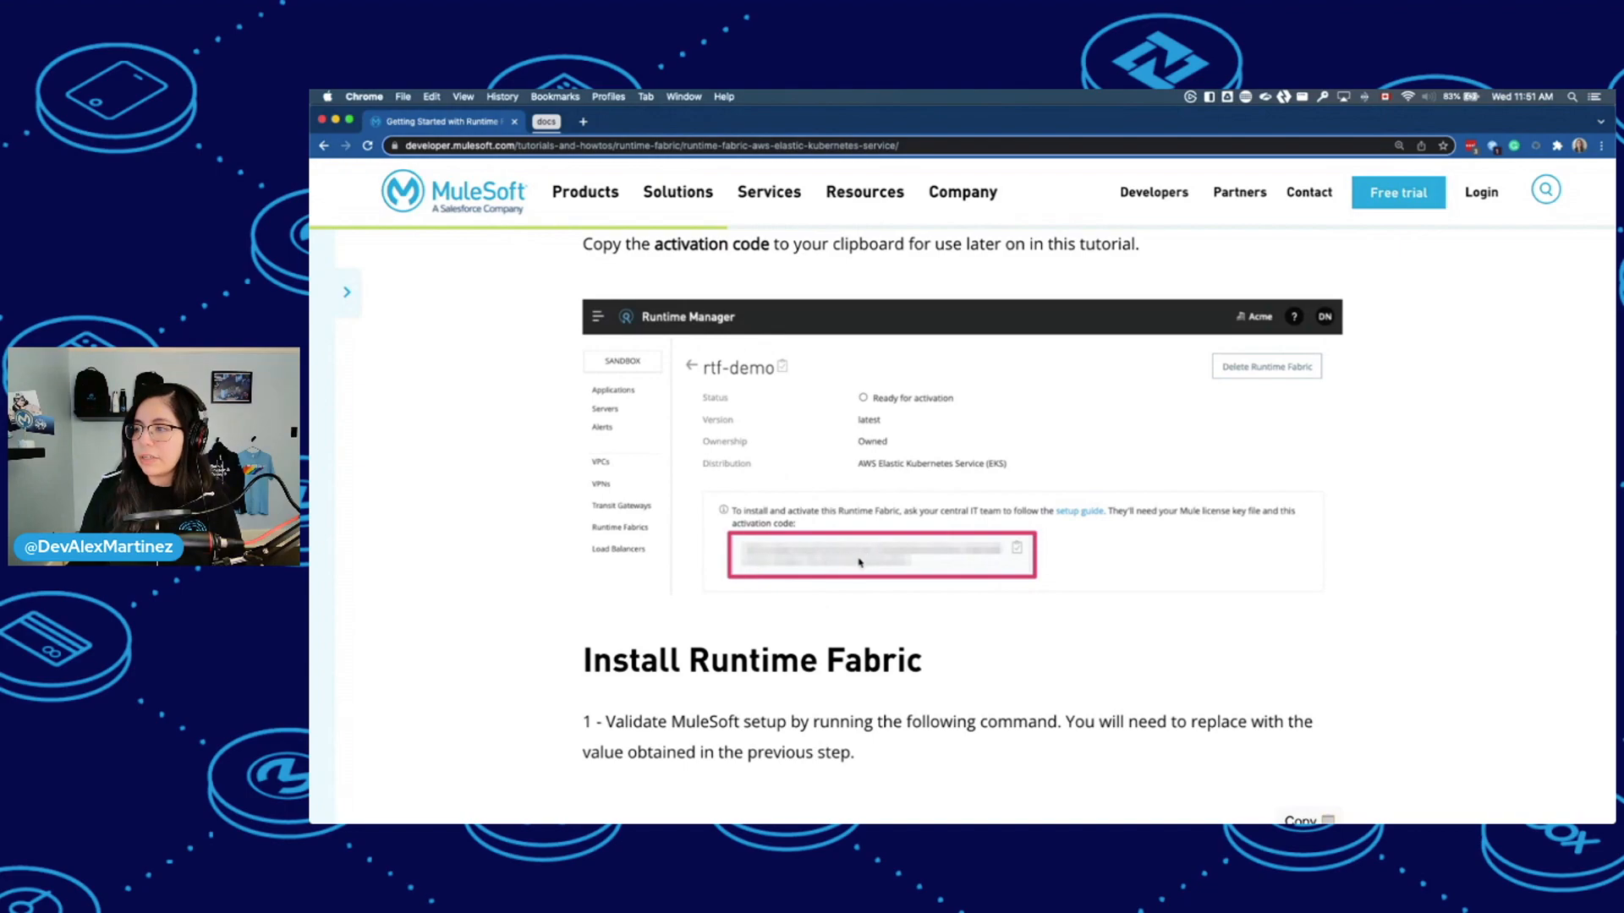
scroll("down", 3)
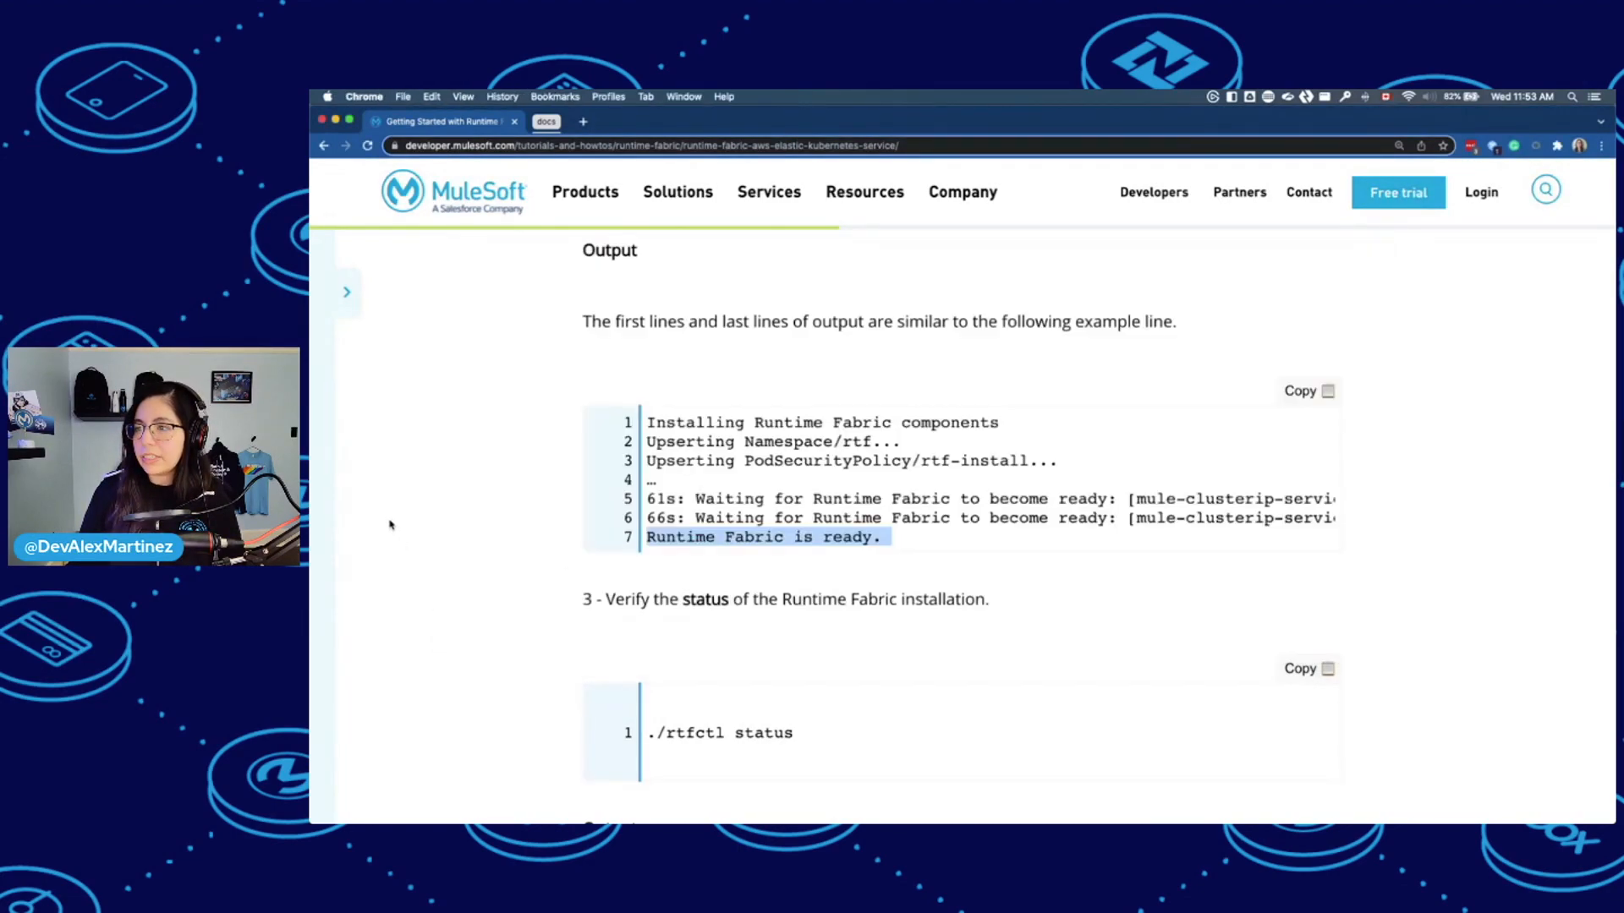
scroll("down", 3)
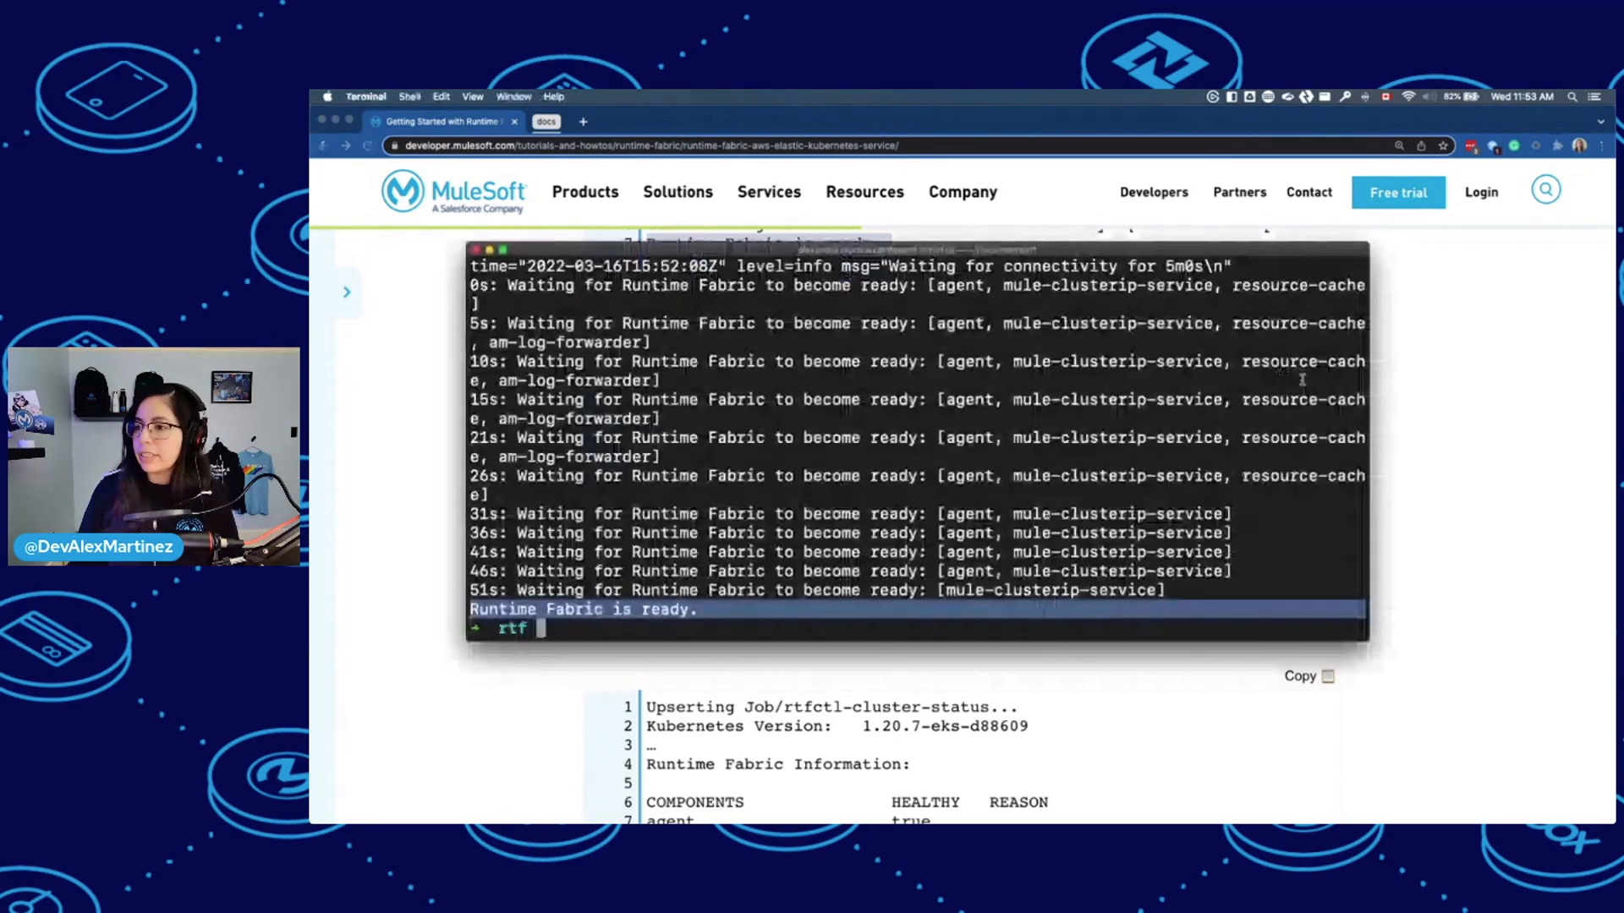
Step: Check rtf-demo's health details and associate it with the Sandbox environment
left_click(605, 122)
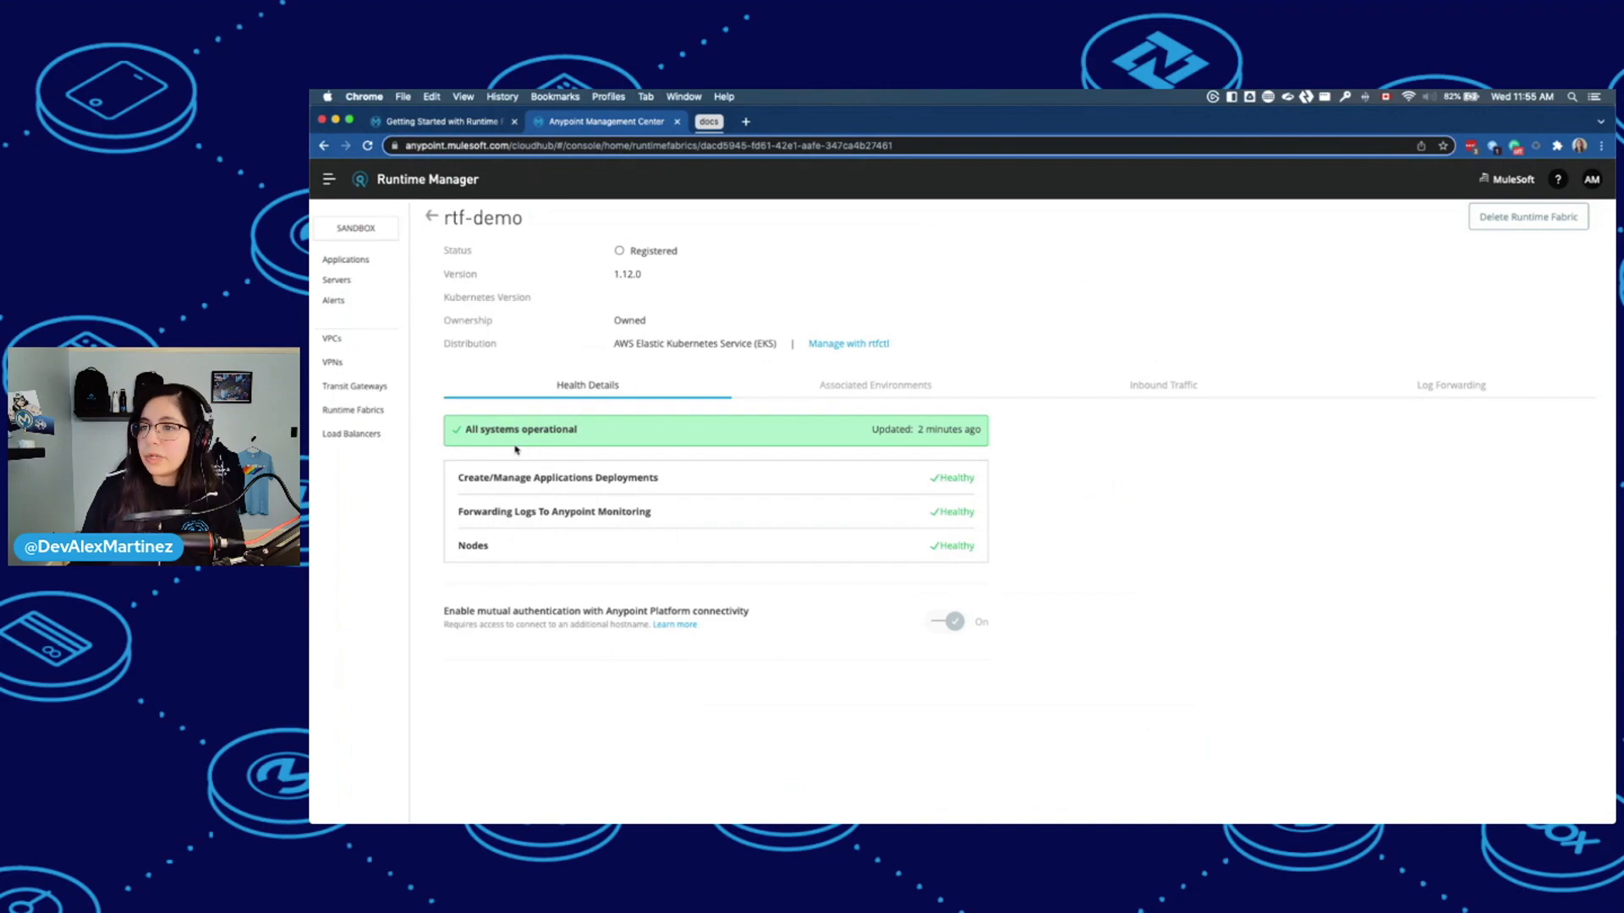
mouse_move(548, 522)
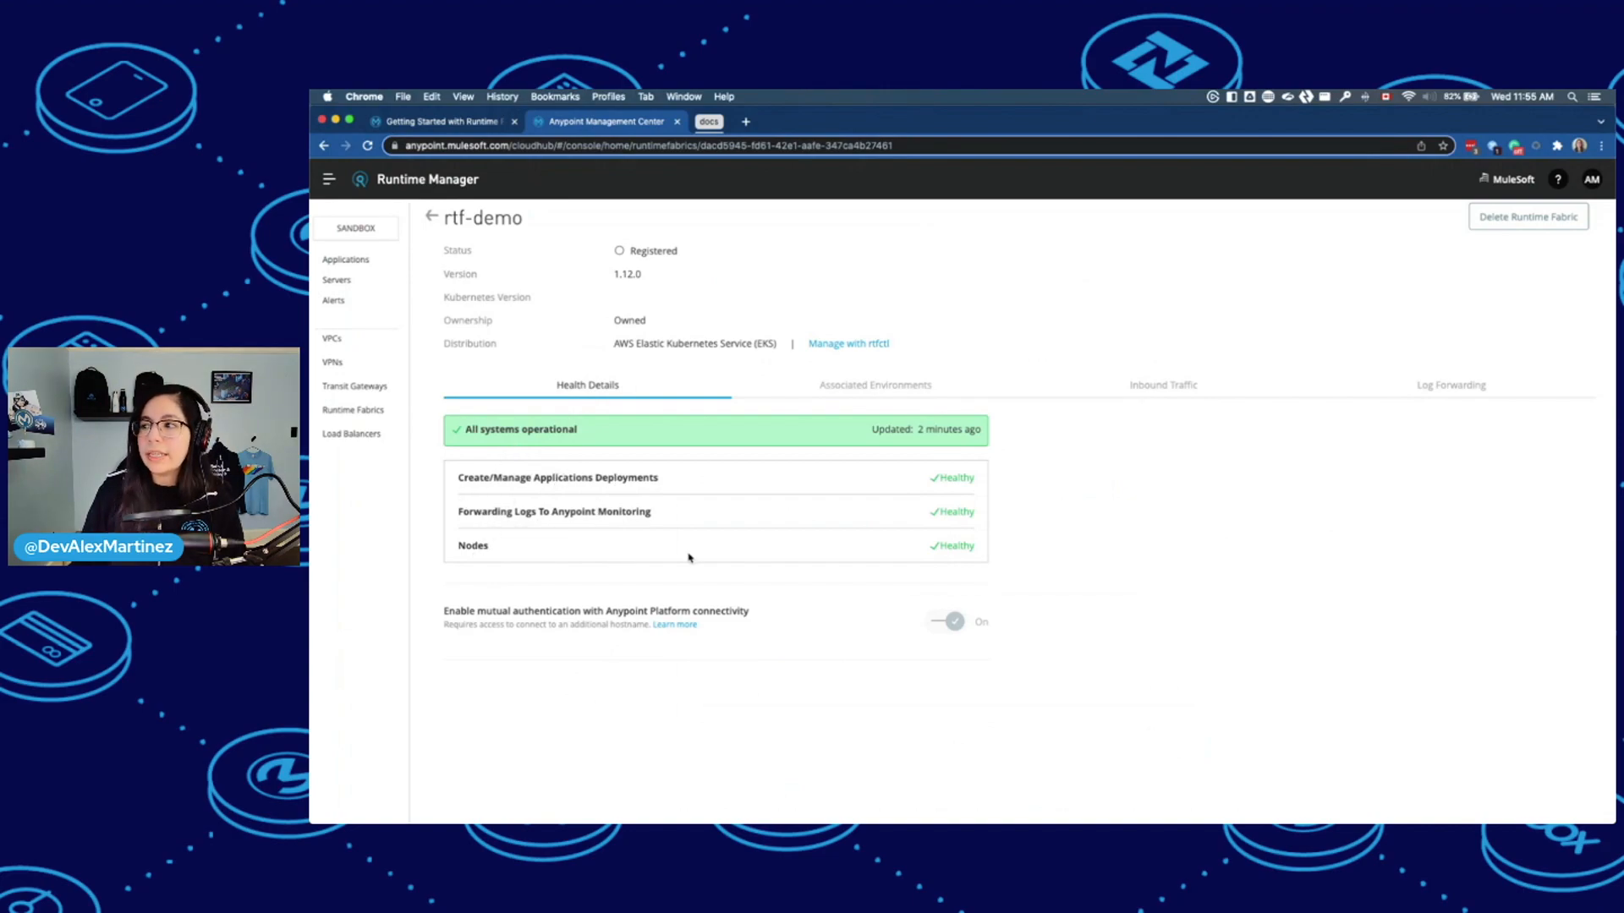
mouse_move(619, 250)
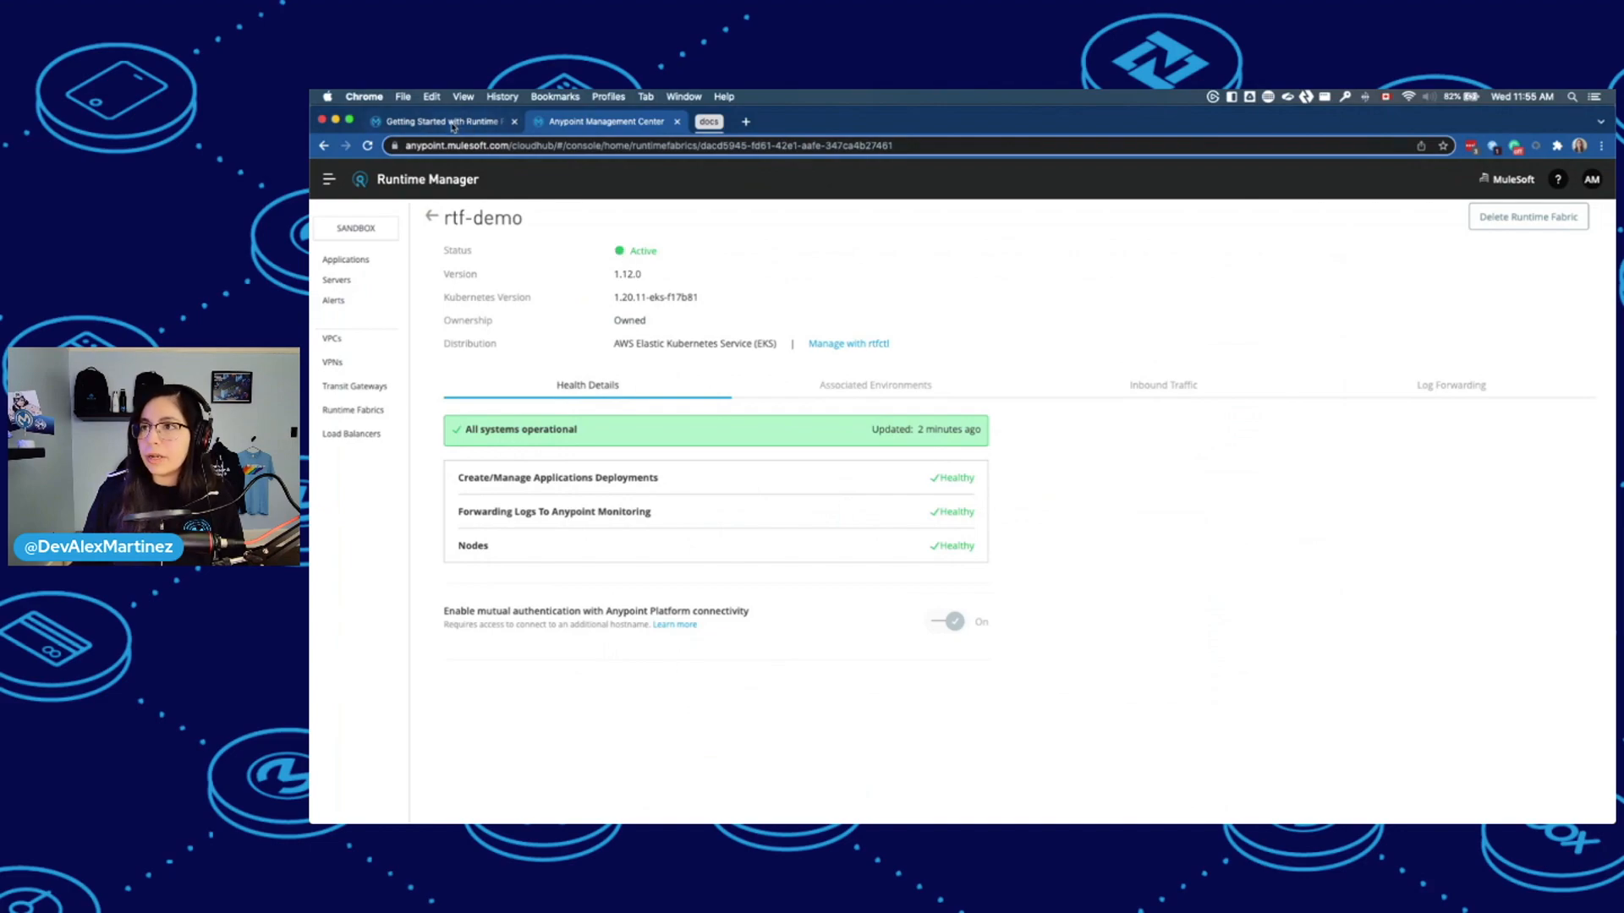
left_click(874, 384)
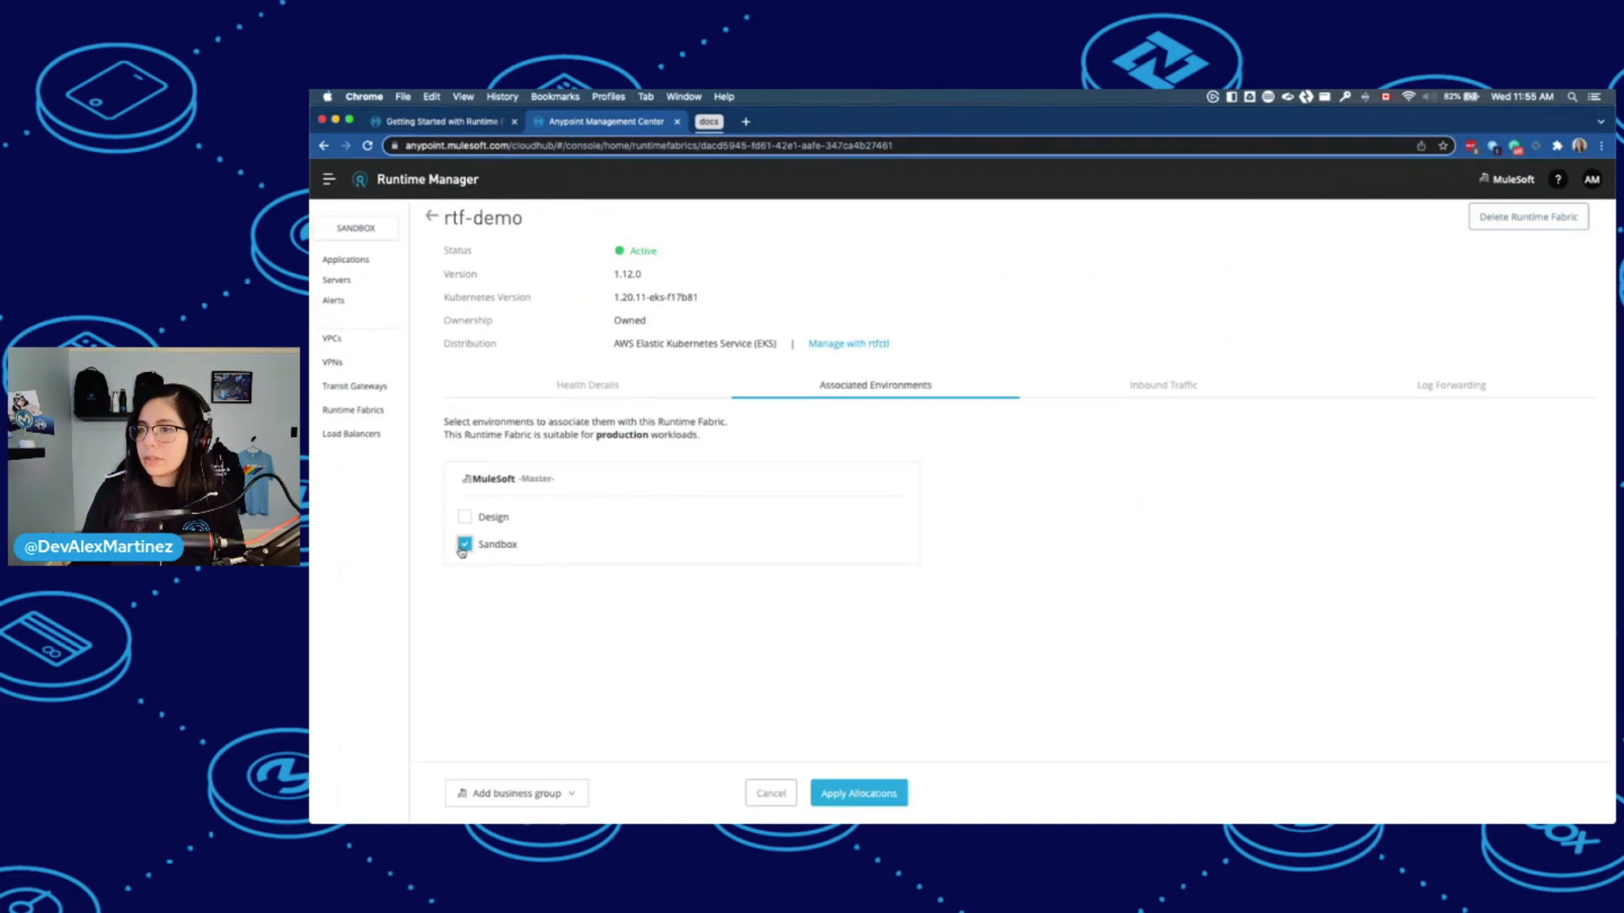
left_click(858, 791)
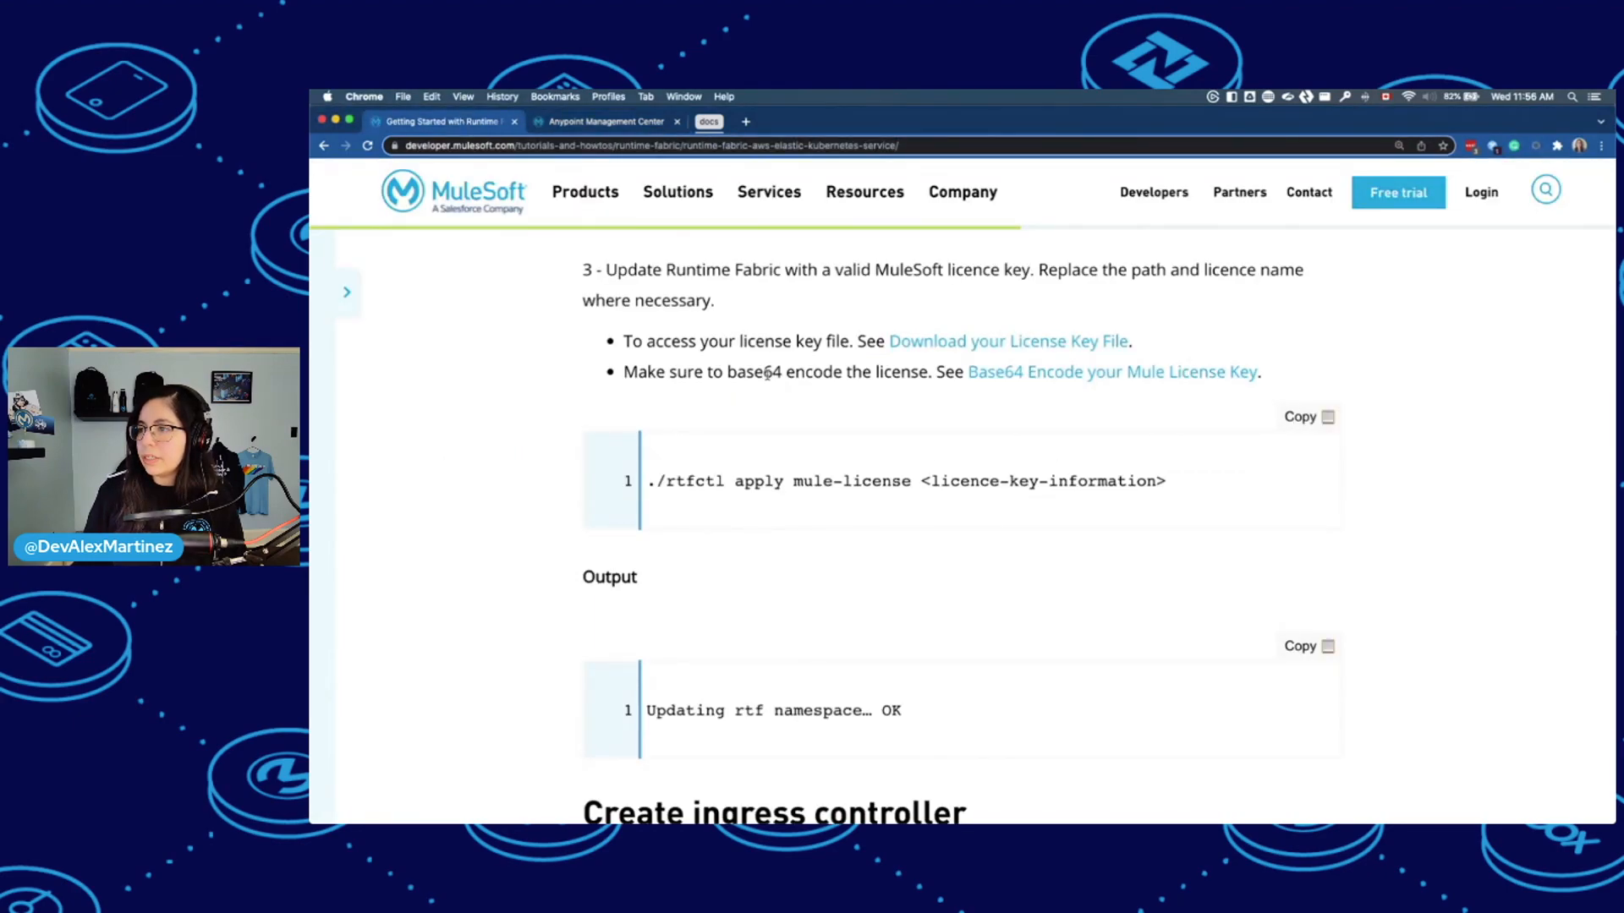
Step: Base64-encode license.lic using the command from the Mule License Key guide
double_click(752, 372)
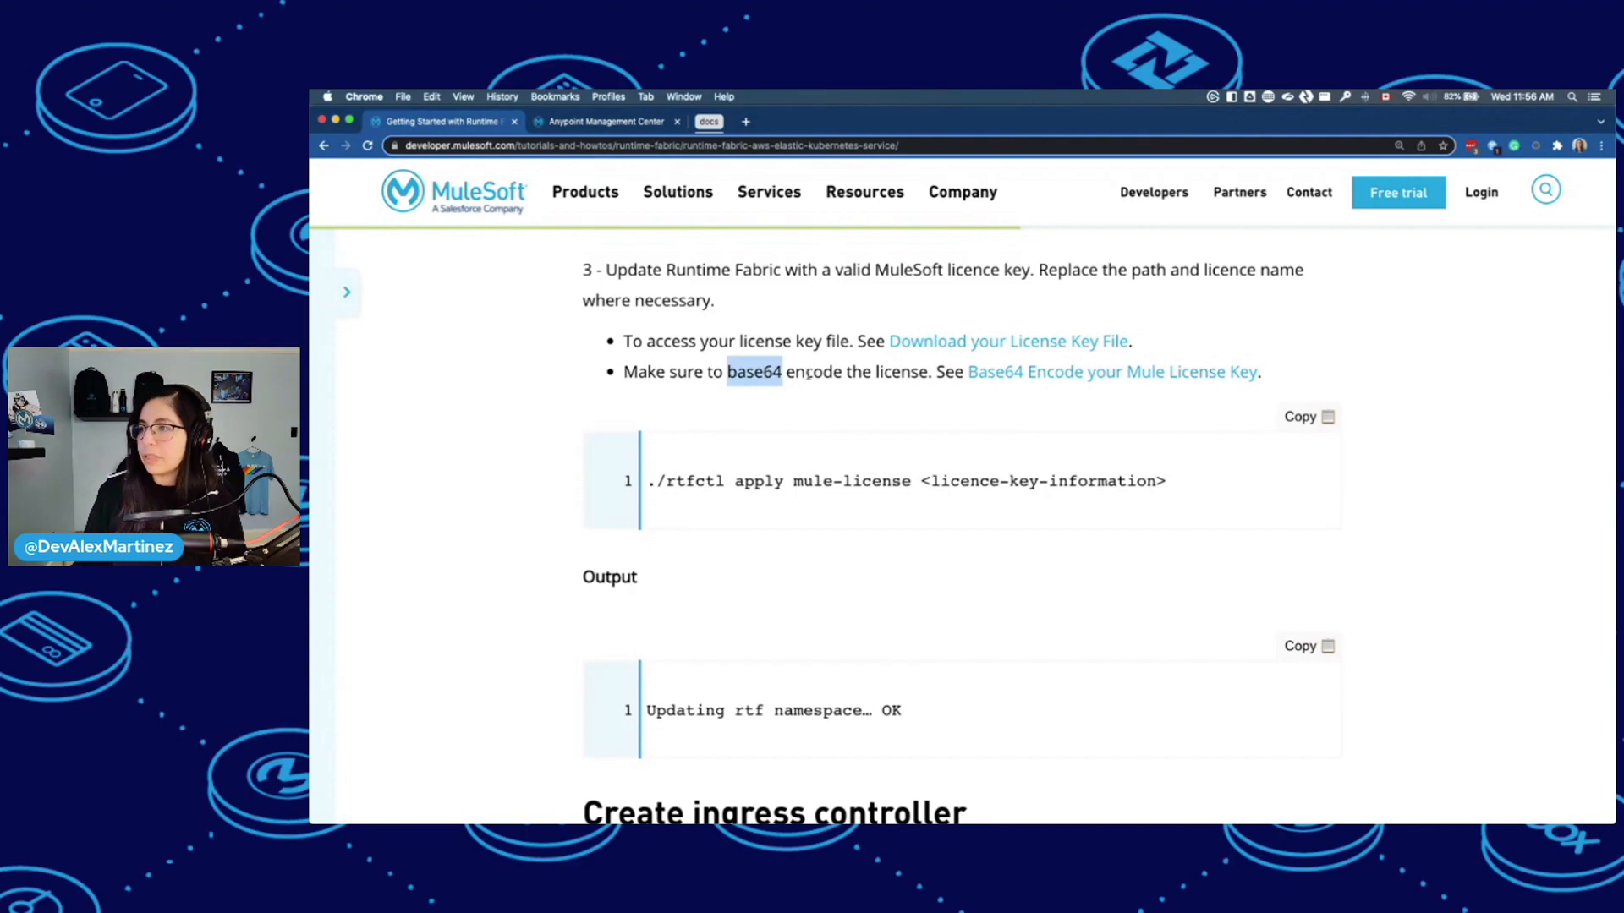
left_click(1111, 372)
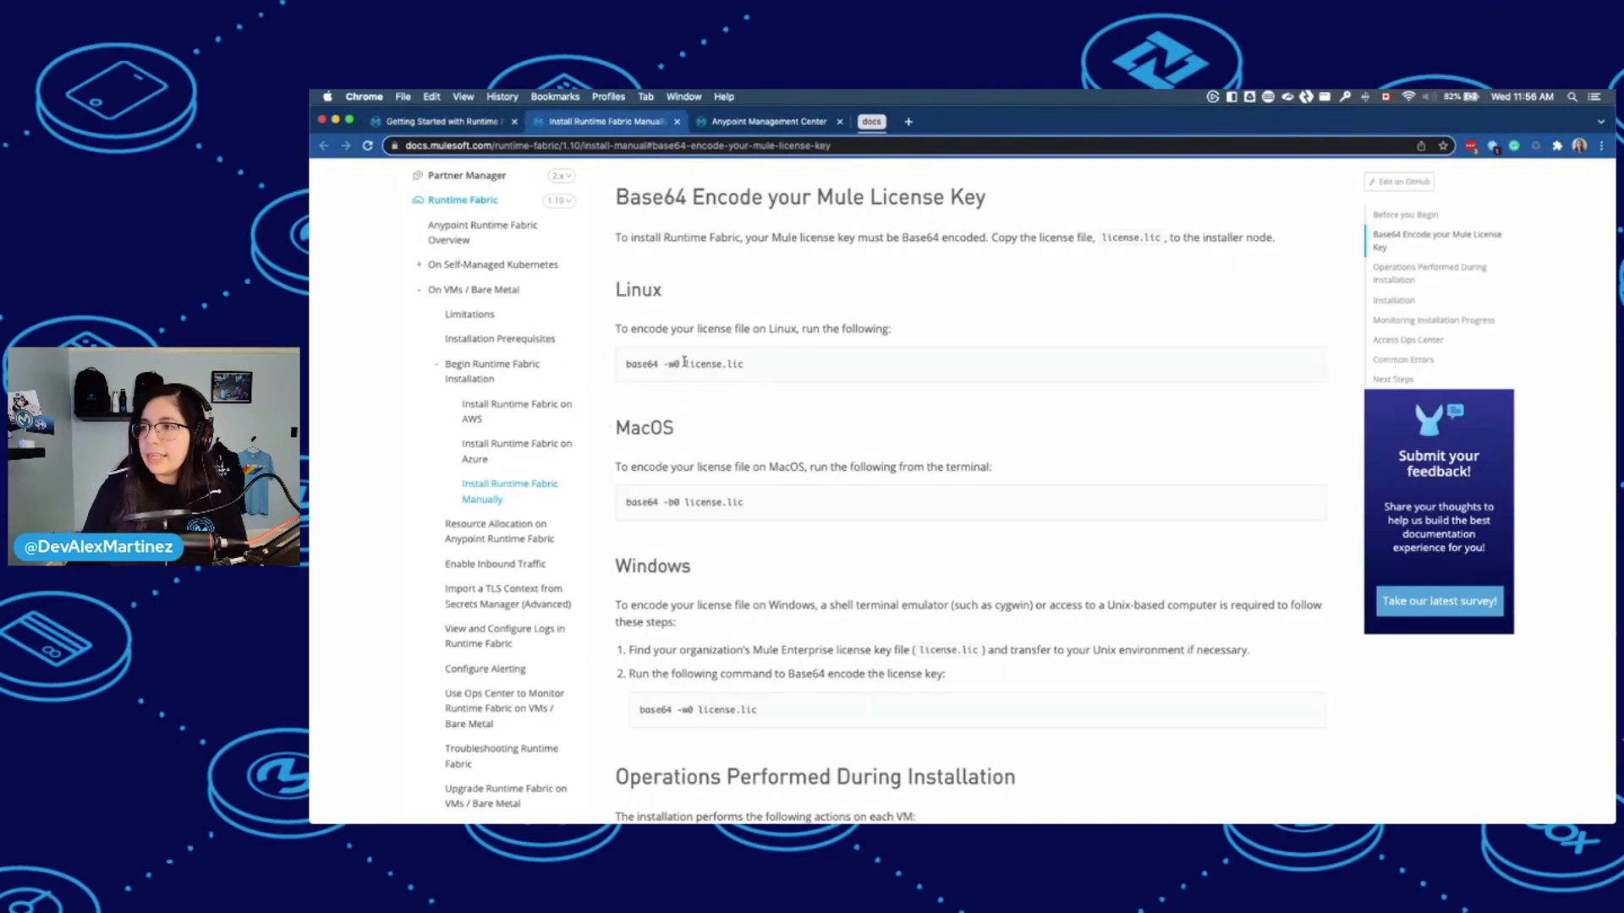
double_click(714, 364)
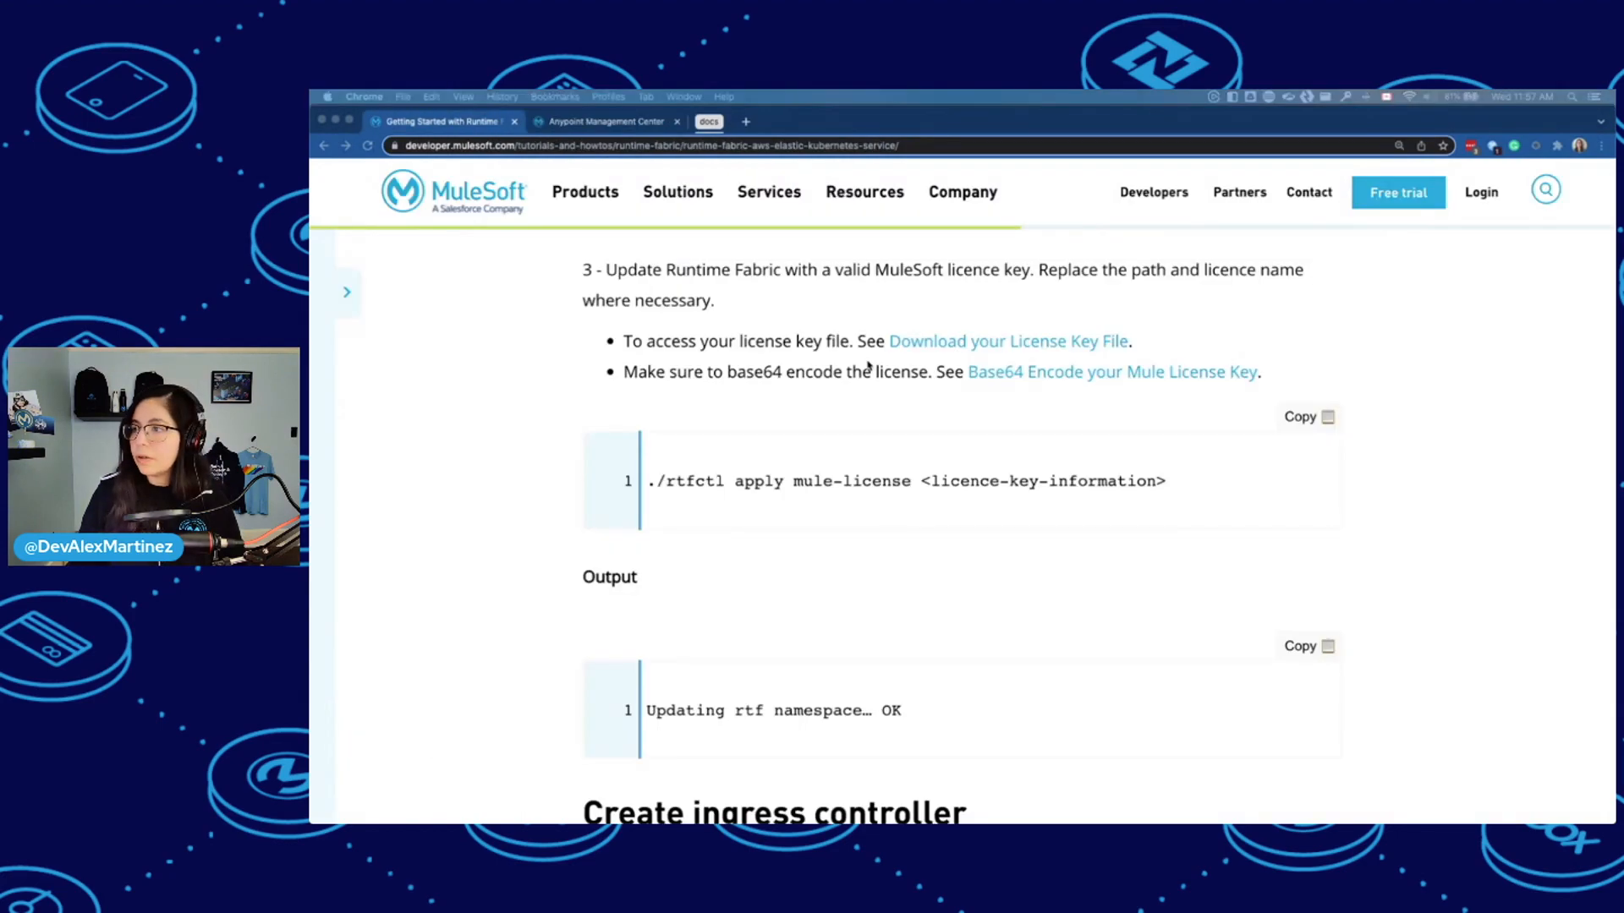
left_click(1307, 416)
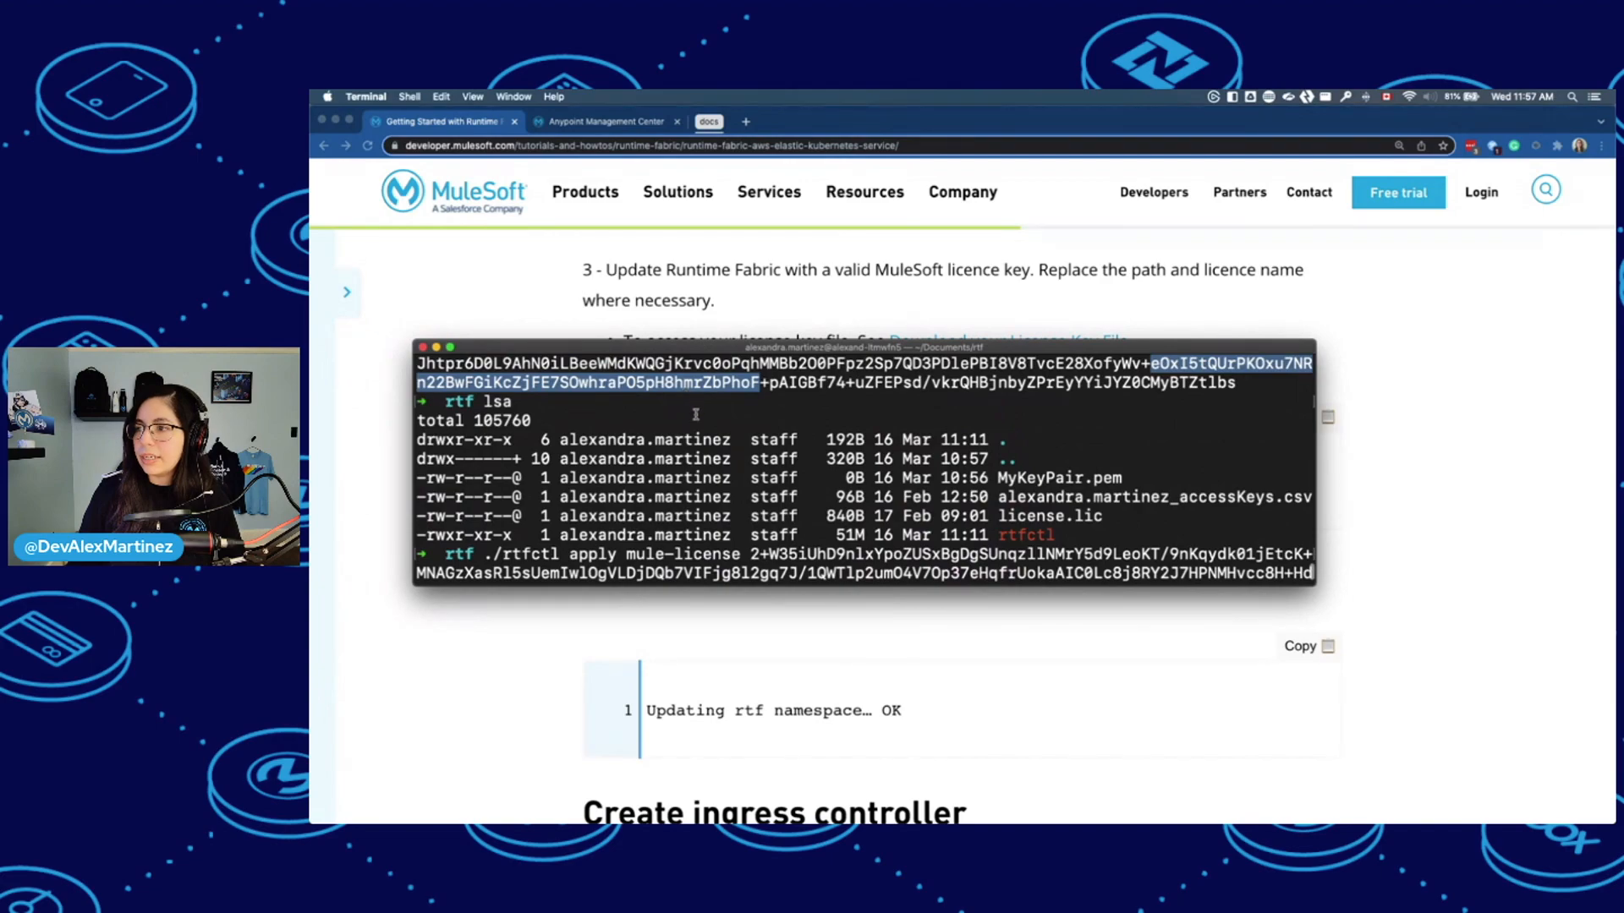
Step: Apply the encoded key with ./rtfctl apply mule-license so the Mule license reports updated
scroll("down", 3)
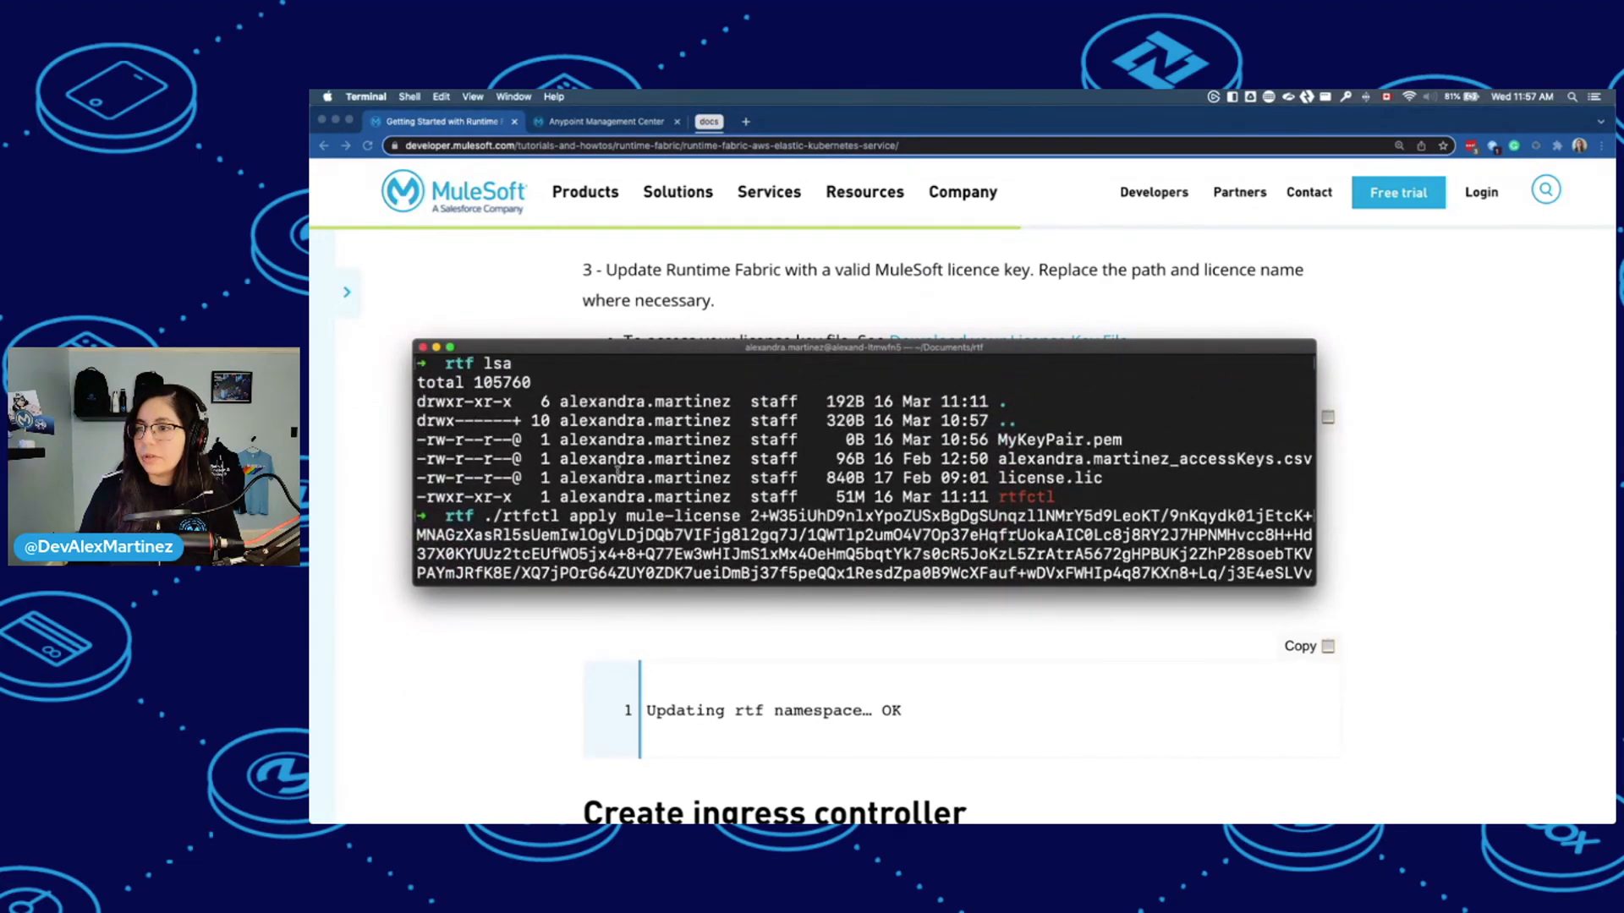
double_click(528, 516)
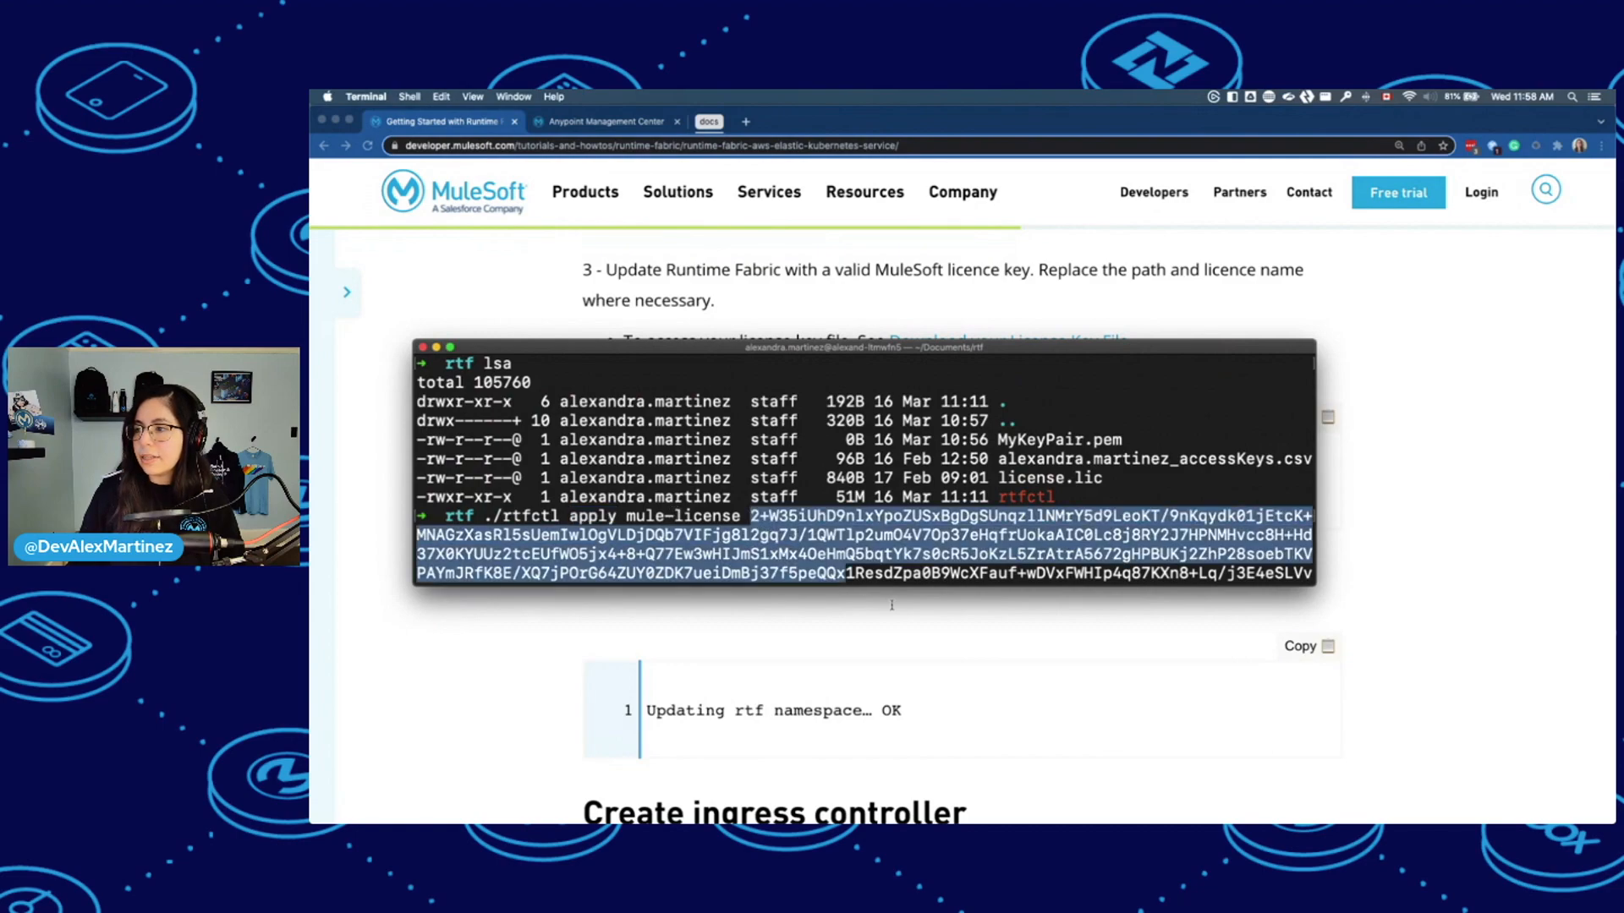
scroll("down", 3)
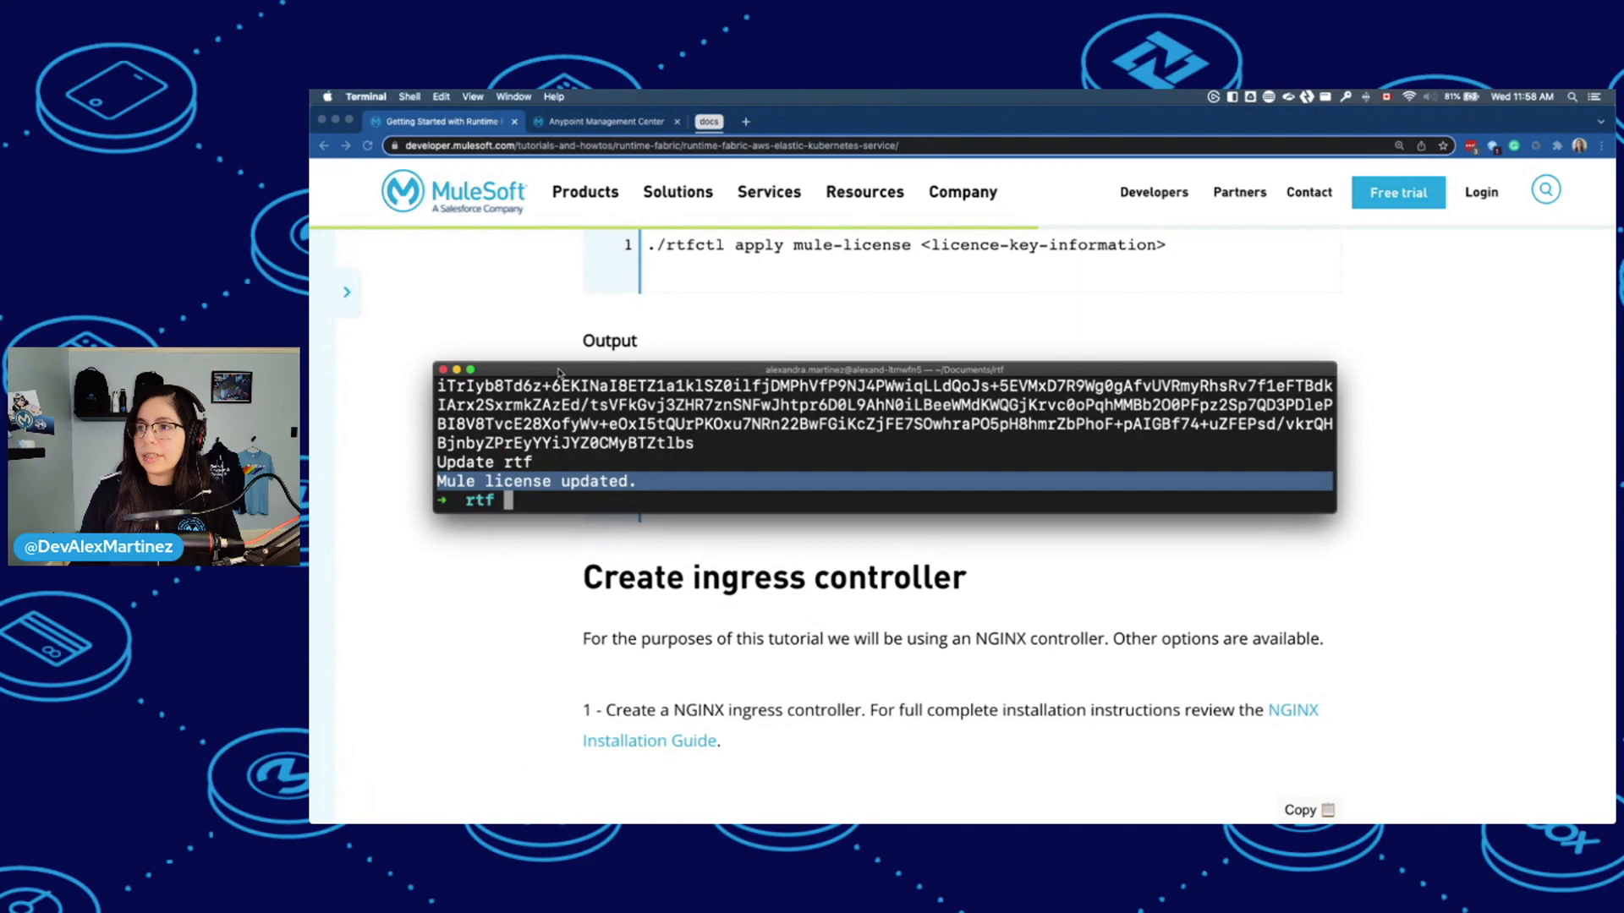
scroll("down", 3)
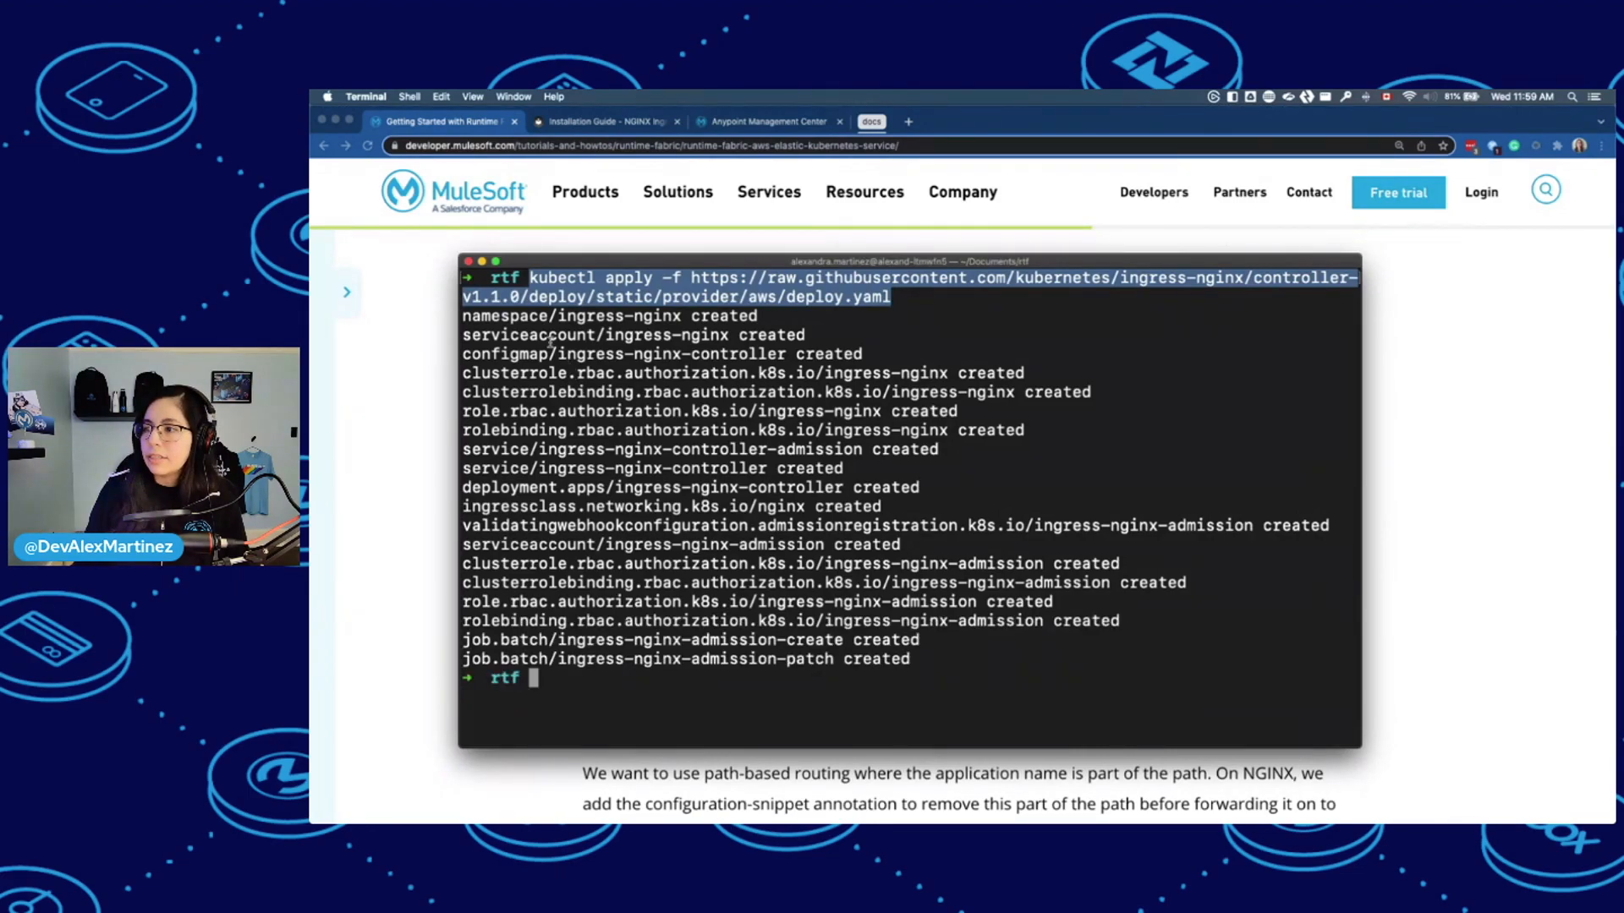
Step: Apply the ingress-nginx controller v1.1.0 AWS deploy.yaml manifest with kubectl
double_click(876, 657)
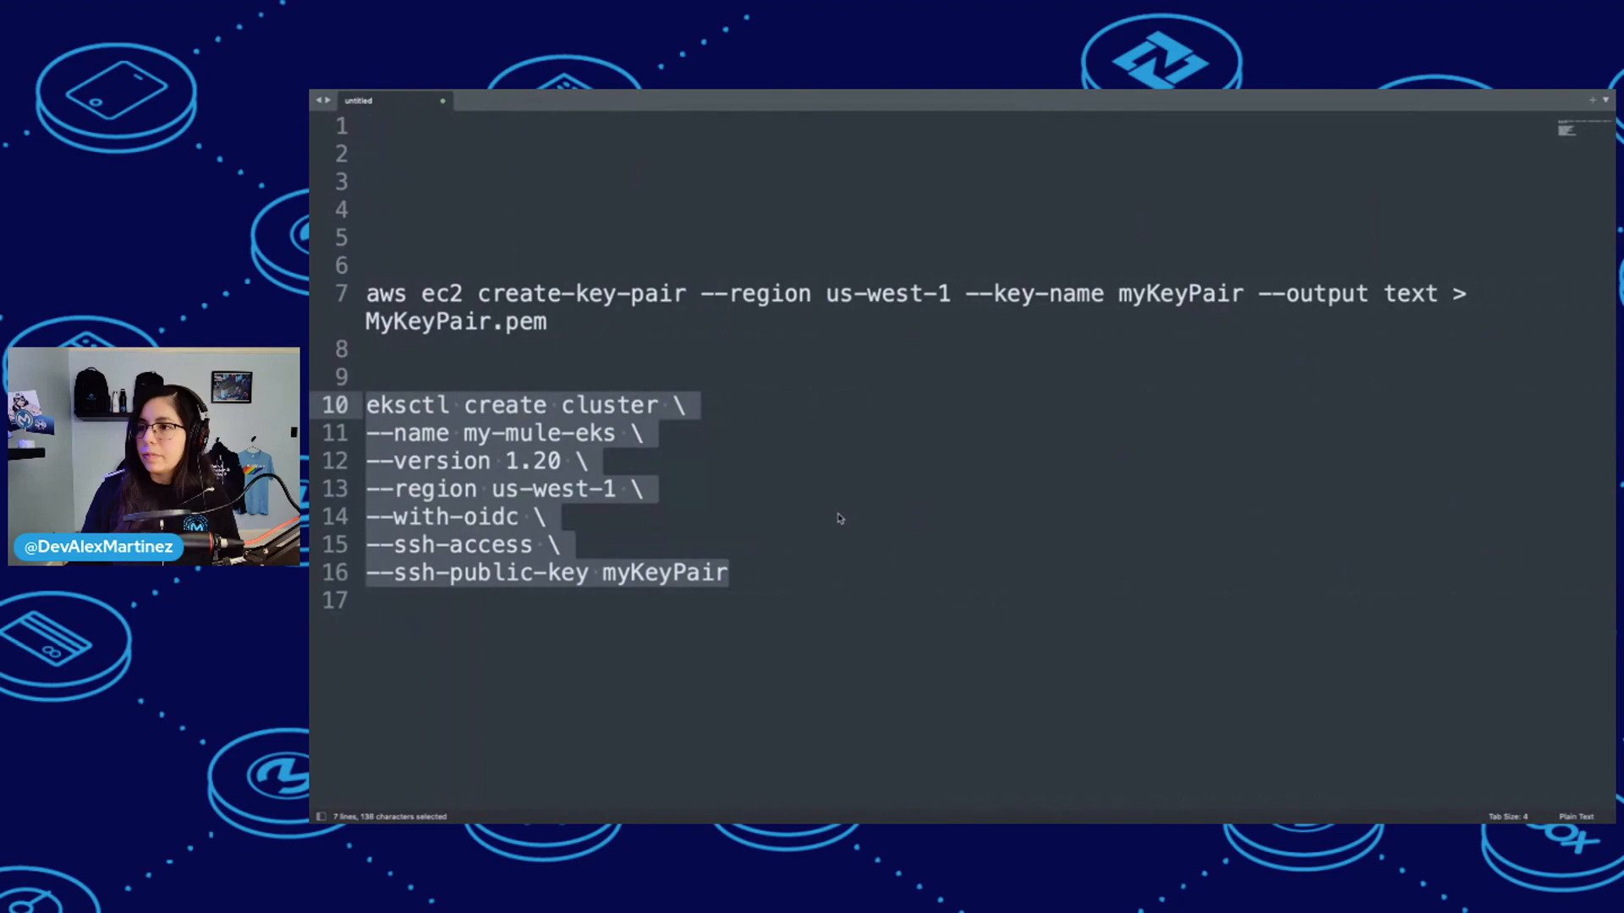
Step: Save the ingress template as ingress-template.yaml into the rtf folder
left_click(523, 99)
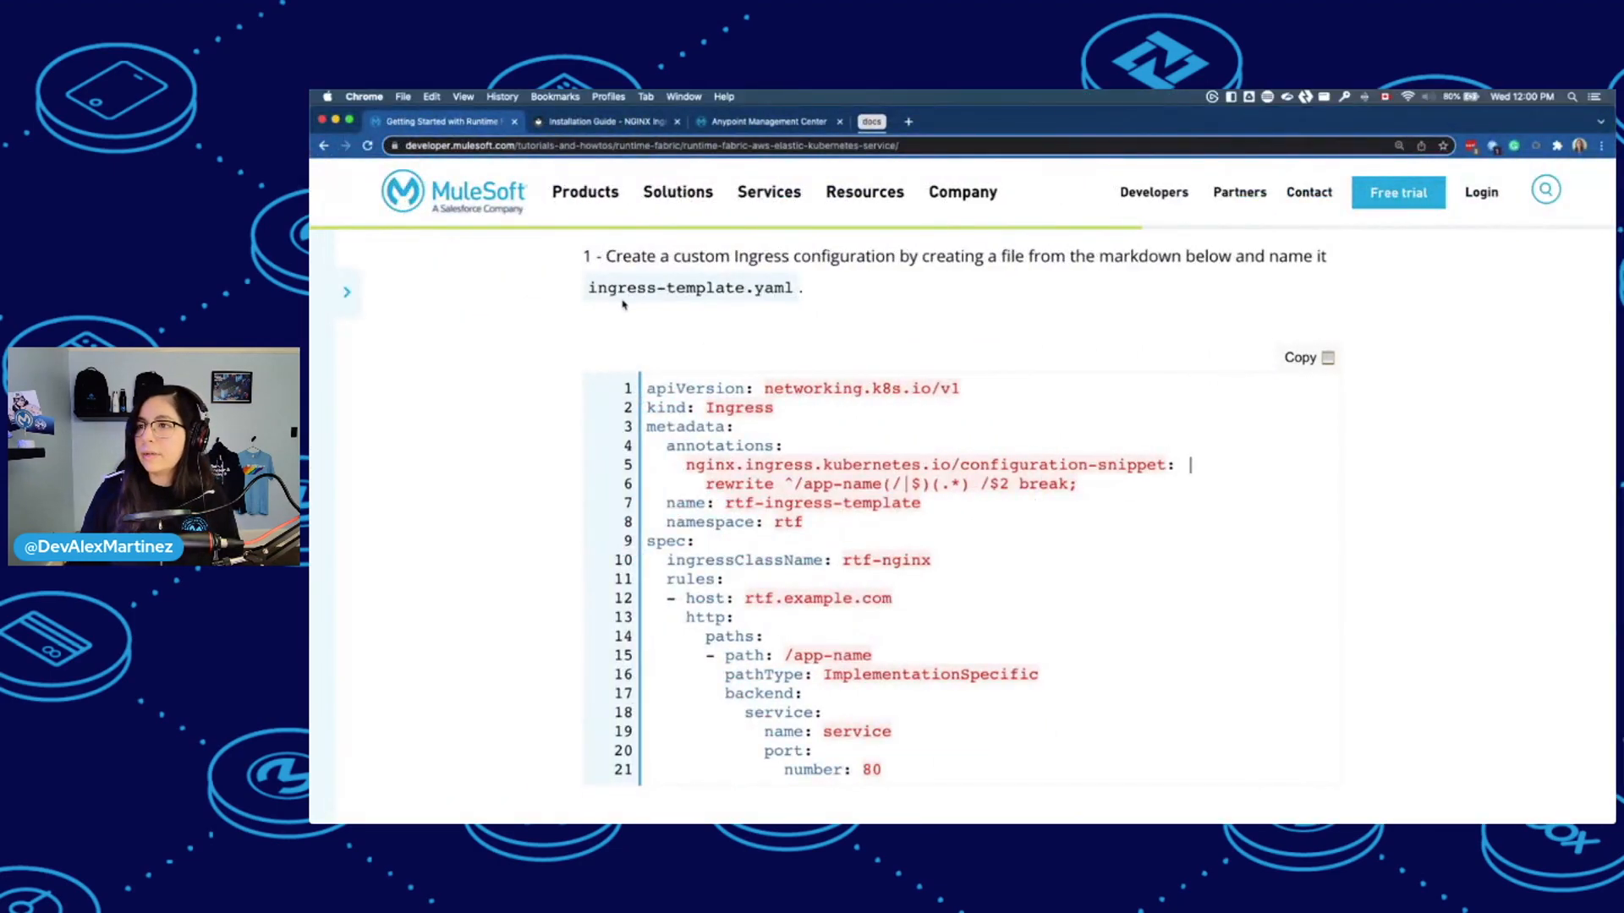
double_click(688, 287)
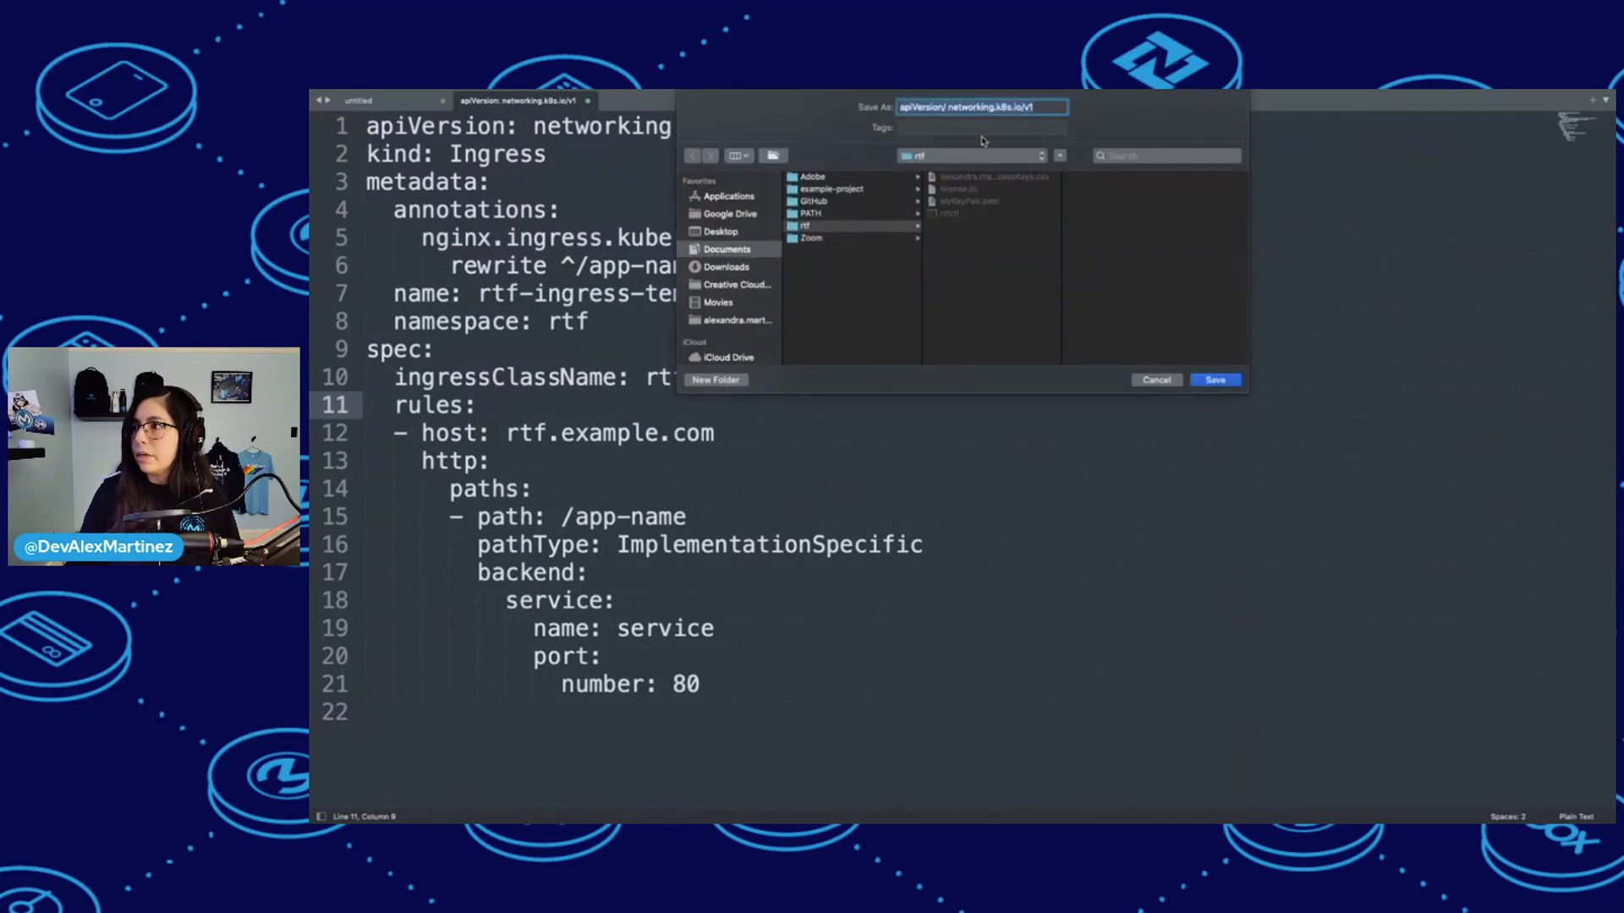
type("ingress-template.yaml")
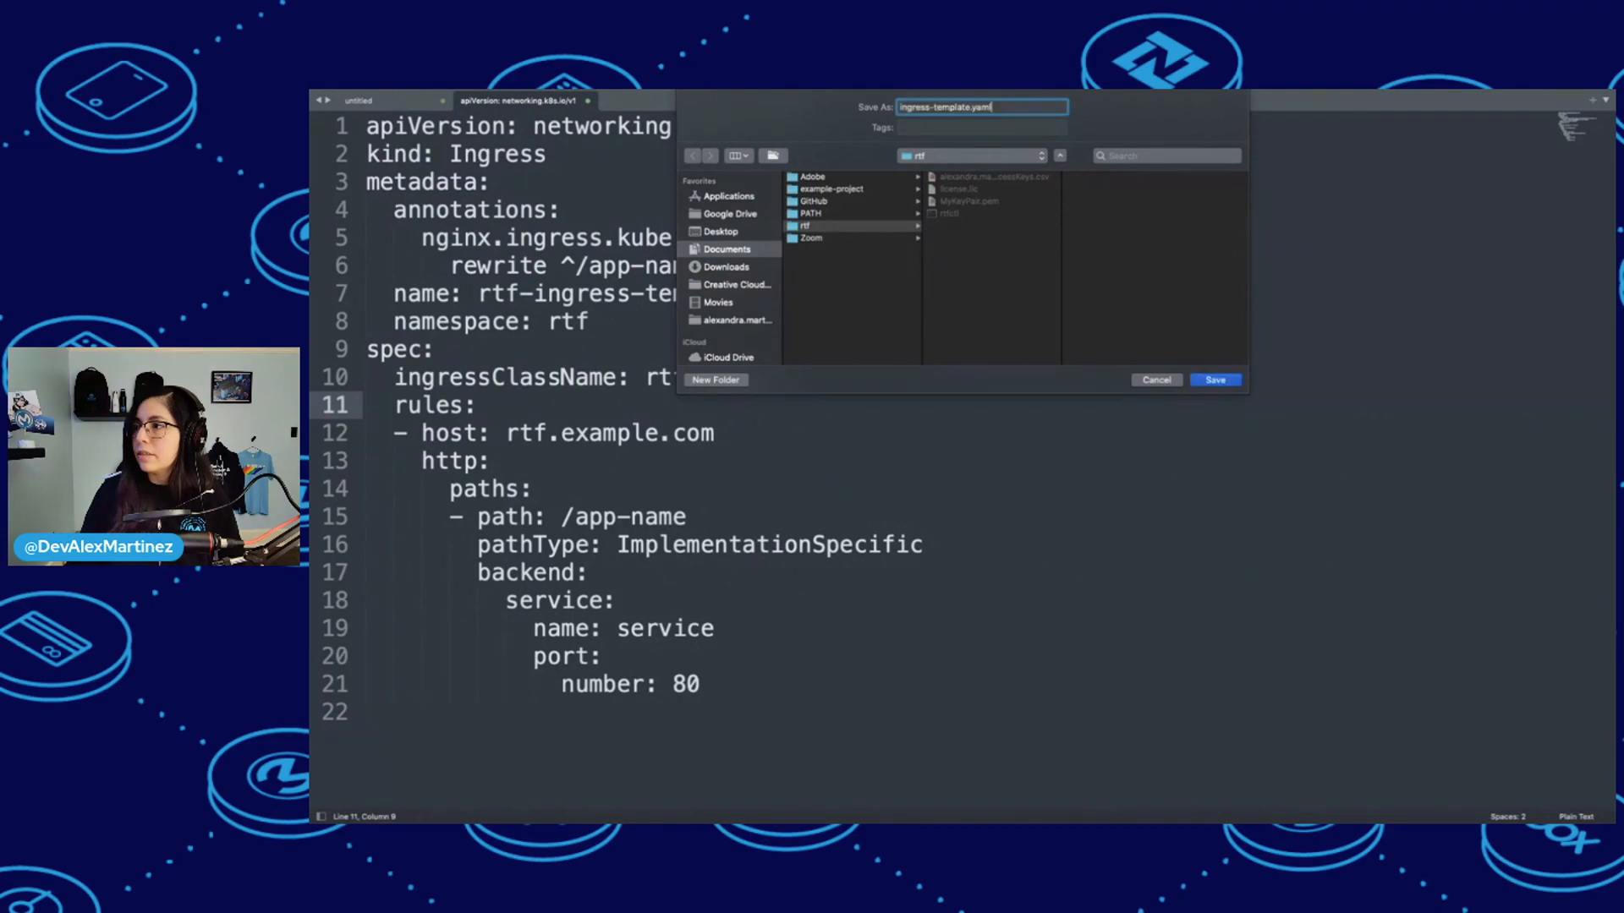
left_click(1214, 379)
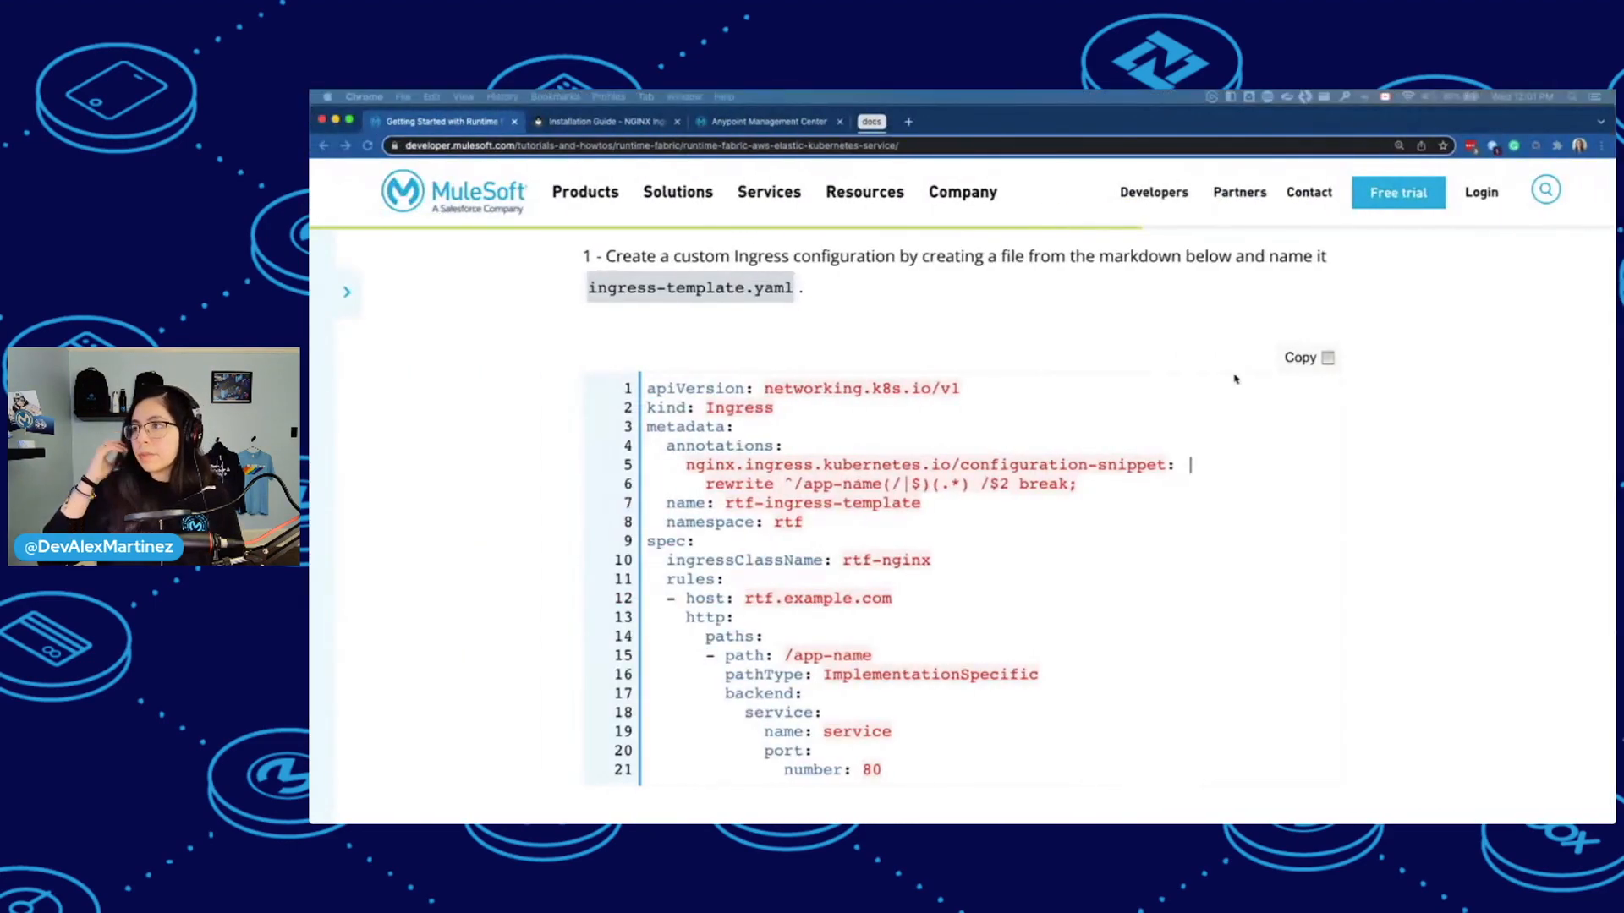
scroll("down", 3)
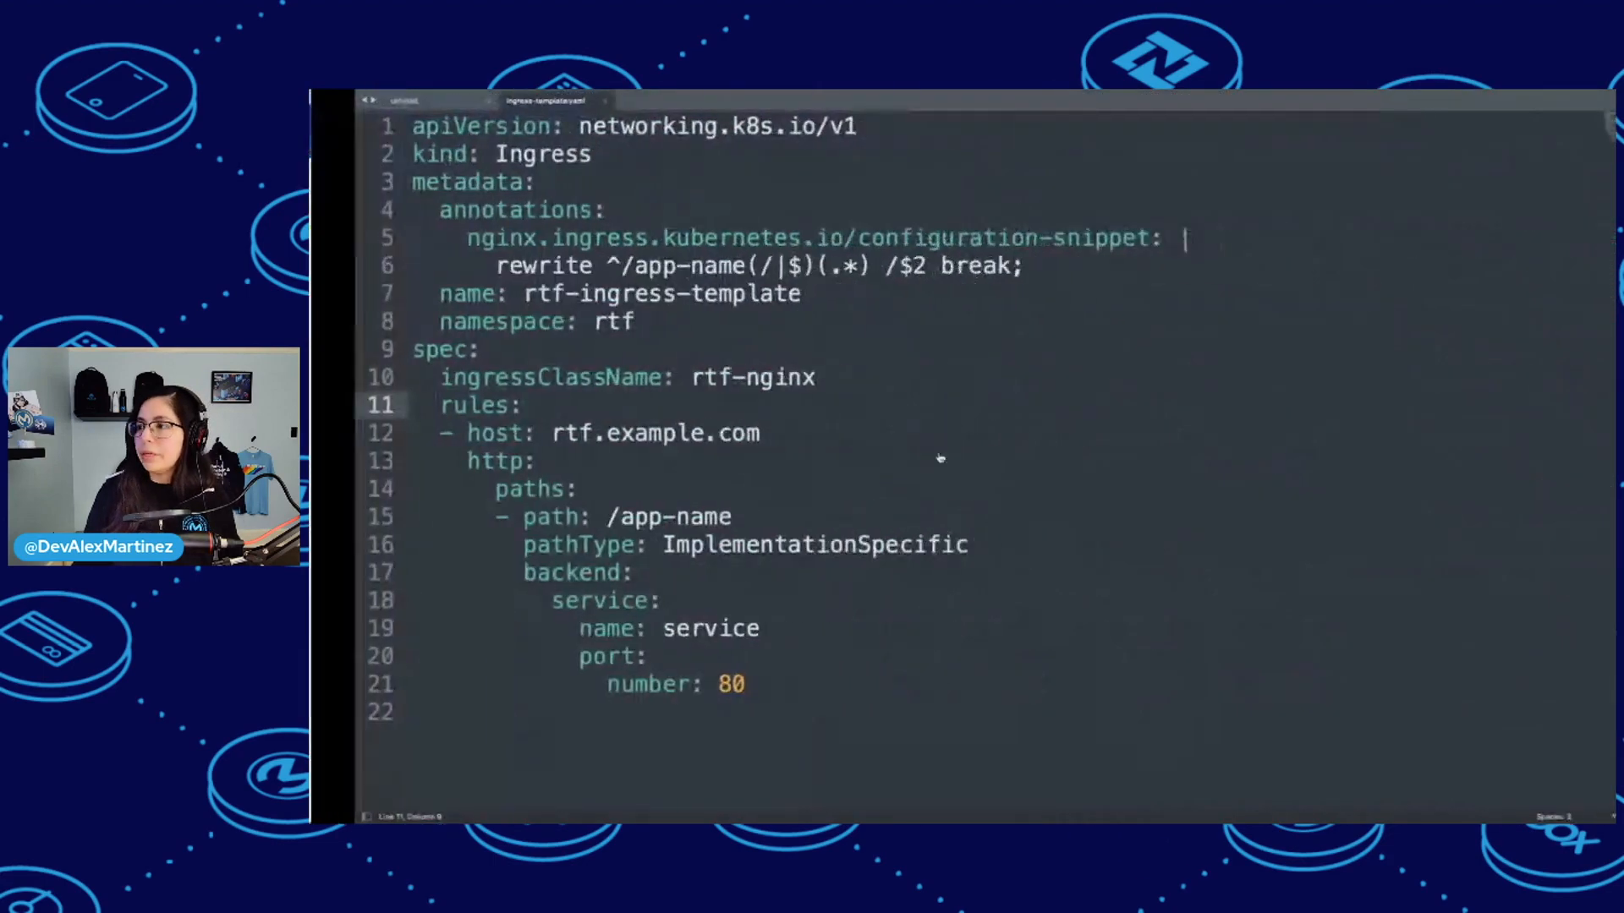
Step: Replace the path placeholder with /Users/alexandra.martinez/Documents/rtf/ in the kubectl apply command
left_click(391, 99)
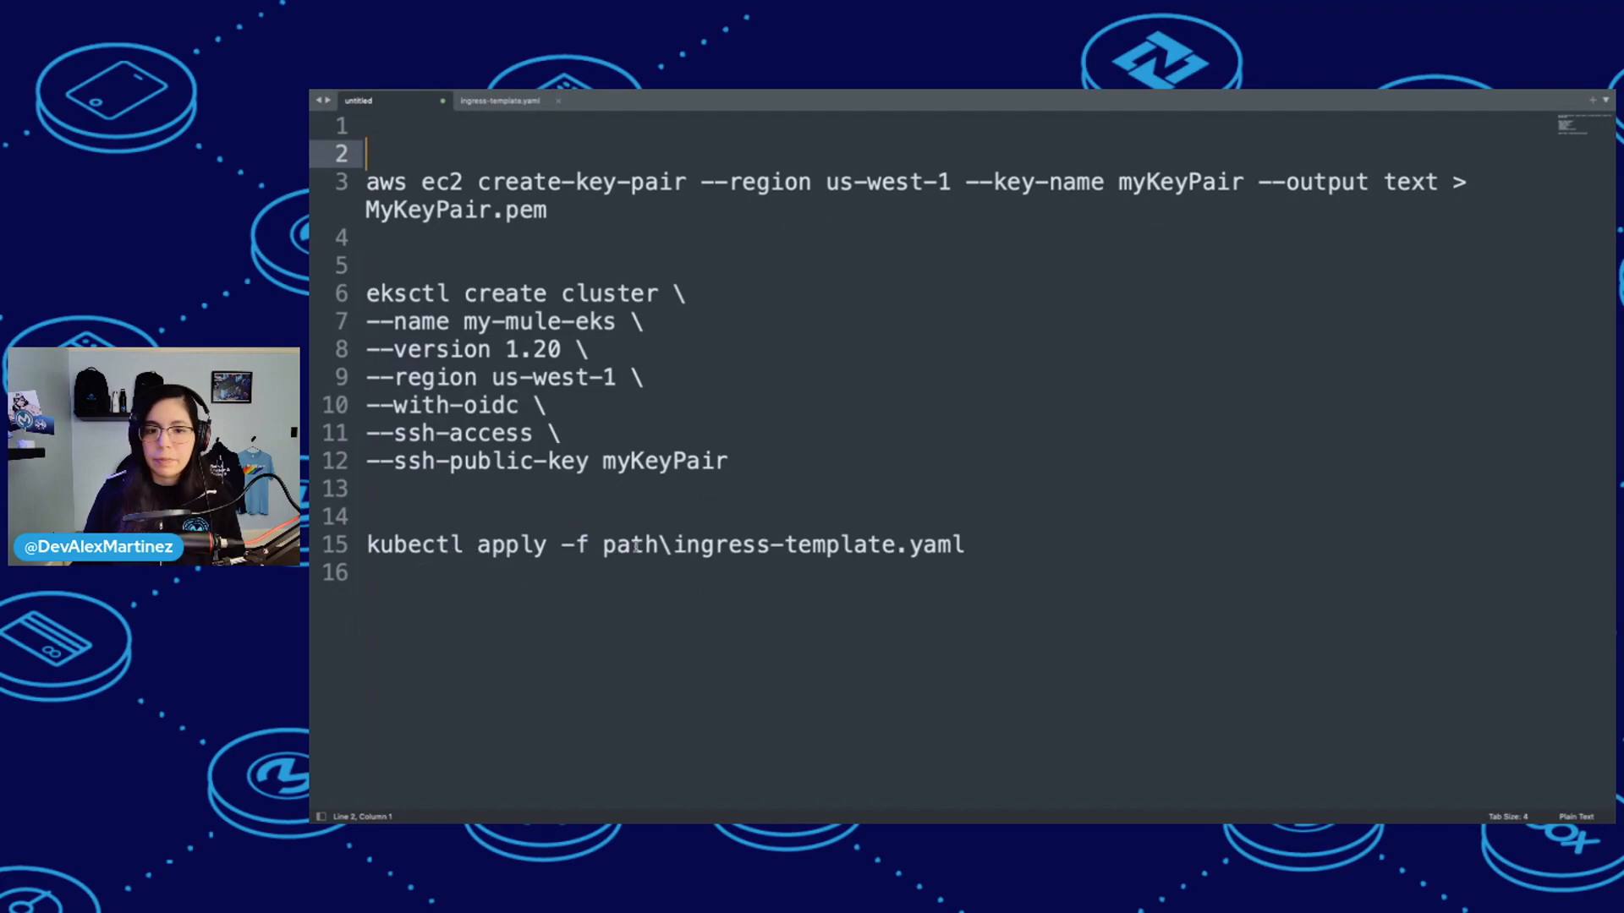
double_click(629, 544)
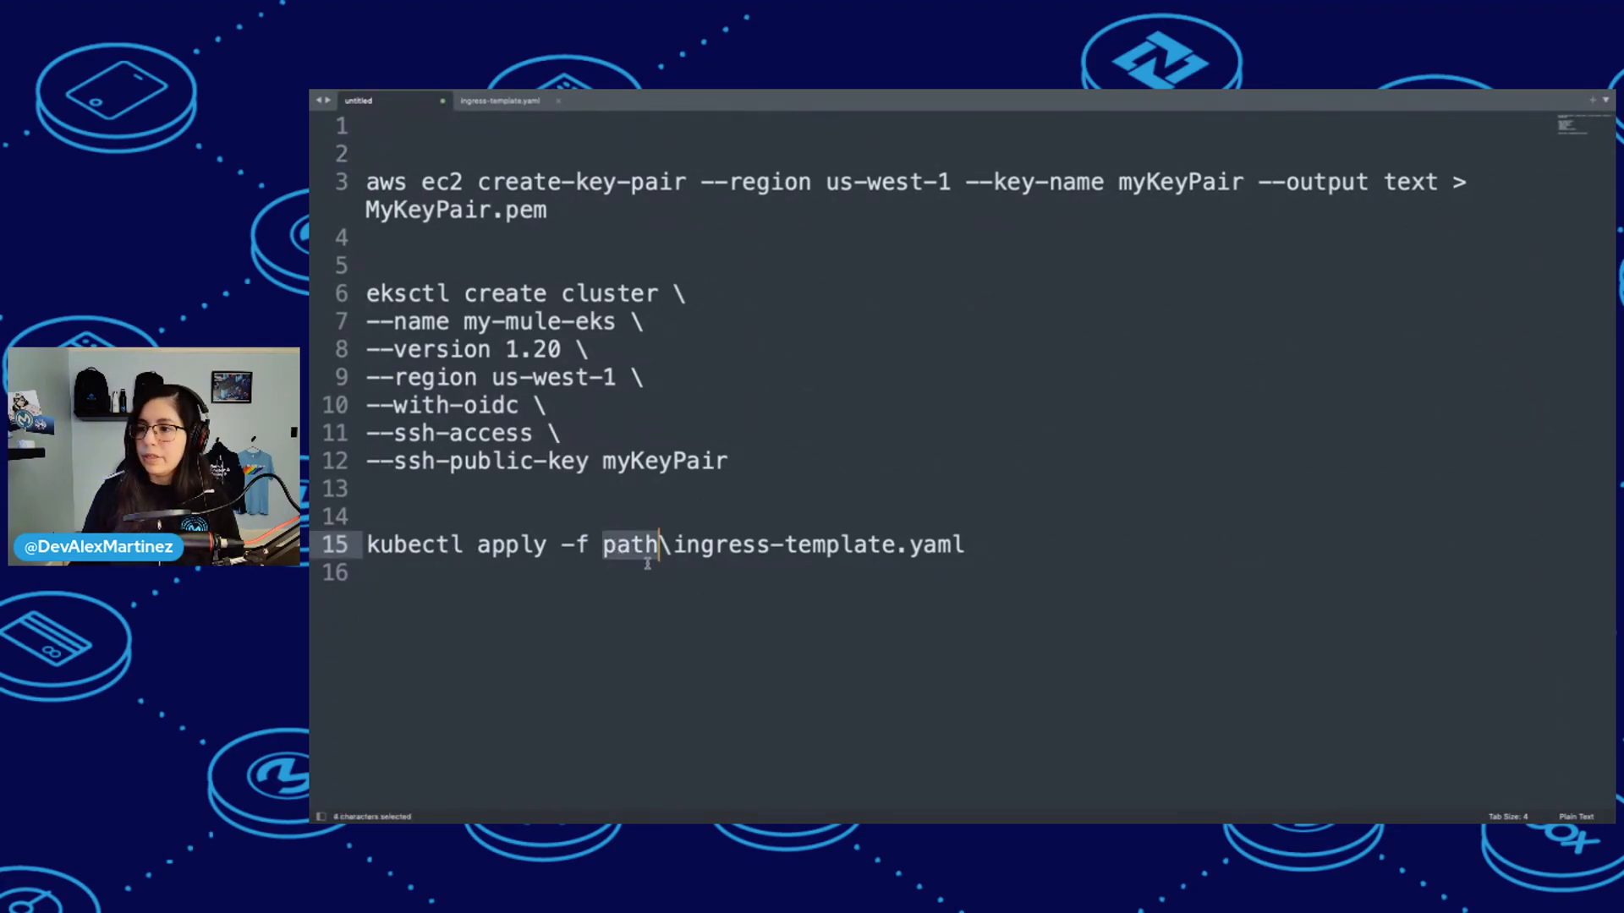
type("/Users/alexandra.martinez/Documents/rtf")
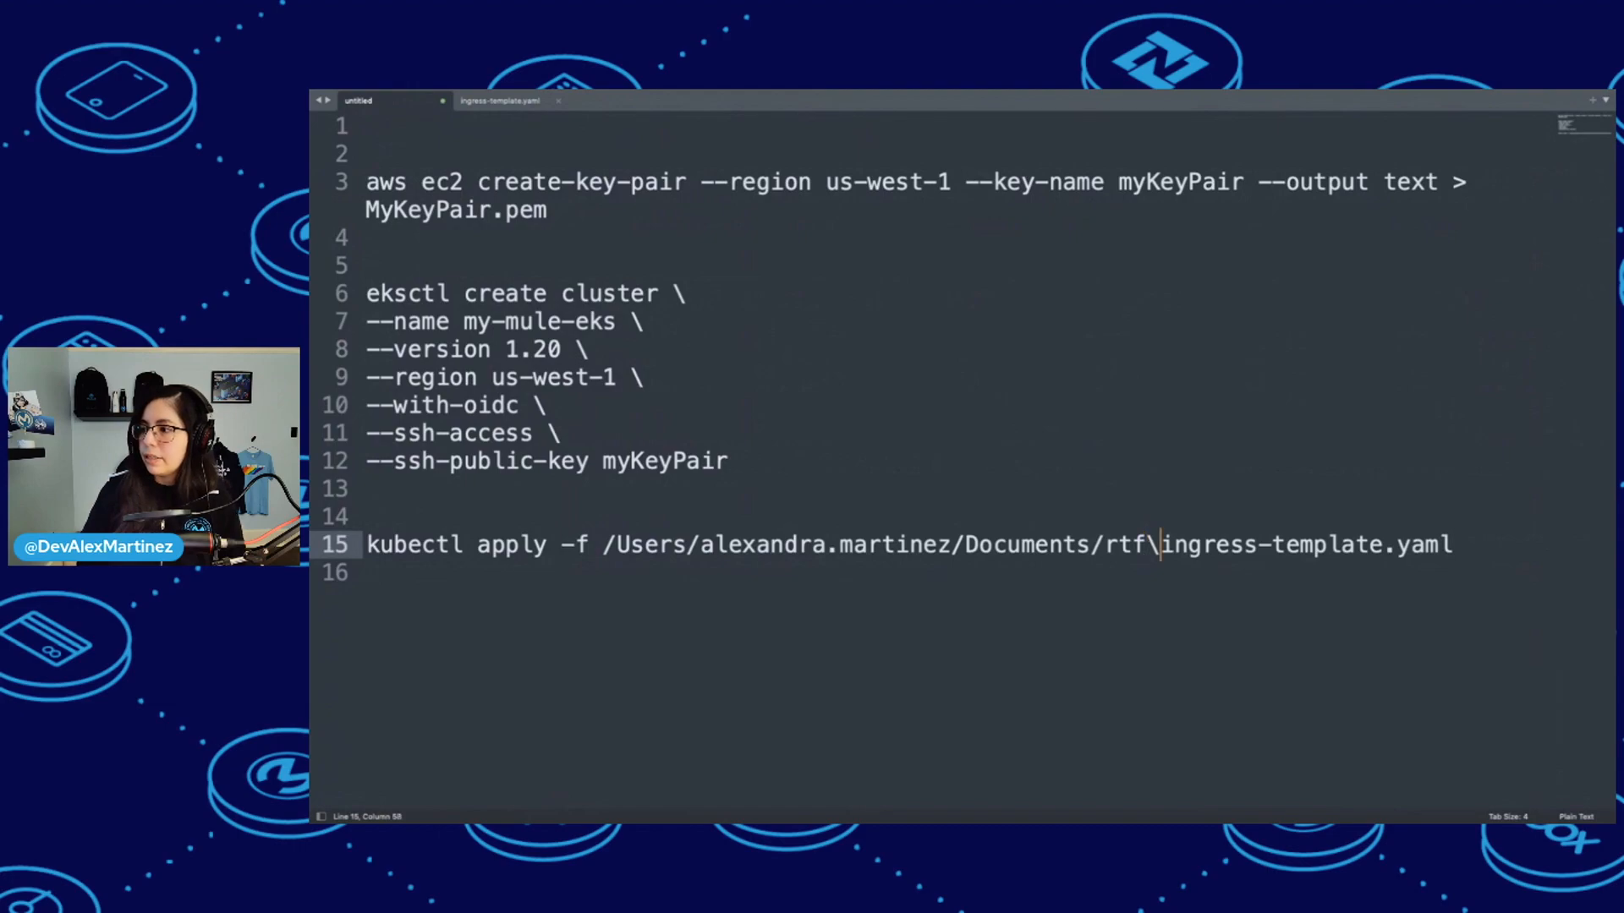
type("/")
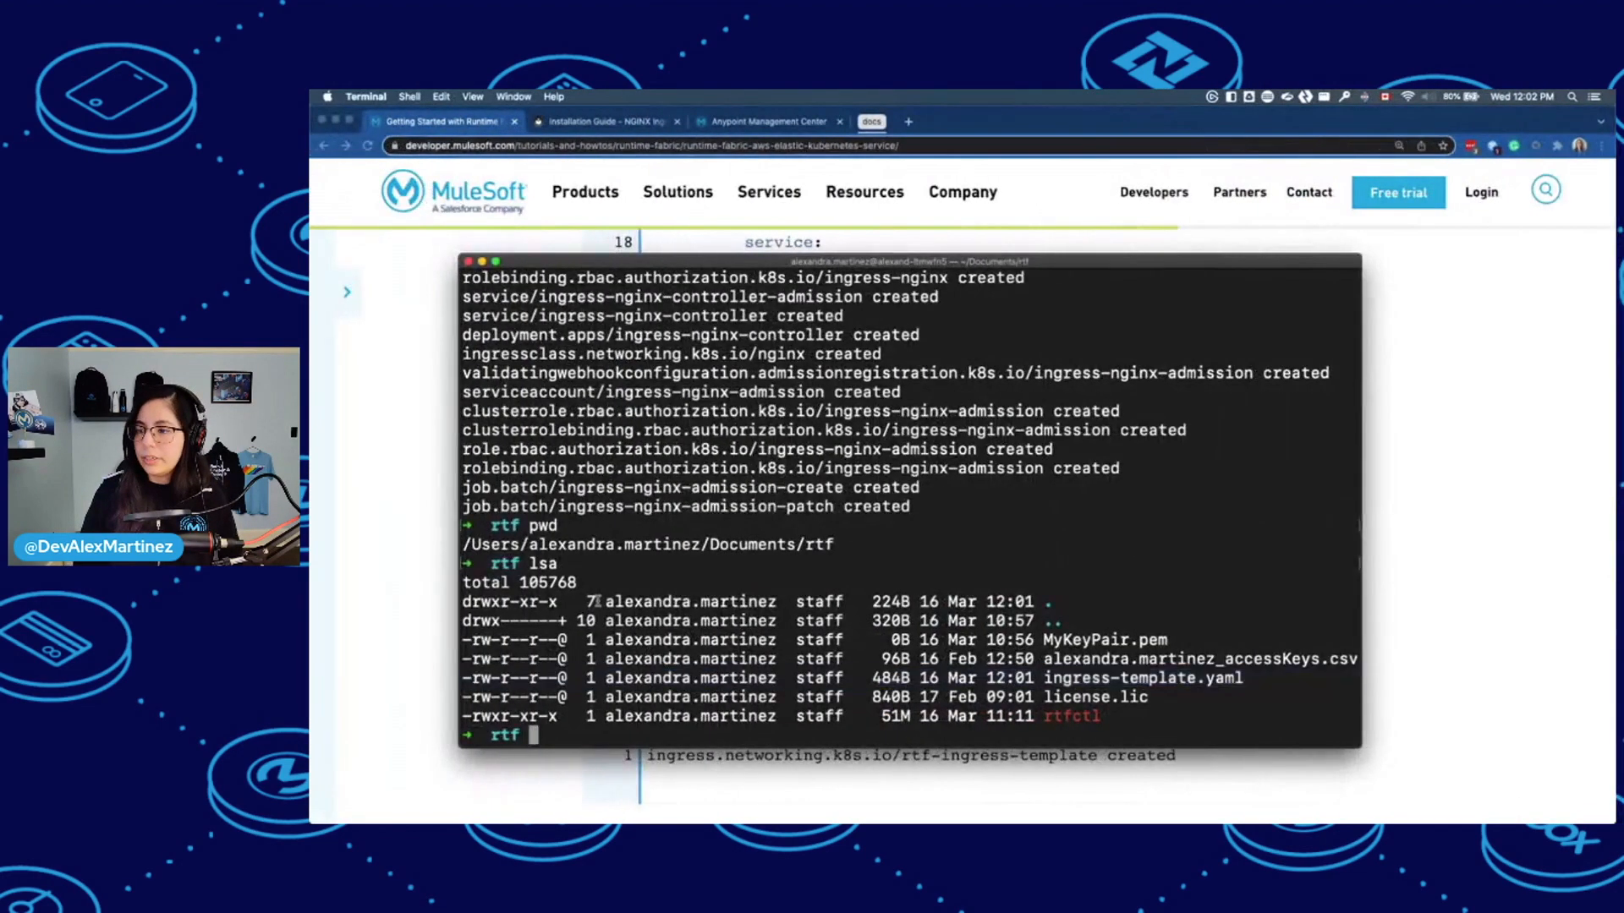
Step: Run kubectl apply -f on ingress-template.yaml so rtf-ingress-template gets created
type("kubectl apply -f /Users/alexandra.martinez/Documents/rtf/ingress-template.yaml")
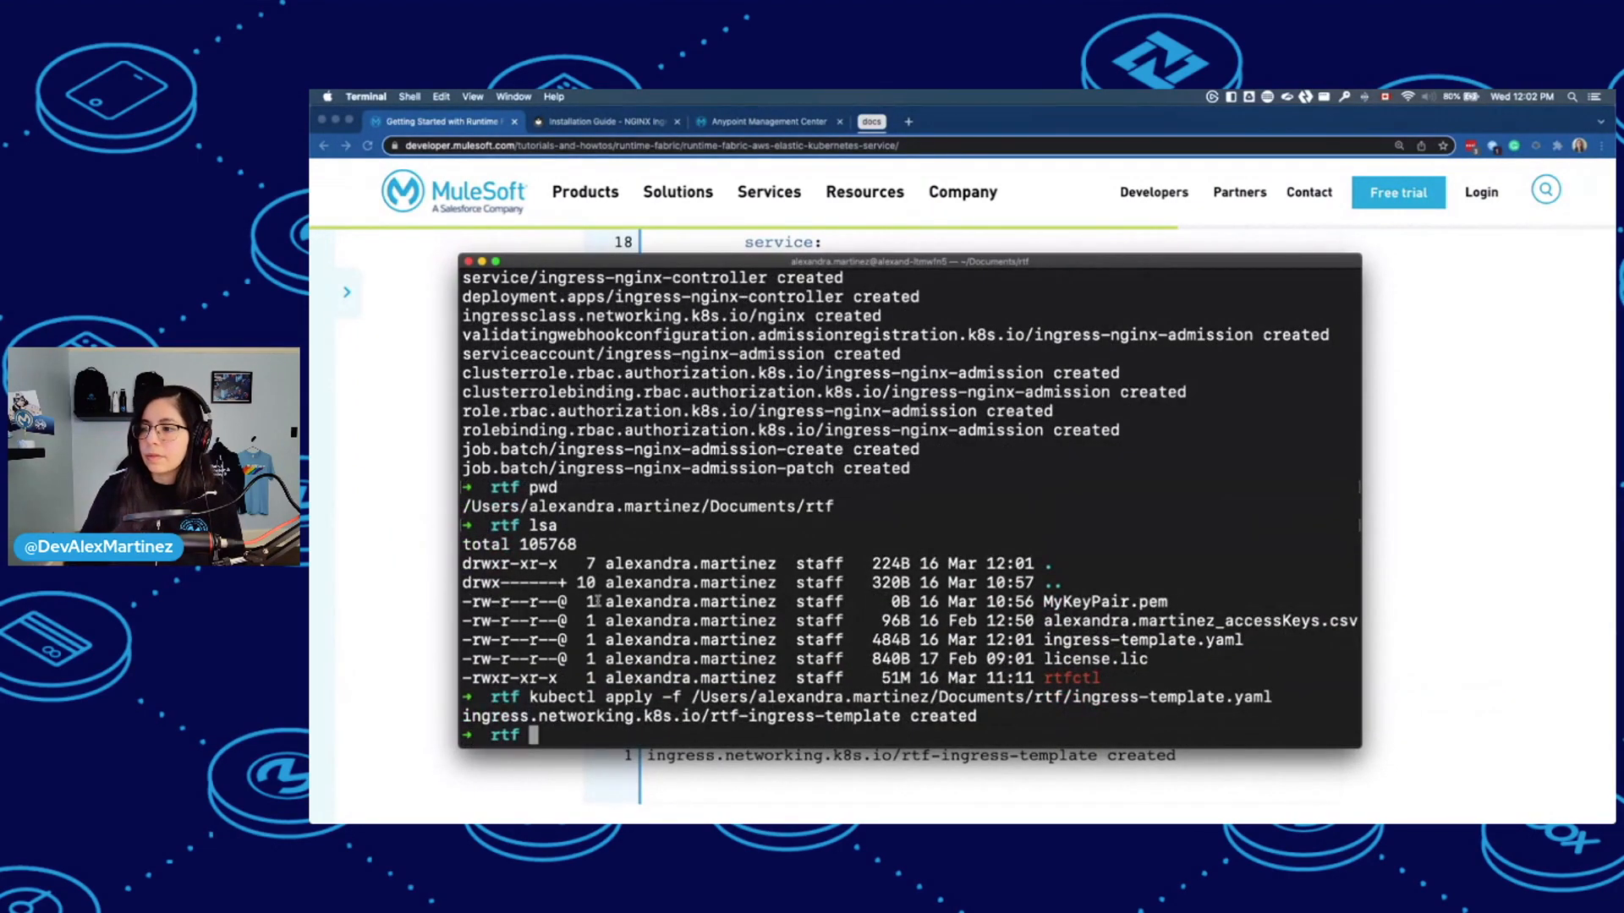
double_click(942, 716)
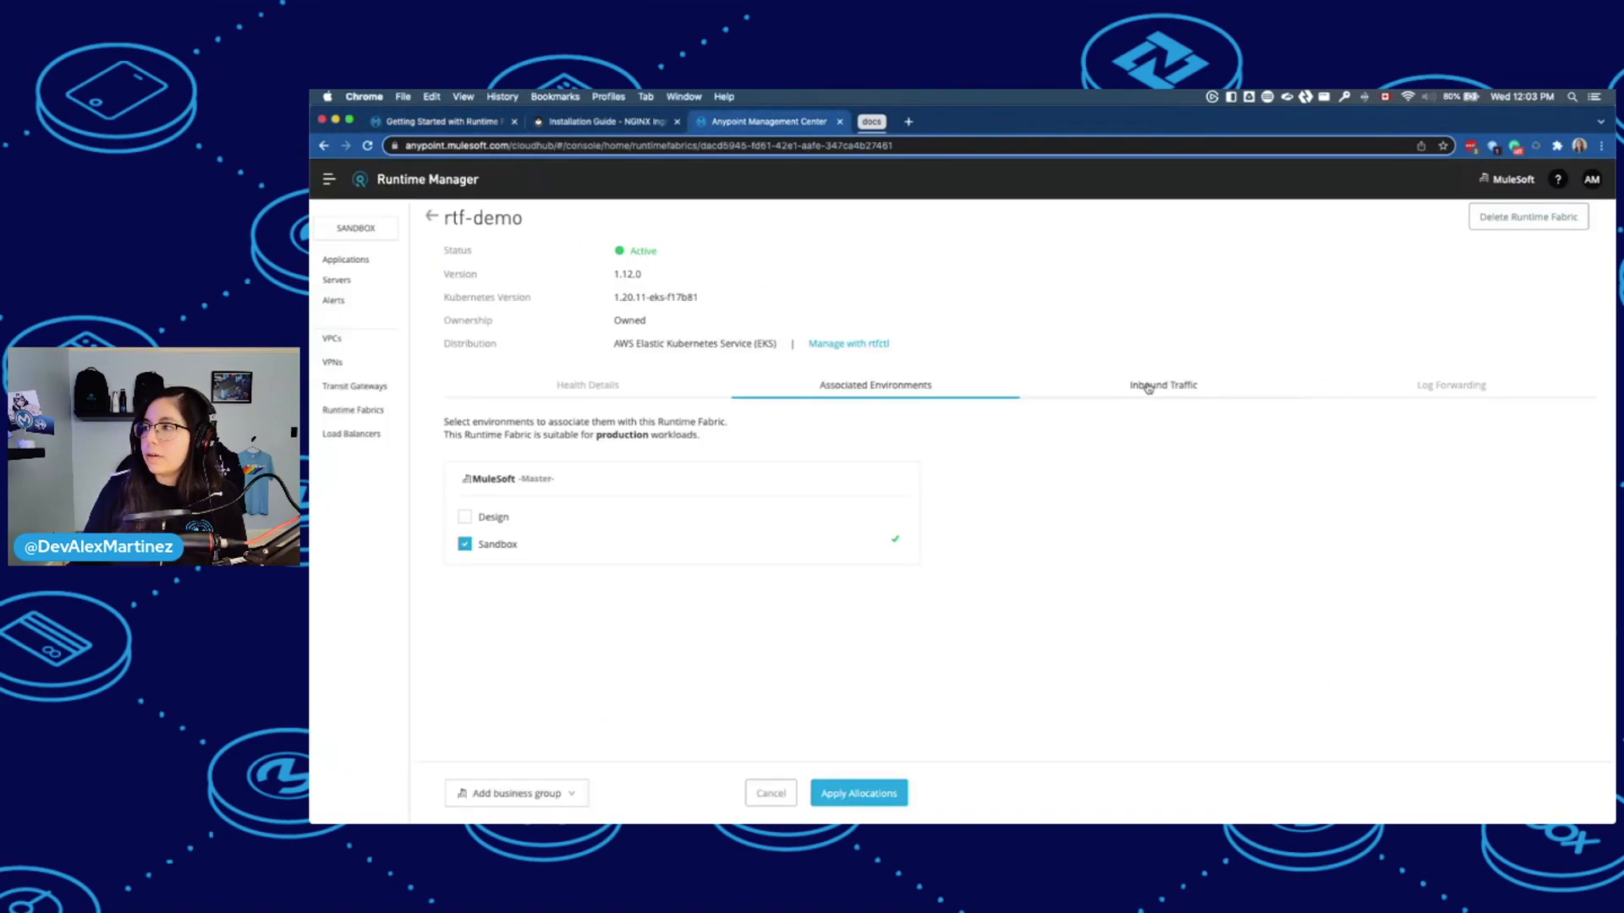
Step: Start a new application deployment from Runtime Manager's Applications list
left_click(709, 122)
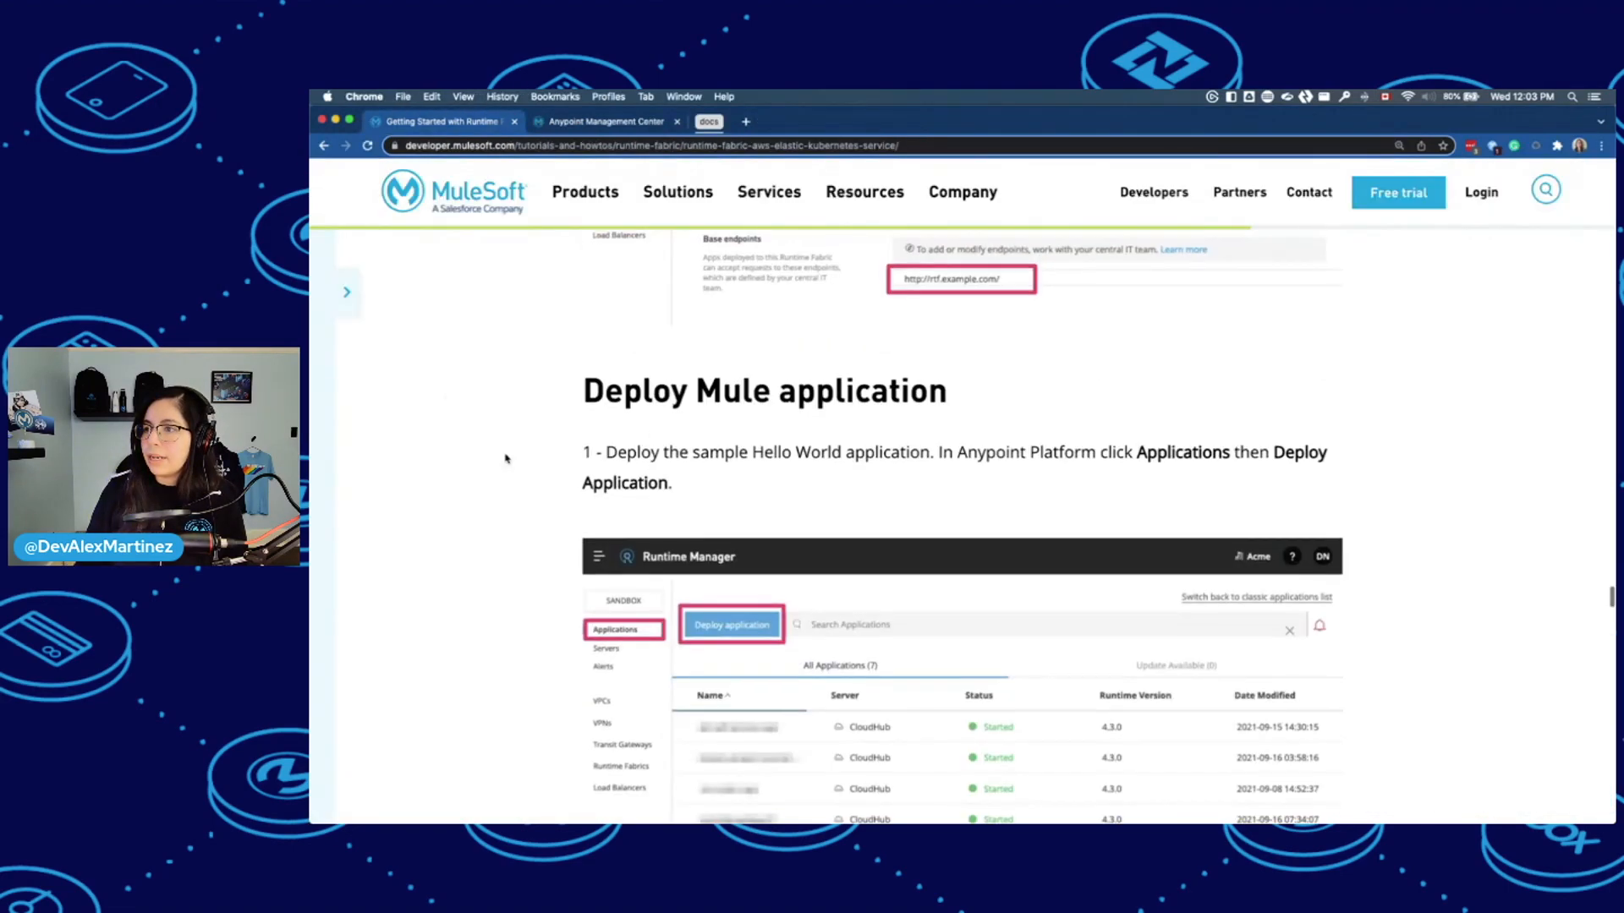
scroll("down", 3)
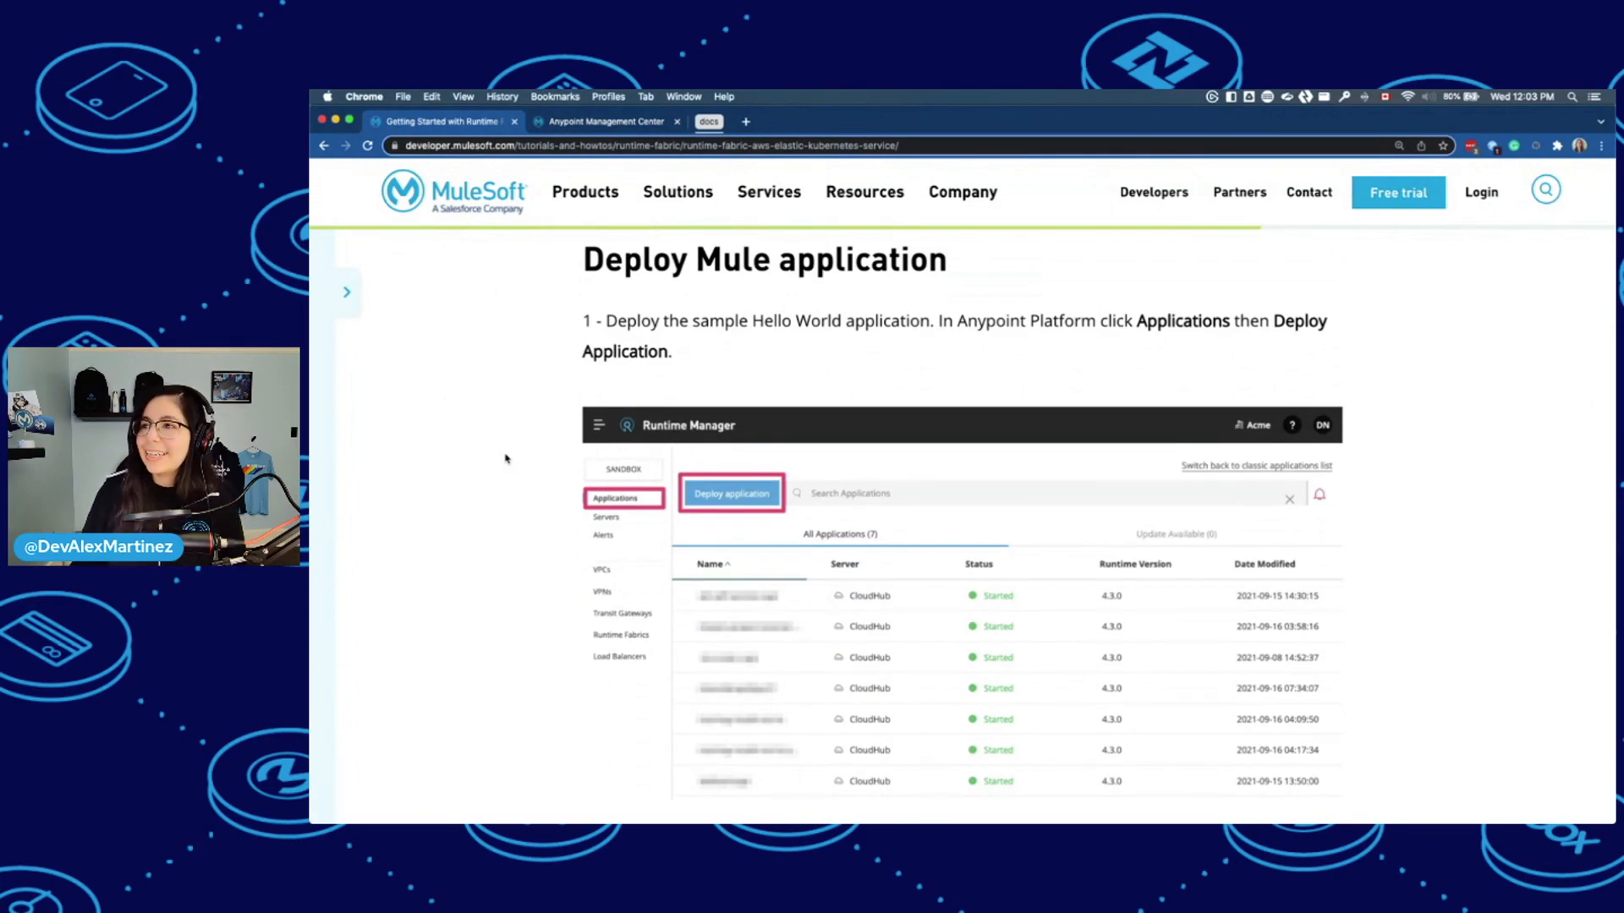
left_click(605, 122)
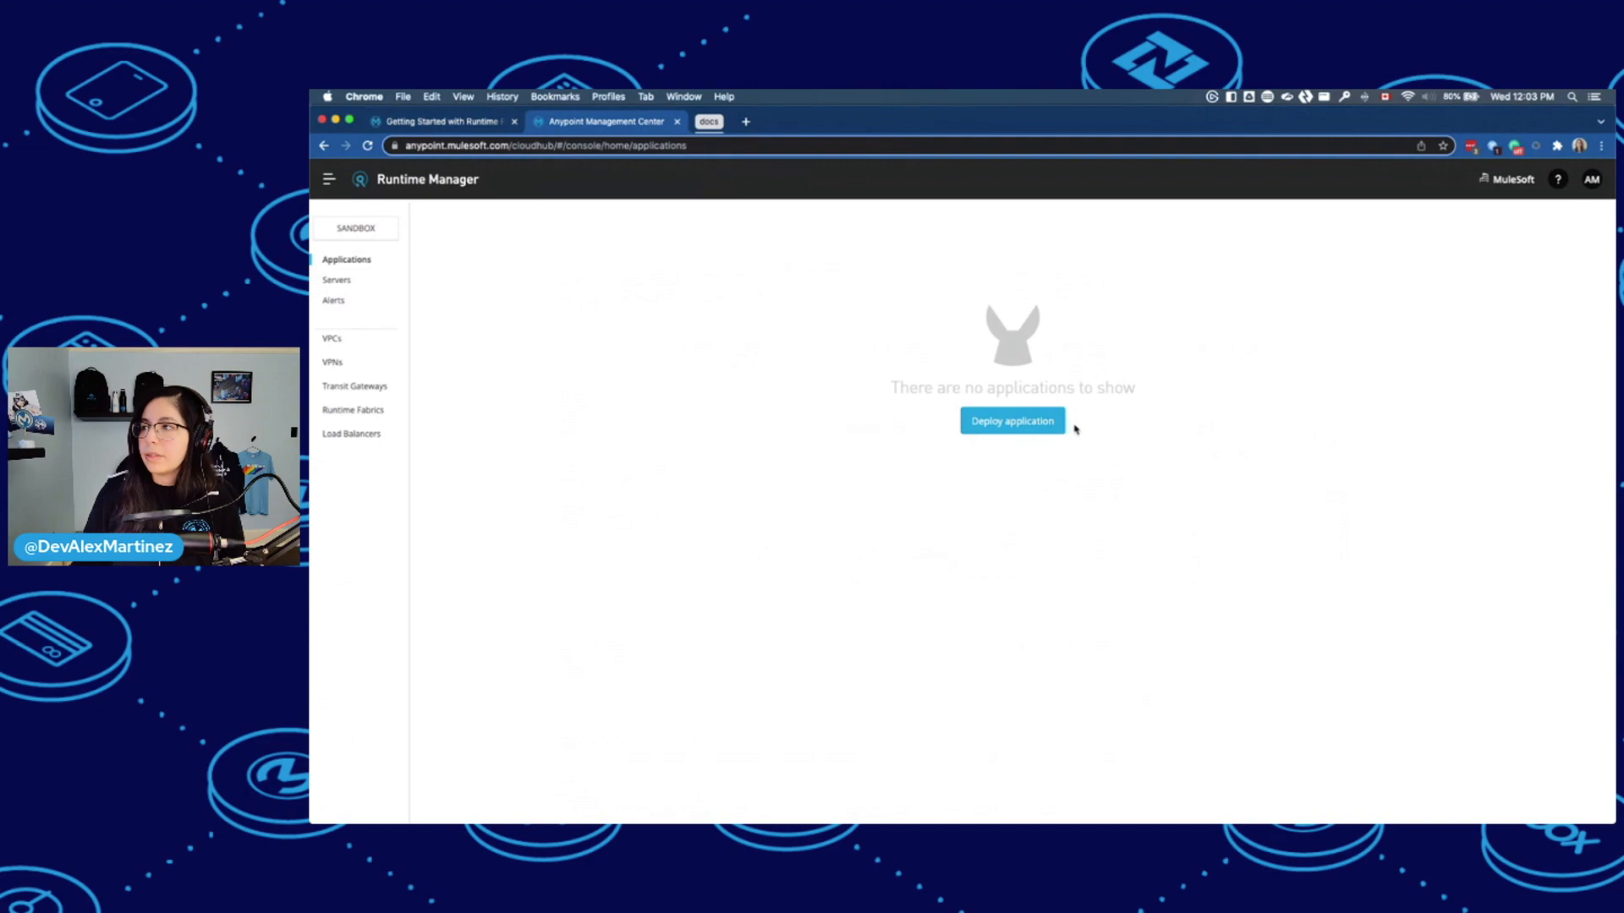
left_click(1011, 421)
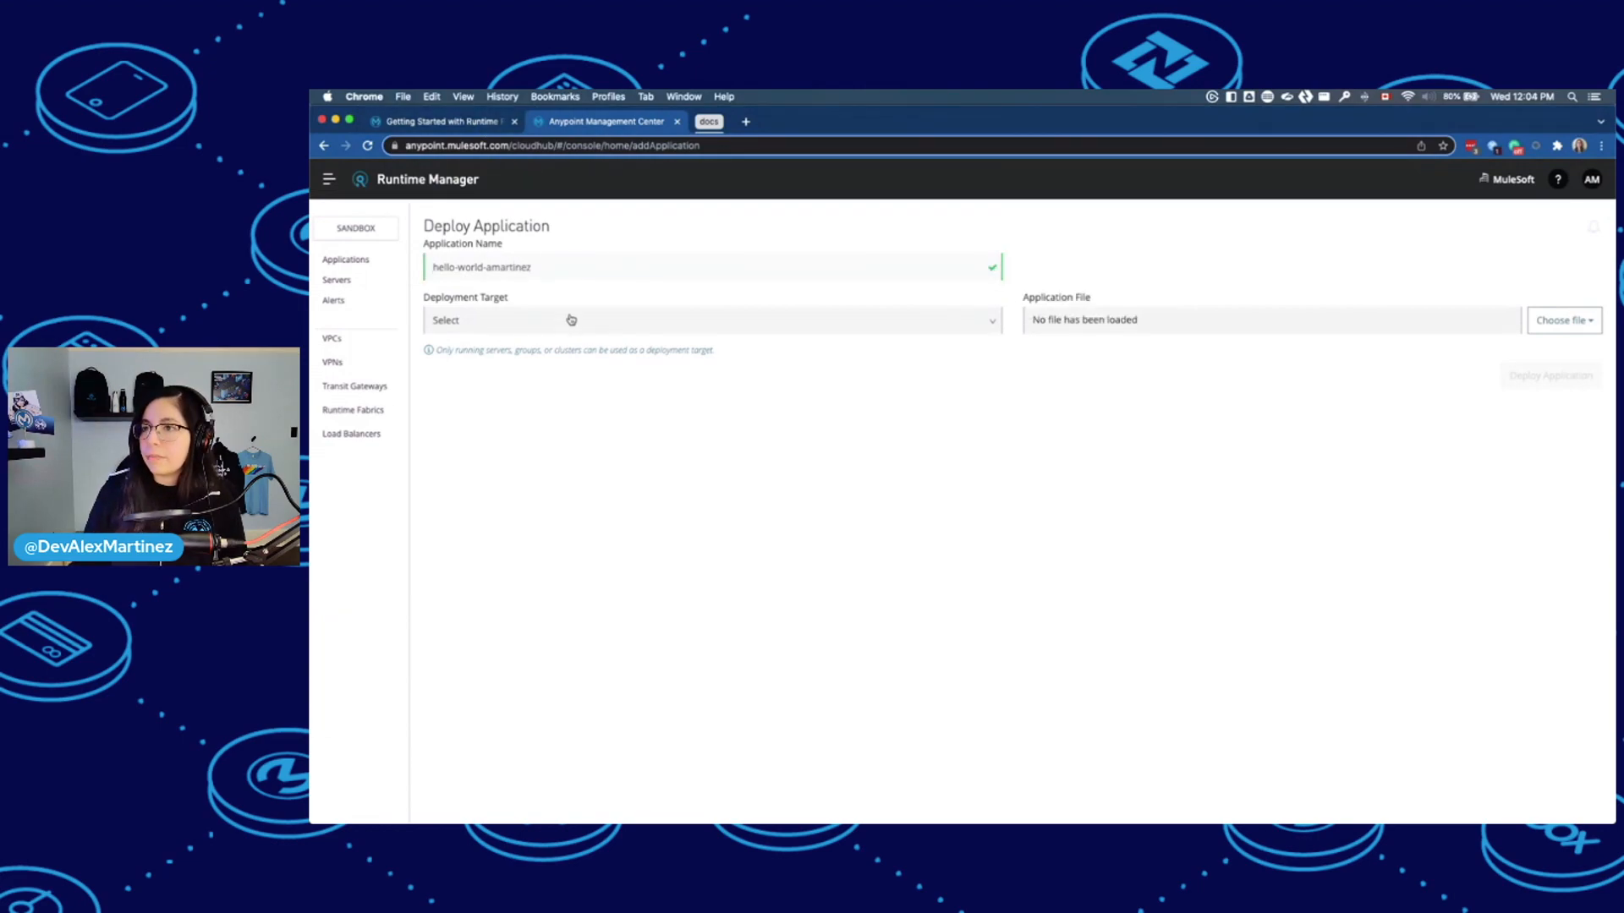
Step: Name the app hello-world-amartinez and set rtf-demo as its deployment target
left_click(712, 320)
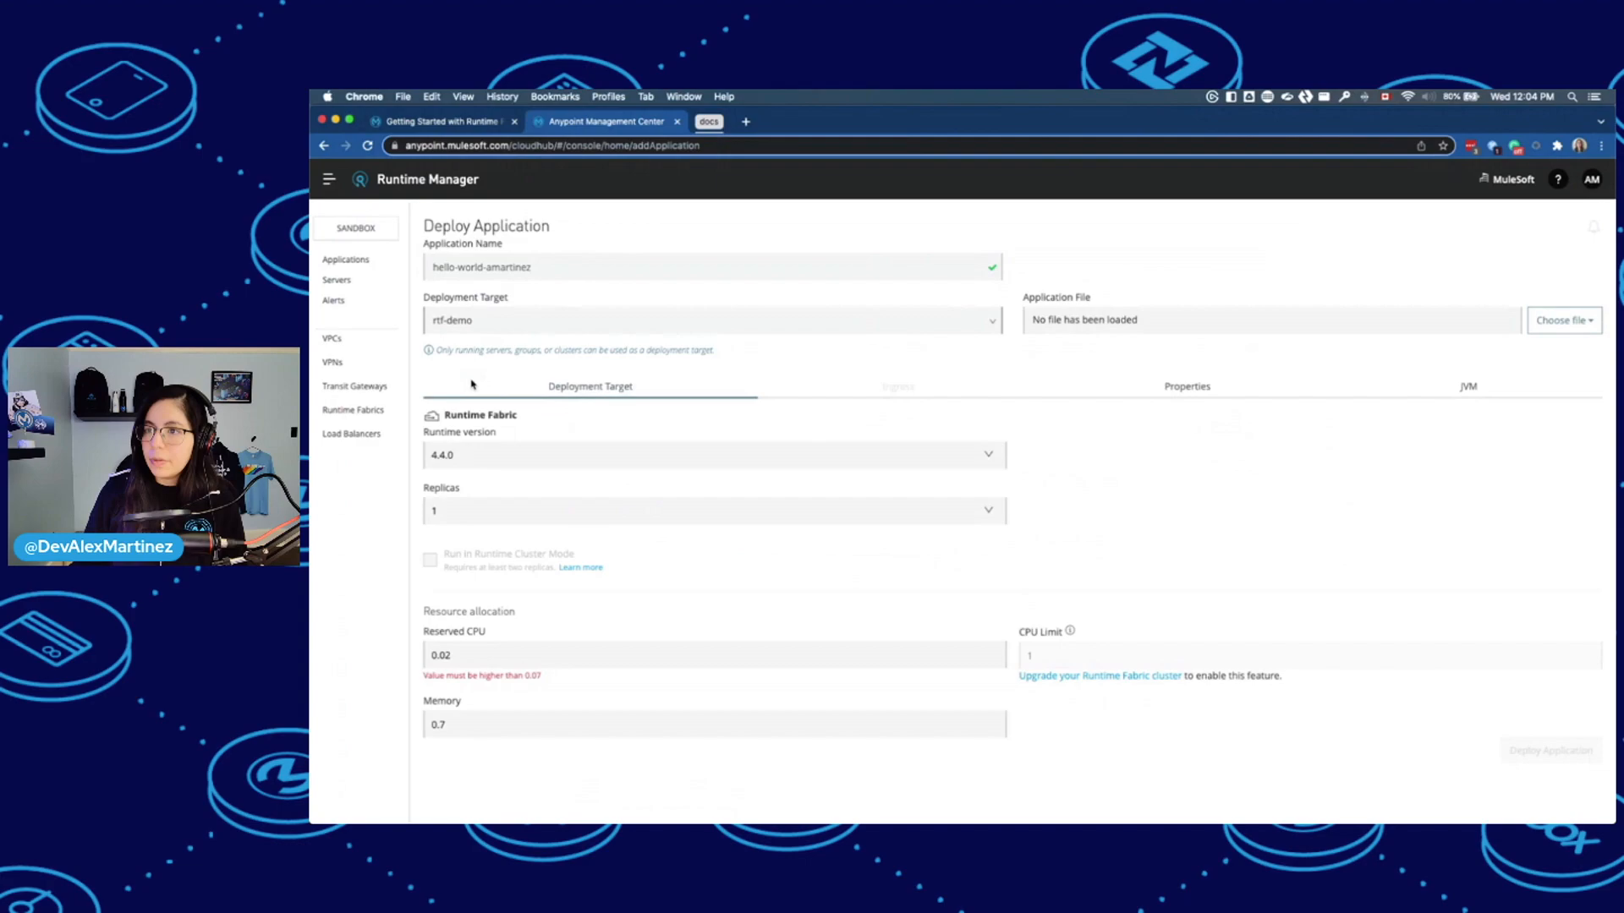
left_click(712, 319)
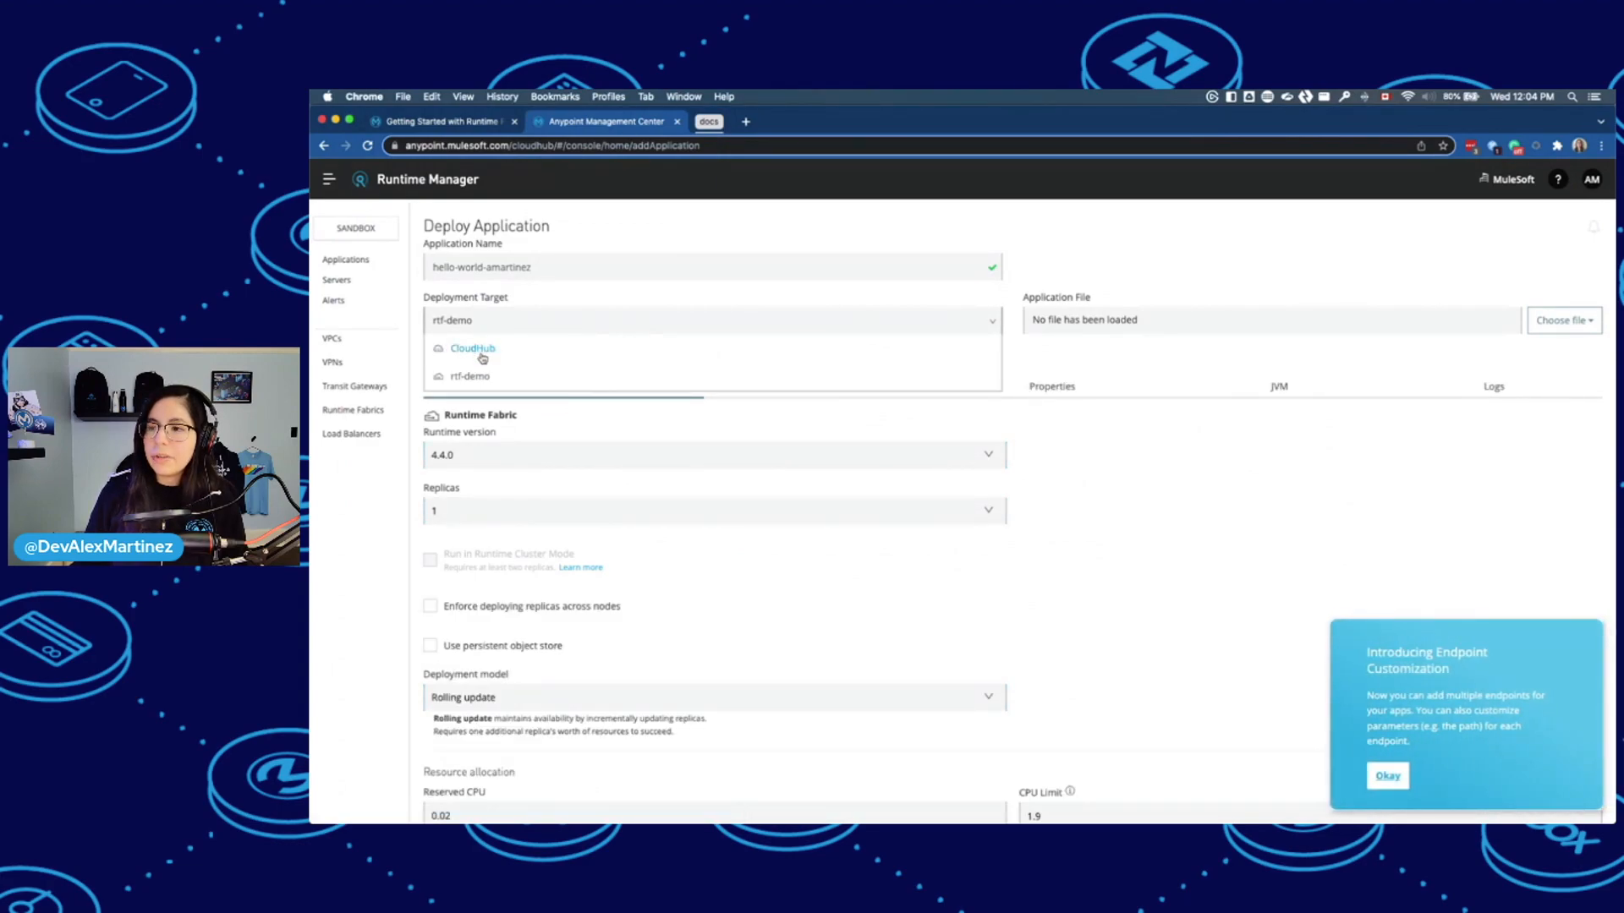
mouse_move(469, 380)
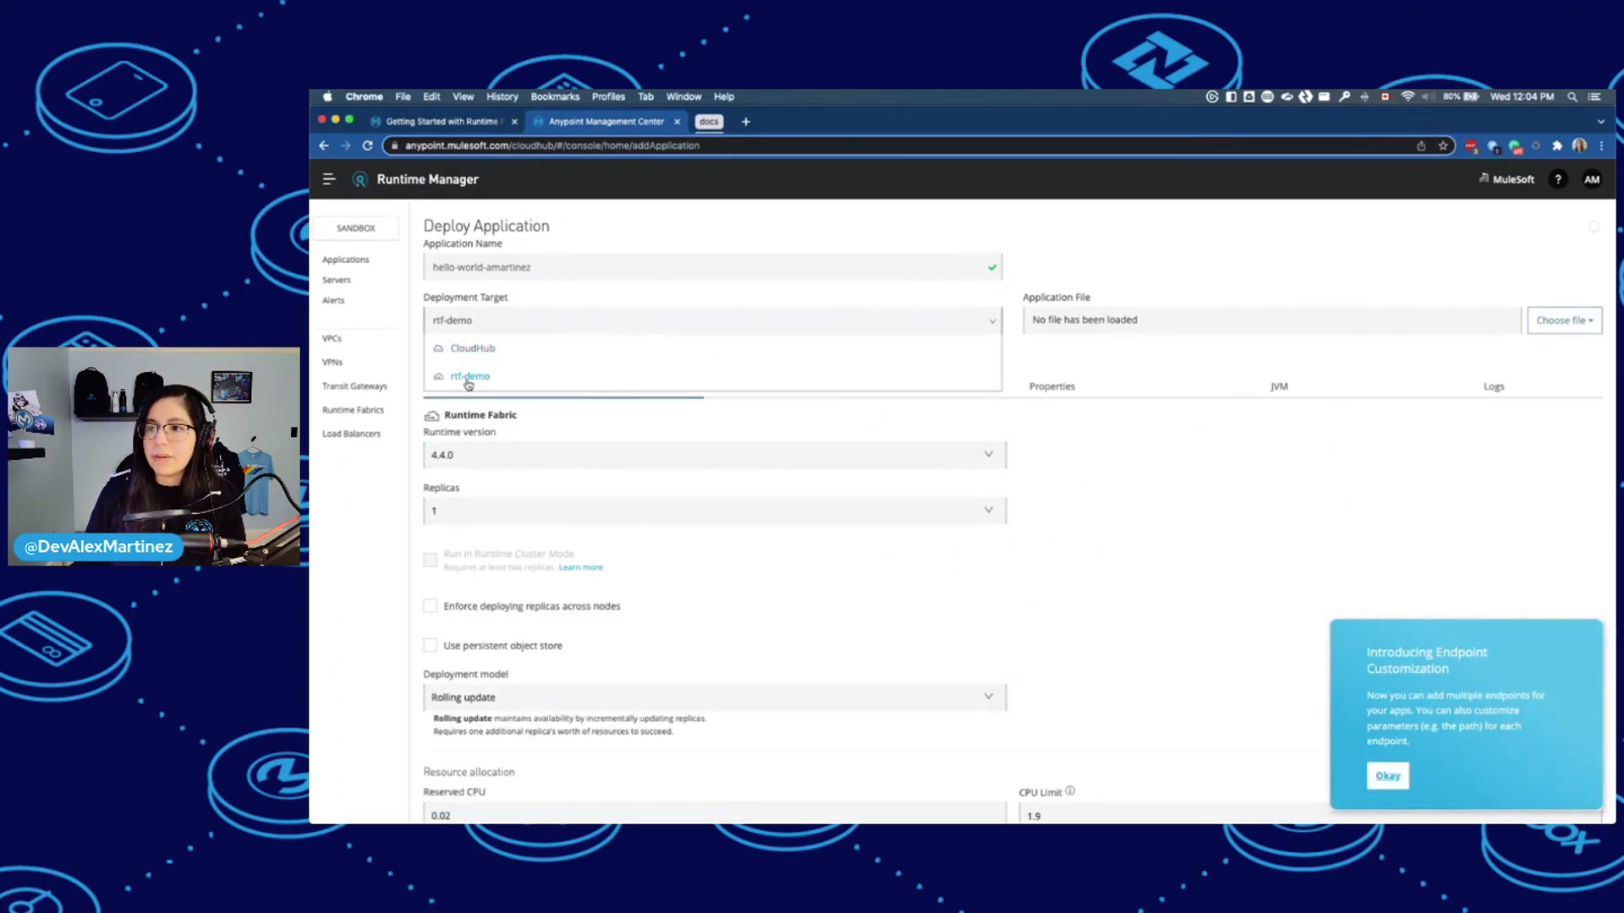
left_click(468, 375)
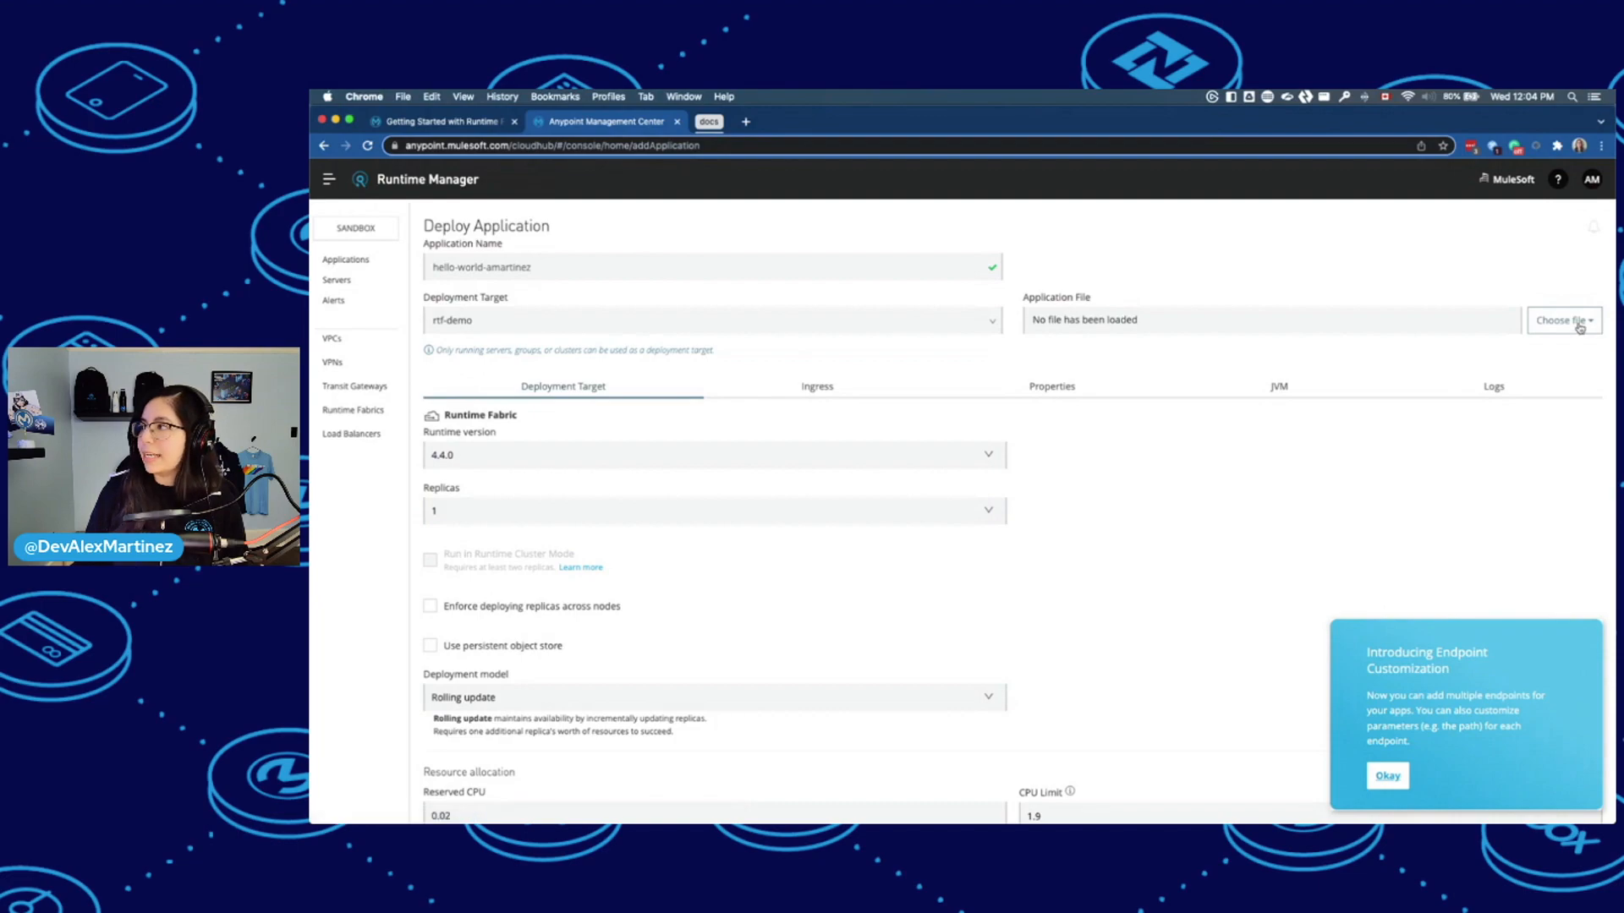
left_click(1562, 320)
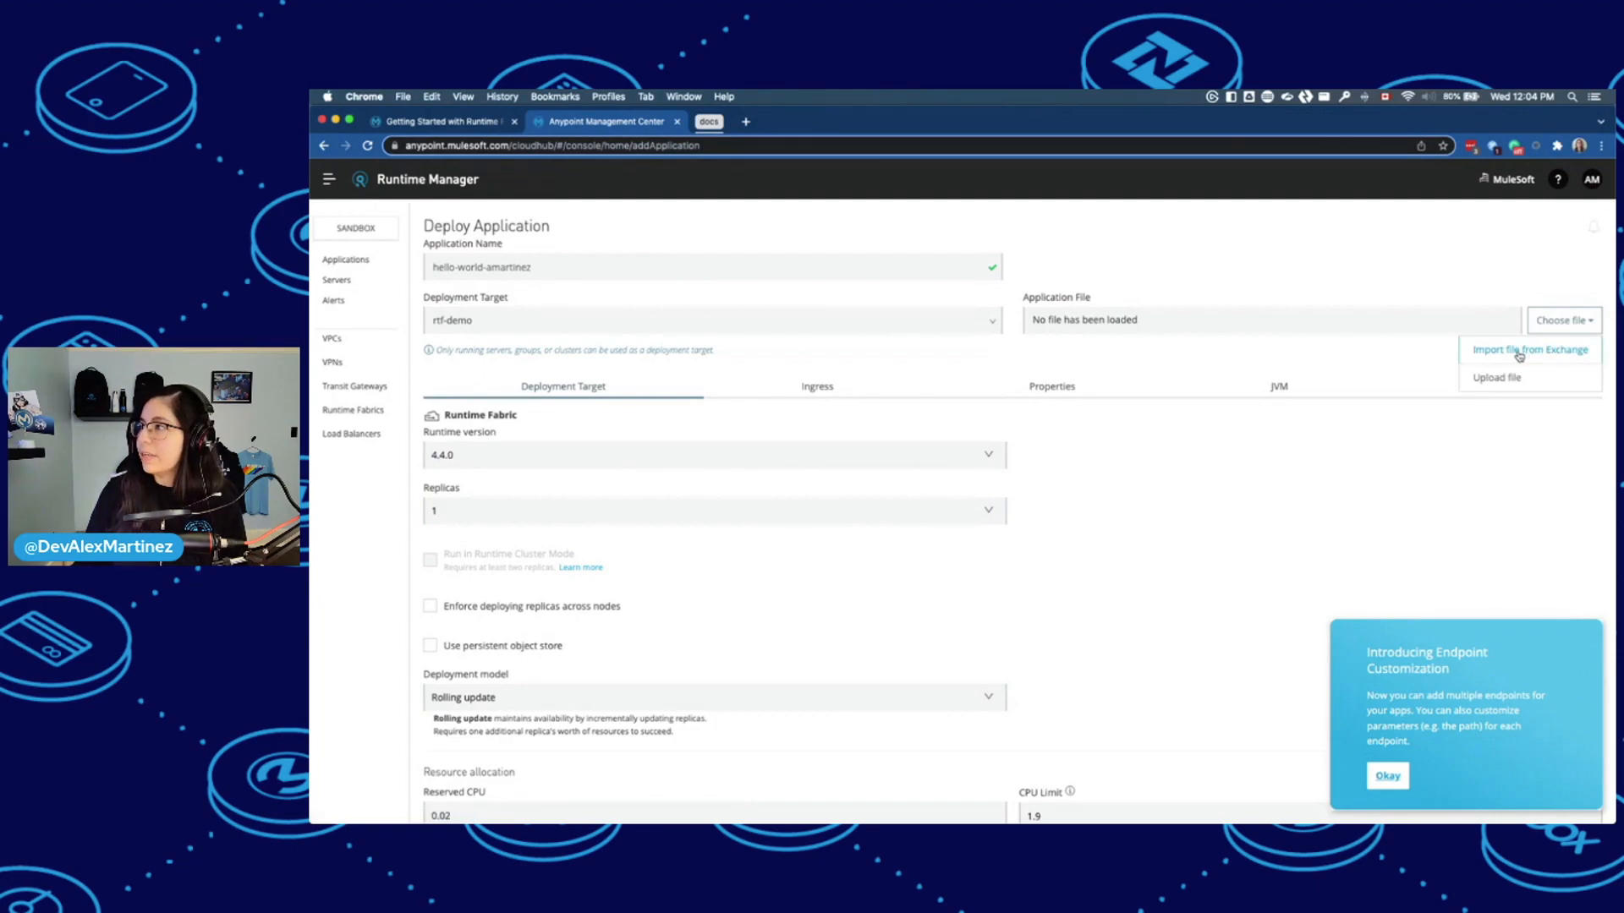
Step: Import the Hello World example (2.1.4) from Exchange as the application file
left_click(1529, 348)
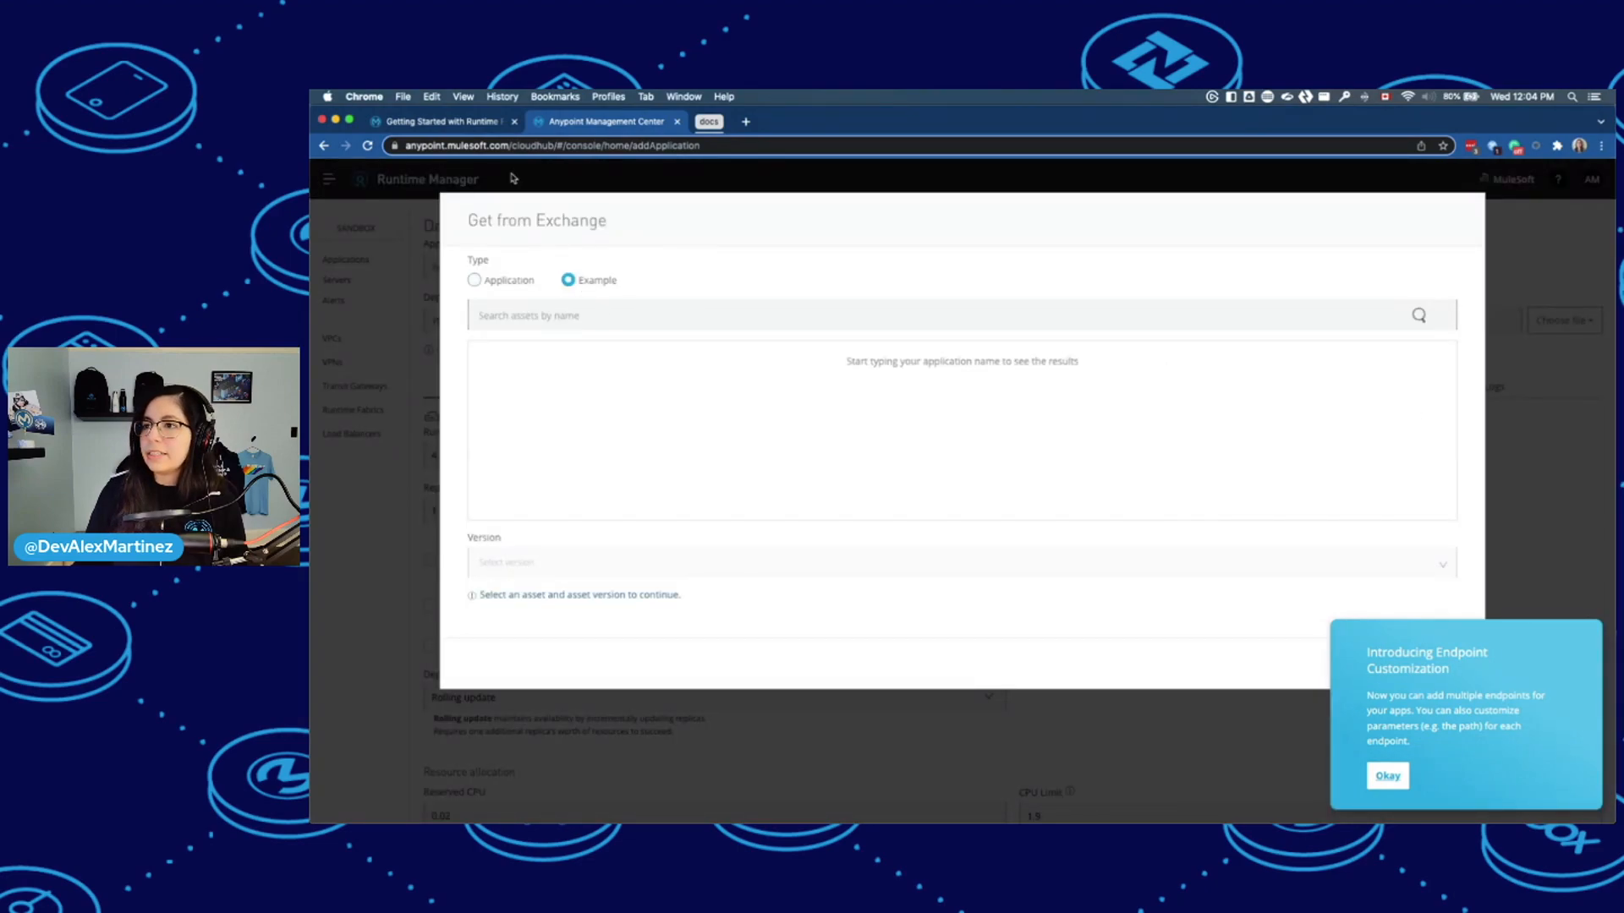
type("hello")
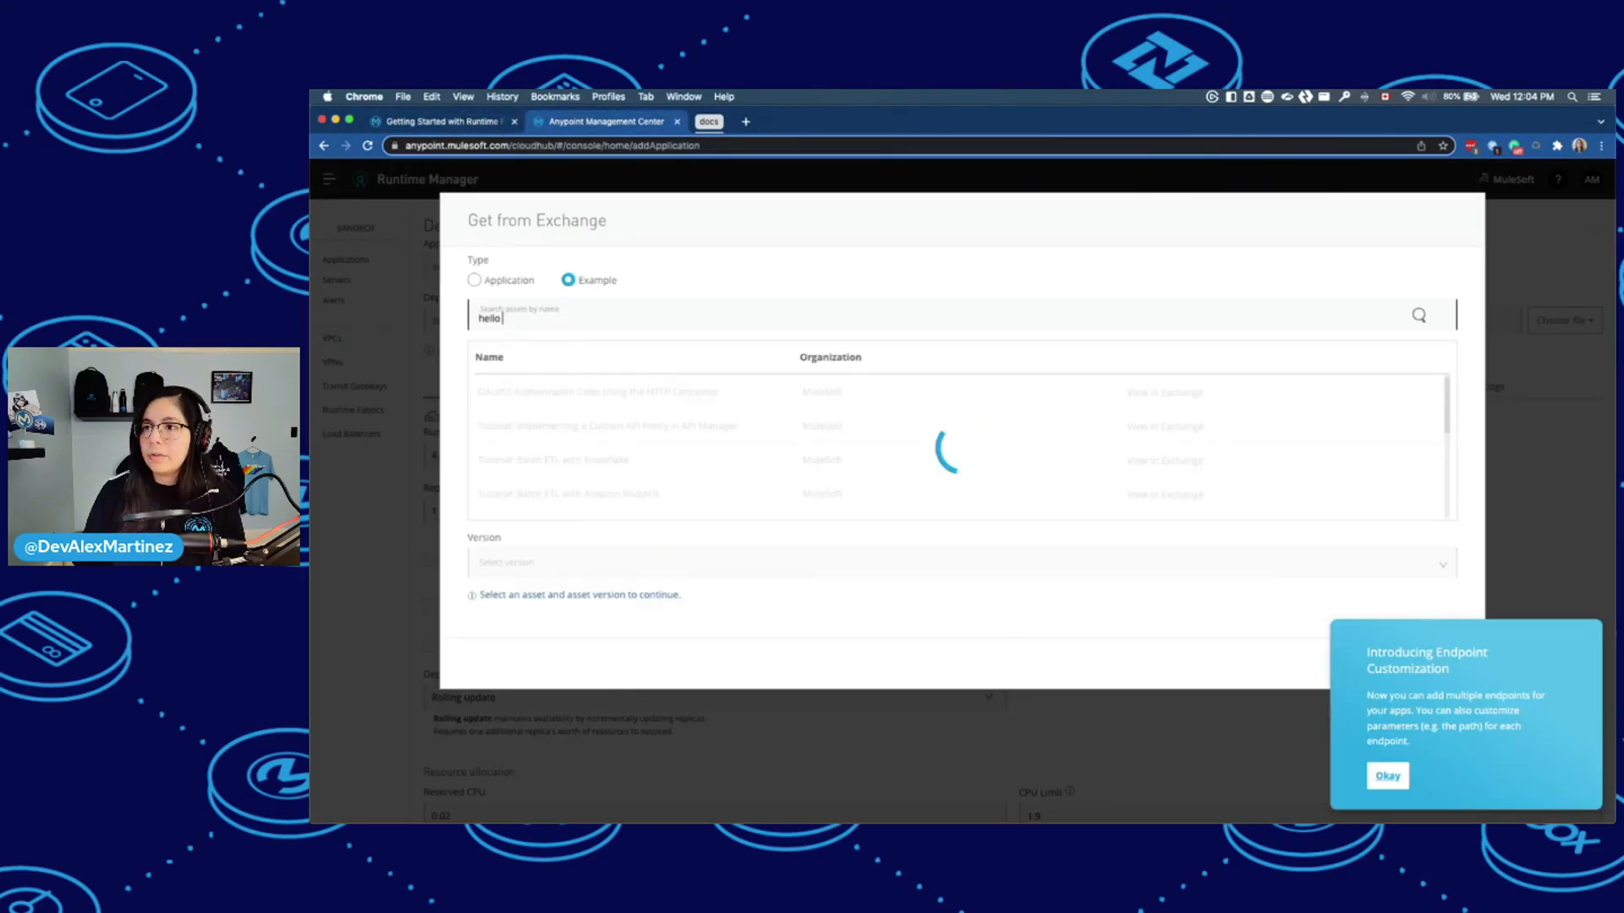
type("world")
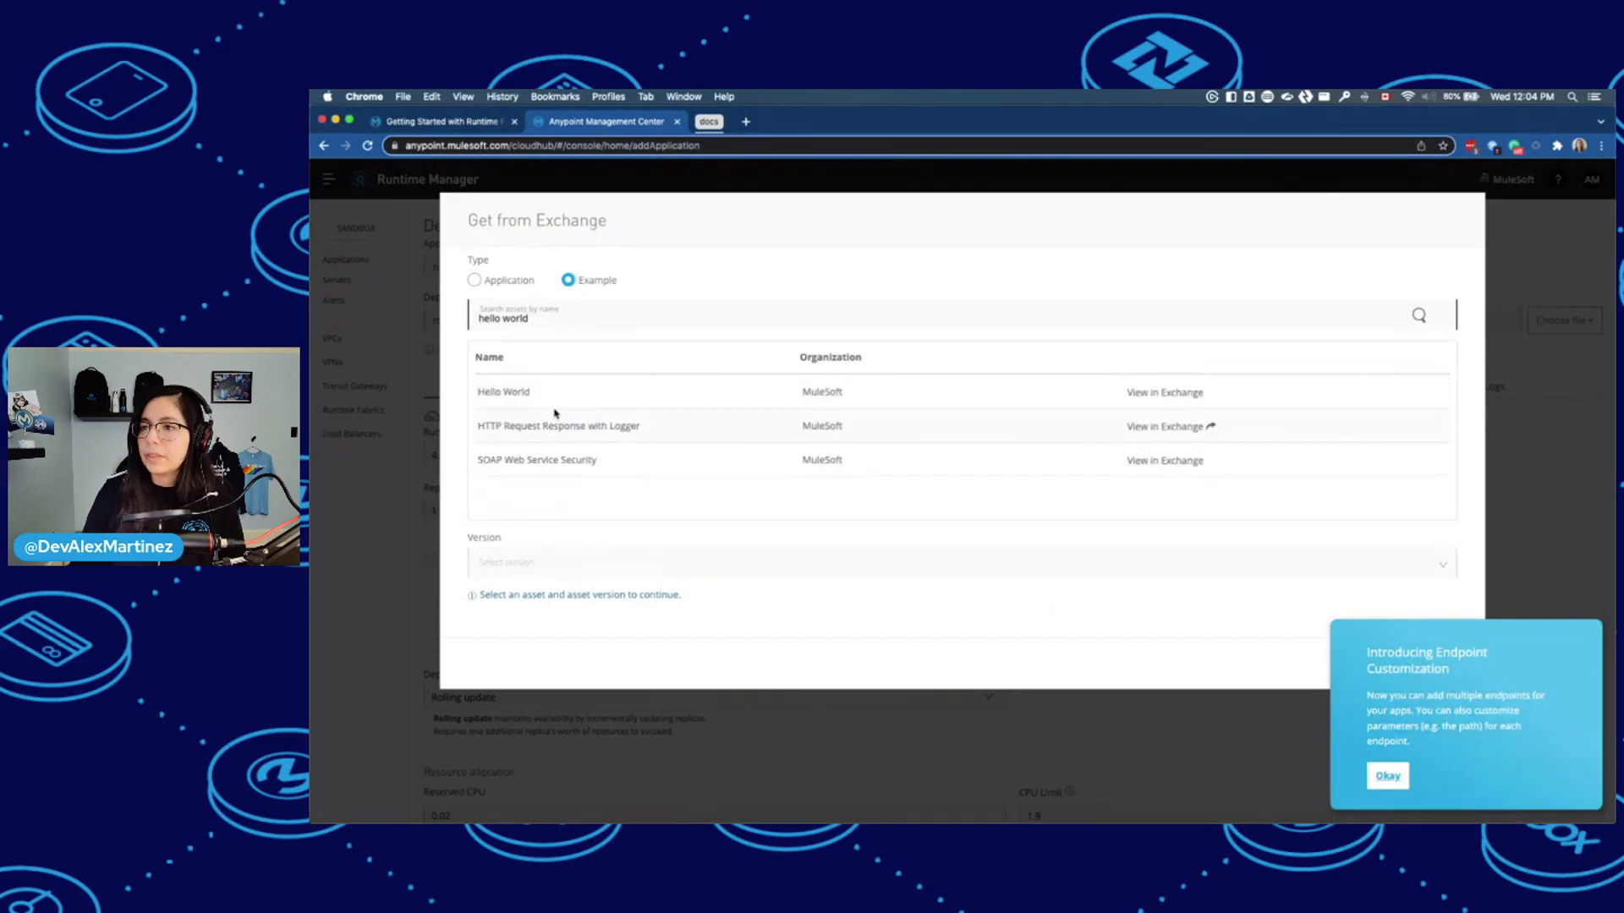
left_click(504, 391)
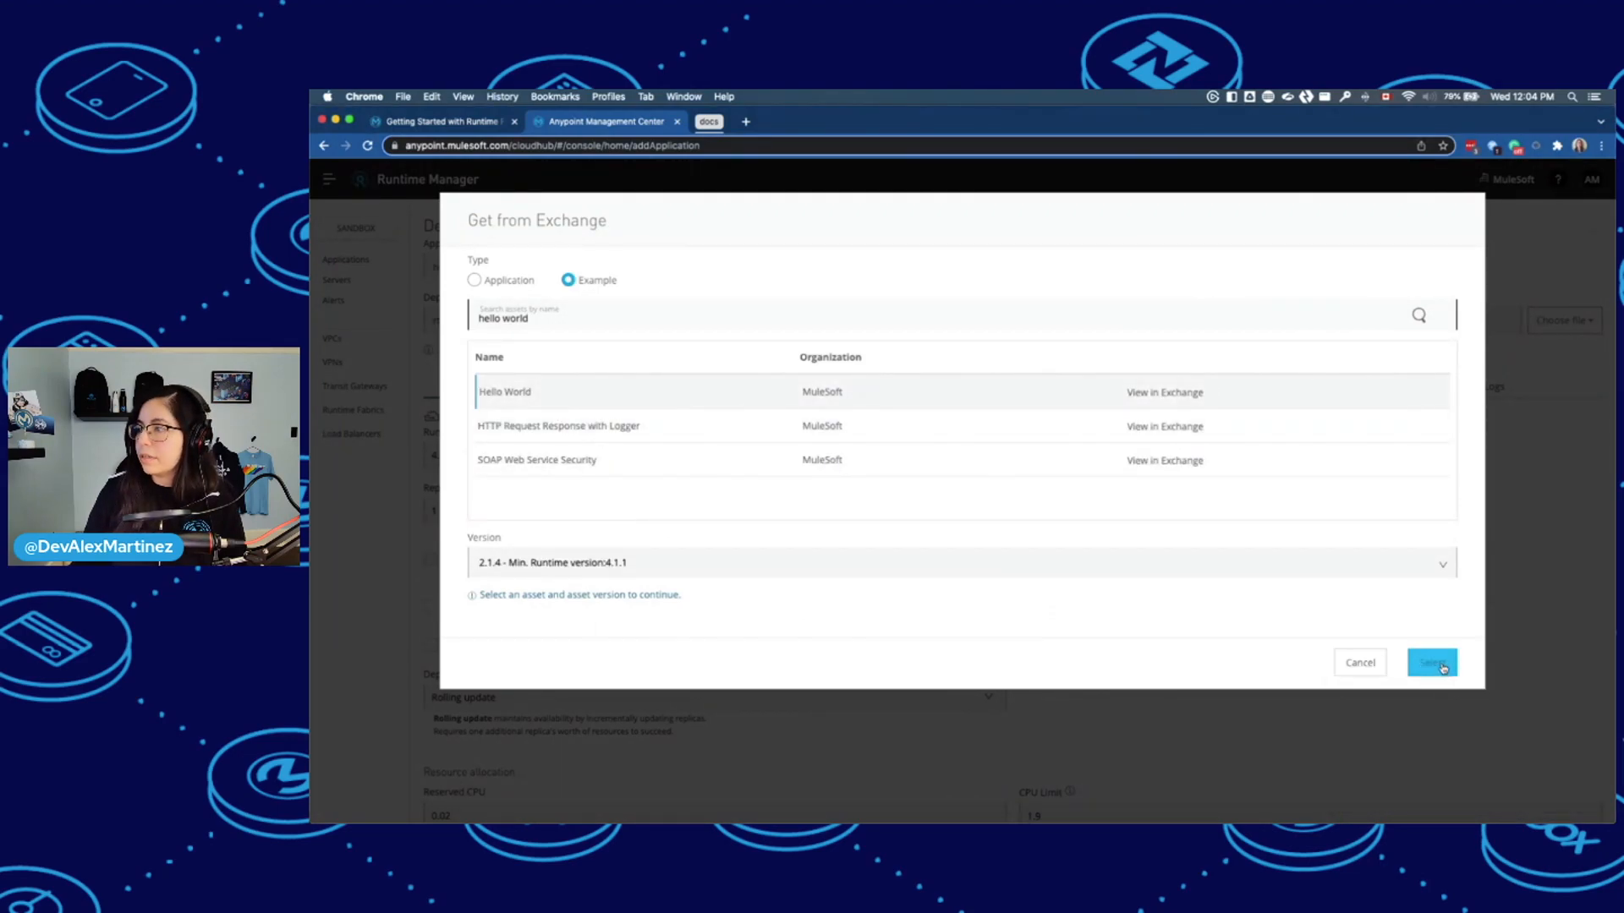
left_click(1433, 662)
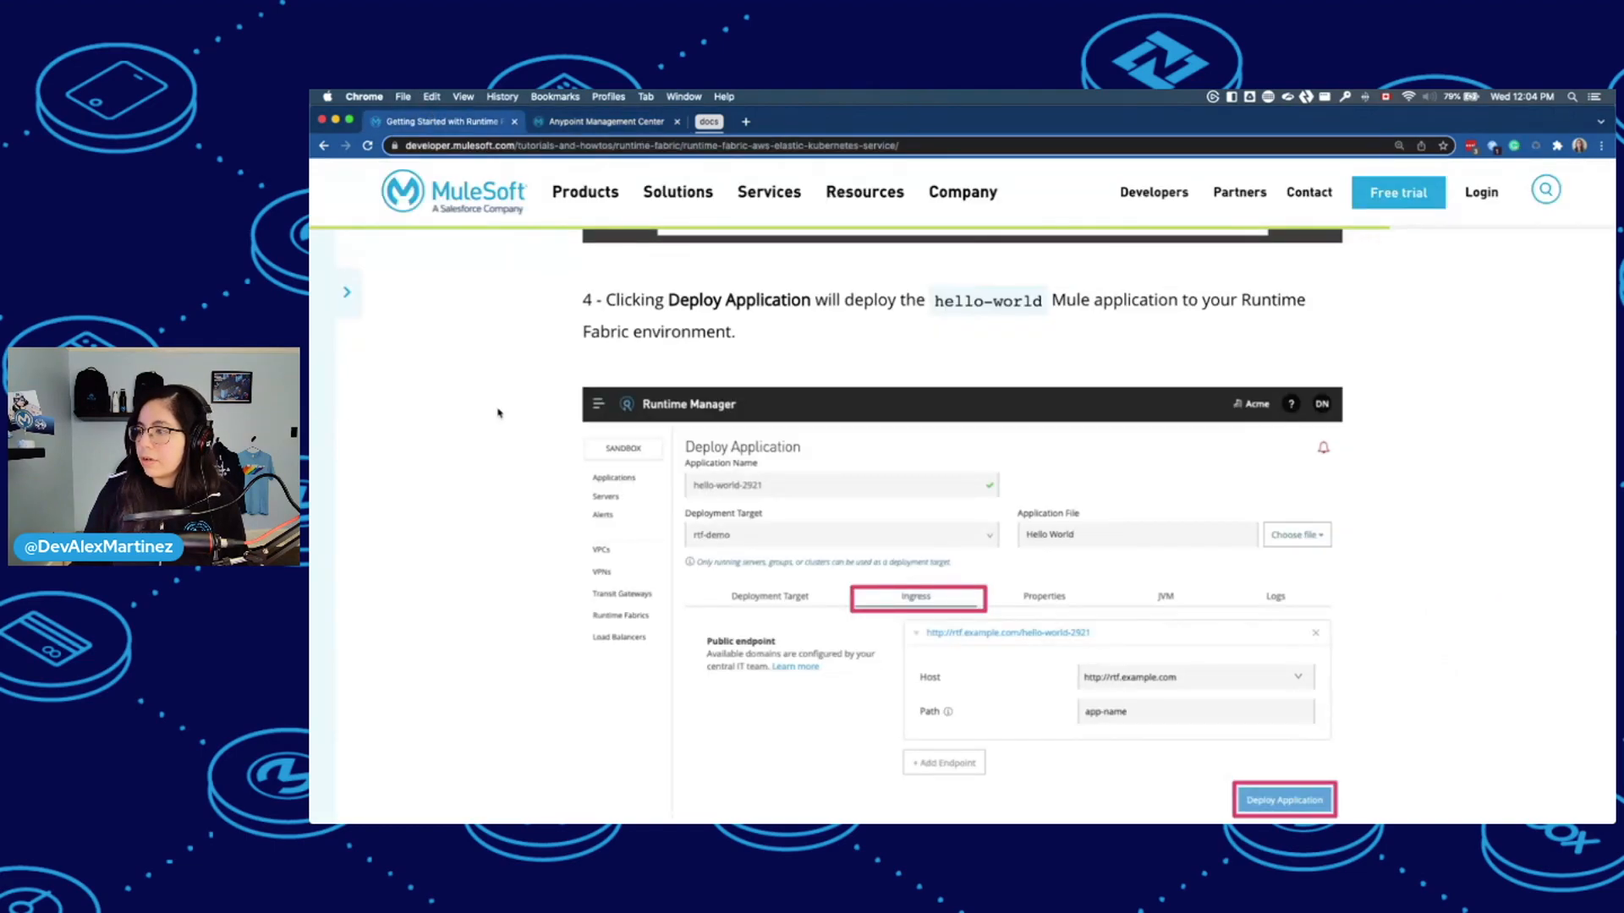
Step: Deploy hello-world-amartinez to rtf-demo with its endpoint on rtf.example.com
scroll("down", 3)
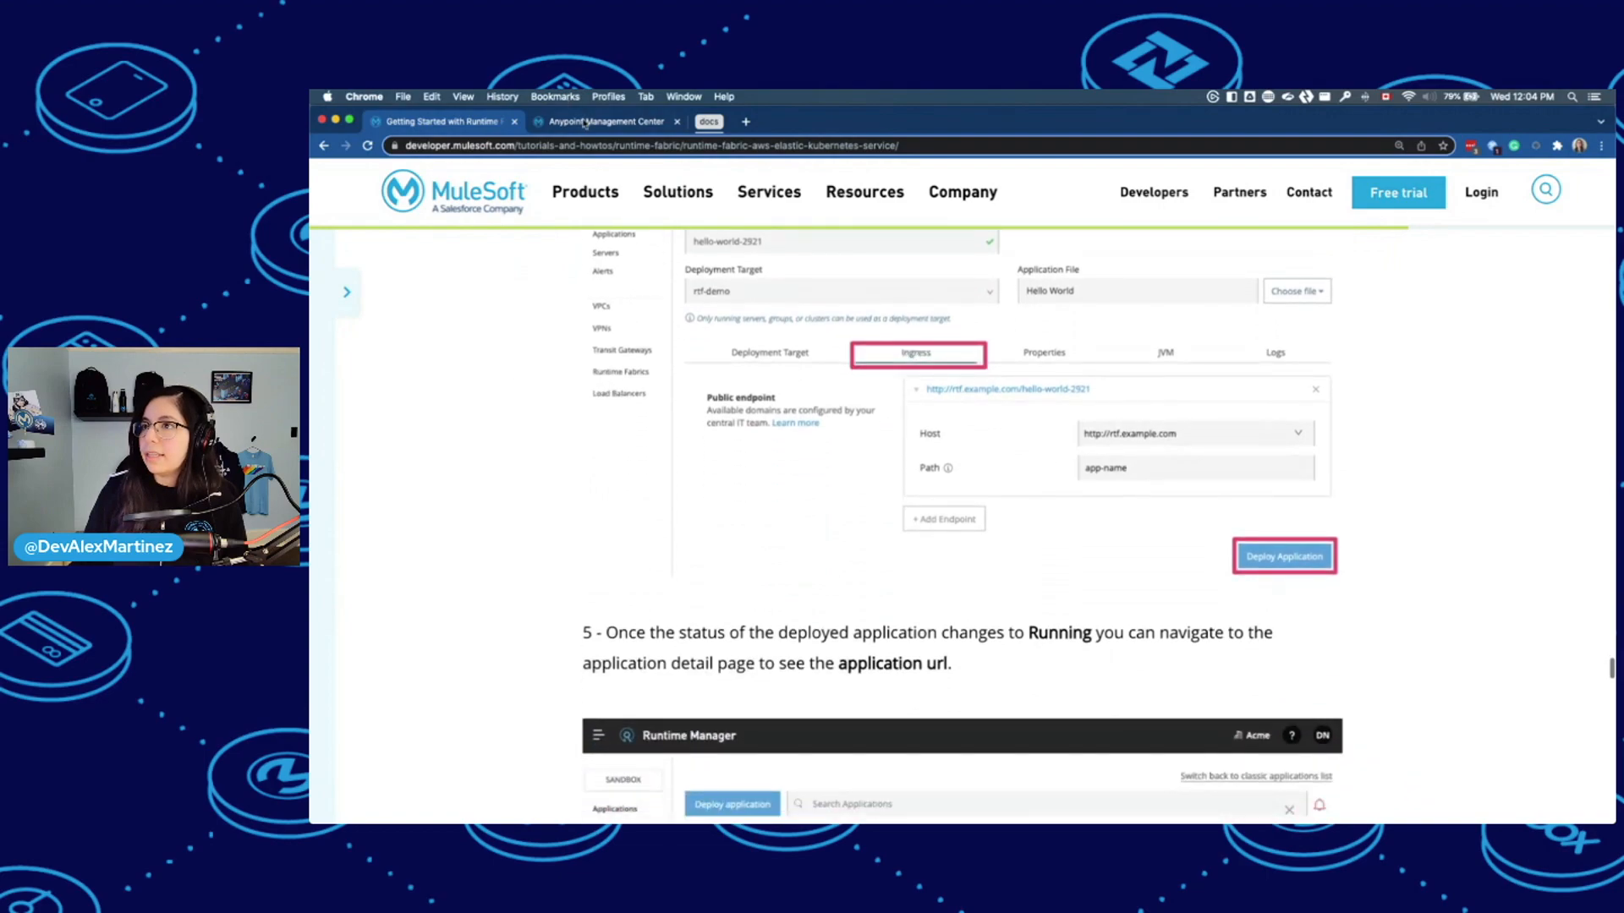
left_click(606, 122)
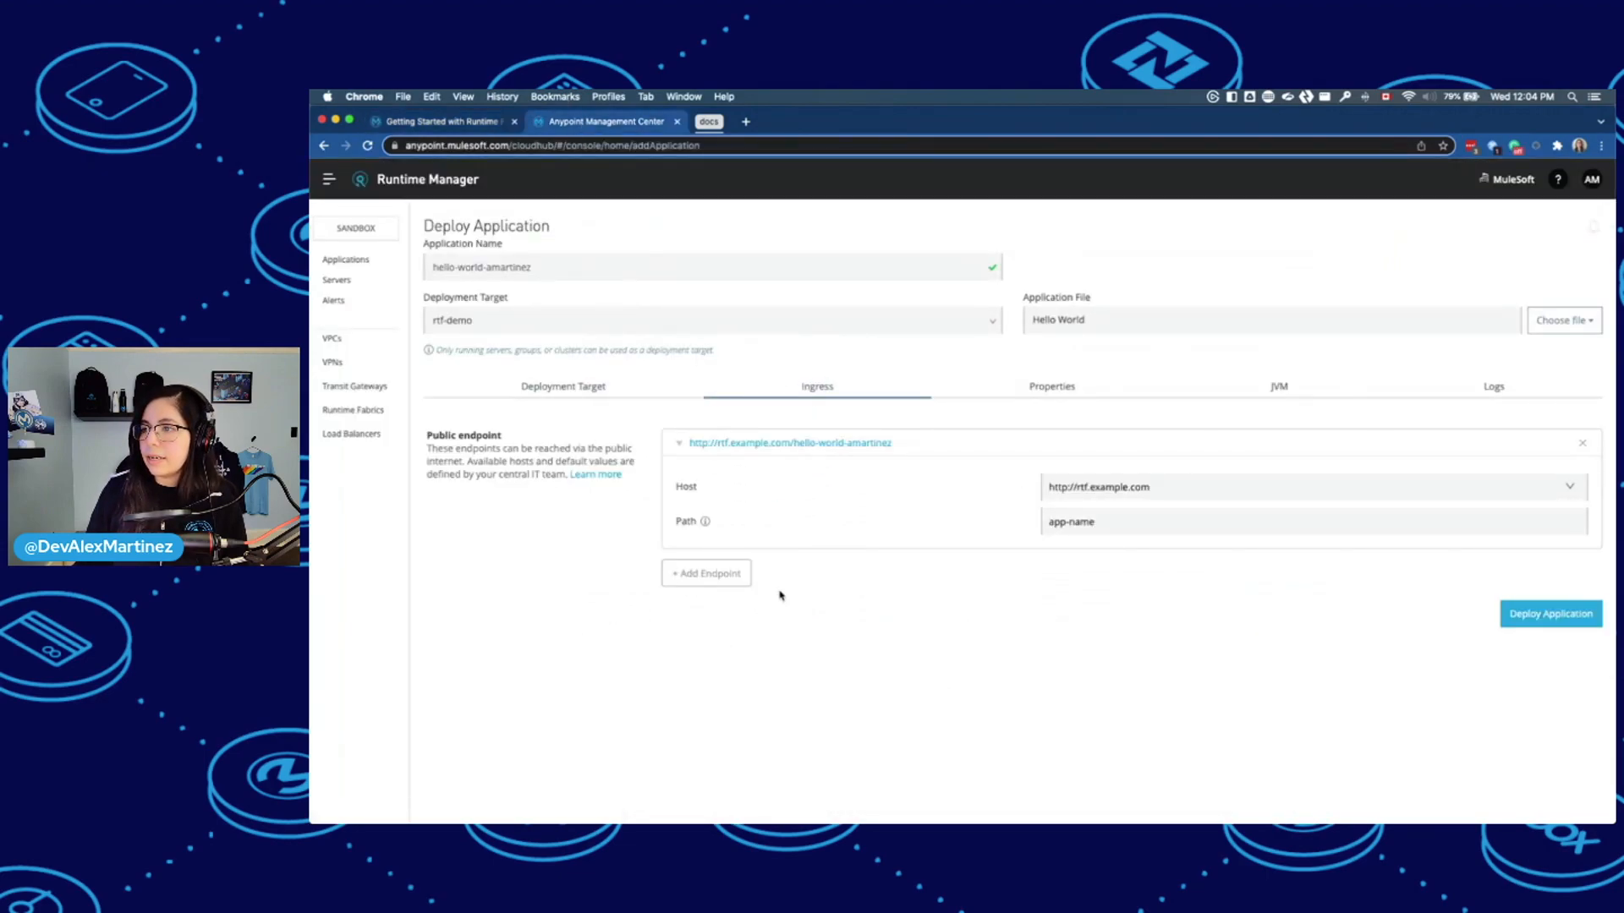
mouse_move(782, 448)
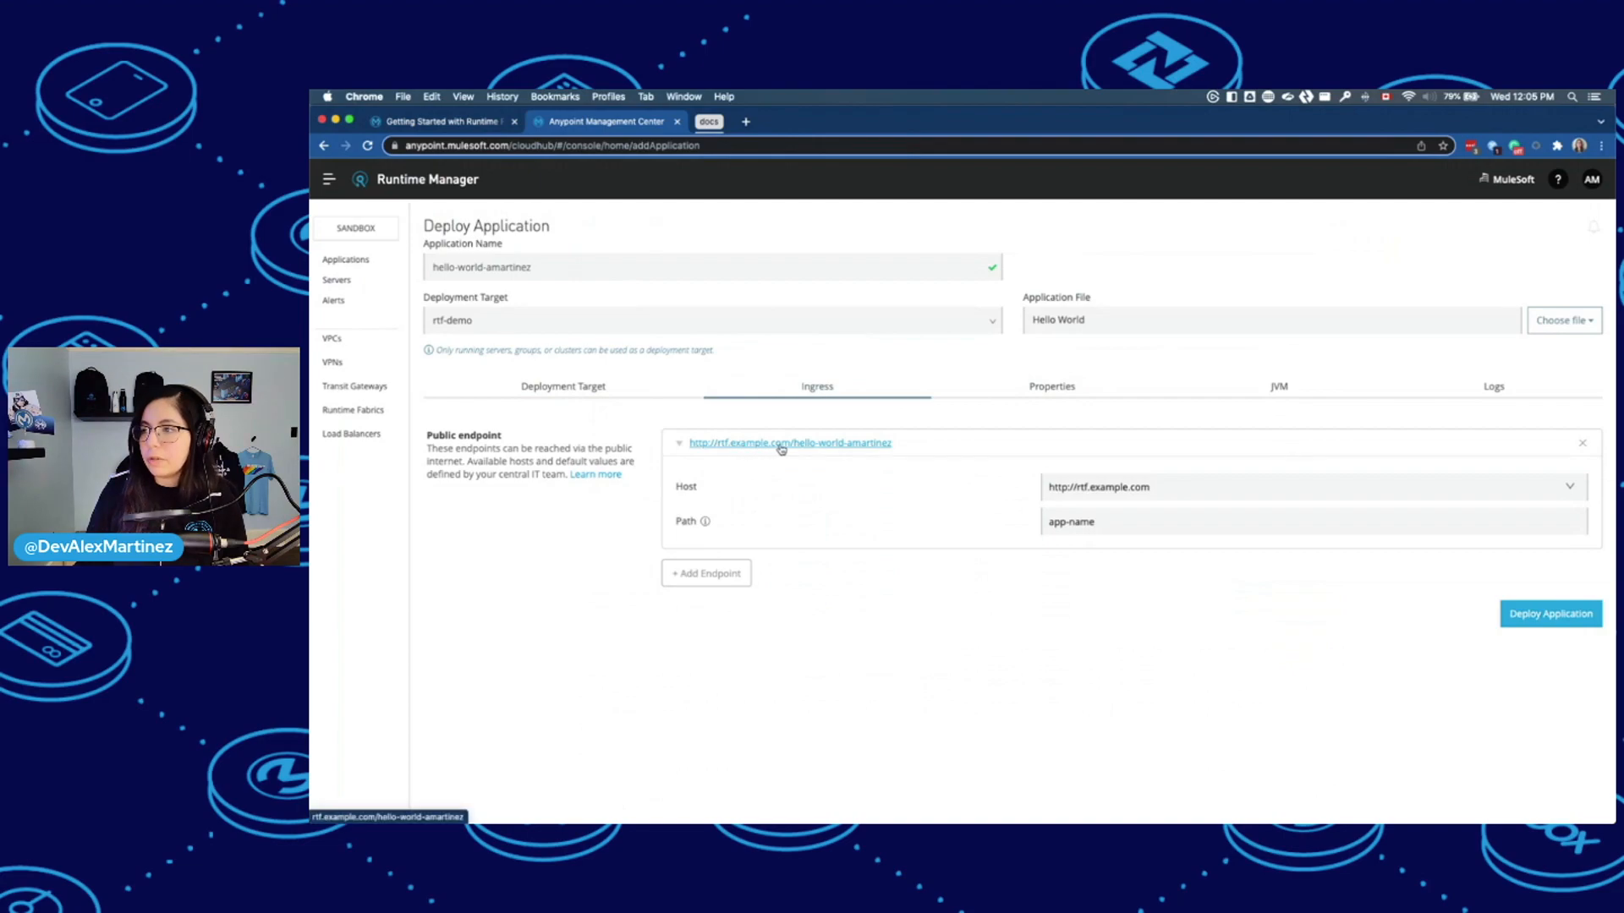
mouse_move(879, 448)
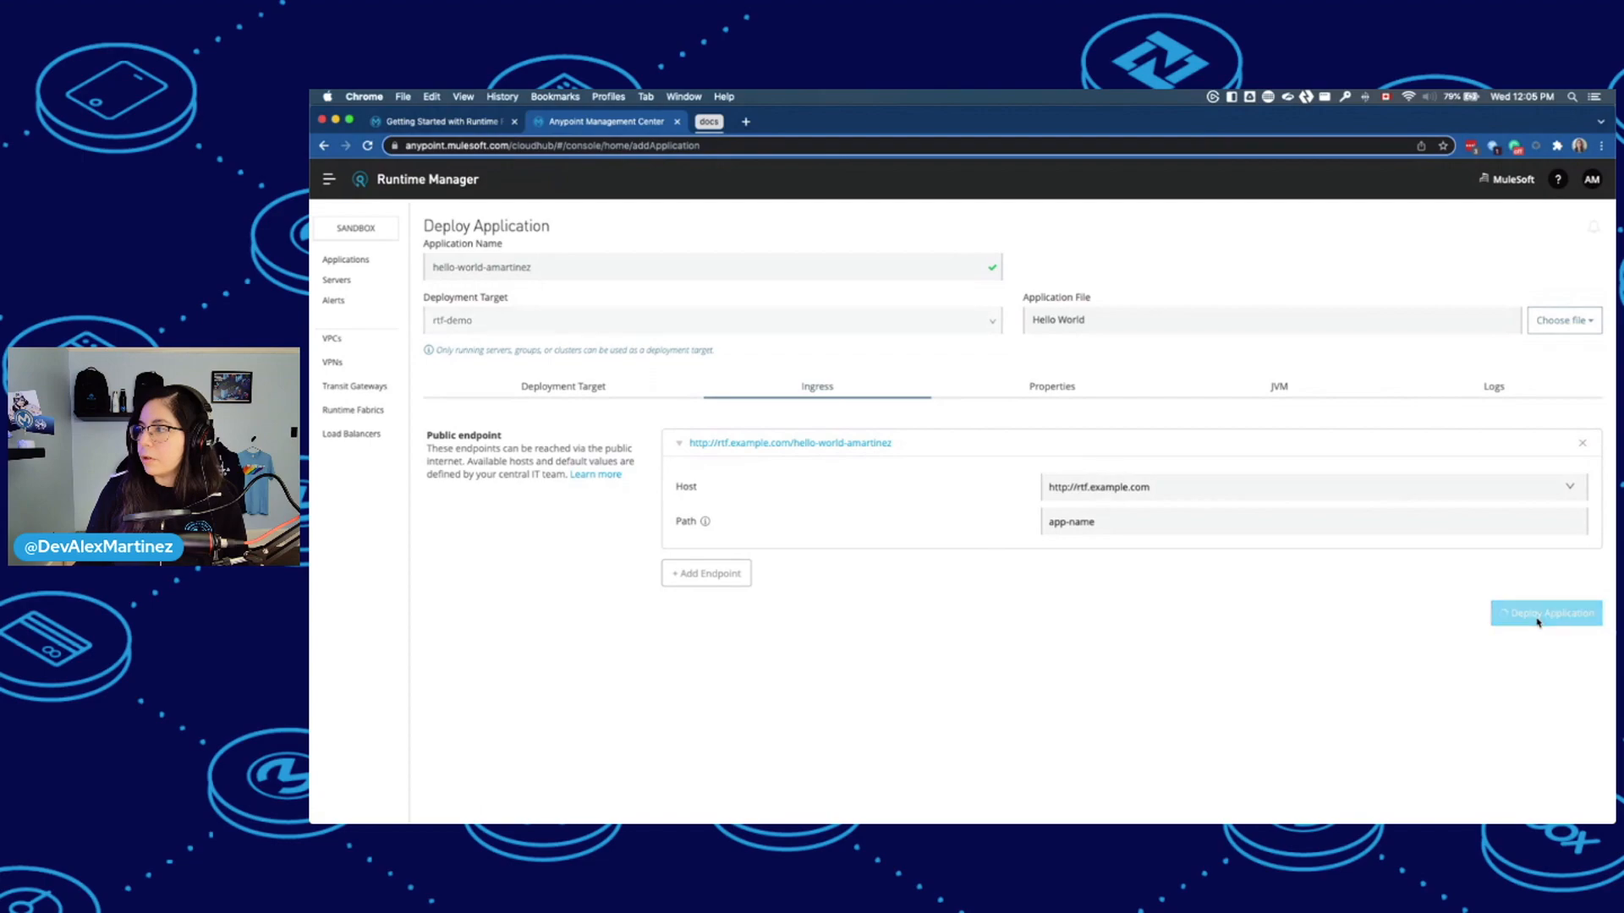
left_click(1544, 612)
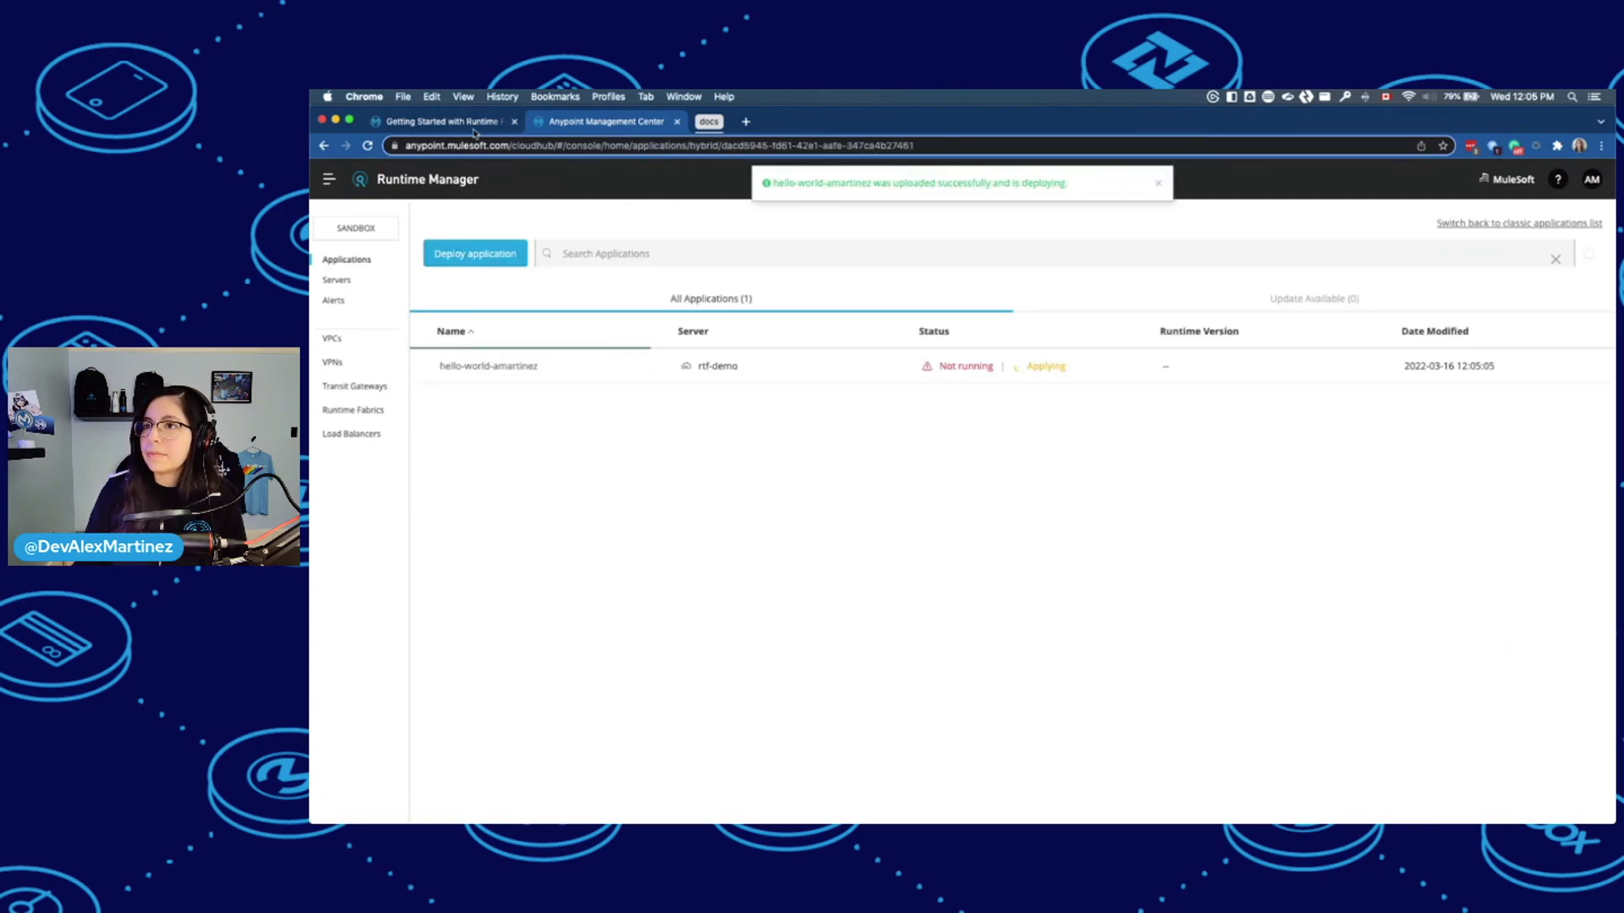
Step: Review the kubectl get service output, highlighting the ingress-nginx-controller row and its external hostname
left_click(443, 122)
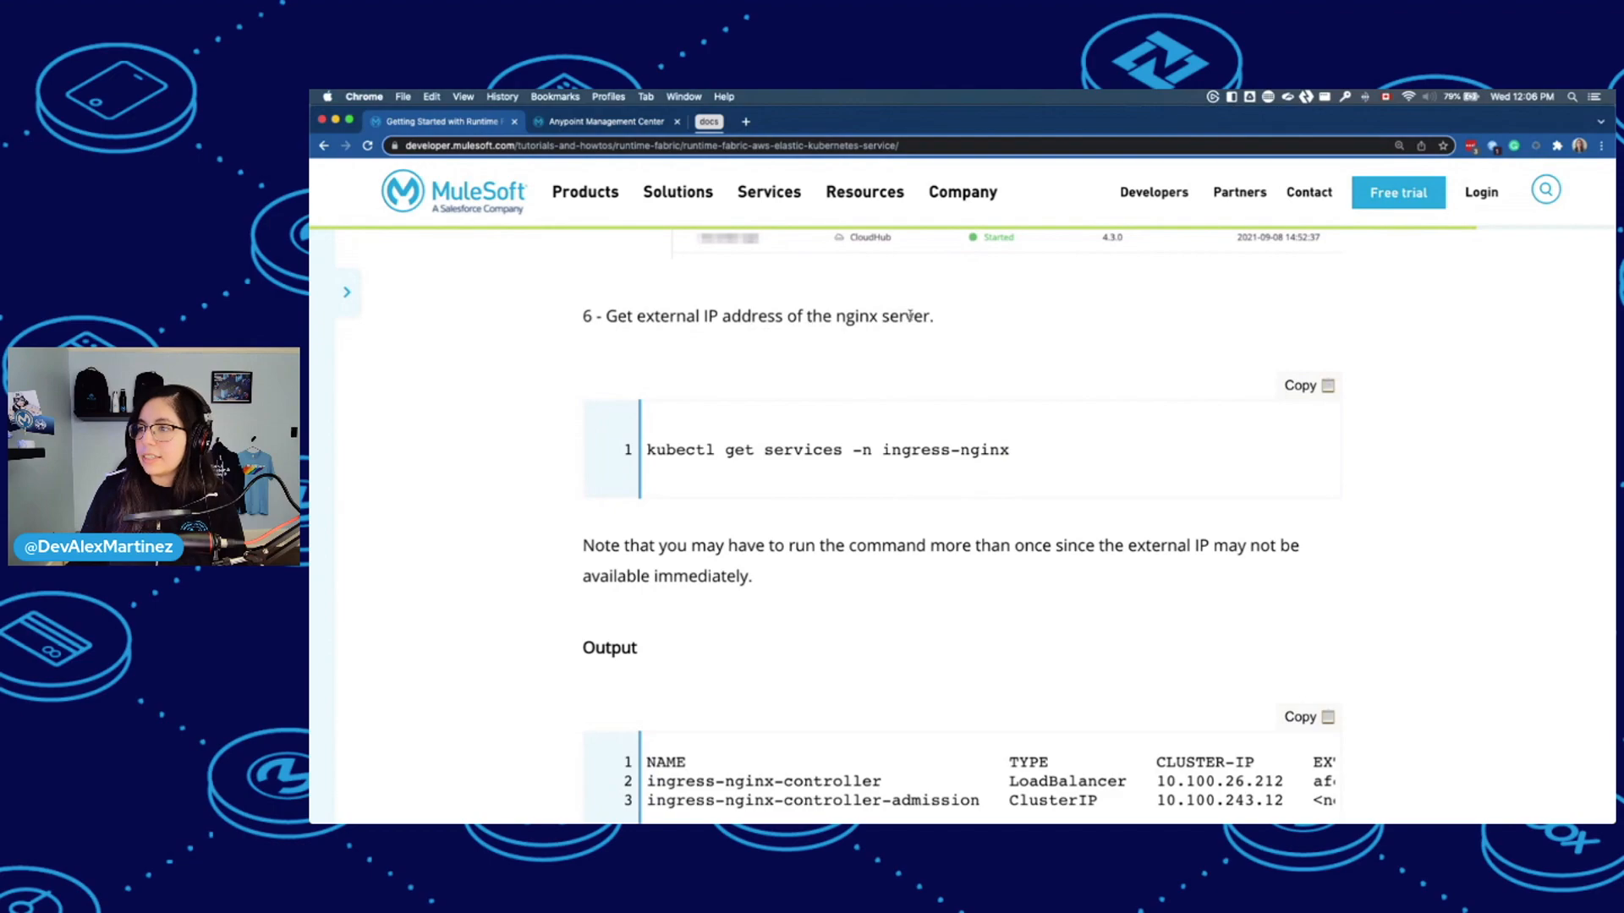
mouse_move(733, 439)
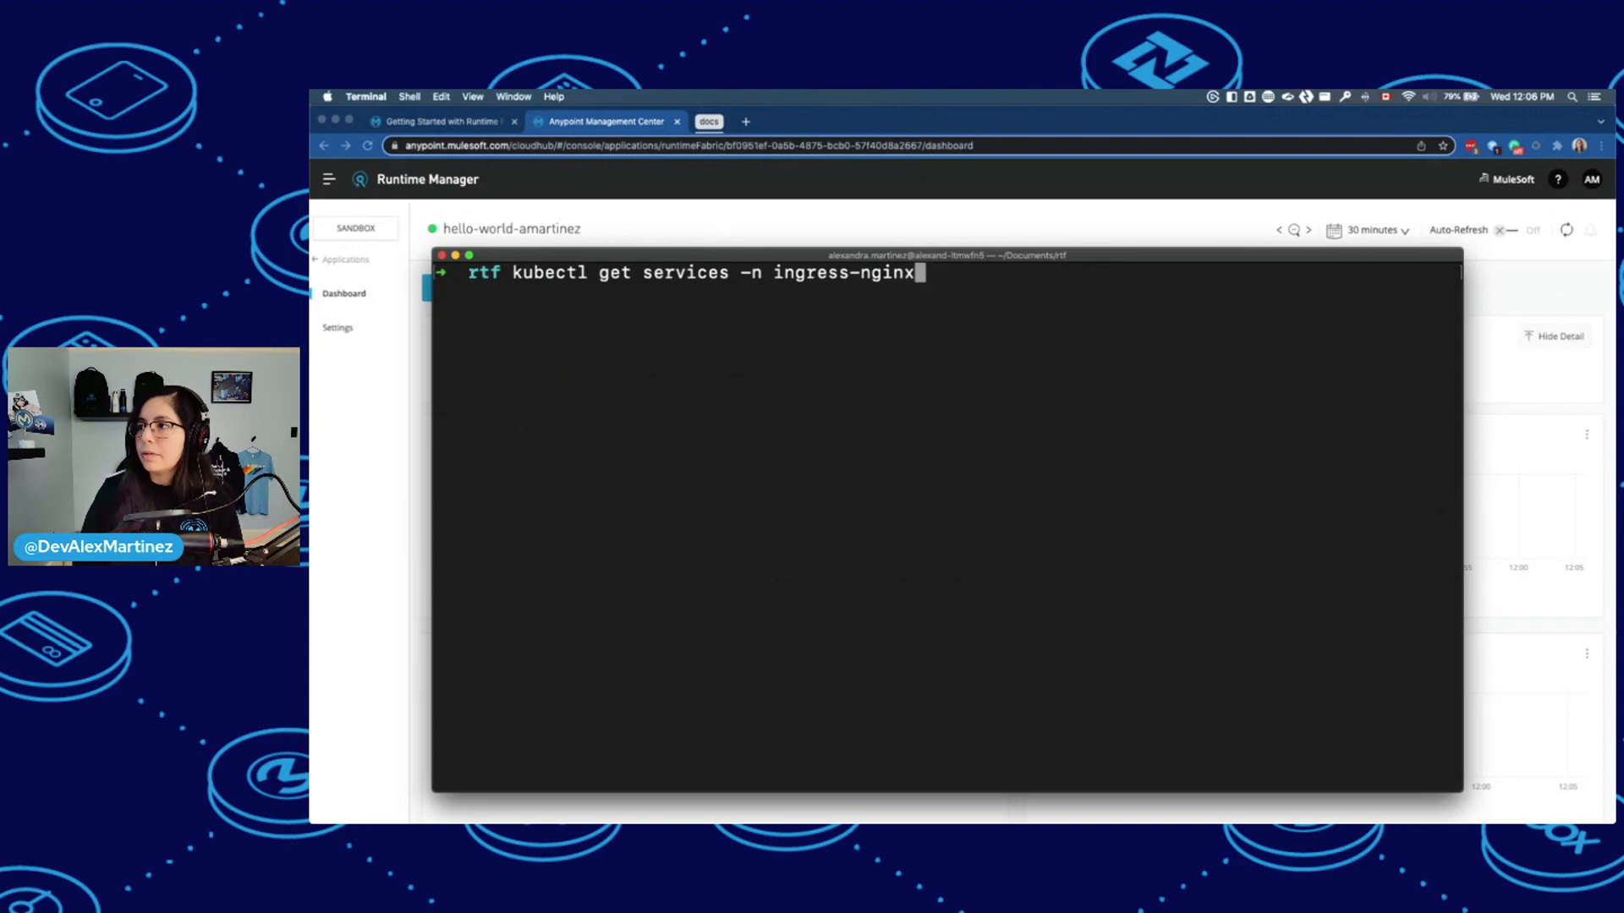
key("Return")
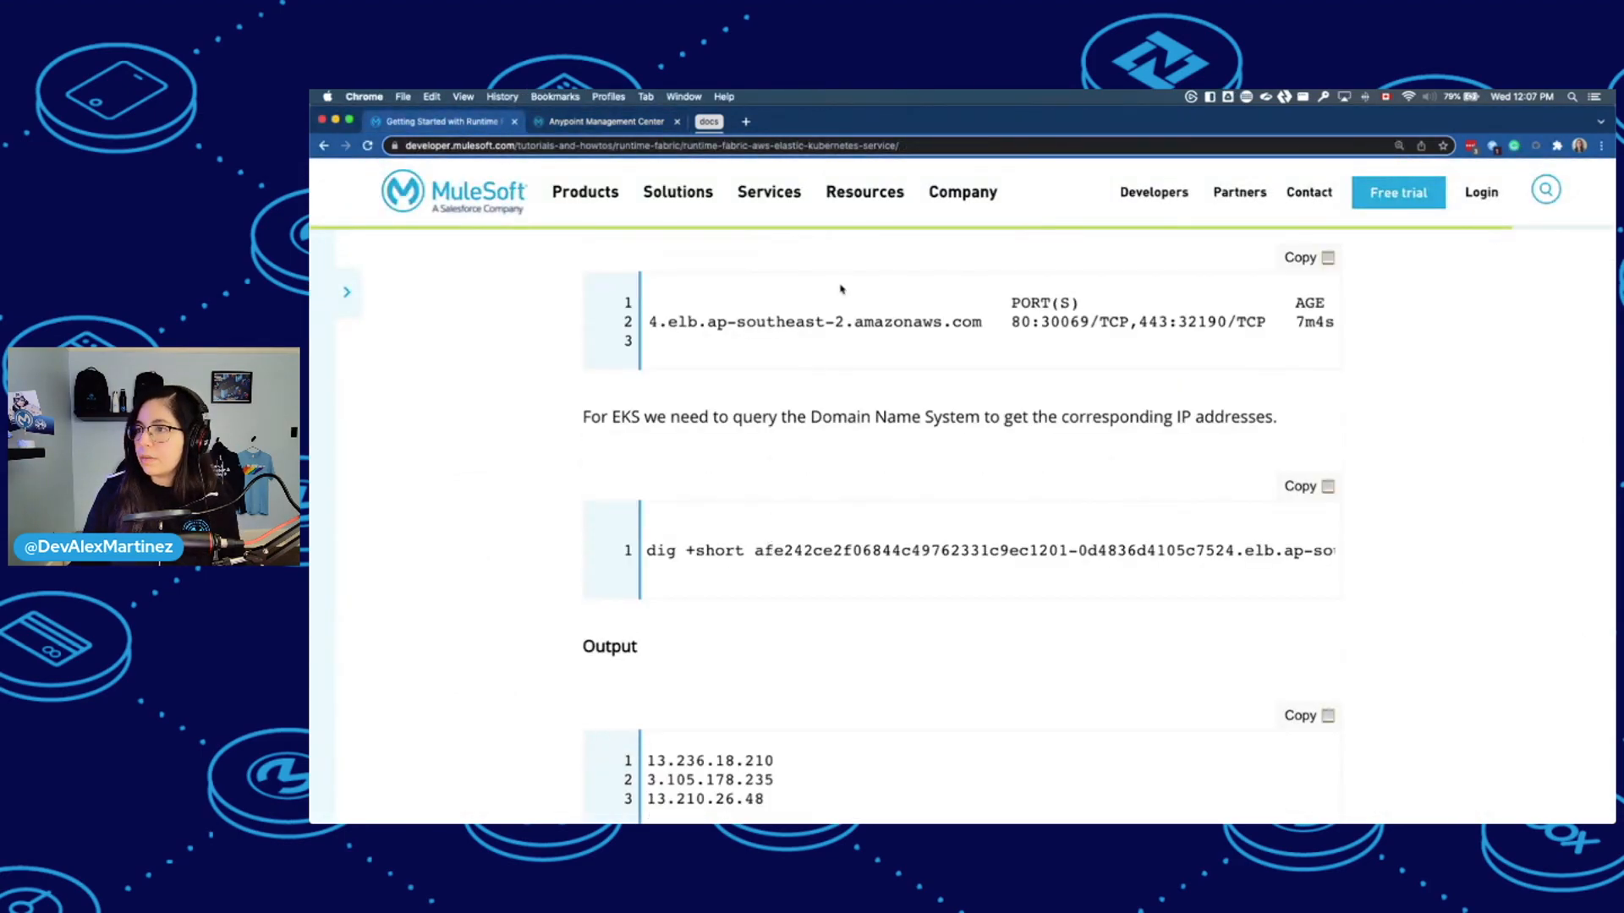
scroll("down", 3)
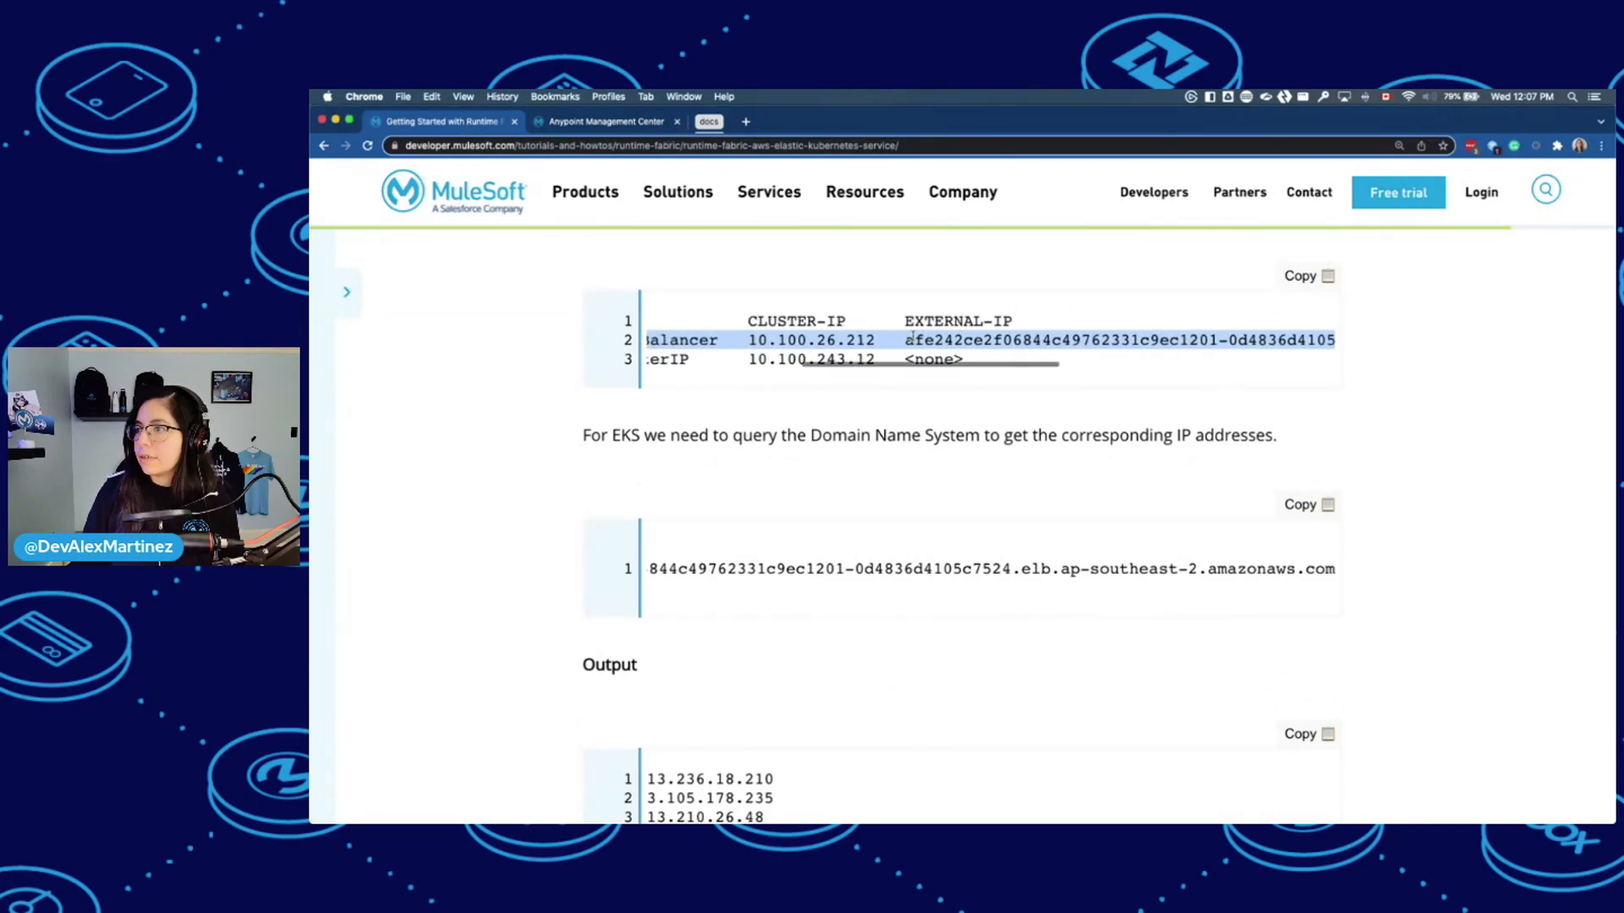
scroll("left", 3)
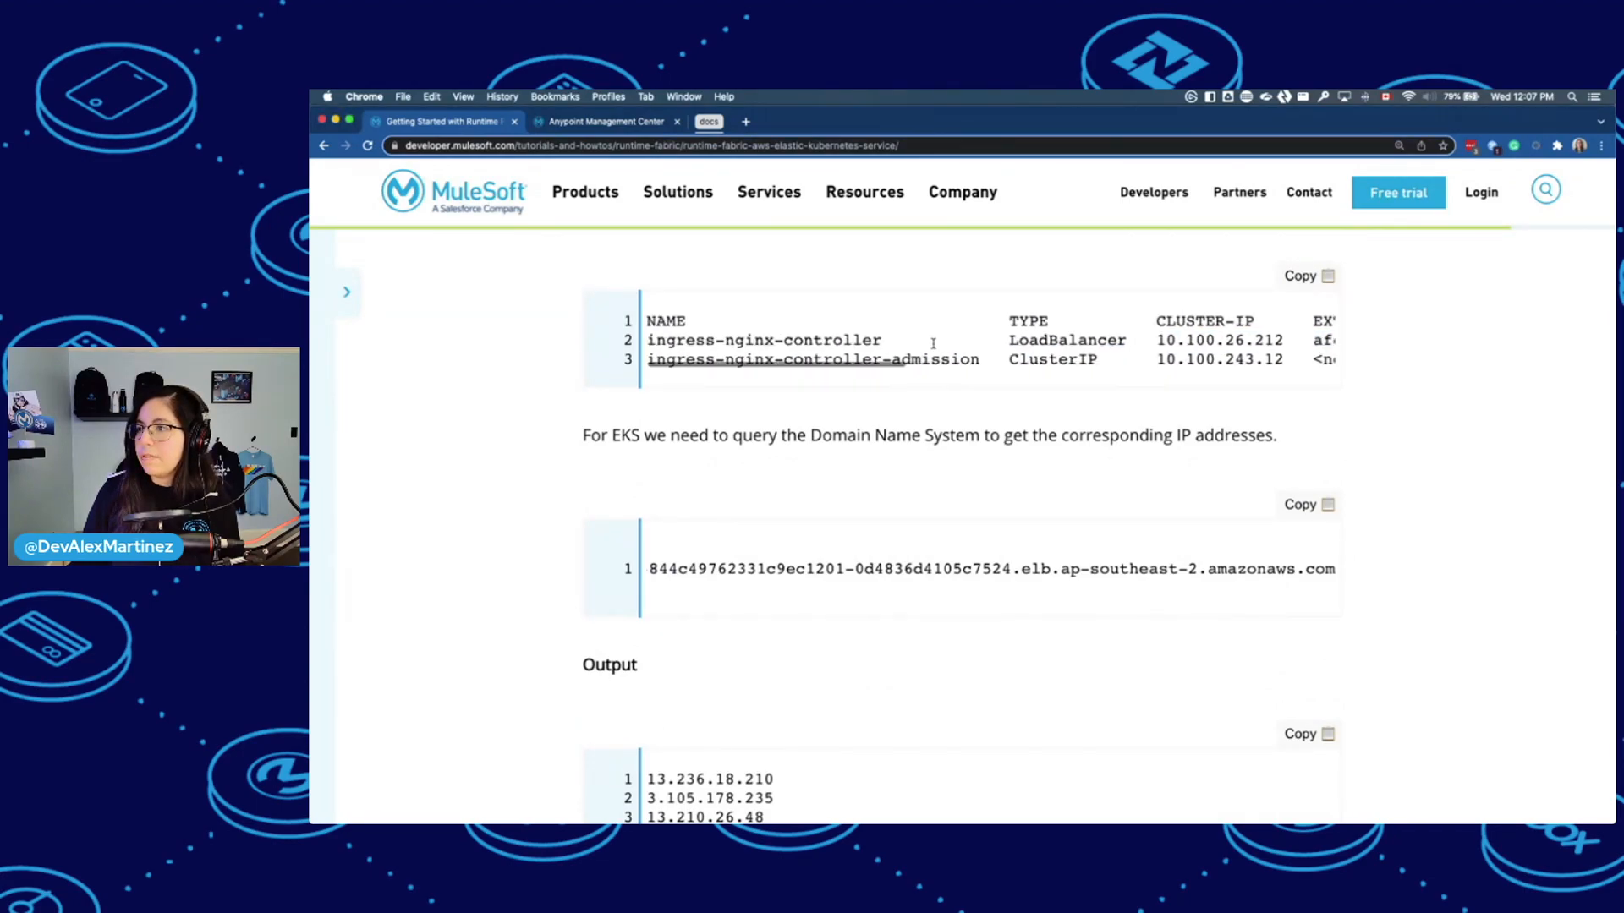
double_click(830, 340)
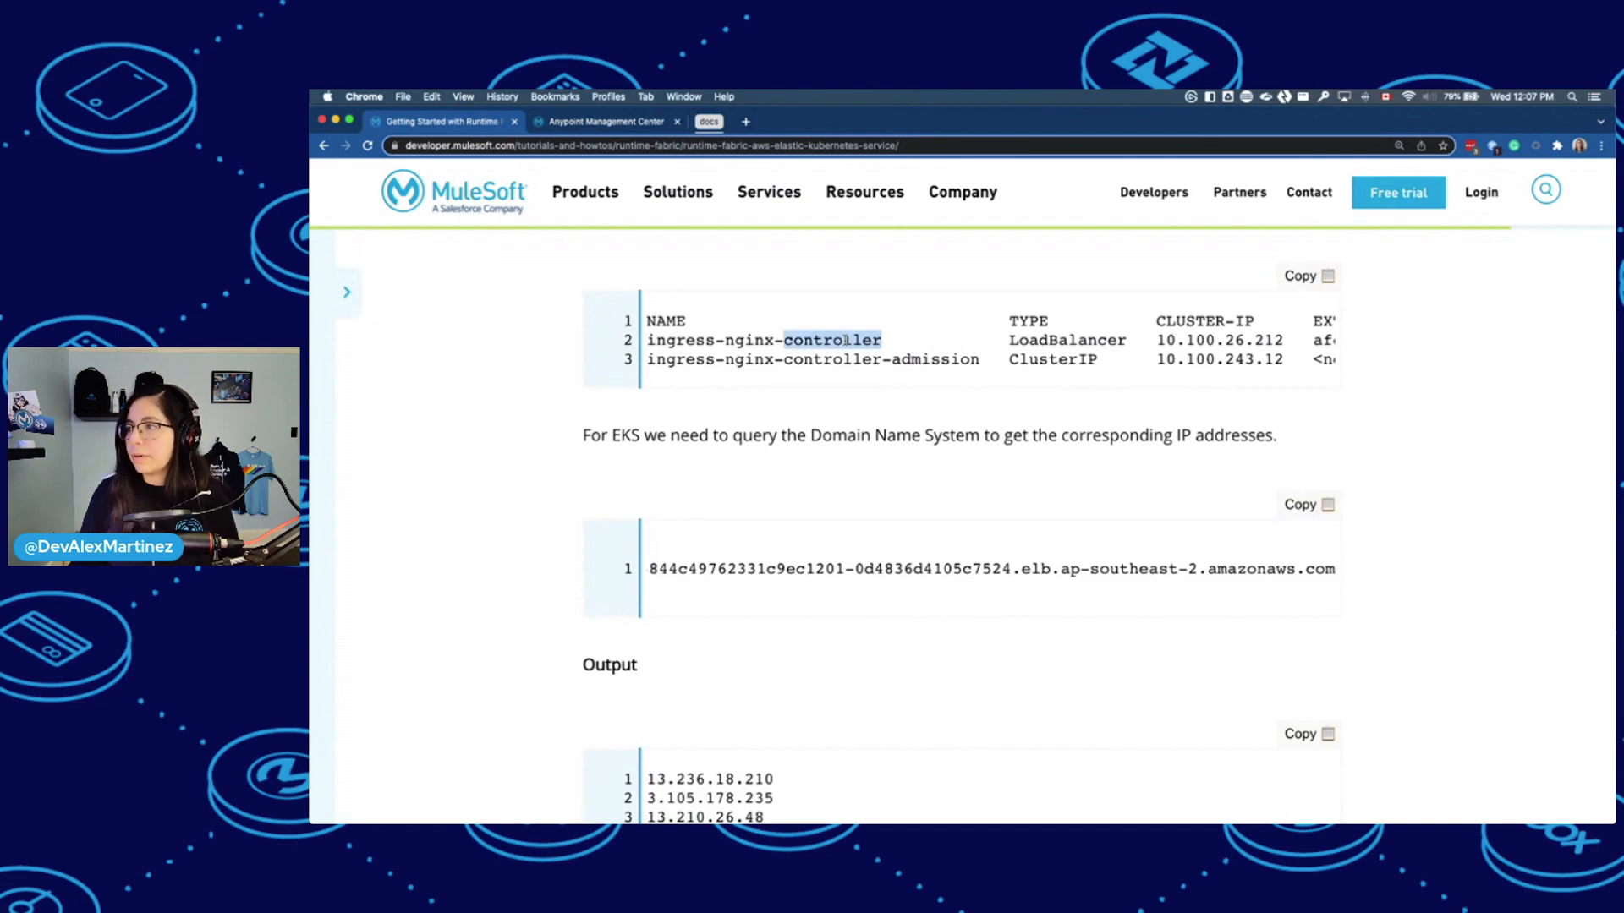
scroll("right", 3)
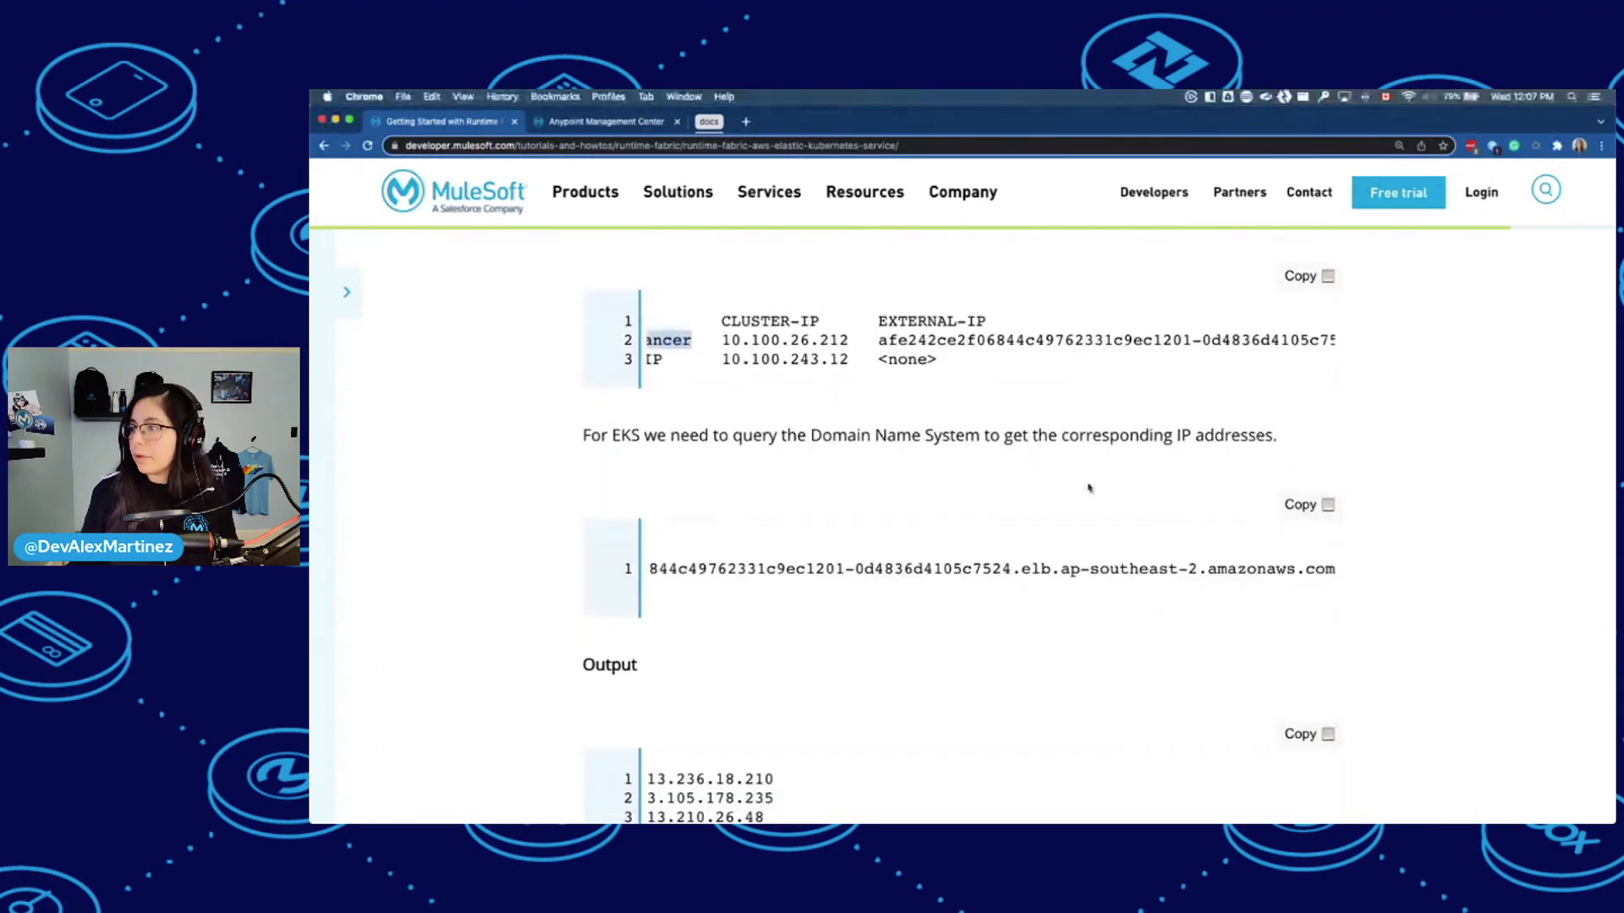
left_click(1299, 504)
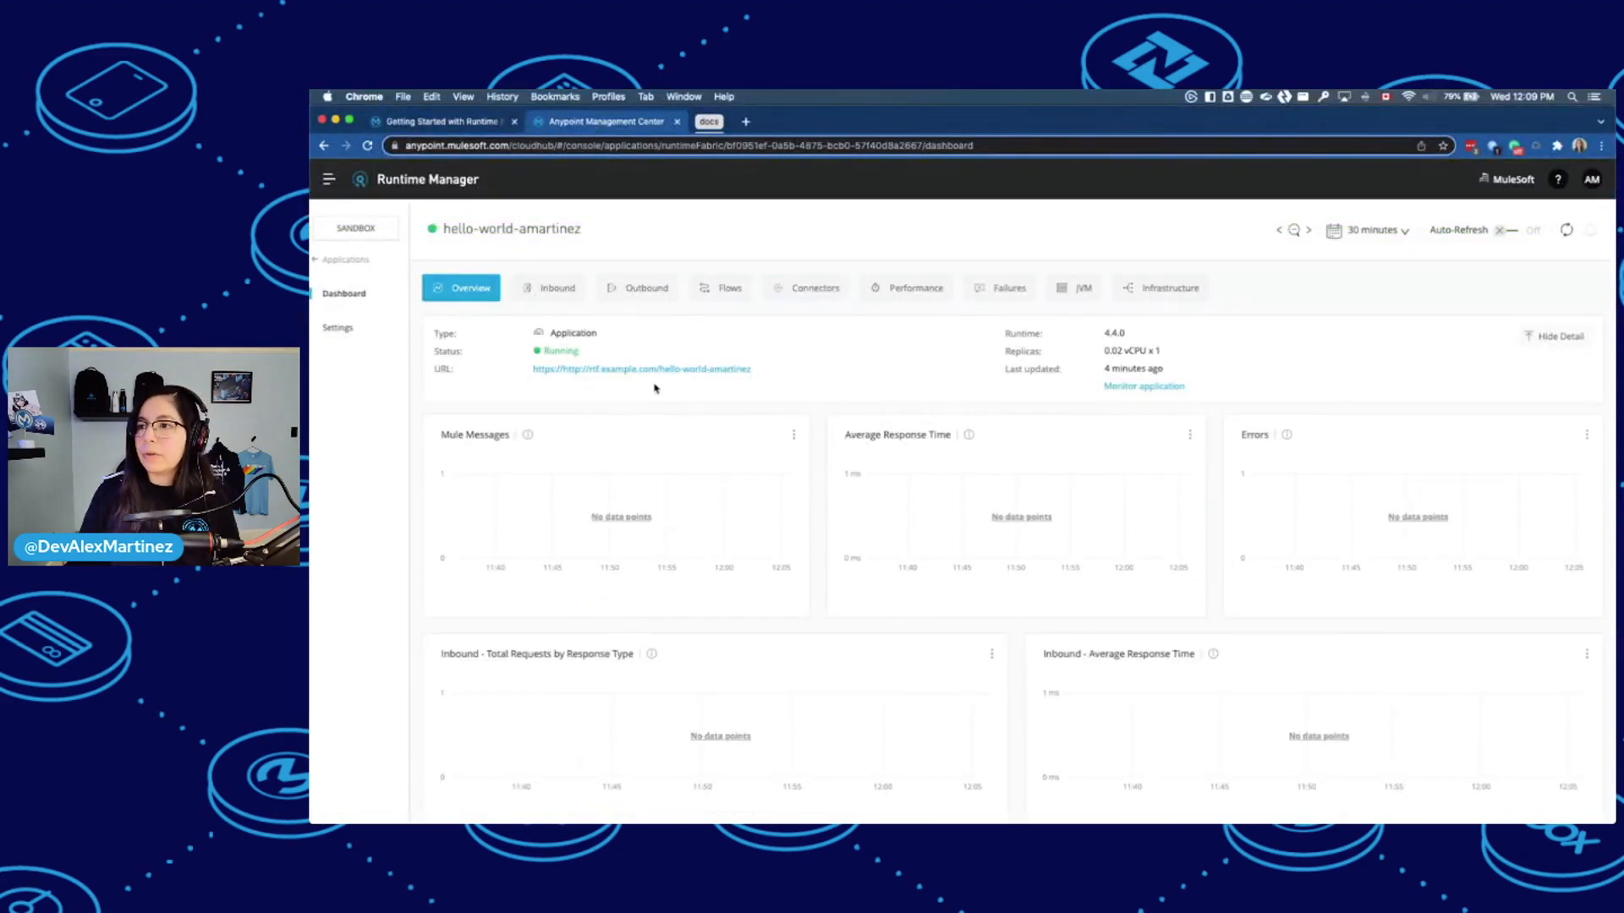
mouse_move(704, 460)
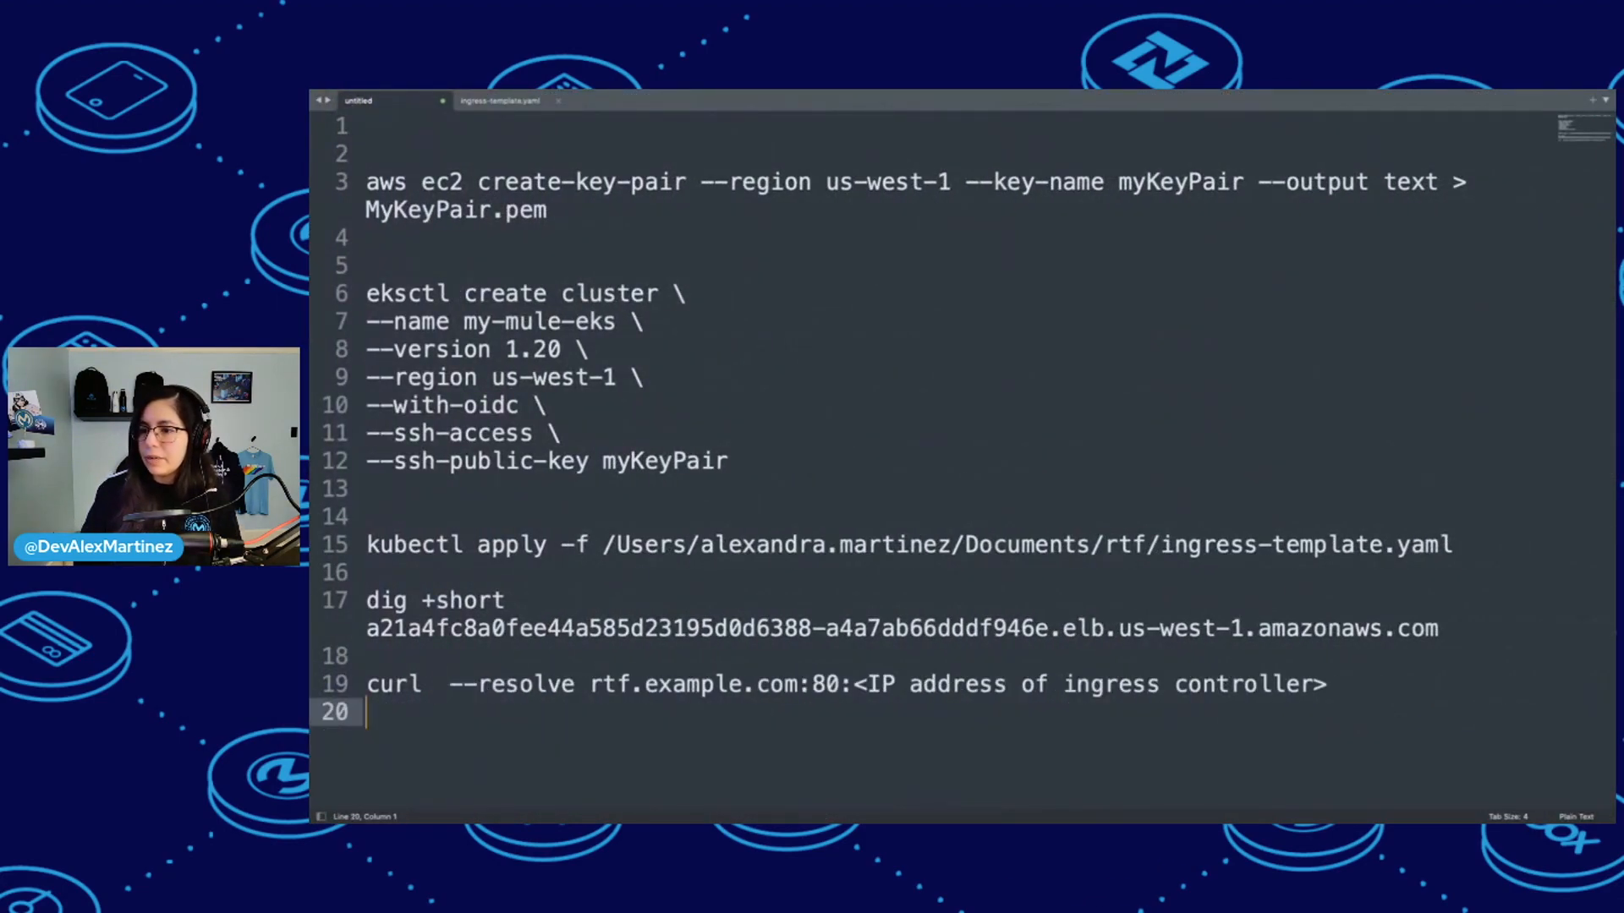
Step: Complete the curl command with rtf.example.com/hello-world-amartinez/helloWorld
type("https://http://rtf.example.com/hello-world-amartinez")
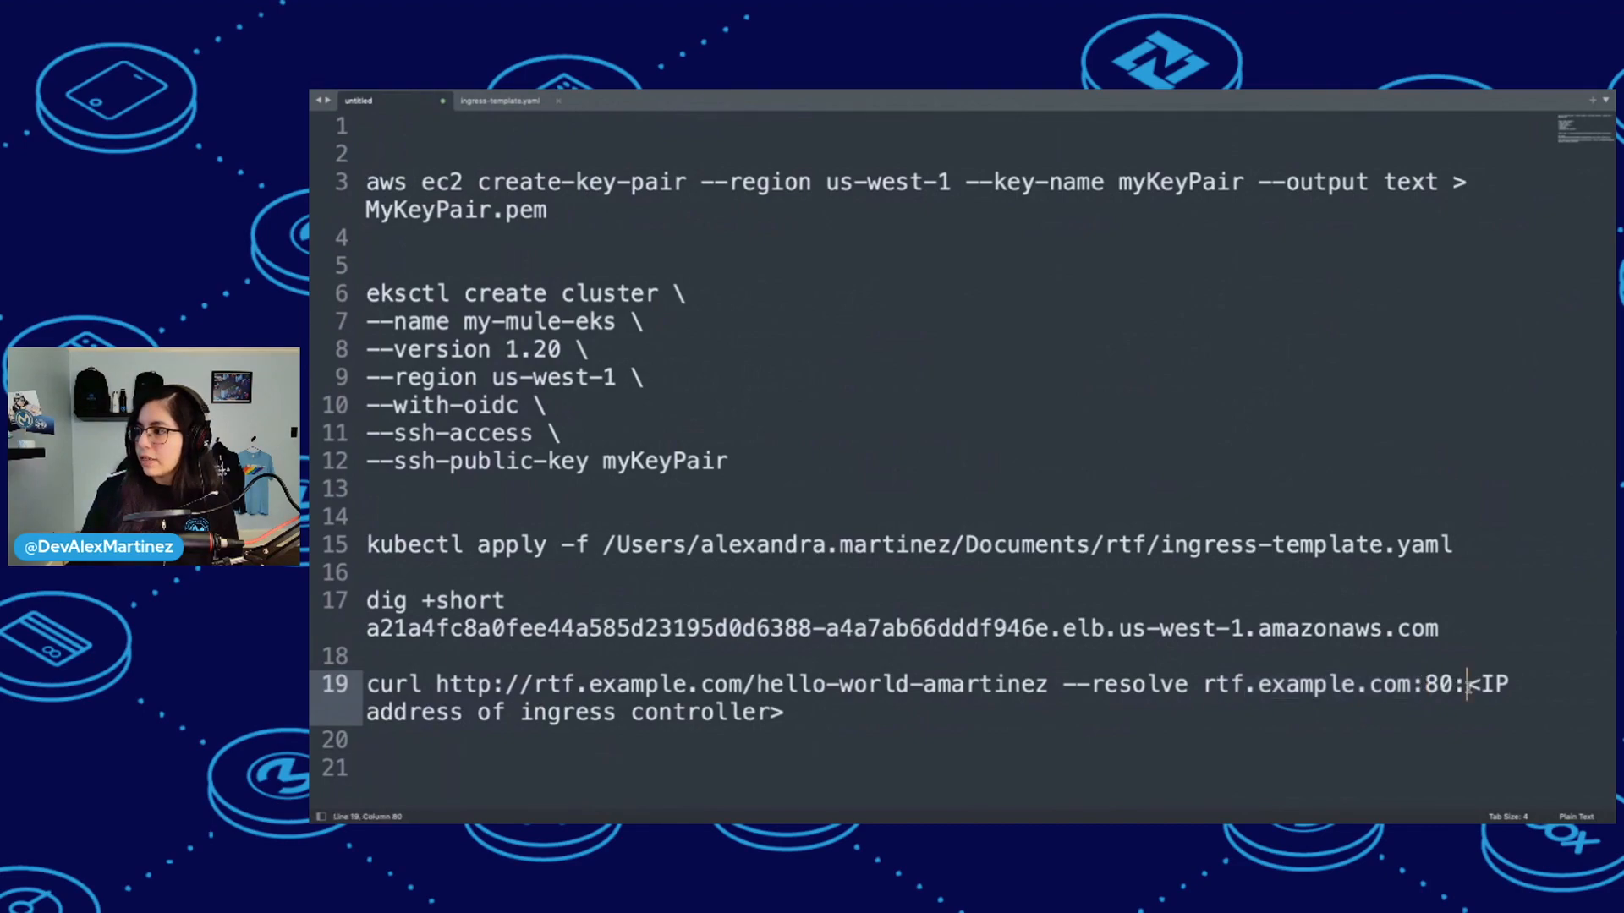
mouse_move(1145, 778)
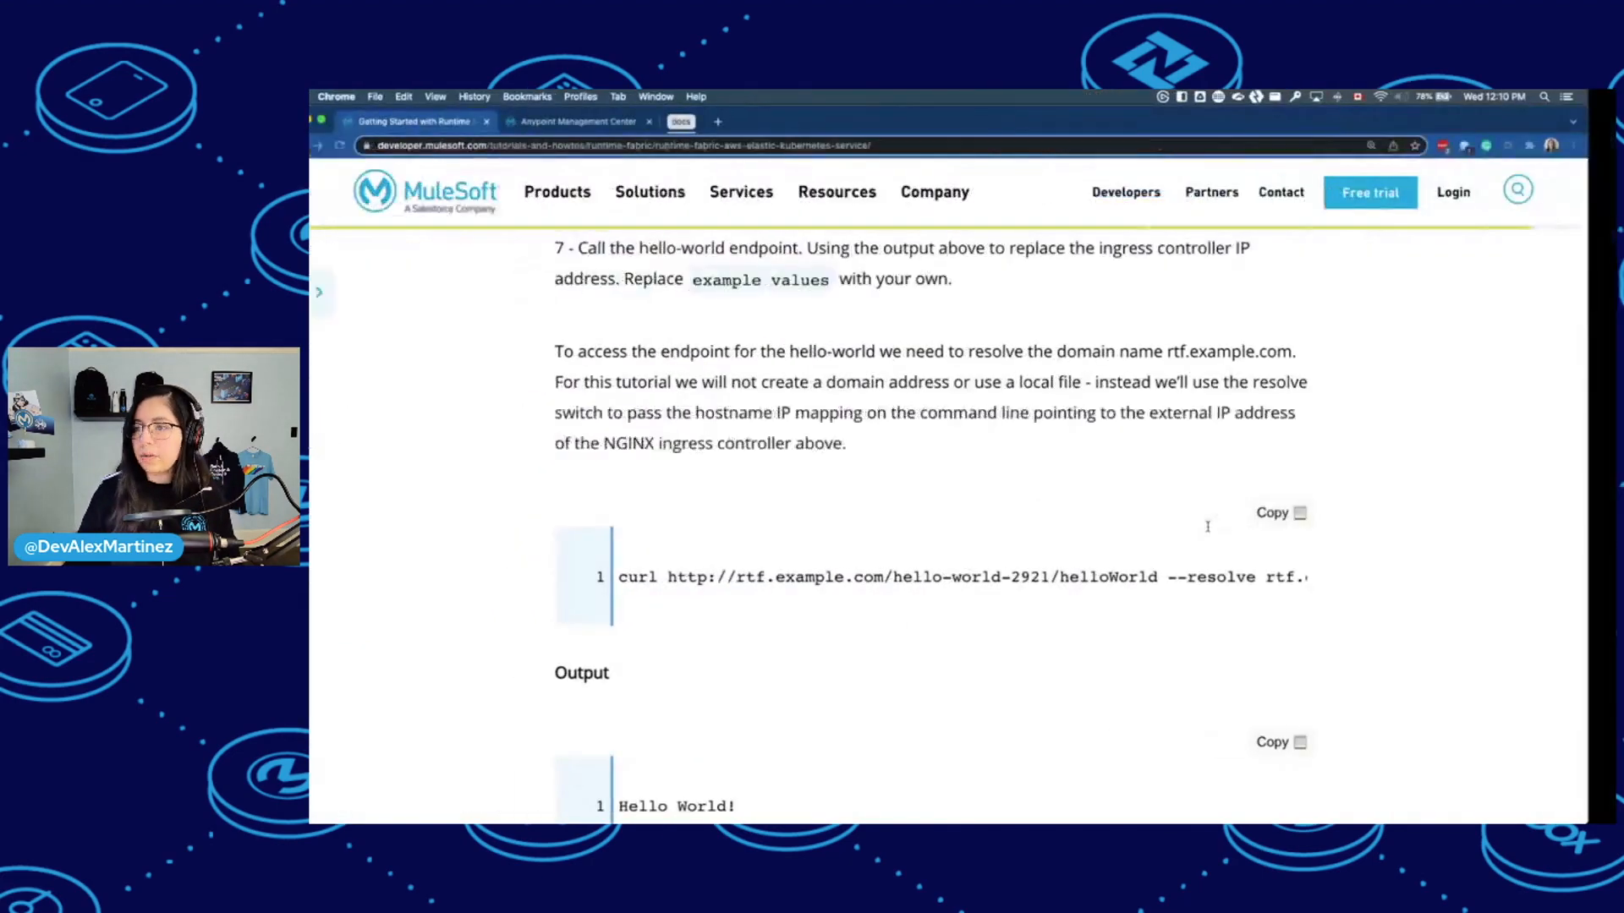
scroll("down", 3)
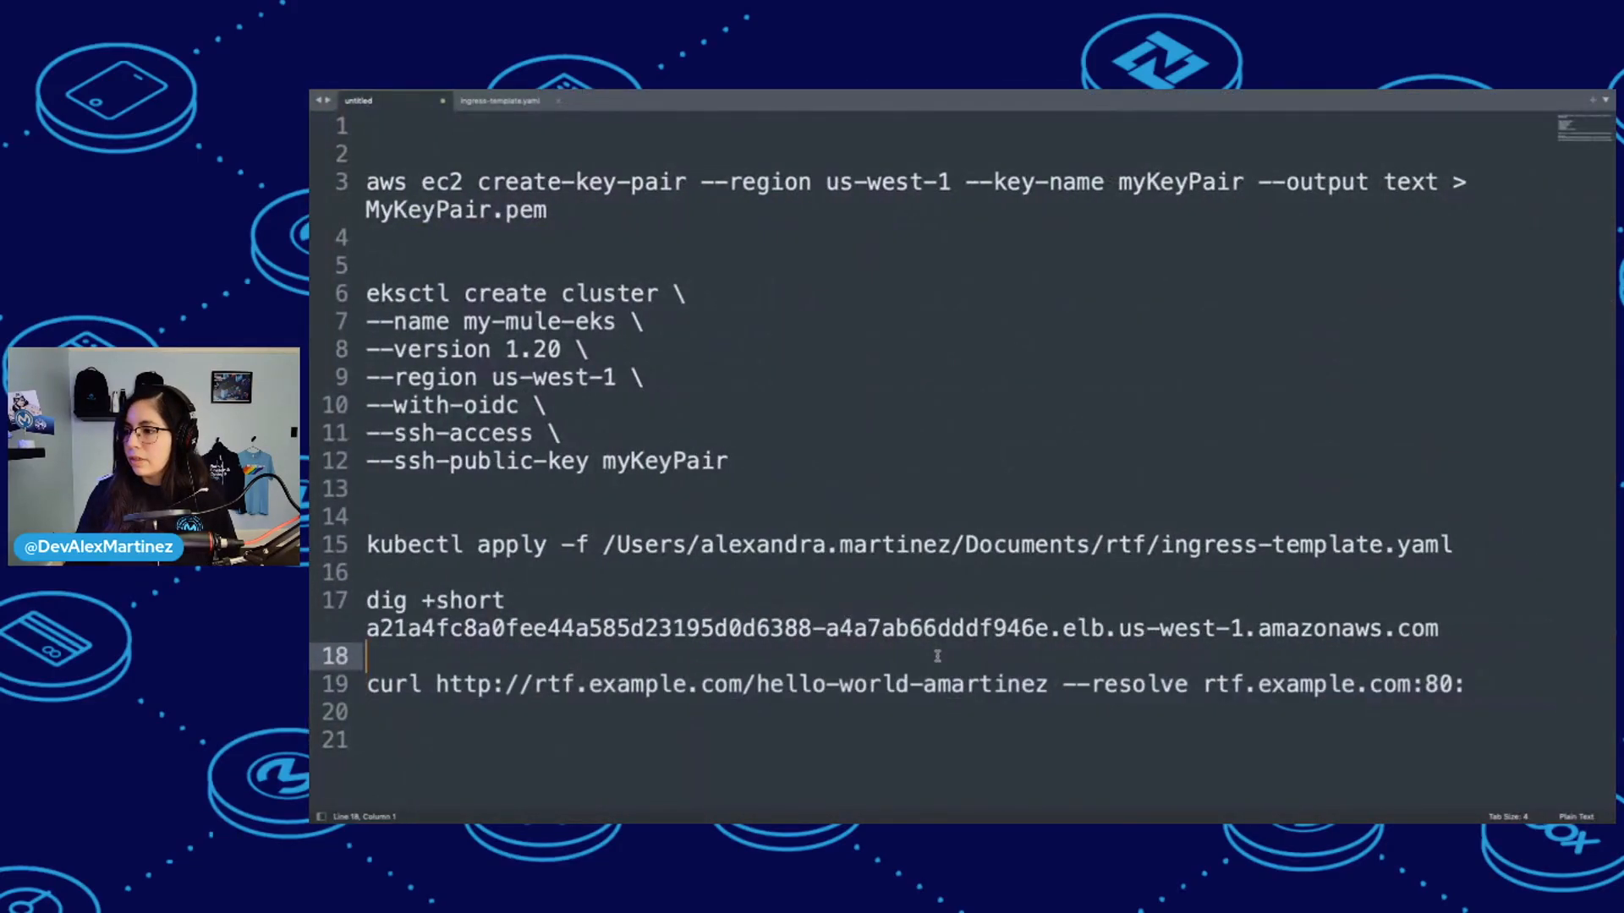
left_click(1049, 683)
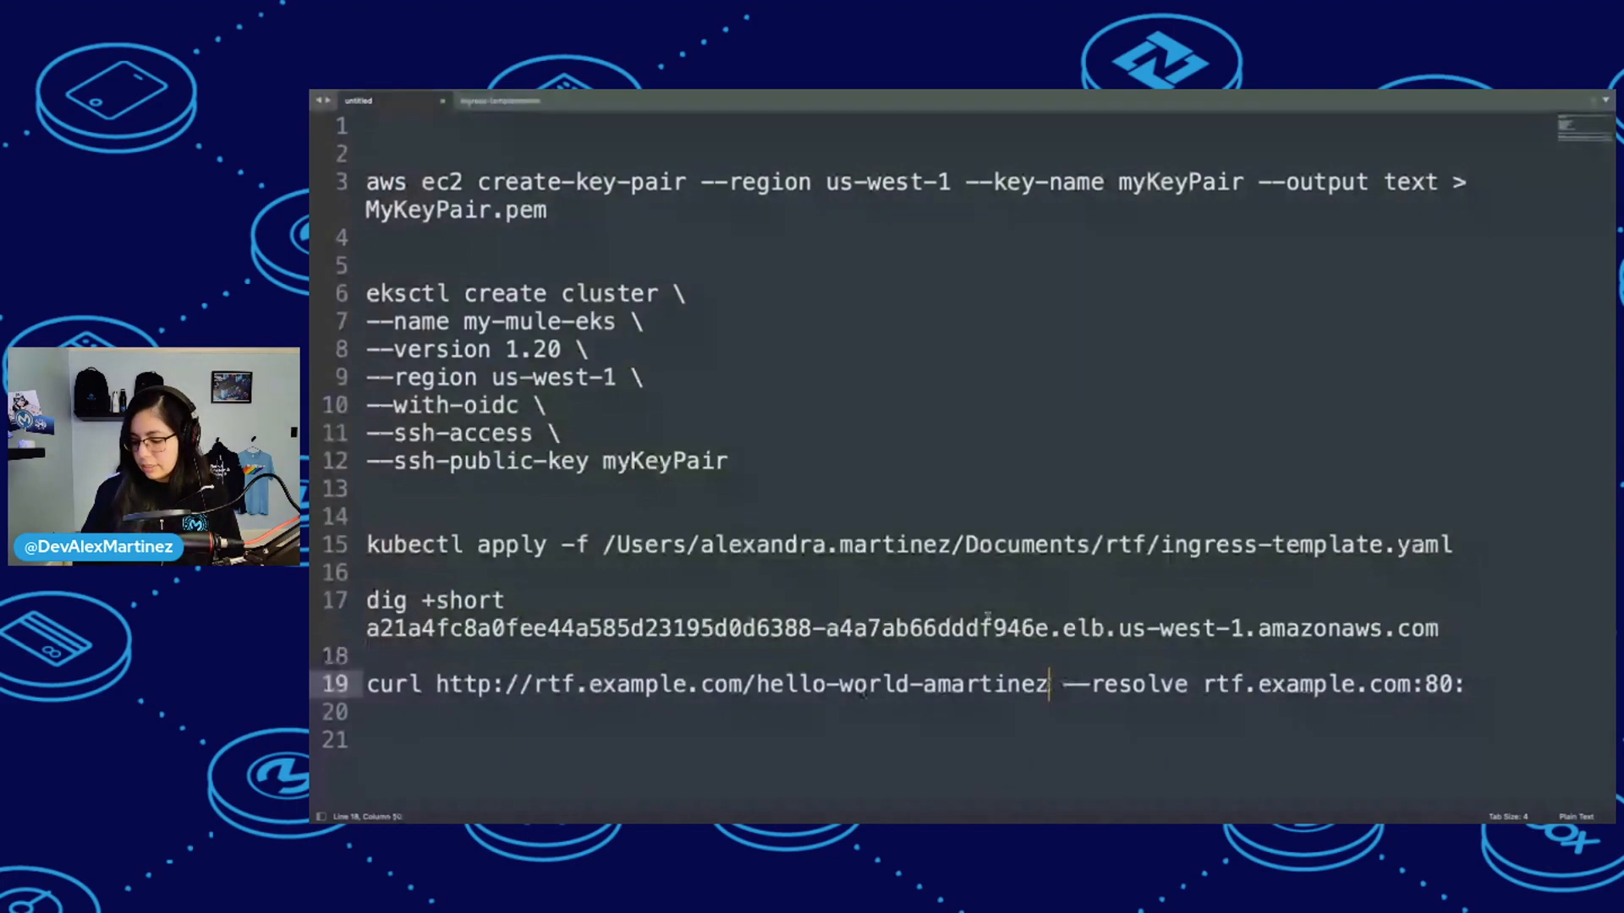
type("/helloWorld --resolve rtf.example.com:80:54.67.79.73")
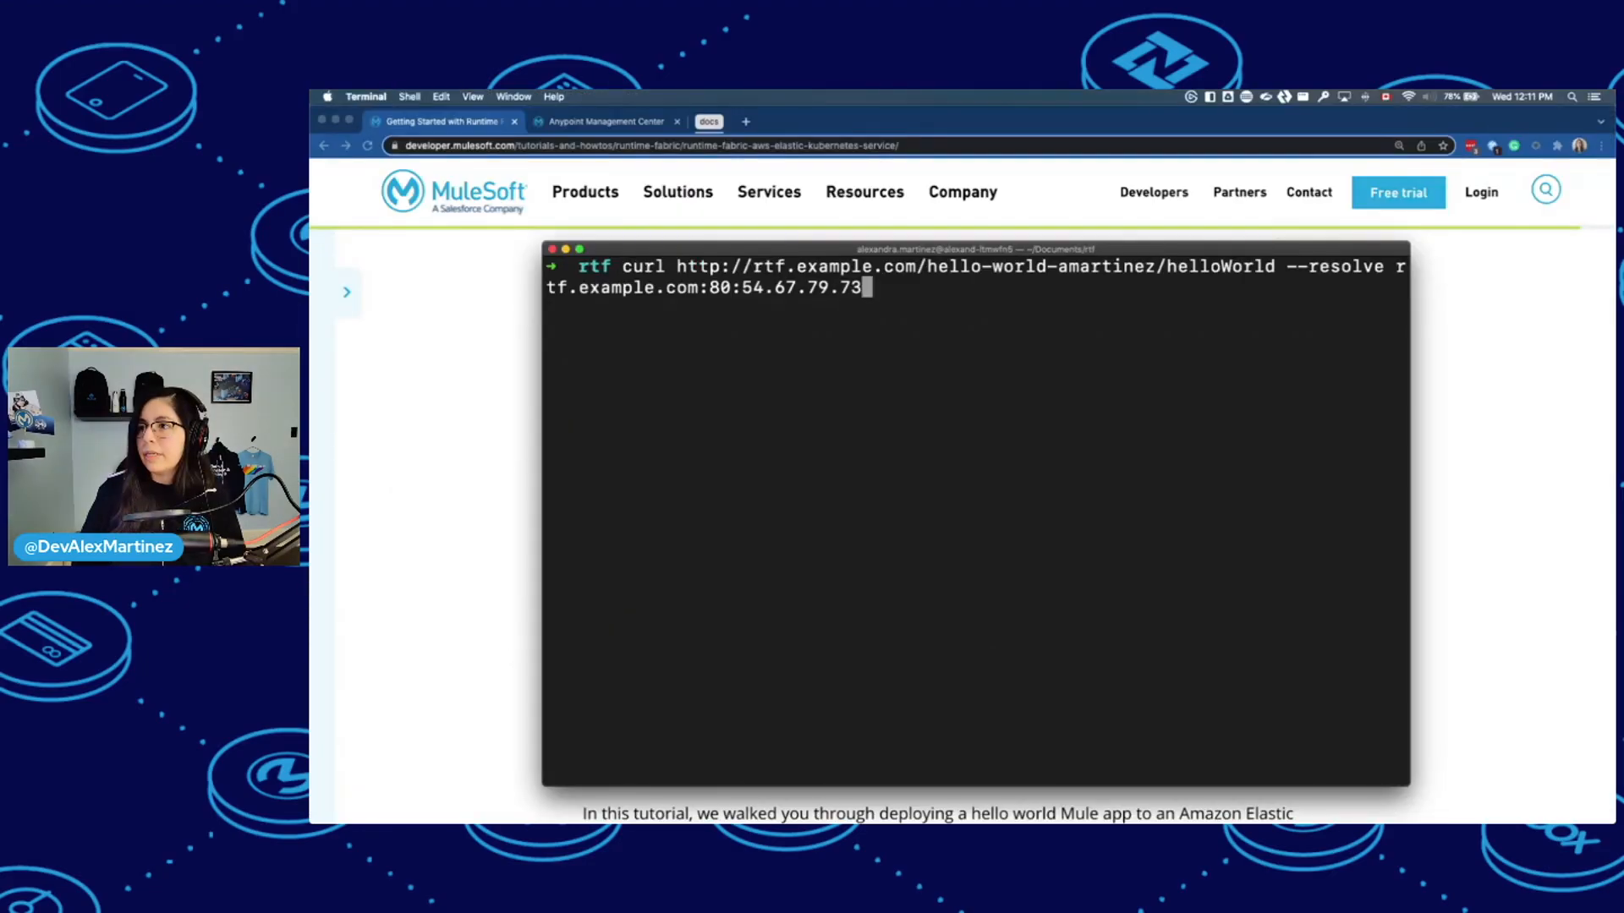
Step: Run curl to rtf.example.com/hello-world-amartinez/helloWorld resolved to 54.67.79.73, fixing the stray character so it returns Hello World!
right_click(708, 287)
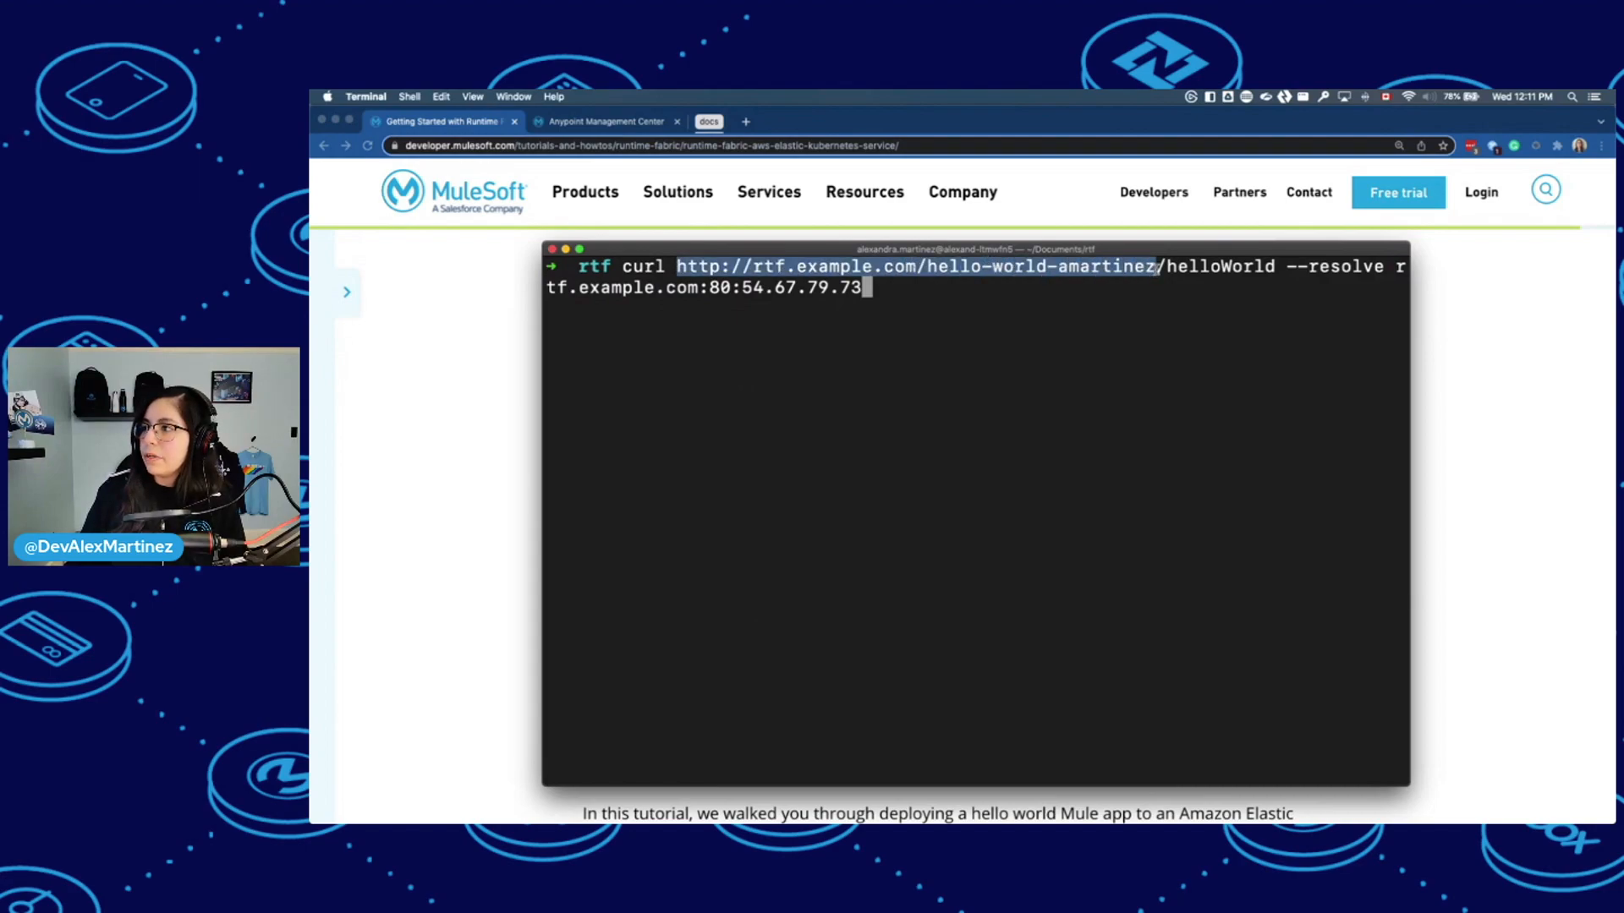
left_click(604, 122)
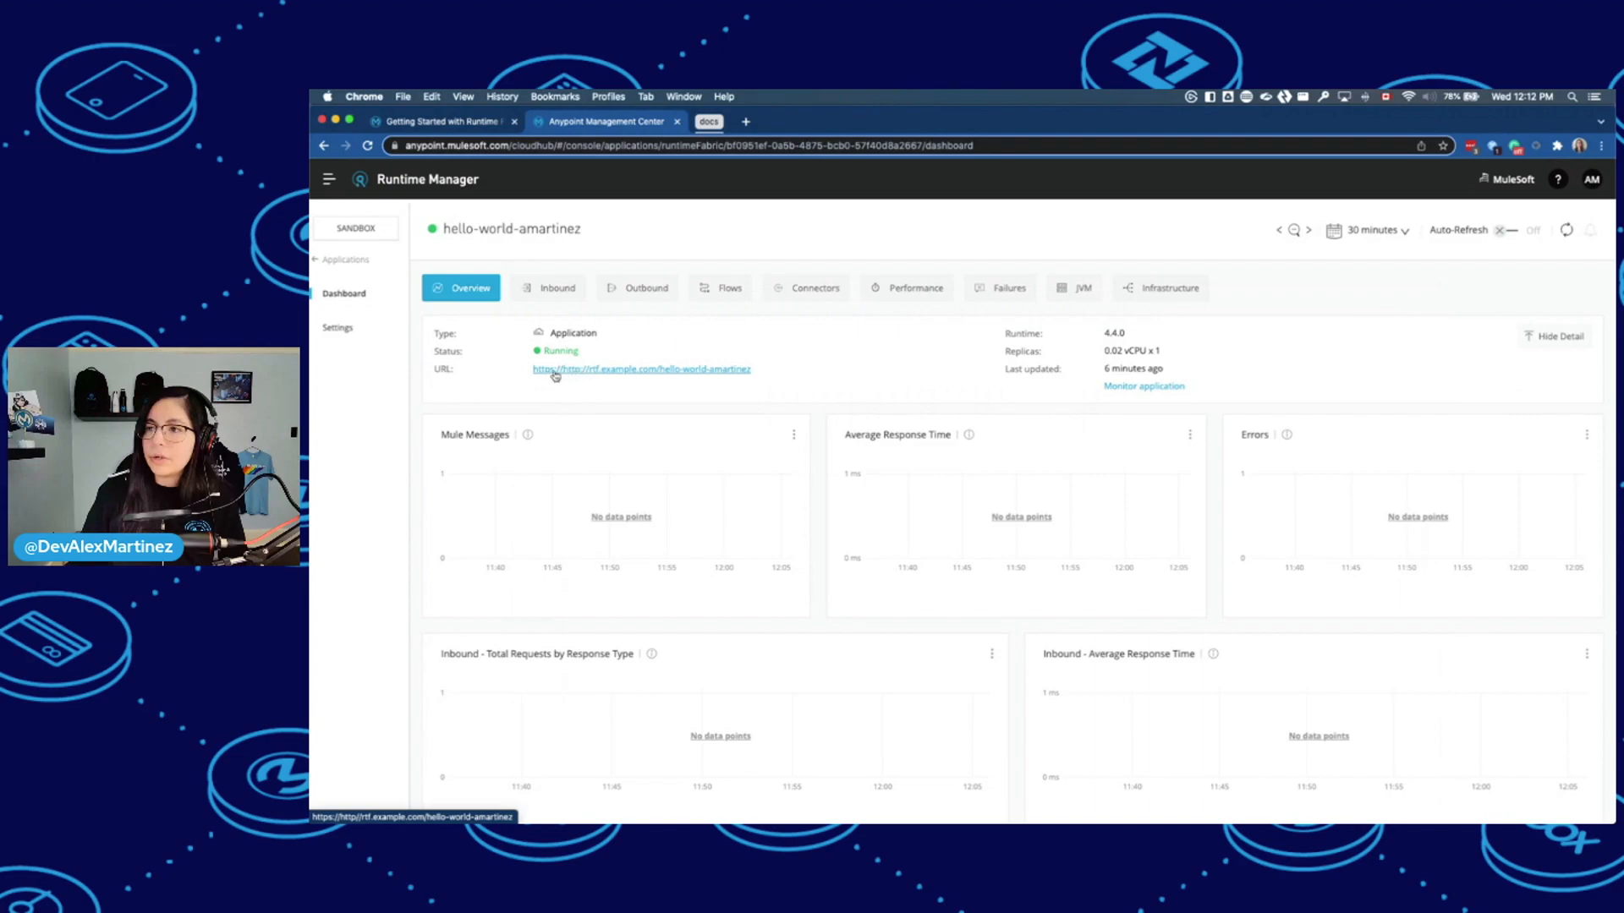
mouse_move(602, 391)
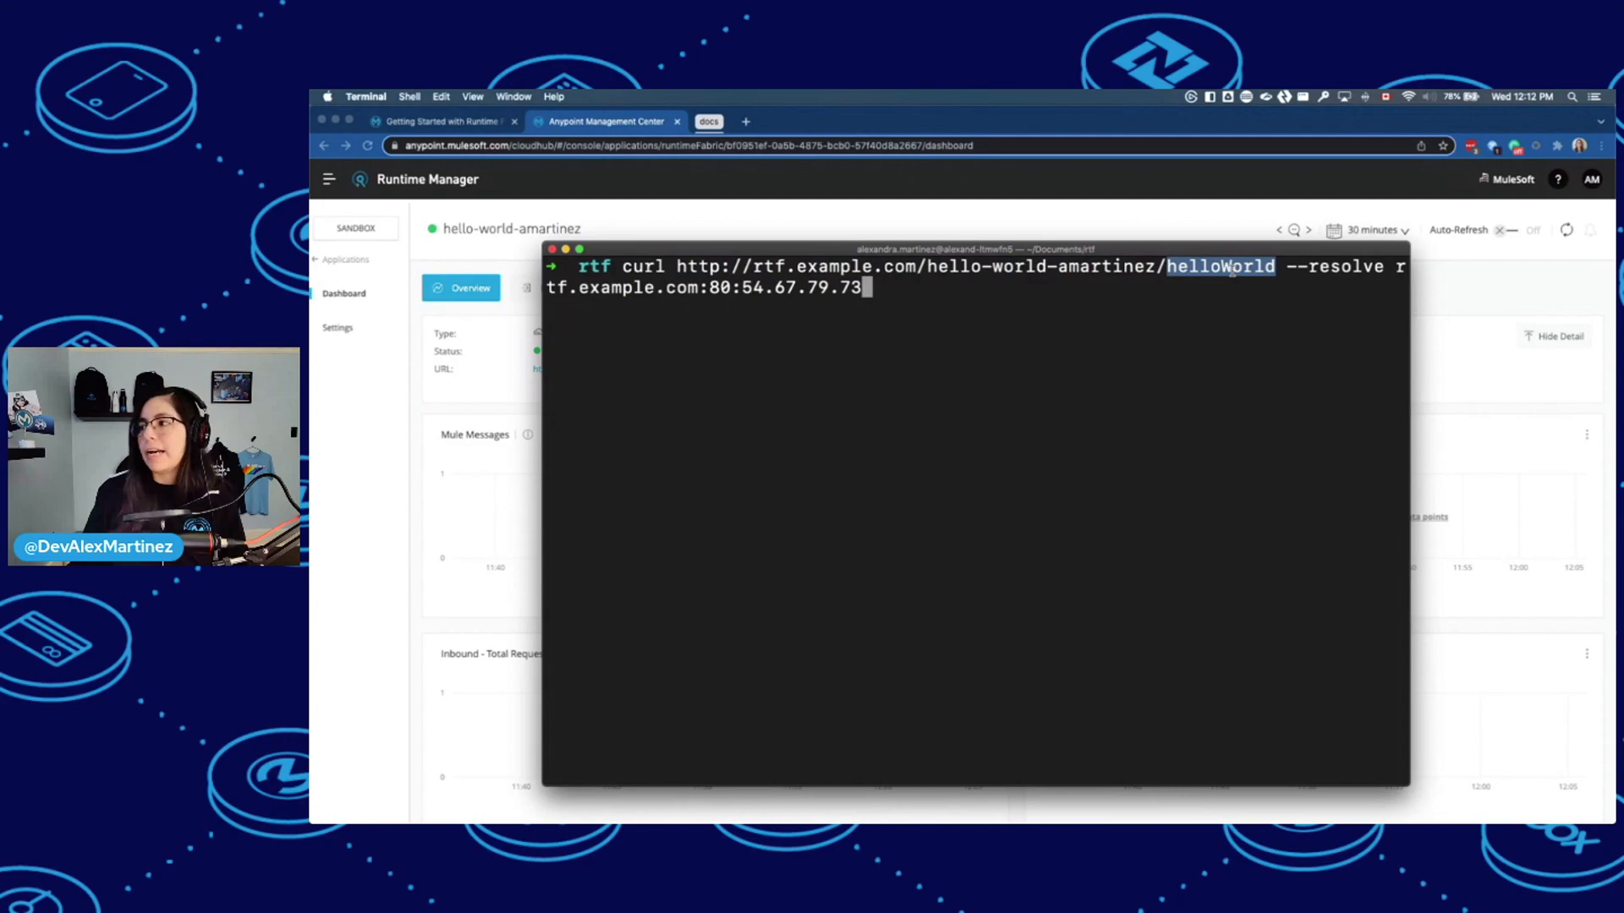
type("D")
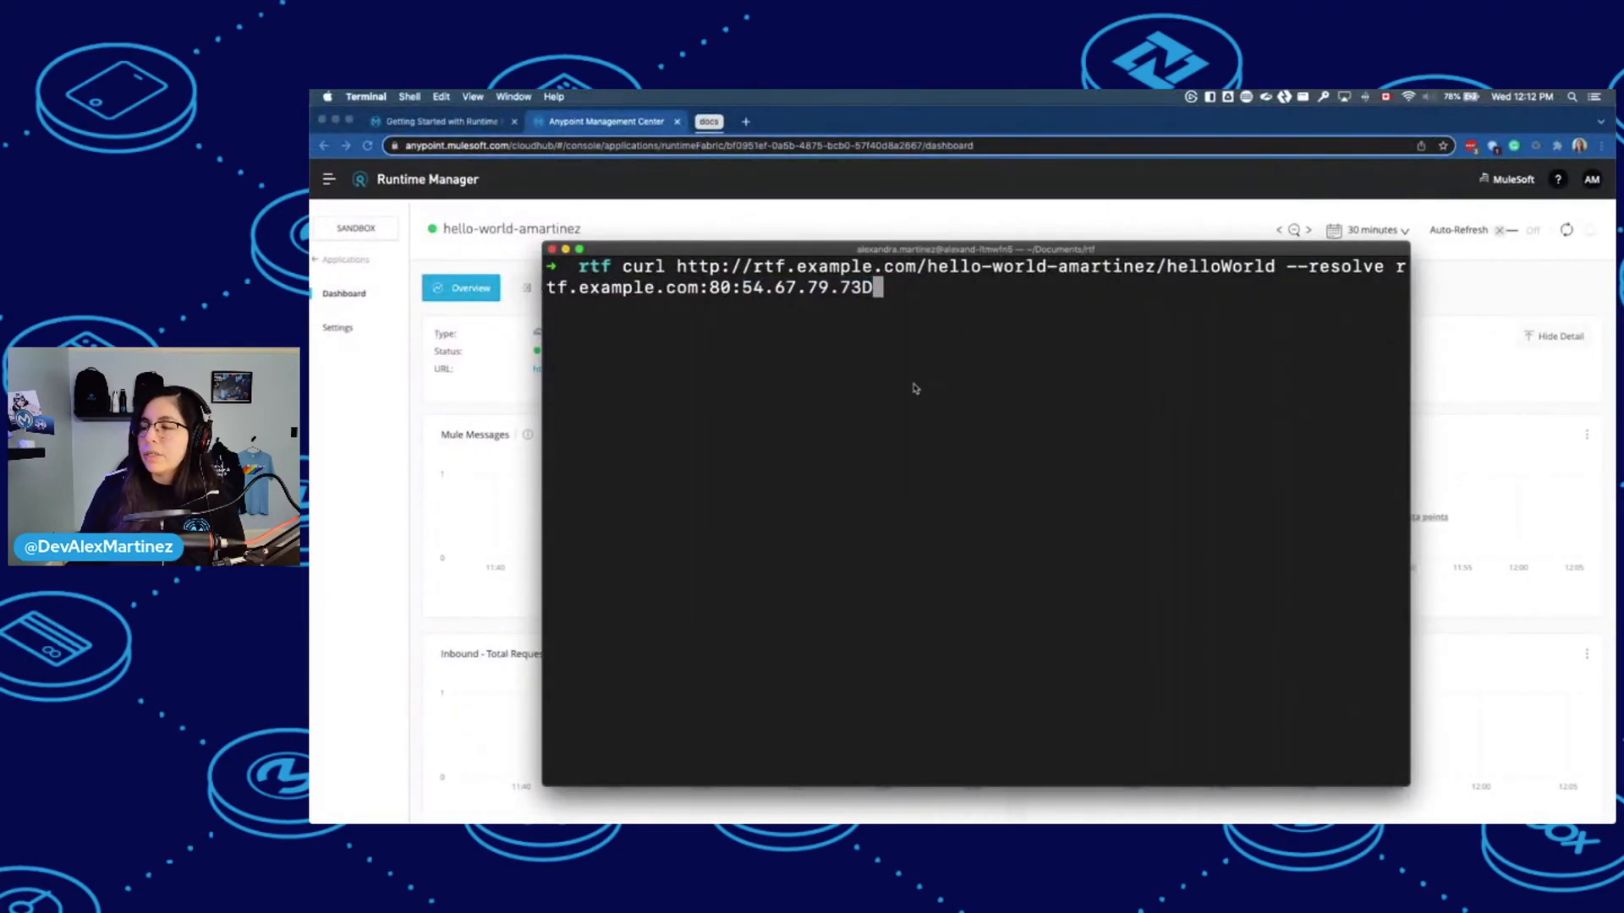
key("Return")
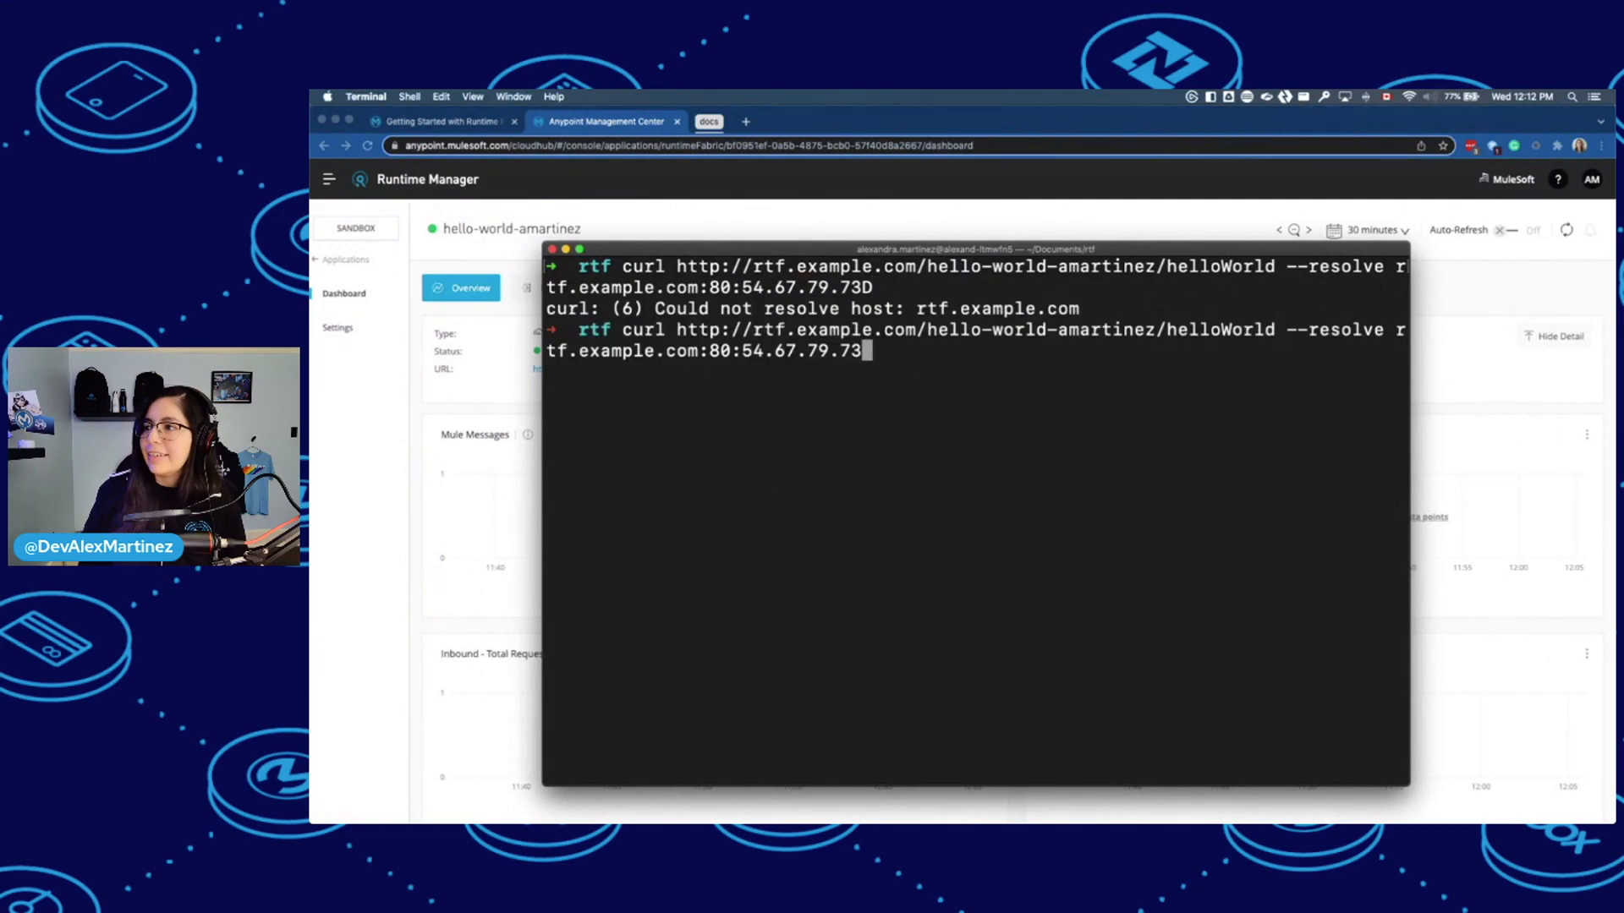
key("Return")
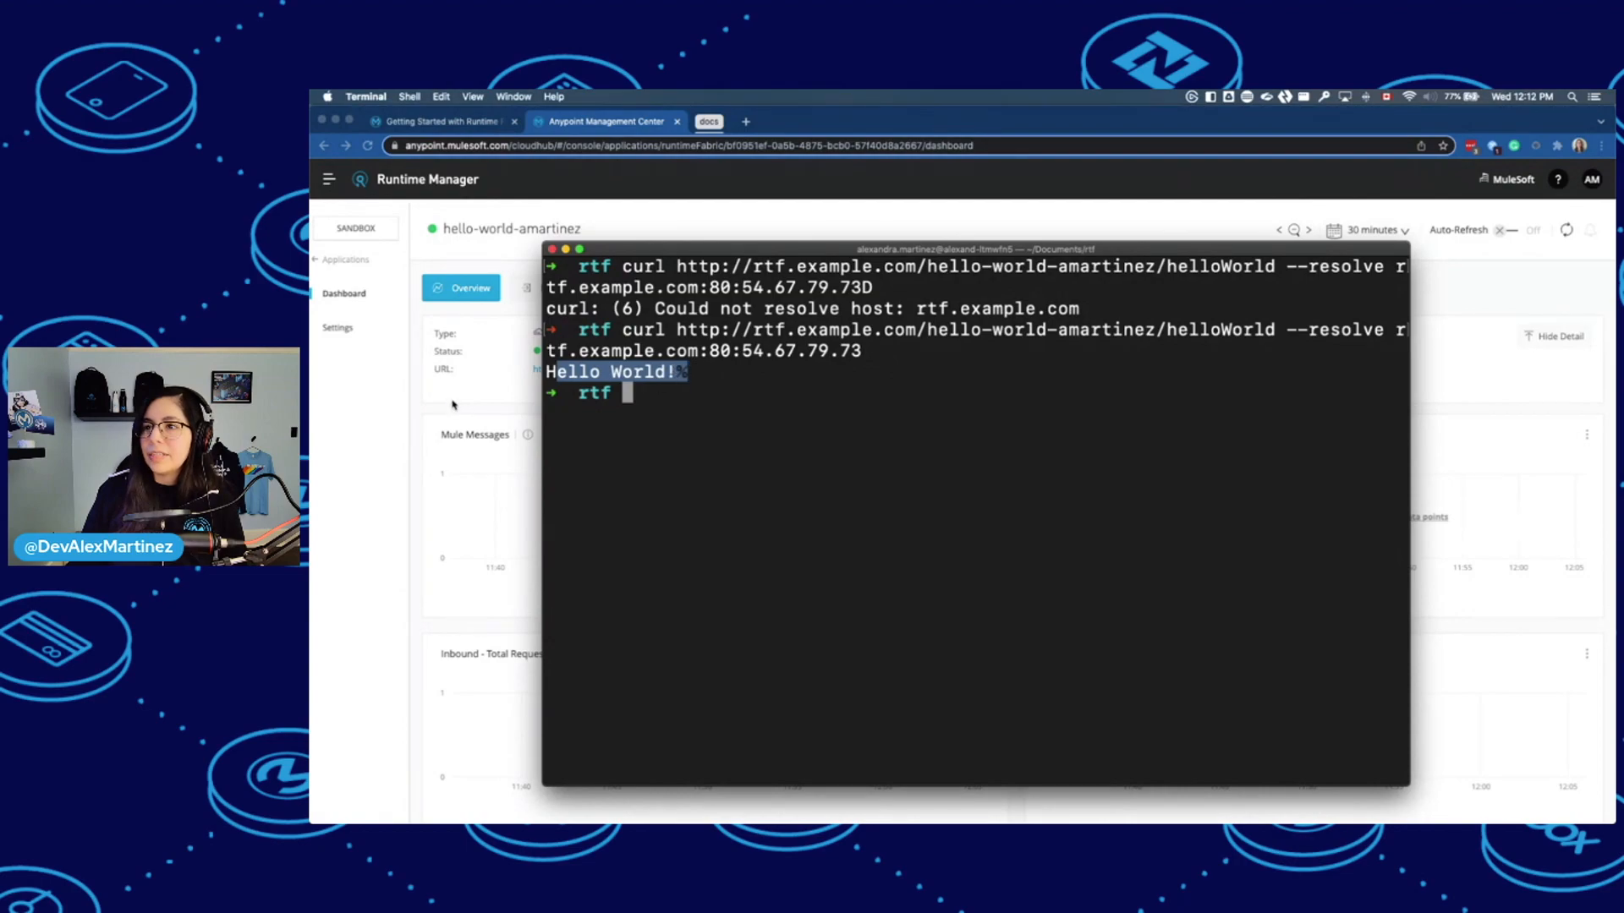
Step: Return to the tutorial page and scroll past the expected Hello World! output to Next Steps
left_click(439, 122)
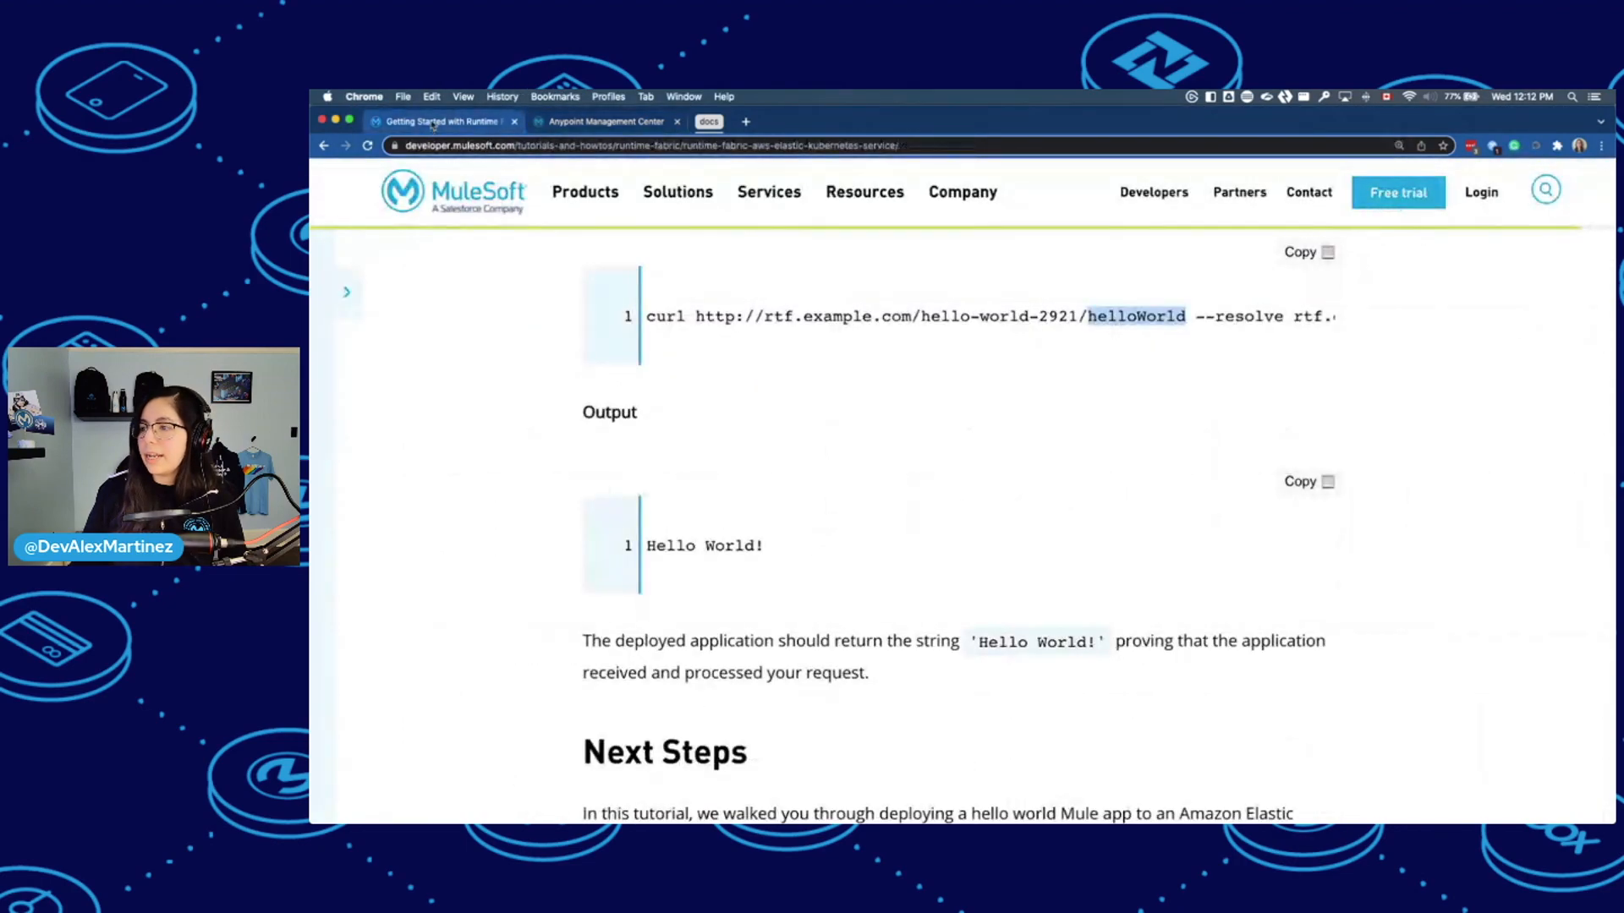
scroll("down", 3)
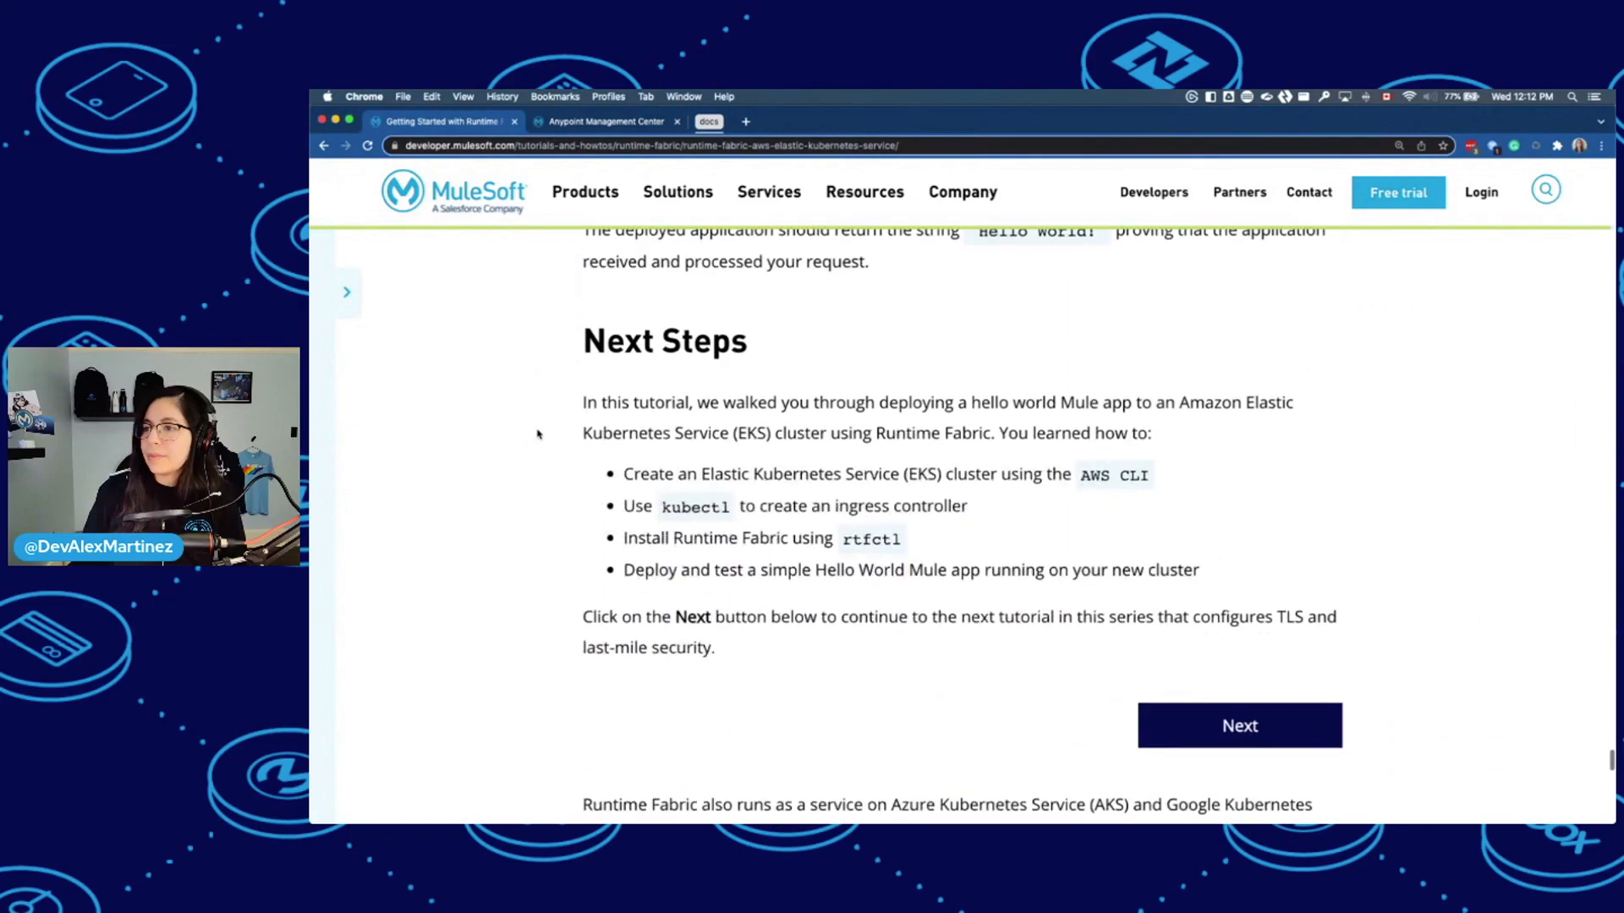
scroll("down", 3)
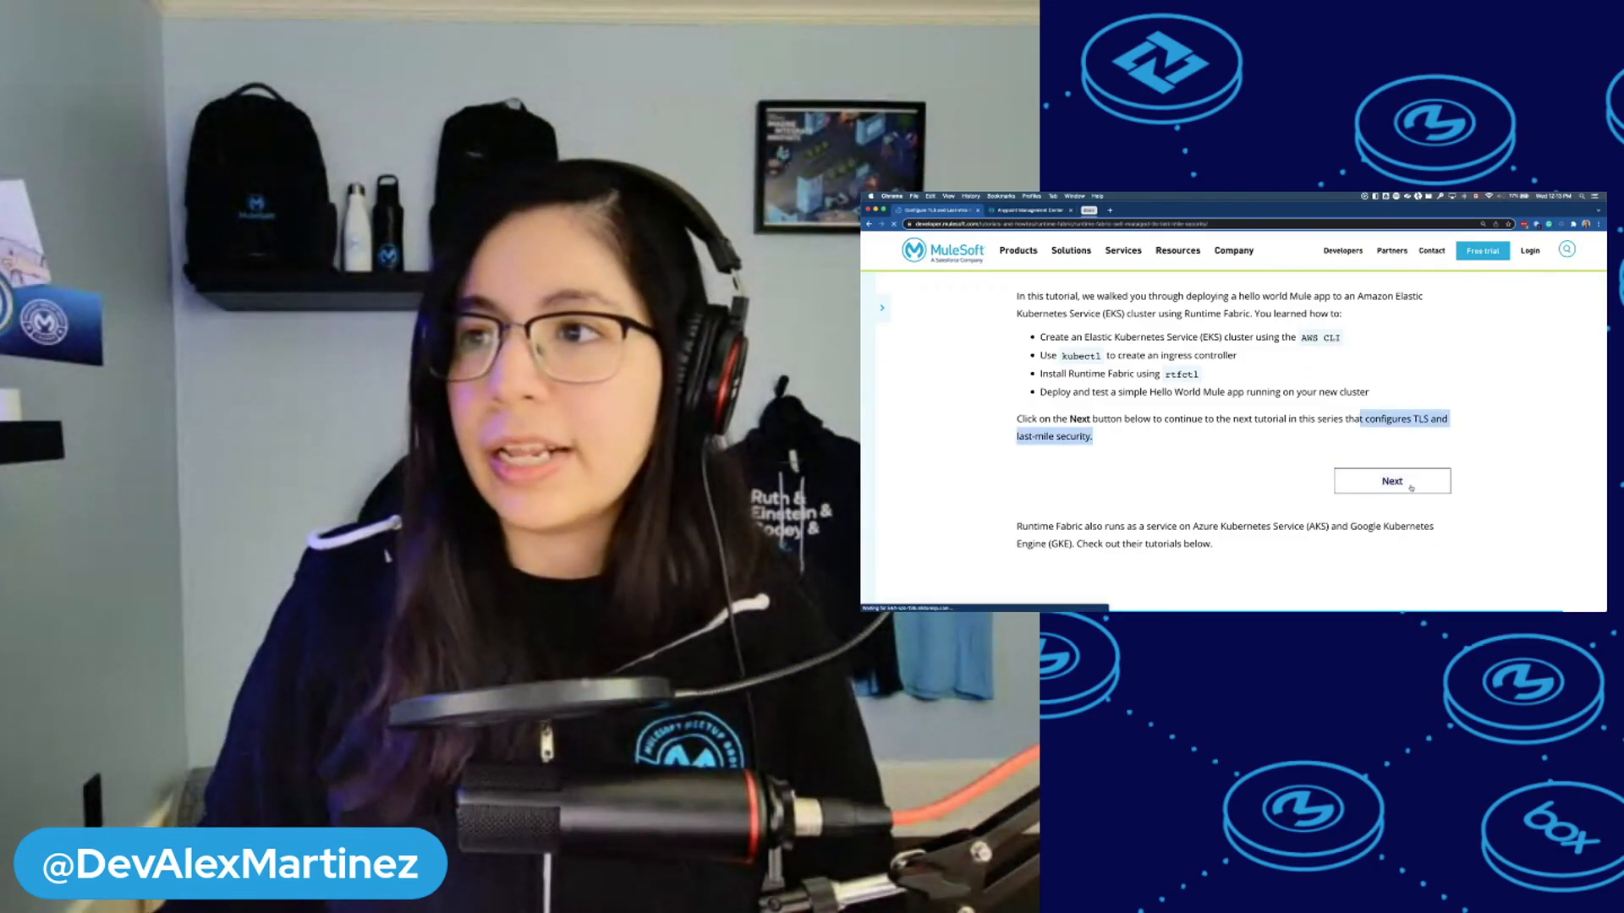
Step: Review the Next Steps summary, then scroll back to the tutorial's introduction and Prerequisites list
left_click(1392, 480)
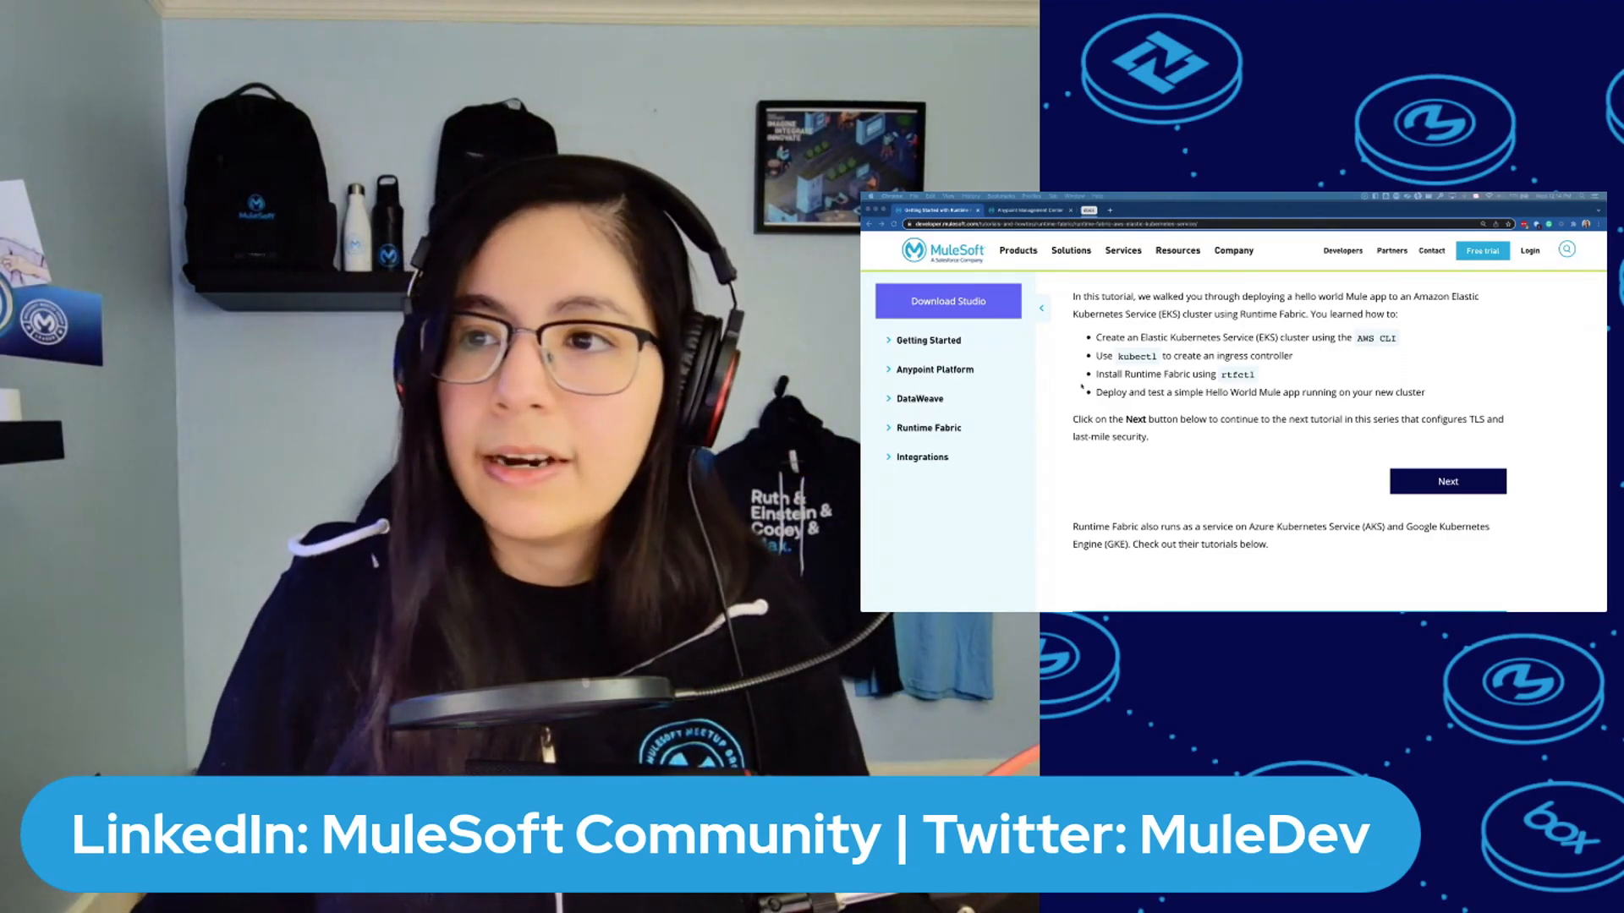
scroll("up", 3)
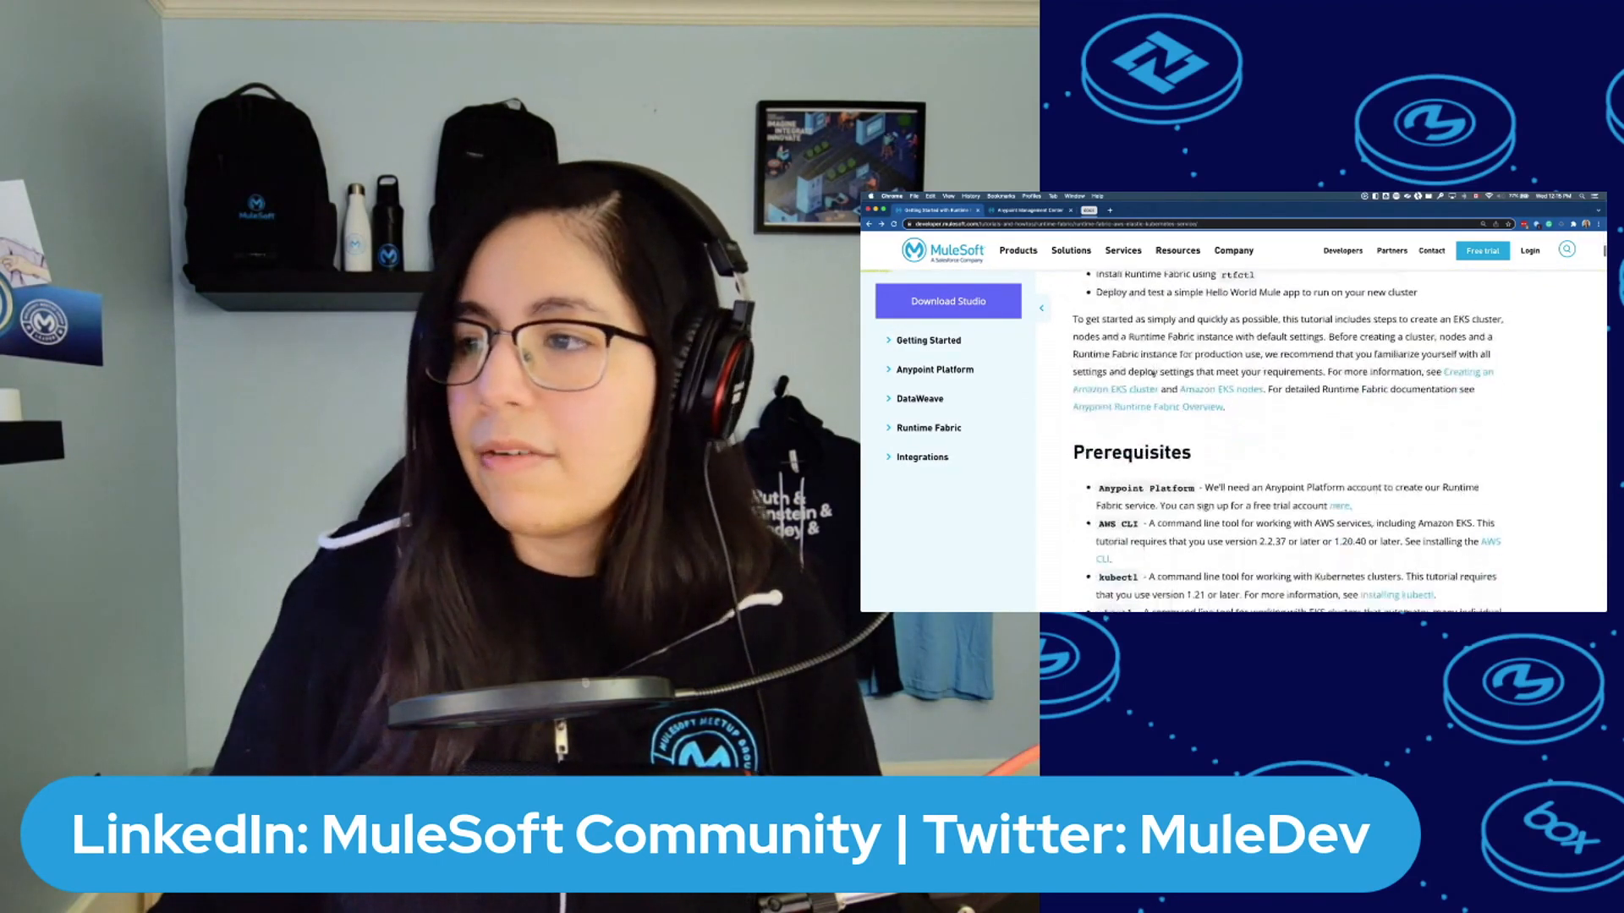
scroll("down", 3)
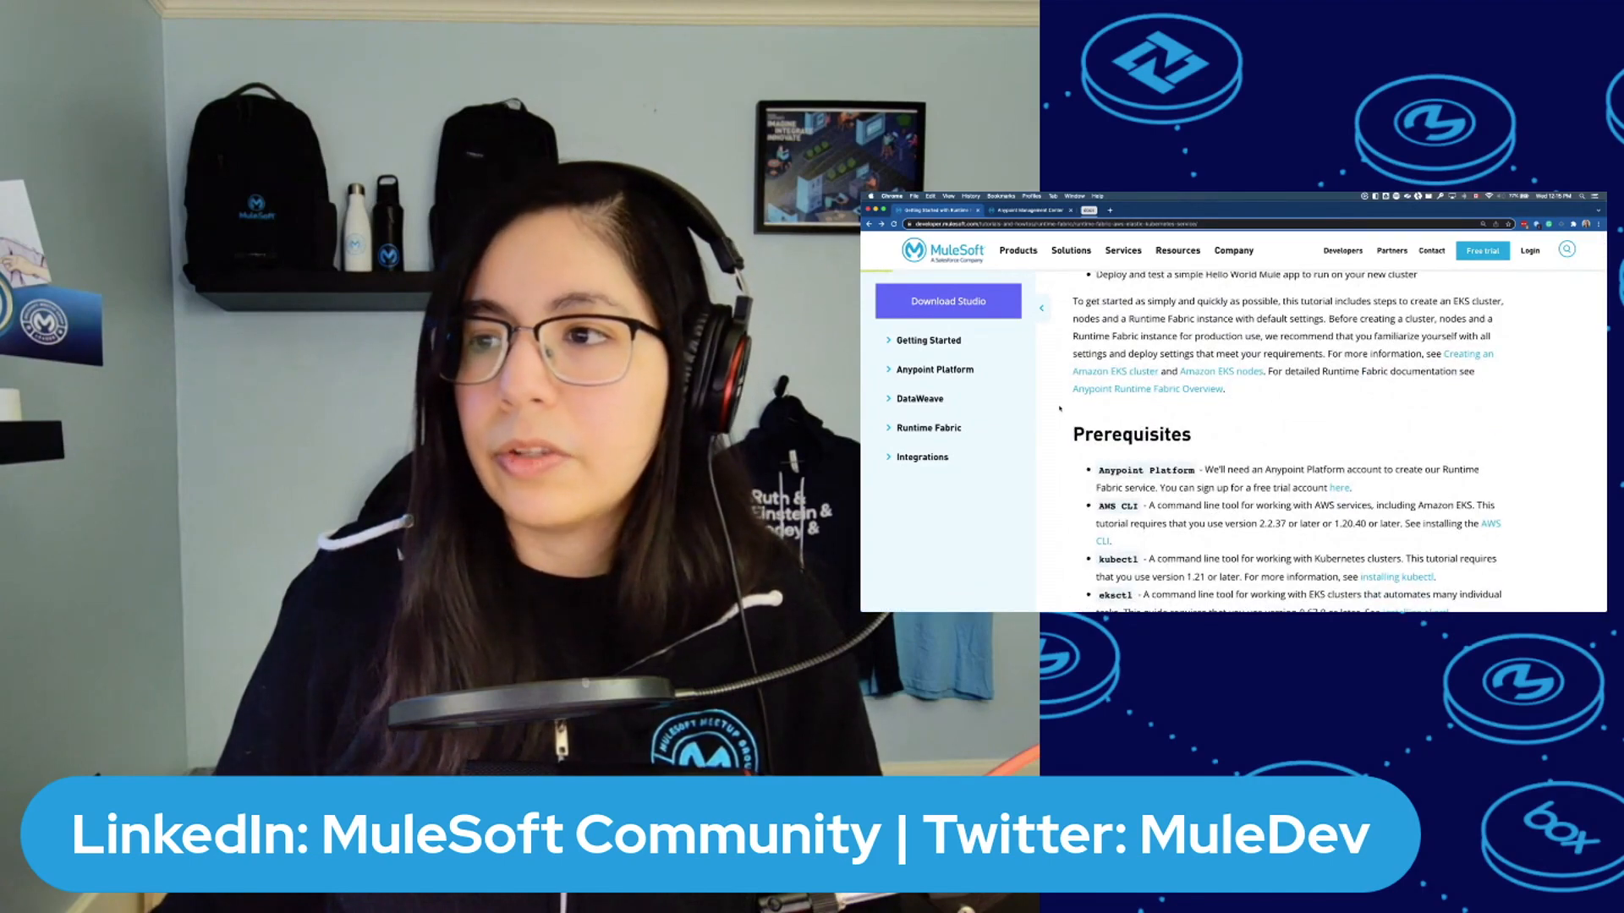